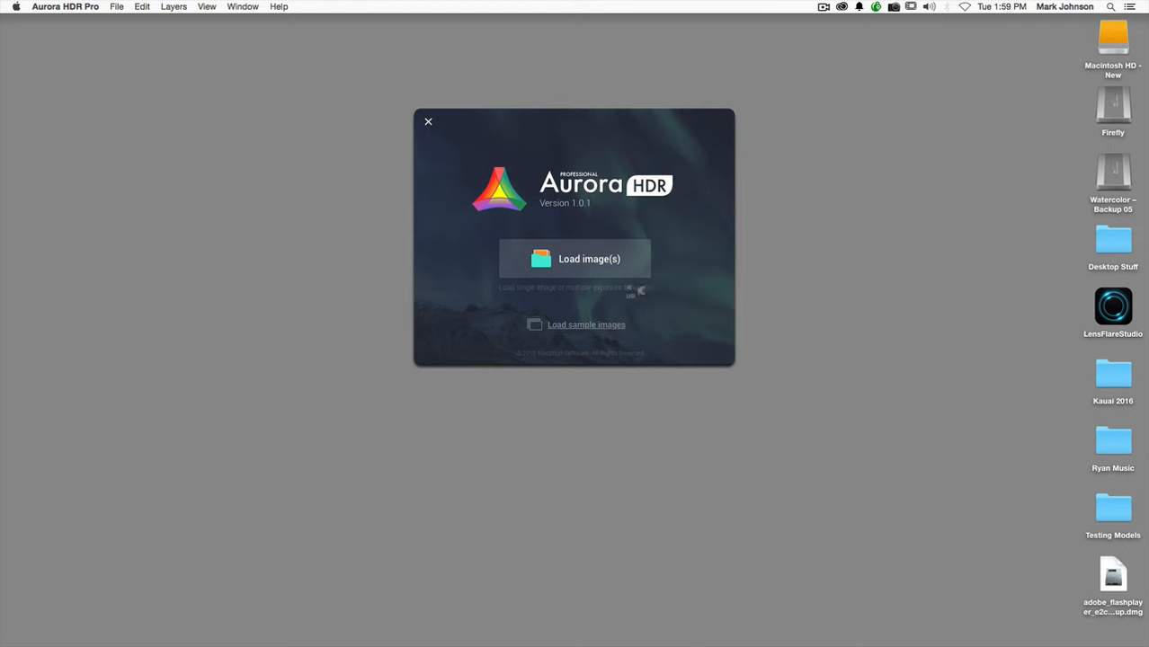
mouse_move(1050, 338)
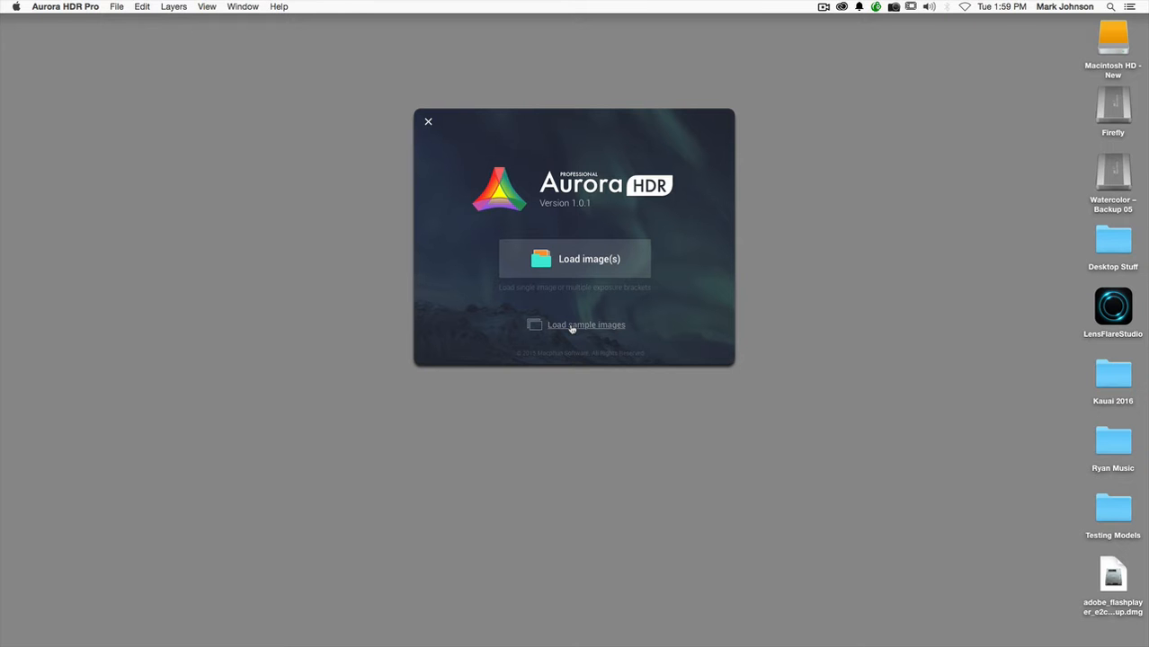
Step: Load the sample city bracket, back out, then cancel the Load image(s) file dialog
left_click(587, 323)
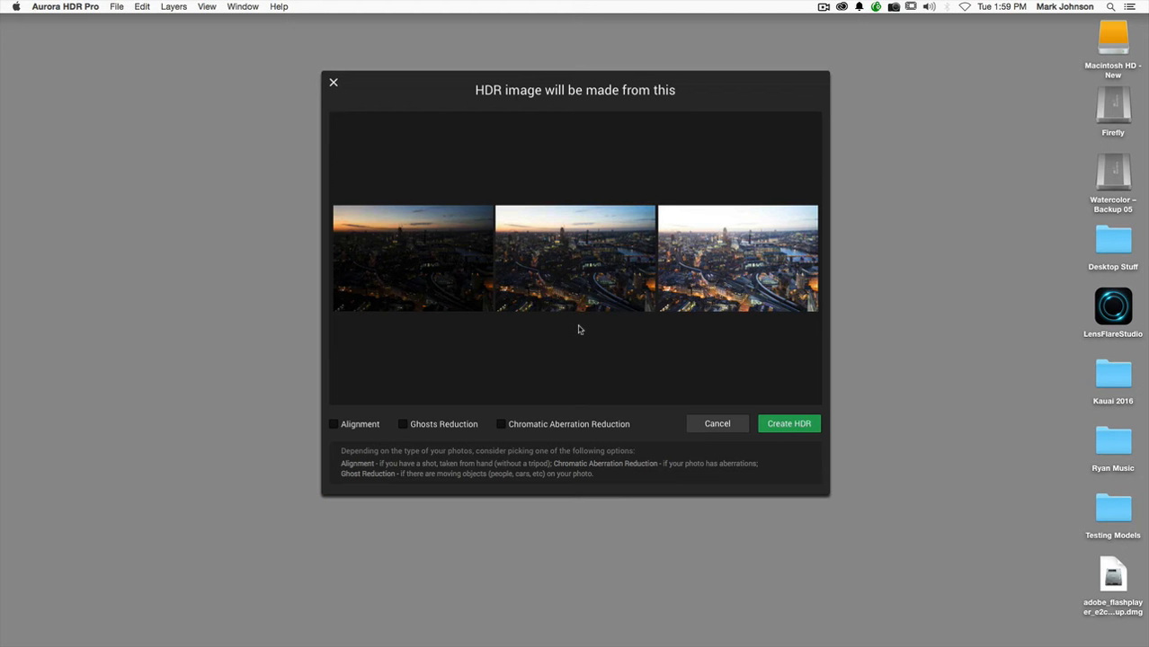
mouse_move(1039, 373)
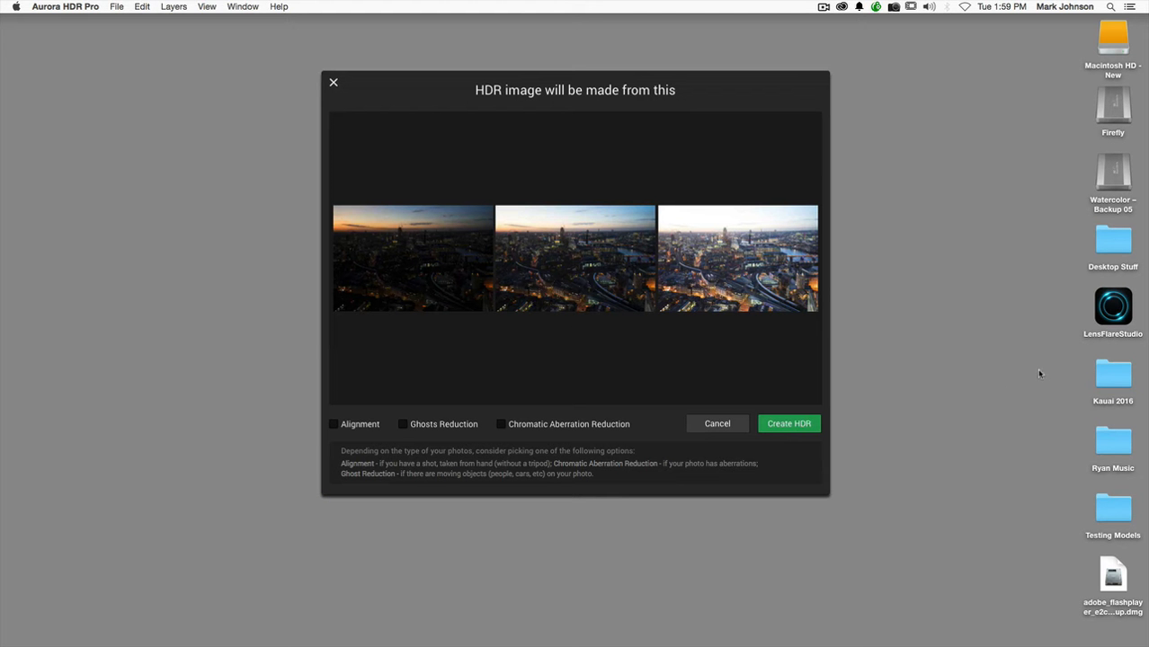
mouse_move(838, 277)
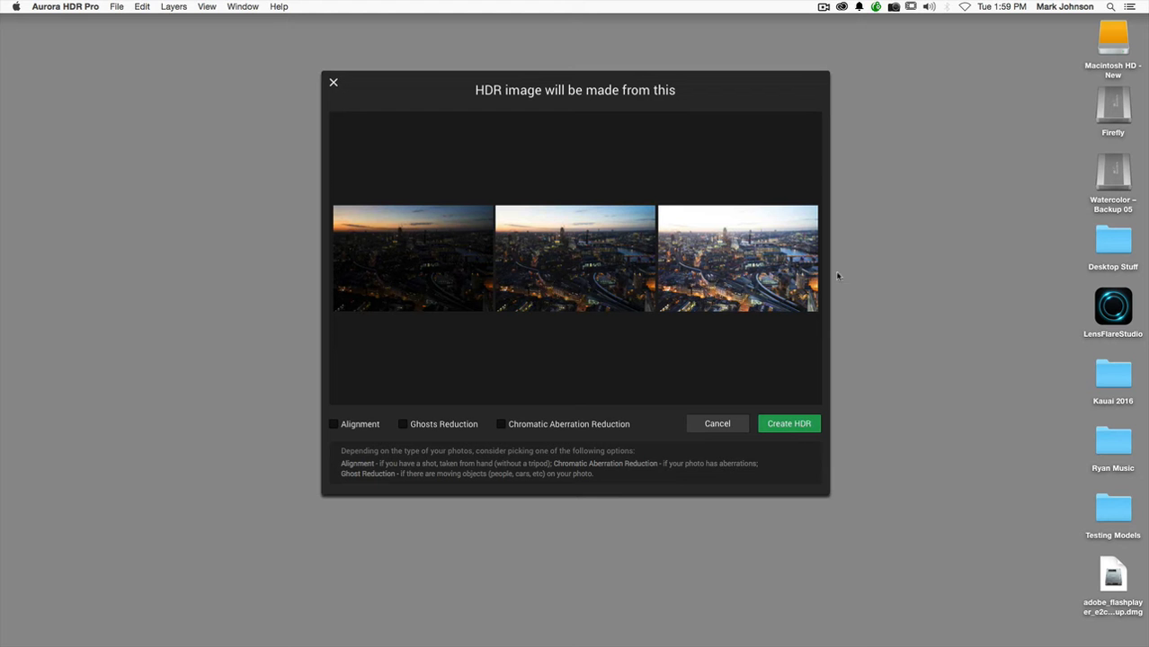
mouse_move(932, 306)
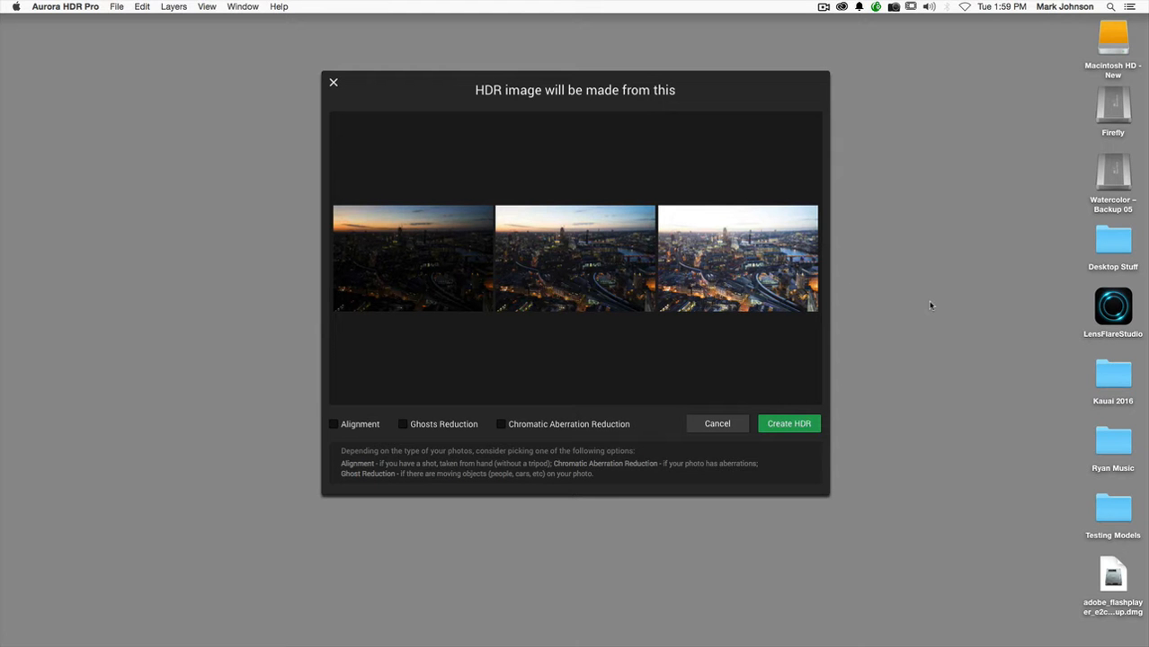
mouse_move(918, 308)
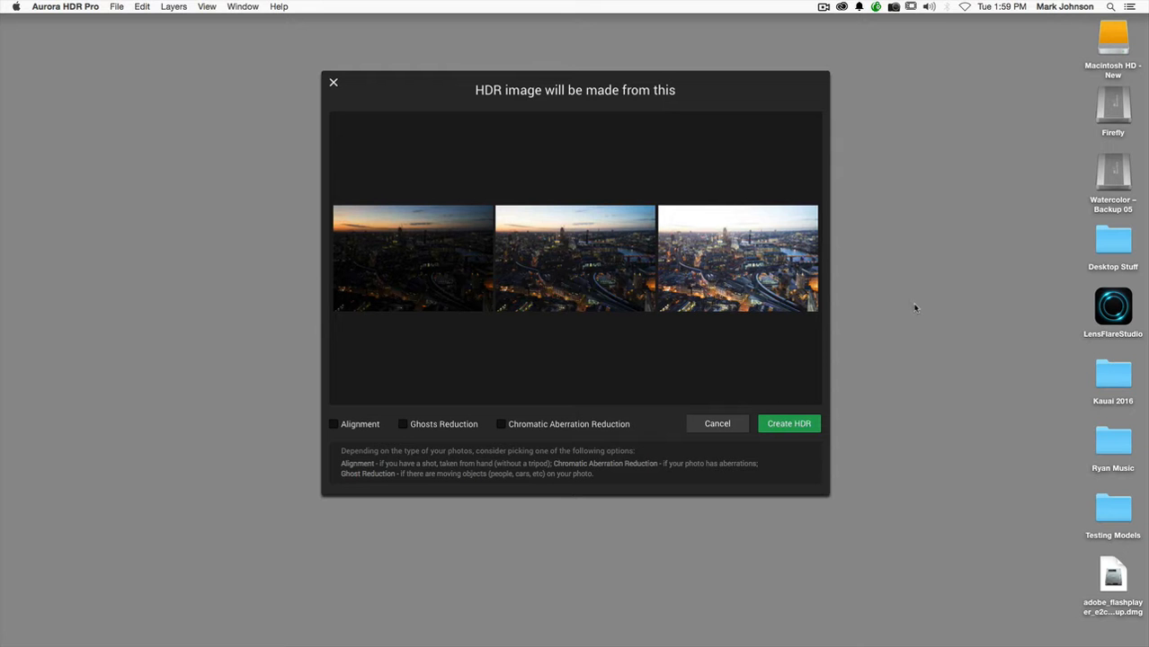
mouse_move(587, 263)
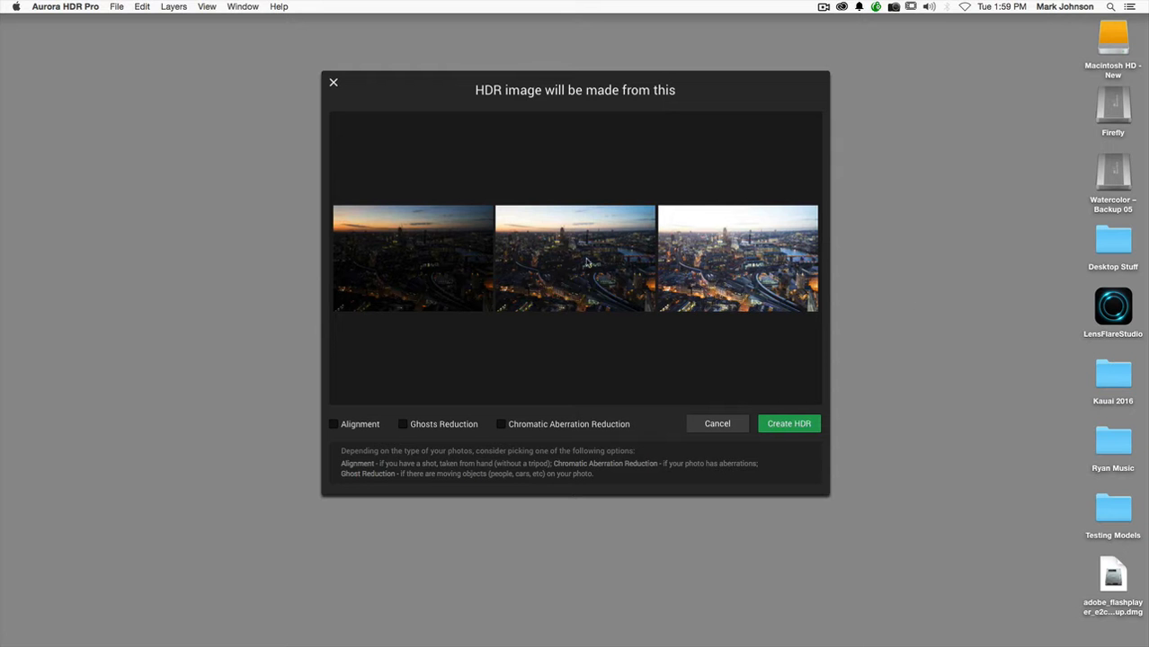
mouse_move(385, 241)
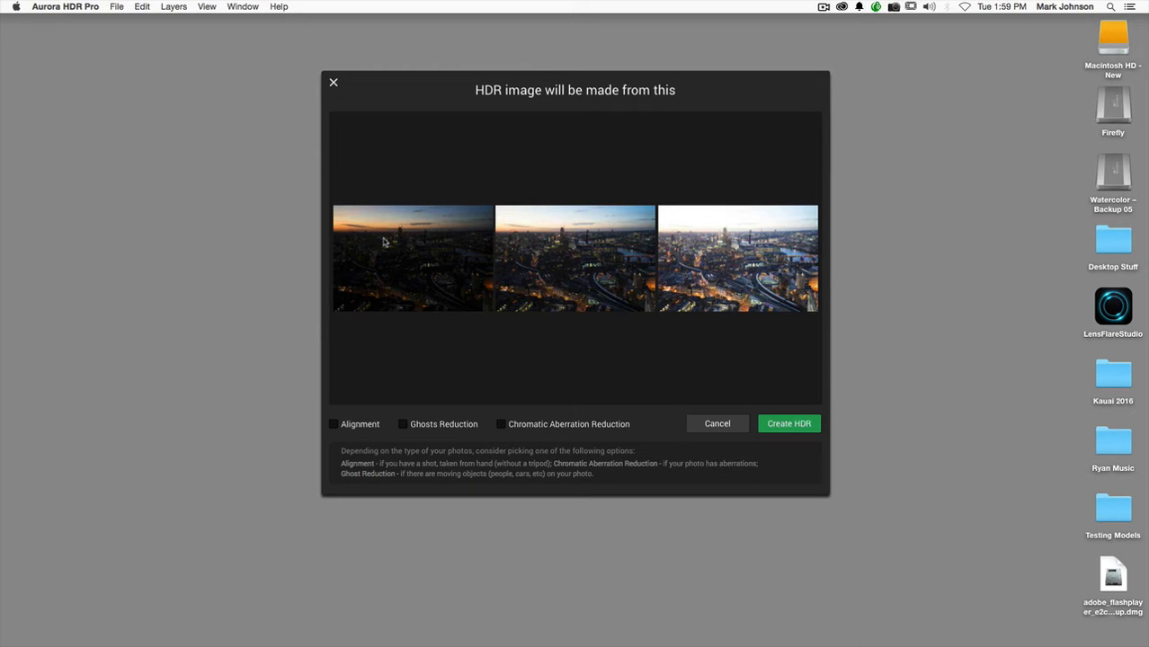
mouse_move(729, 248)
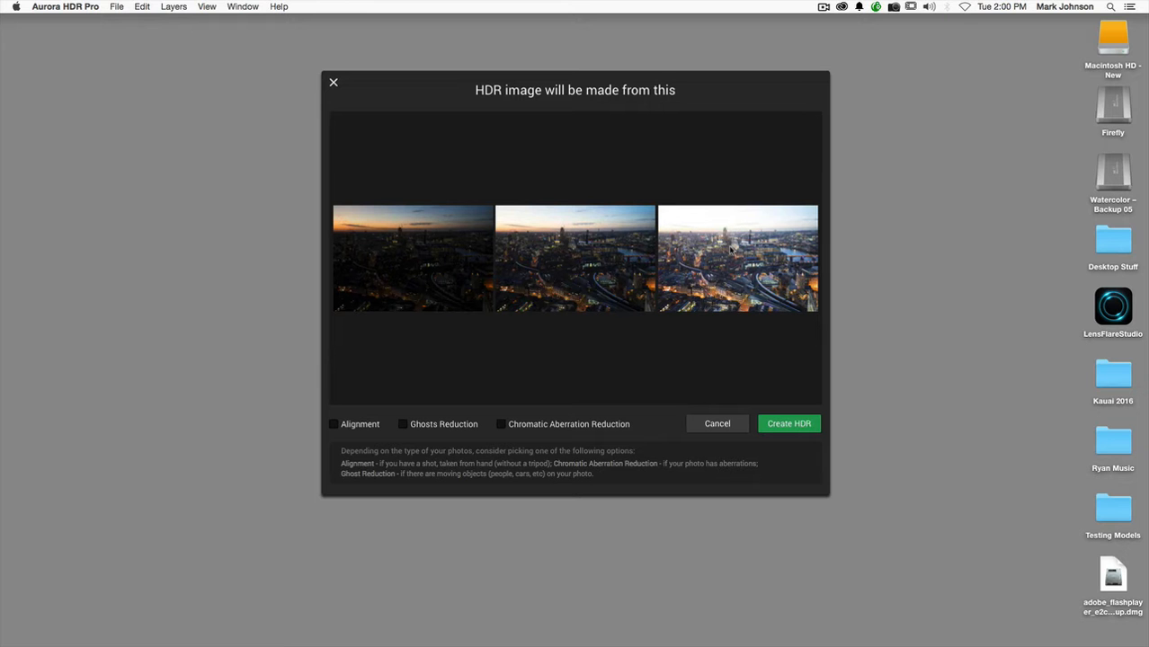
mouse_move(730, 252)
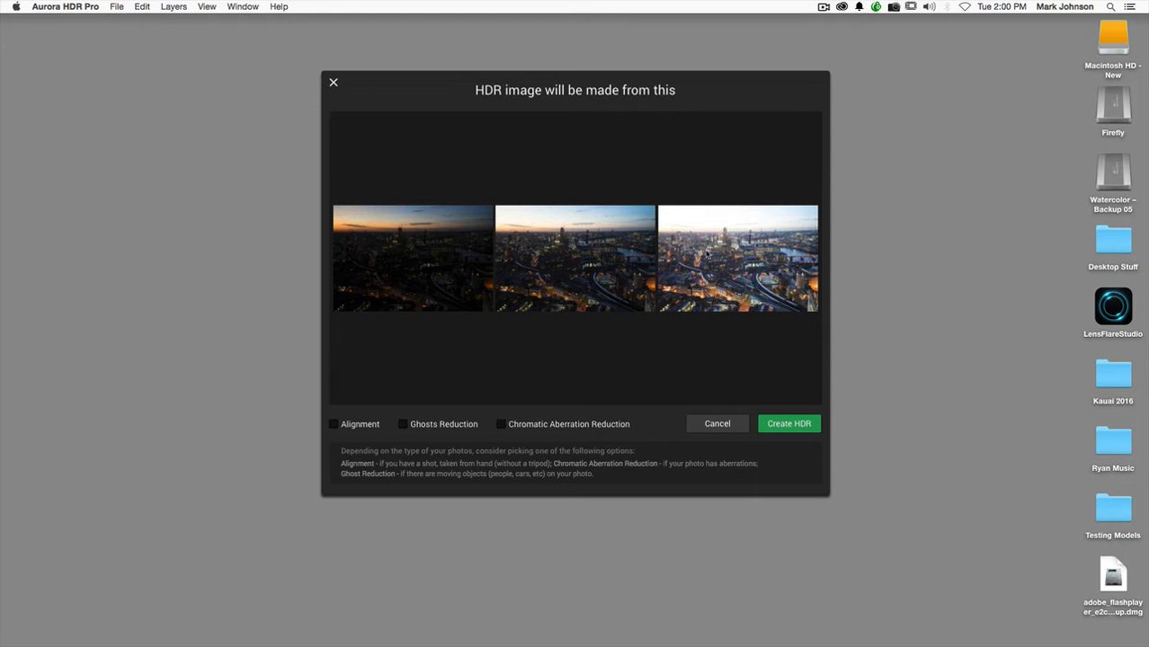
mouse_move(538, 237)
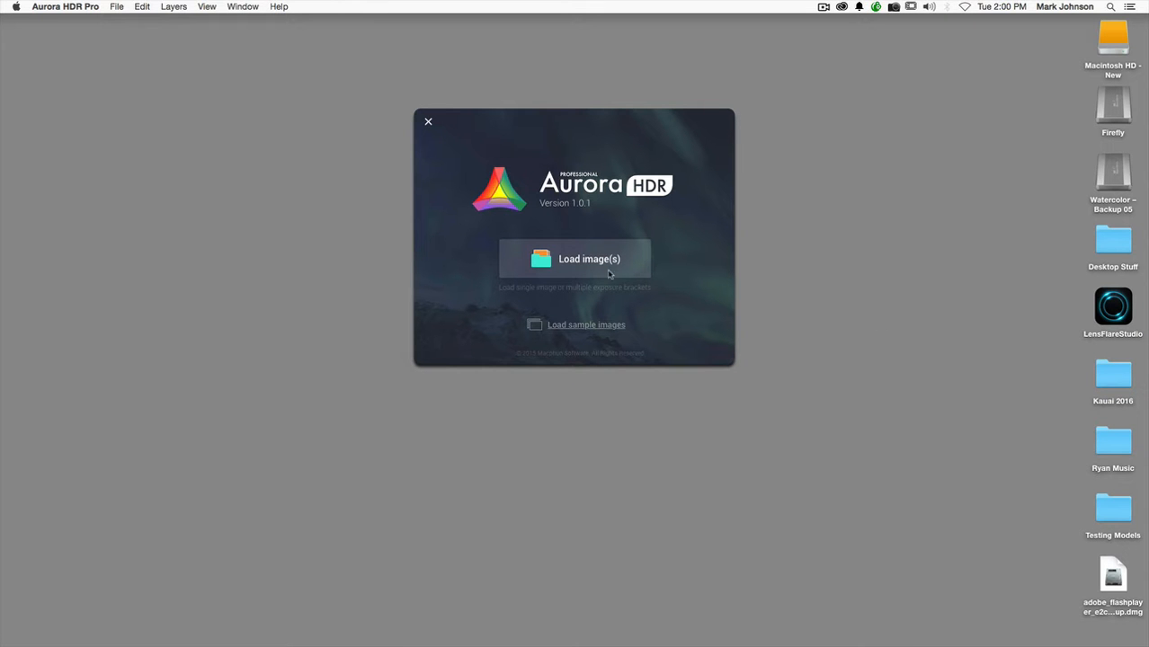
left_click(576, 259)
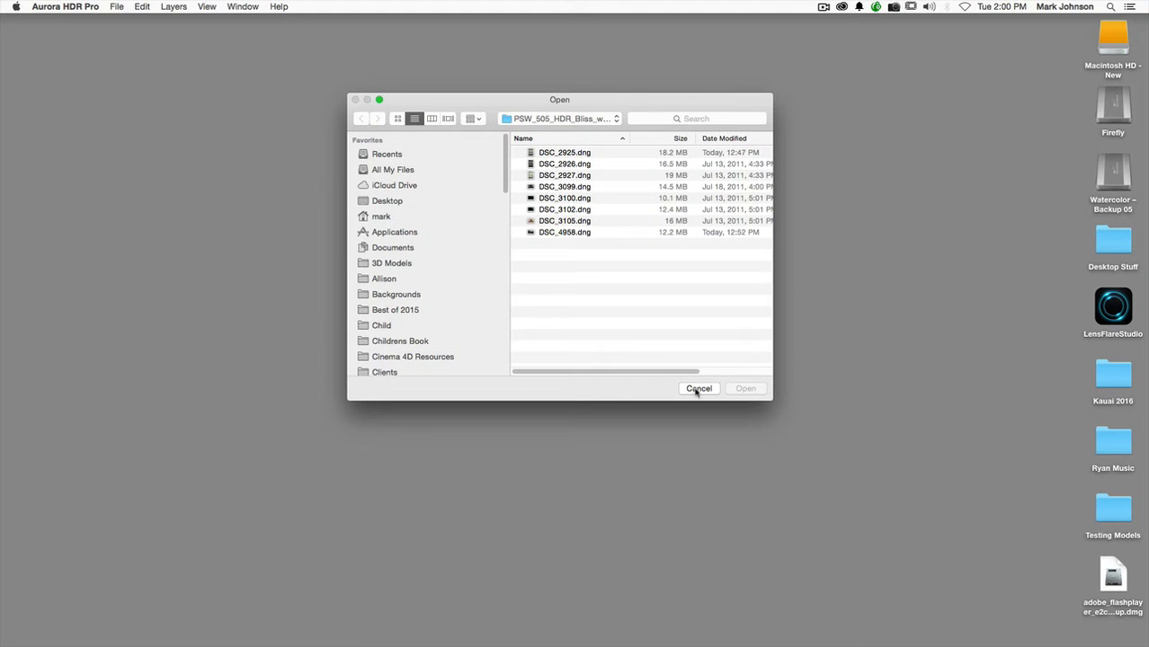
left_click(698, 388)
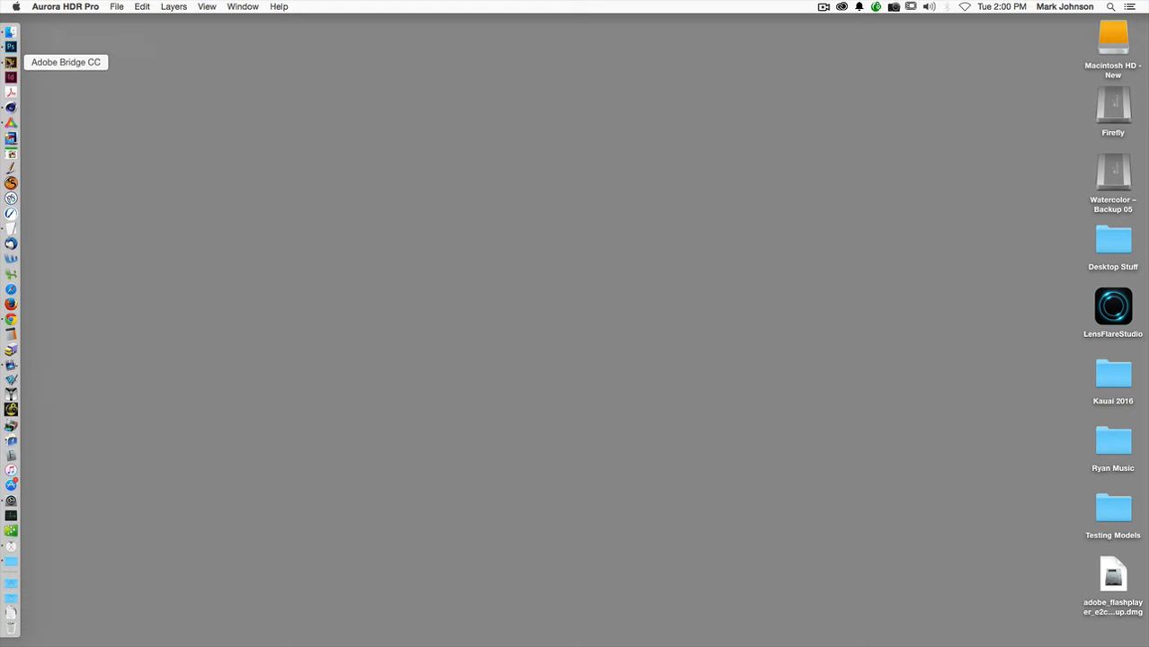
Step: Preview the dark and bright church exposures in Bridge, then select all four bracketed shots
left_click(11, 75)
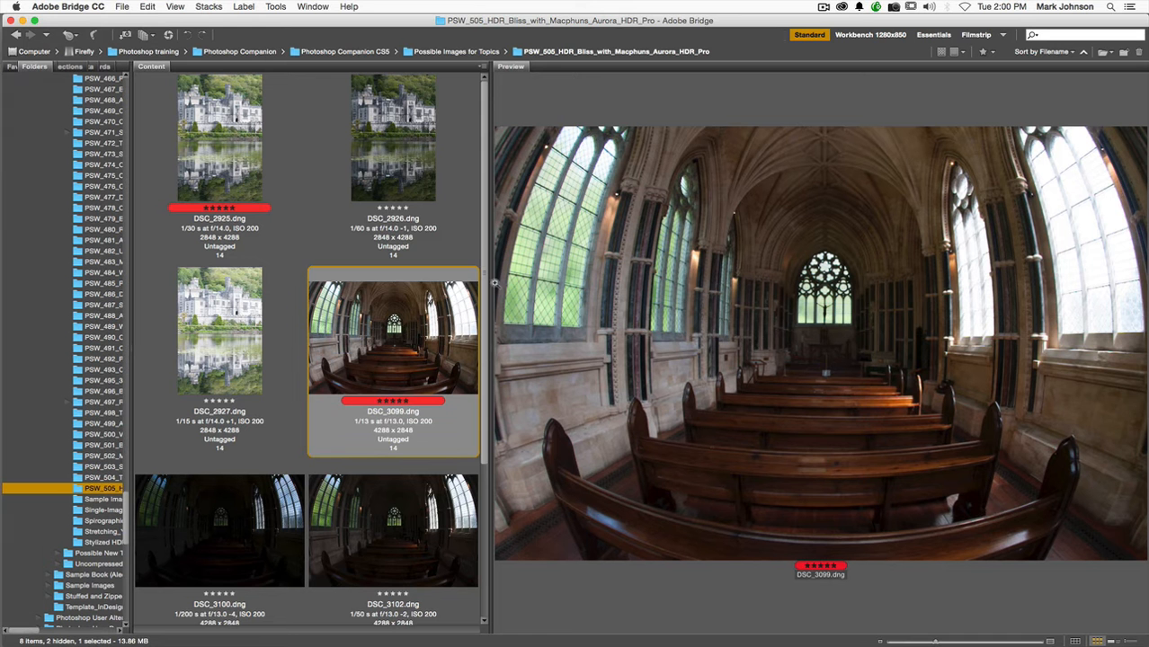
scroll("down", 3)
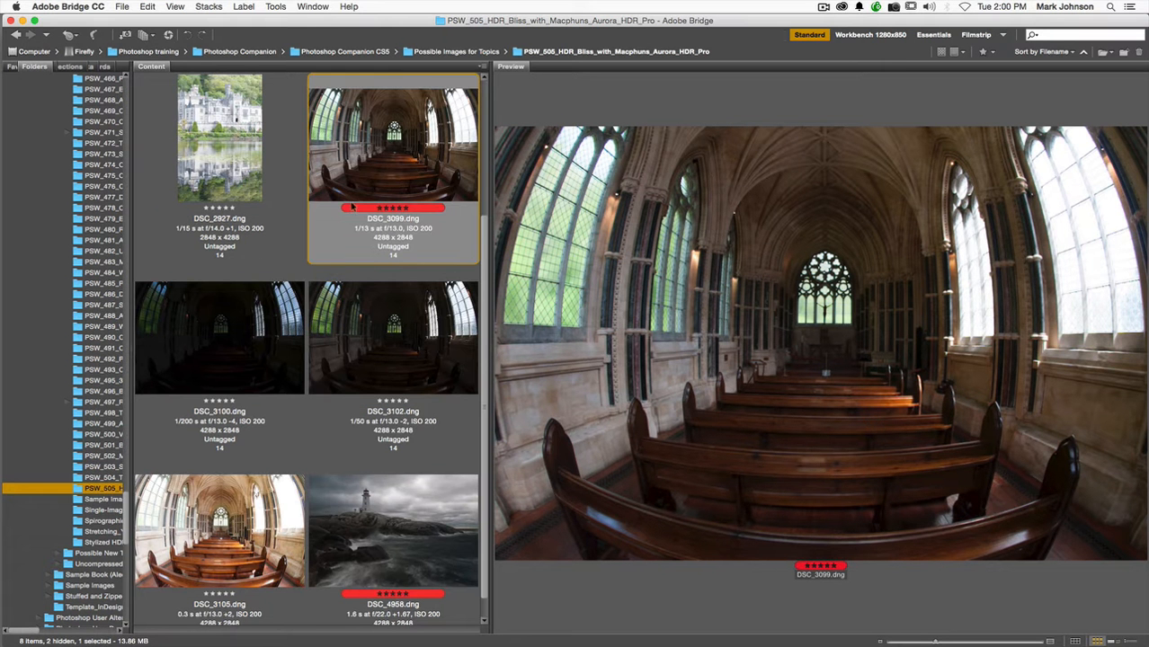
left_click(219, 338)
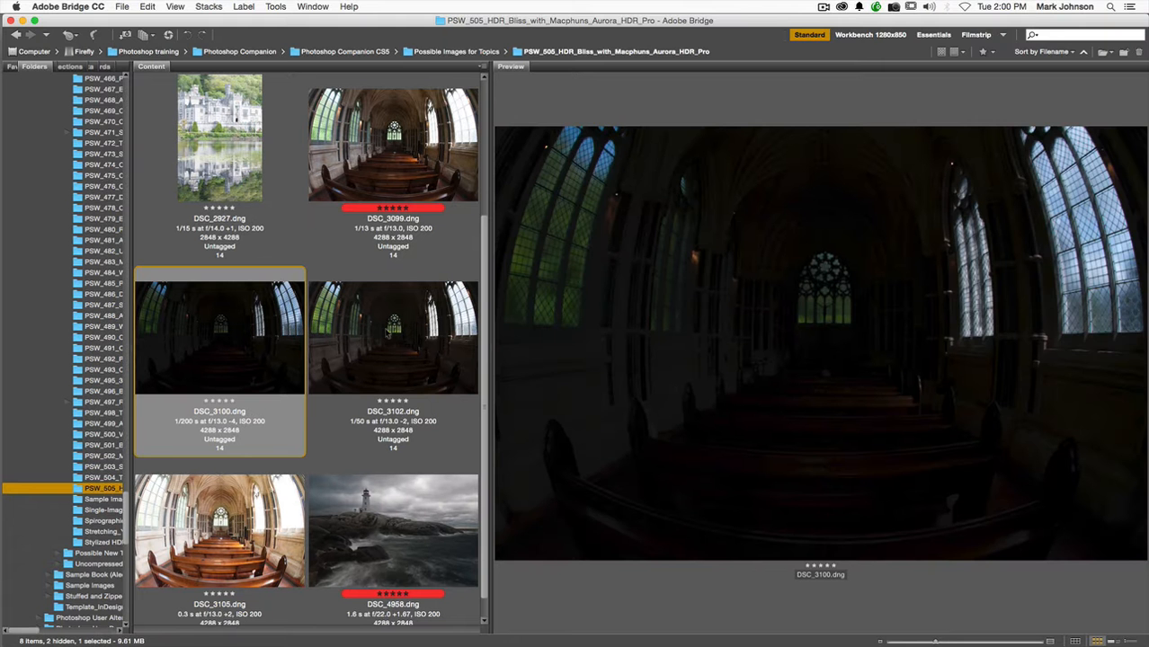
left_click(392, 338)
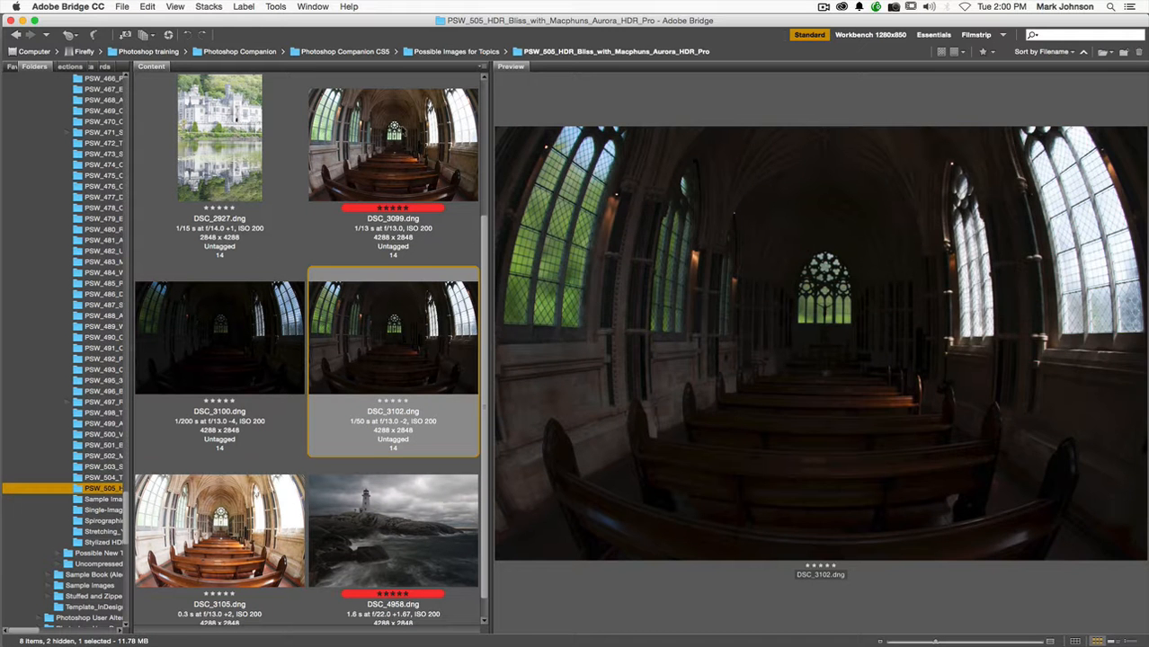
left_click(219, 339)
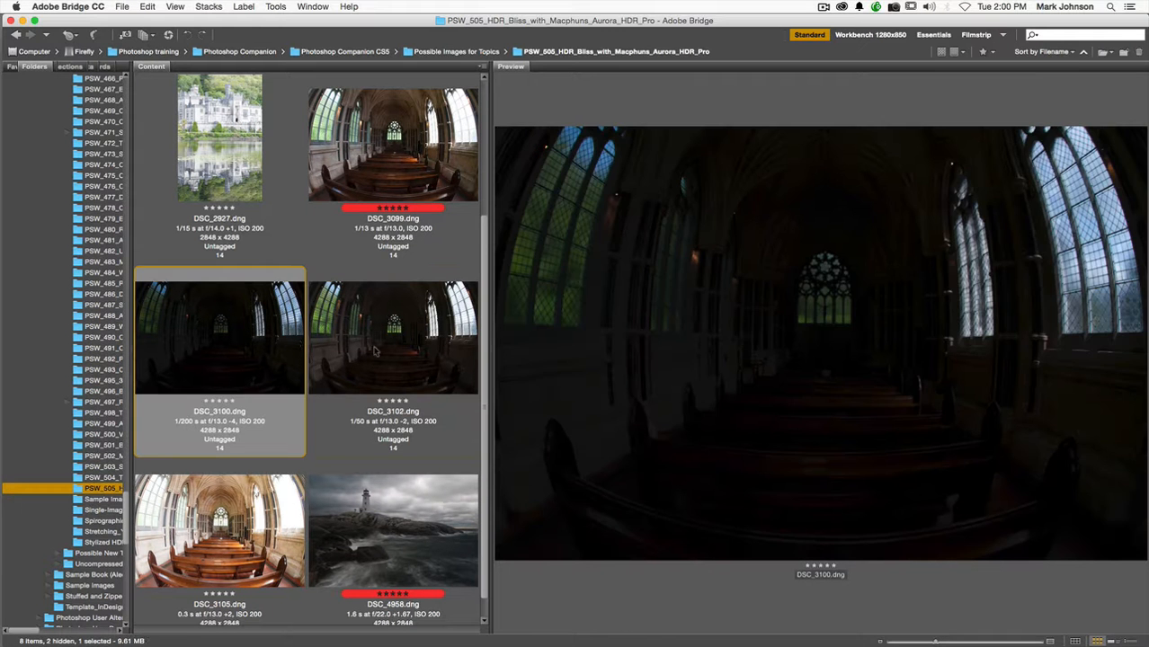
left_click(392, 338)
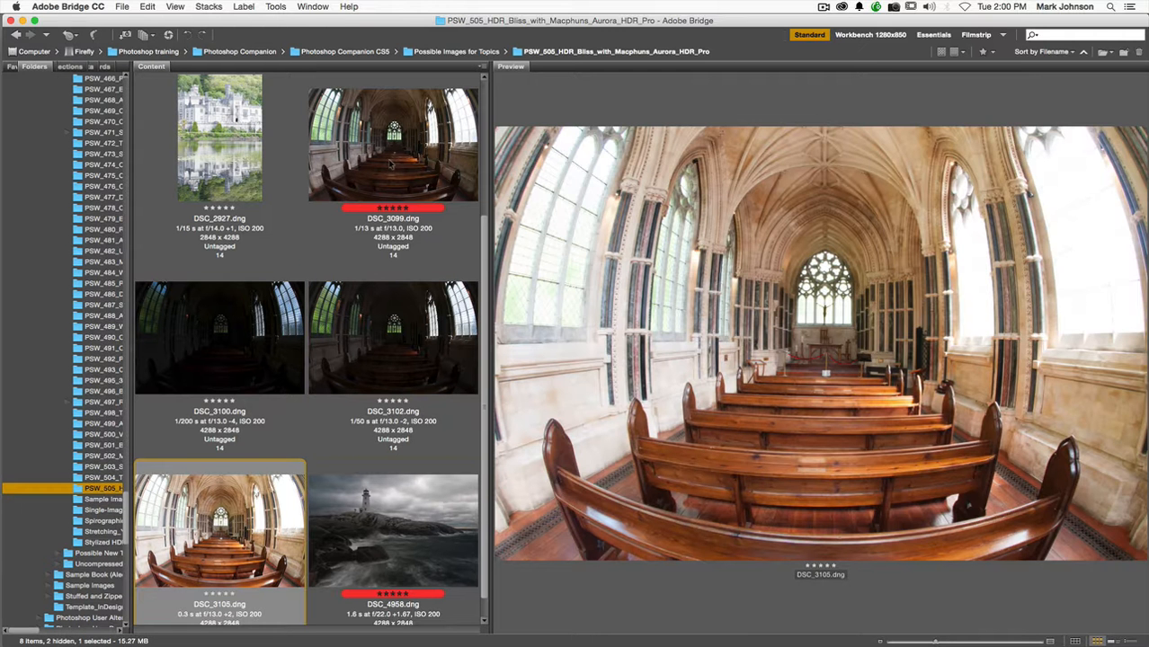
left_click(392, 144)
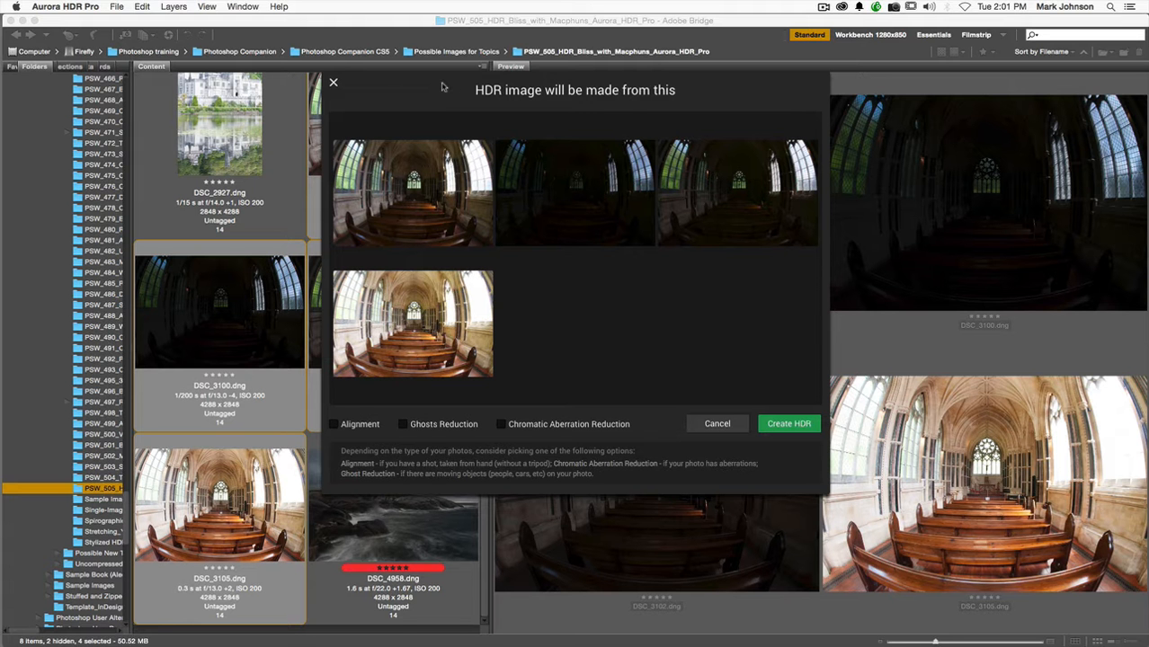
mouse_move(593, 284)
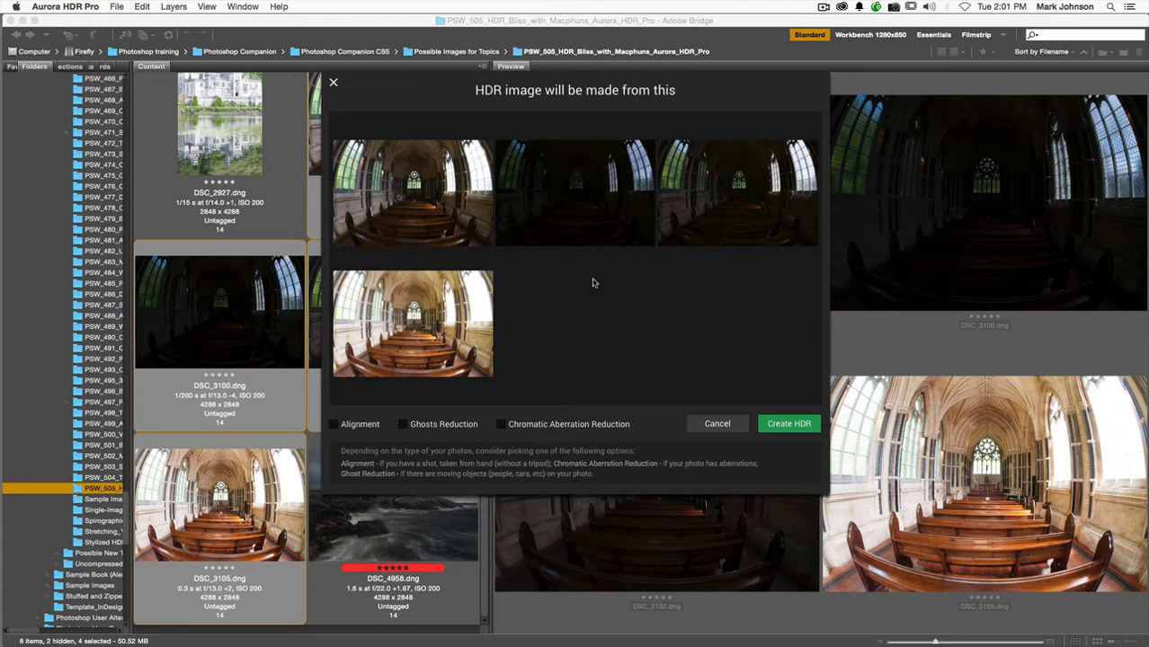
mouse_move(402, 202)
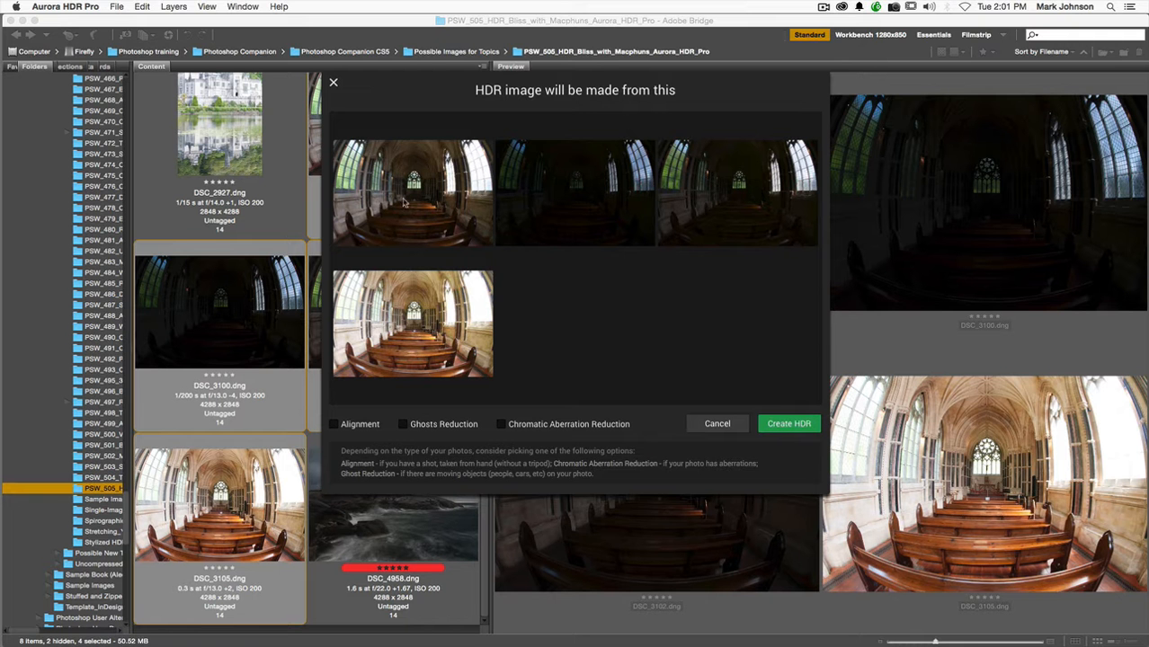
mouse_move(422, 201)
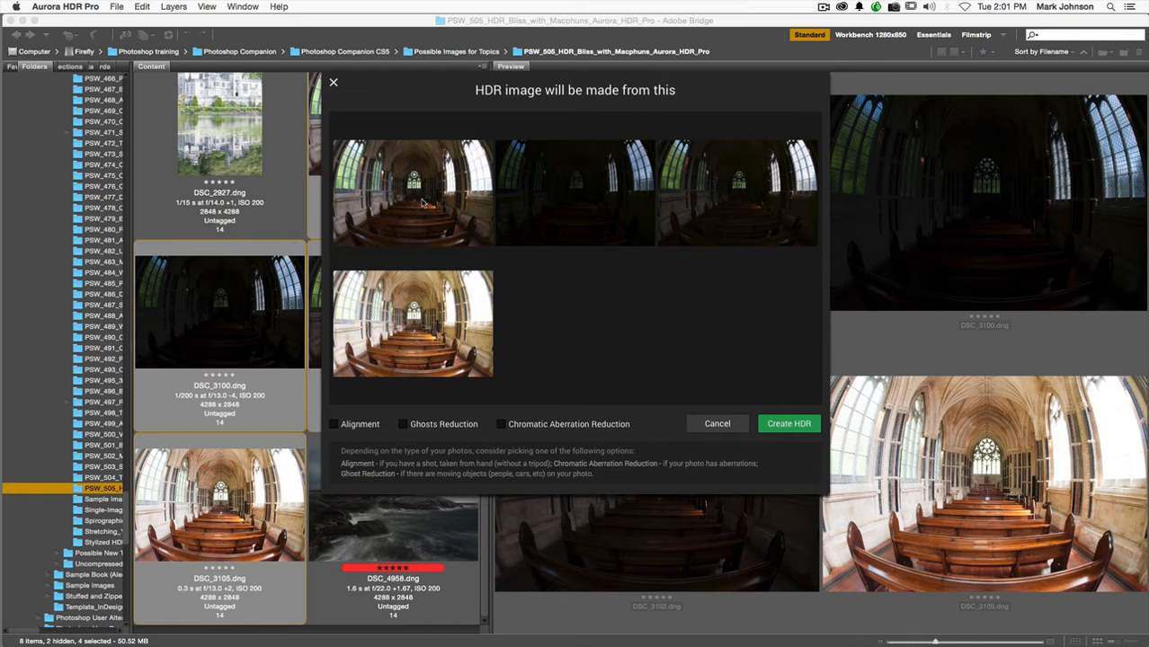
mouse_move(398, 336)
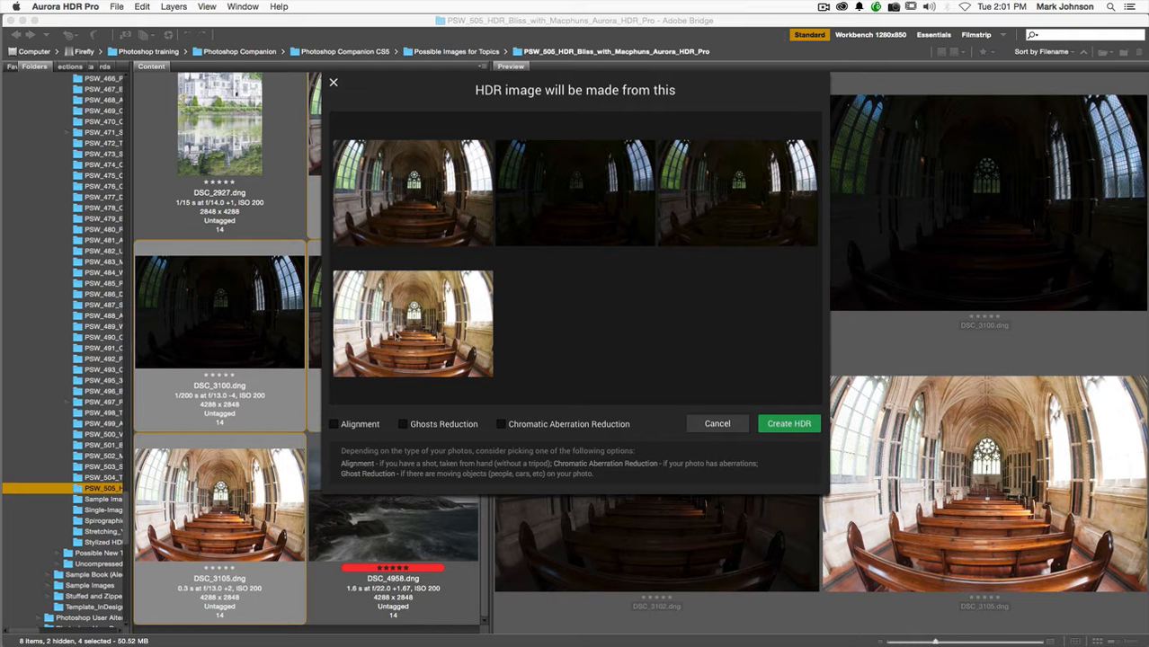
mouse_move(486, 378)
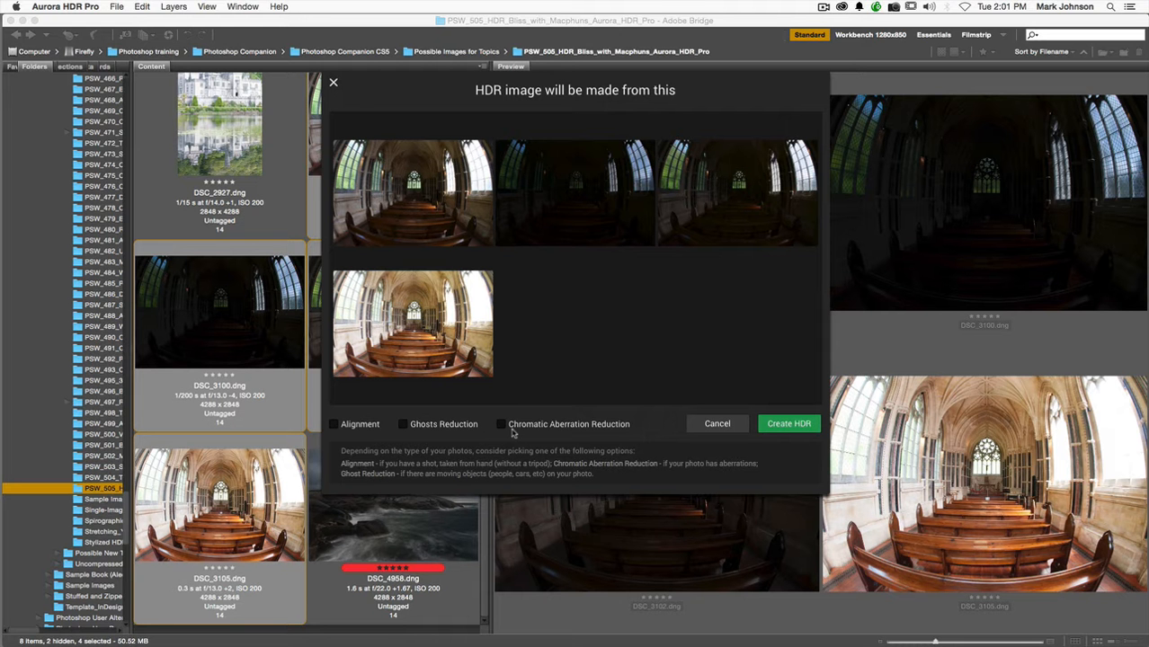
mouse_move(585, 367)
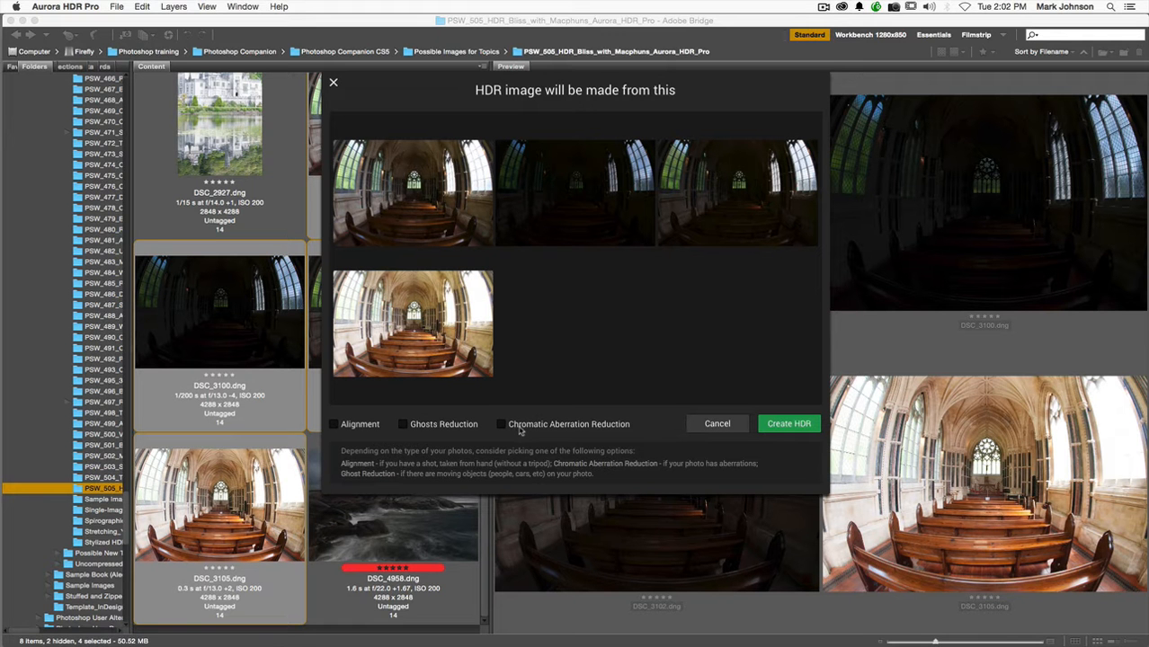
mouse_move(457, 434)
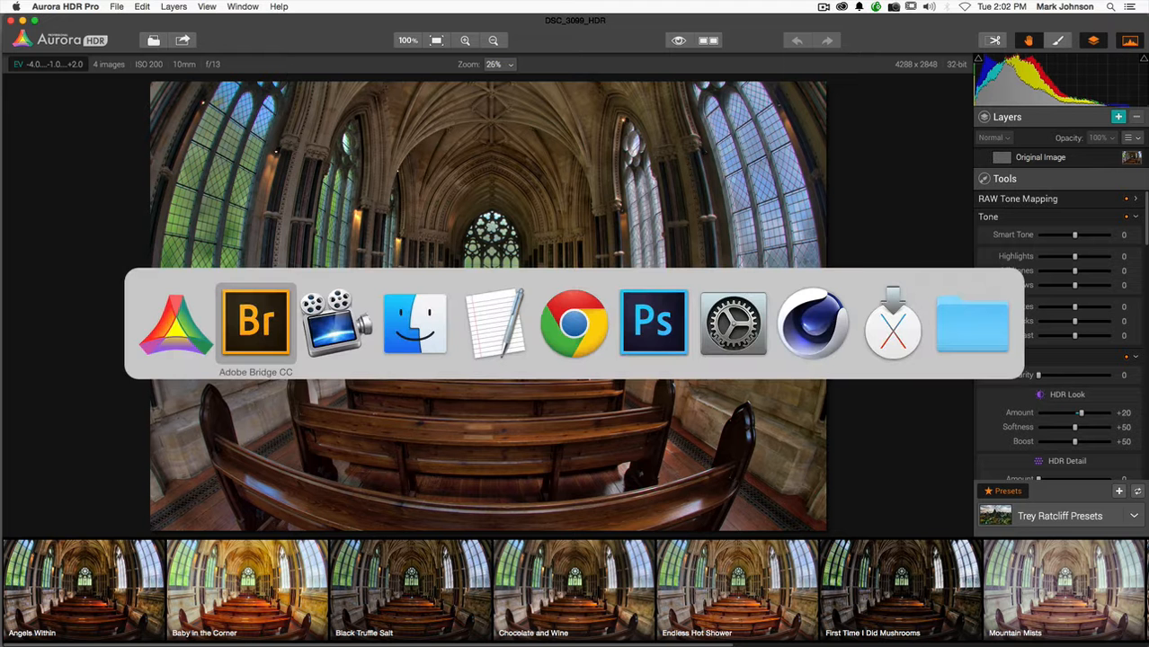
Step: Bring Adobe Bridge CC forward and view the four selected church exposures in Preview
left_click(255, 322)
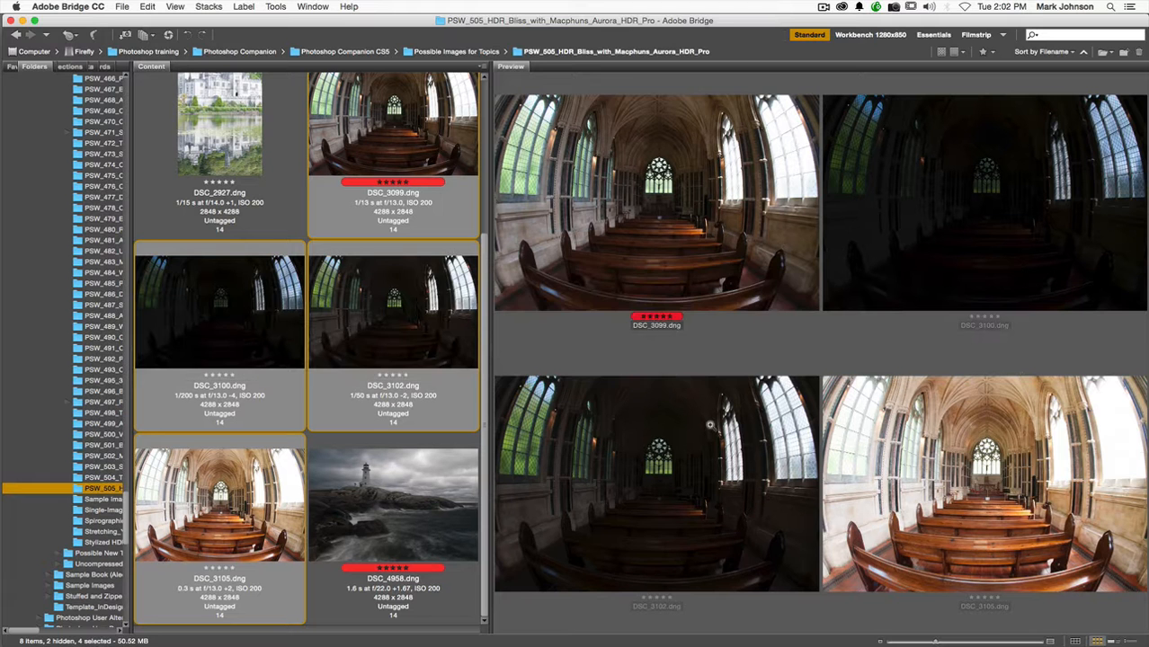
left_click(392, 124)
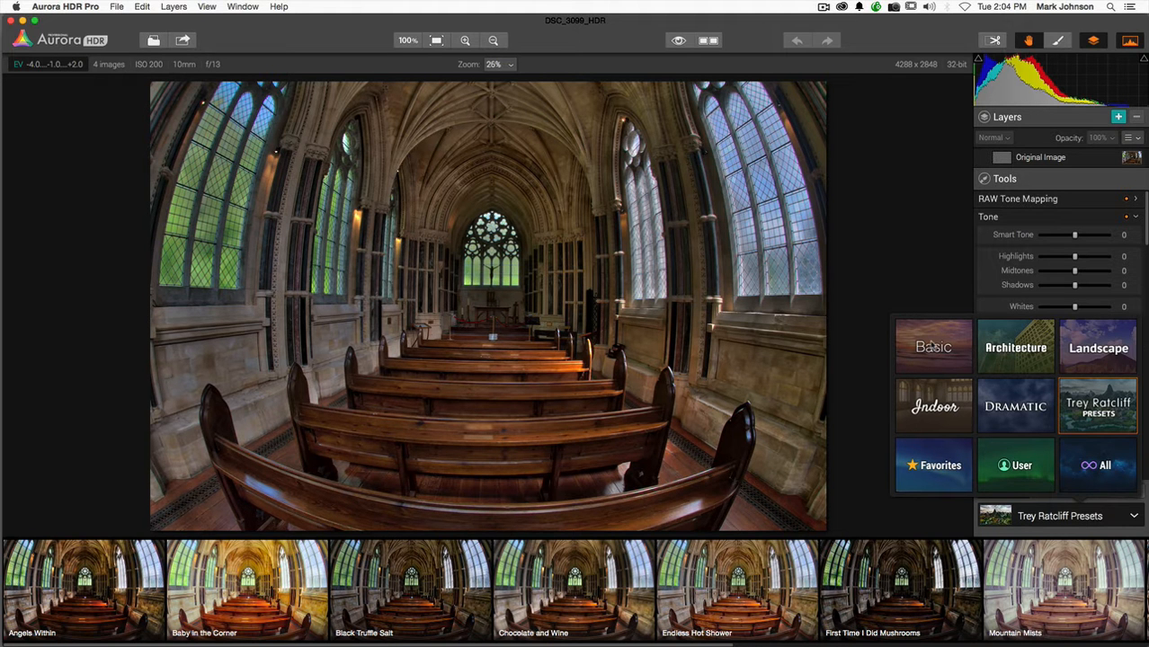
Step: Try the Basic collection and an Architecture preset, then switch to the Trey Ratcliff collection
left_click(933, 348)
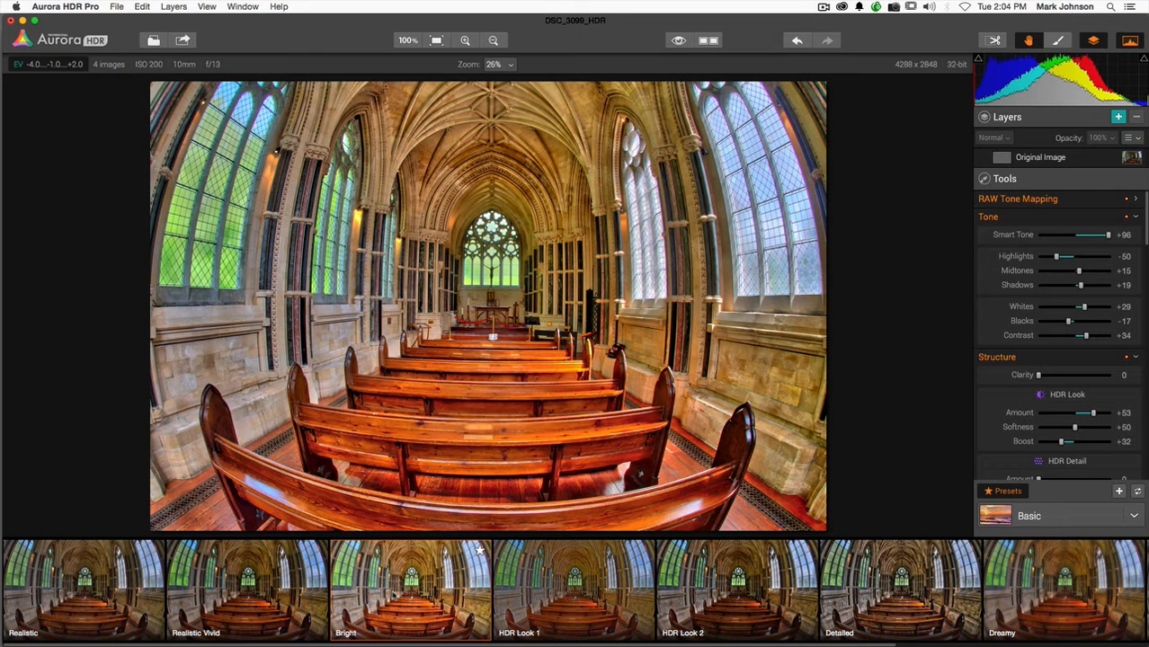
left_click(576, 585)
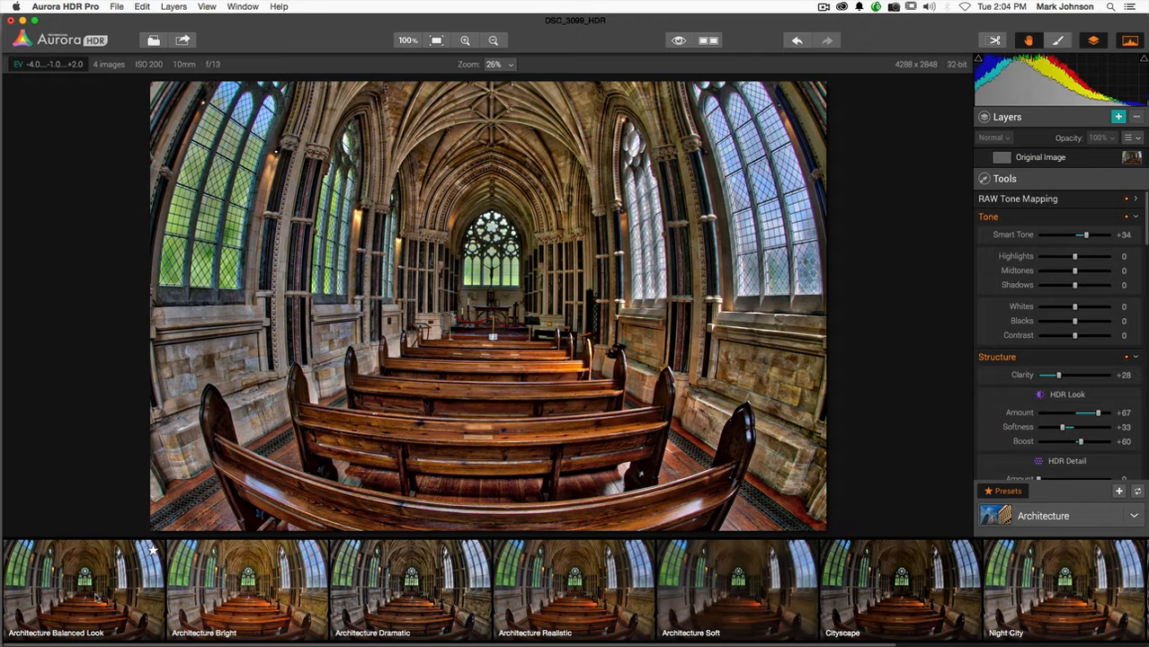
left_click(85, 590)
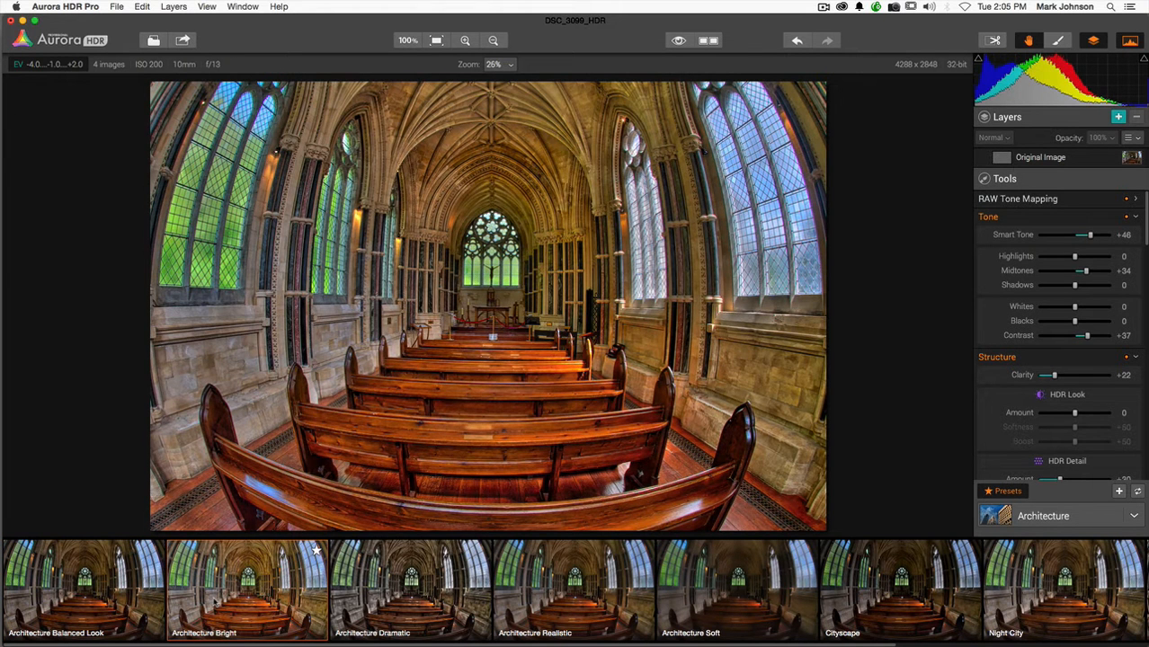
left_click(410, 590)
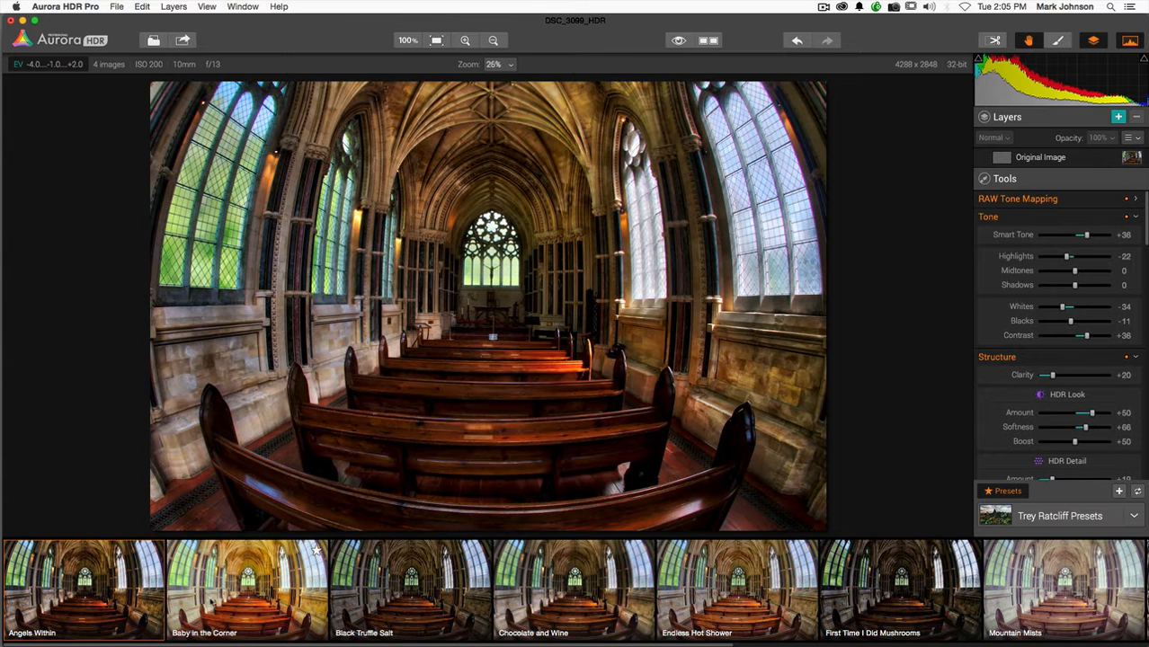
Step: Apply a warmer, vivid Trey Ratcliff preset and browse further along the filmstrip
left_click(248, 584)
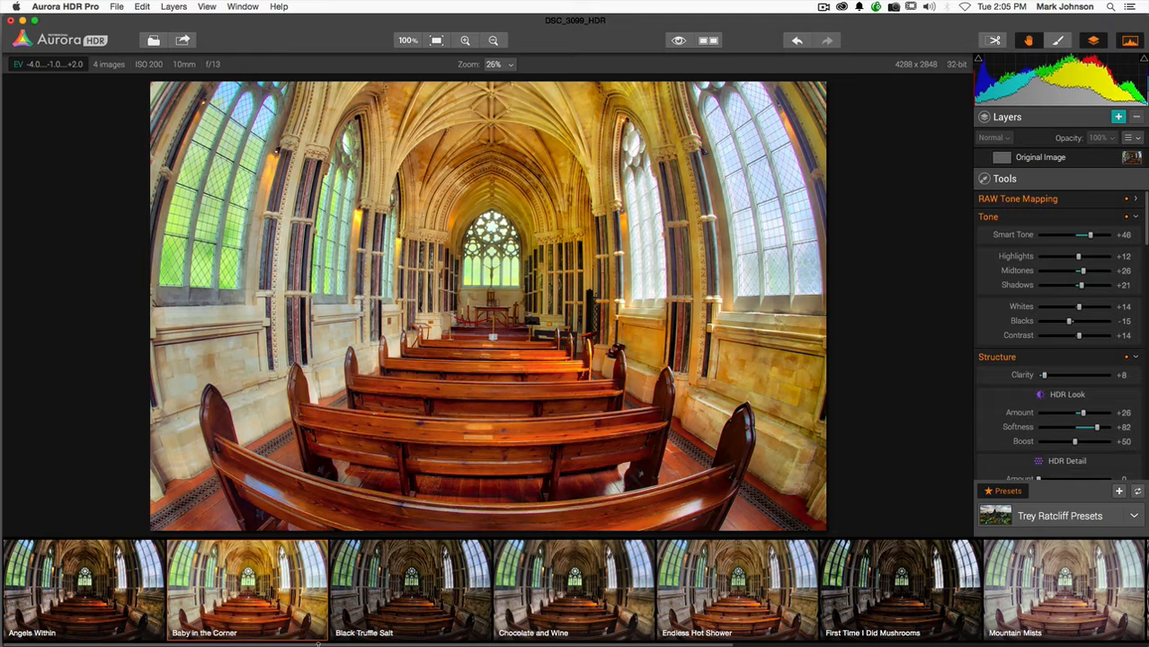
scroll("right", 3)
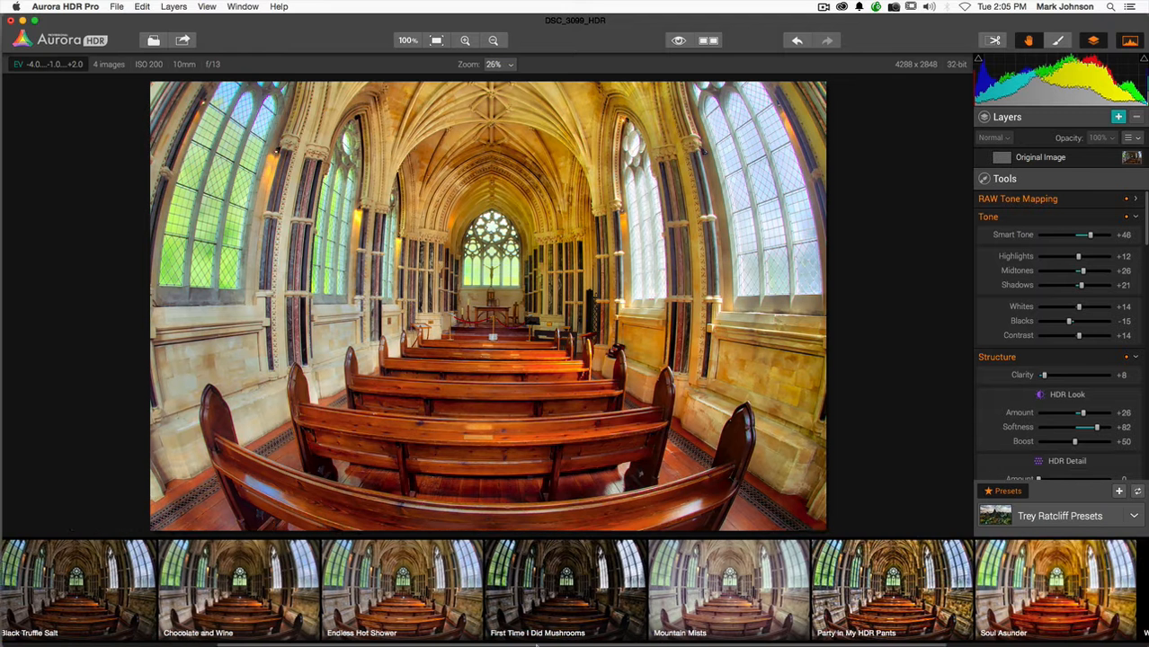
scroll("right", 3)
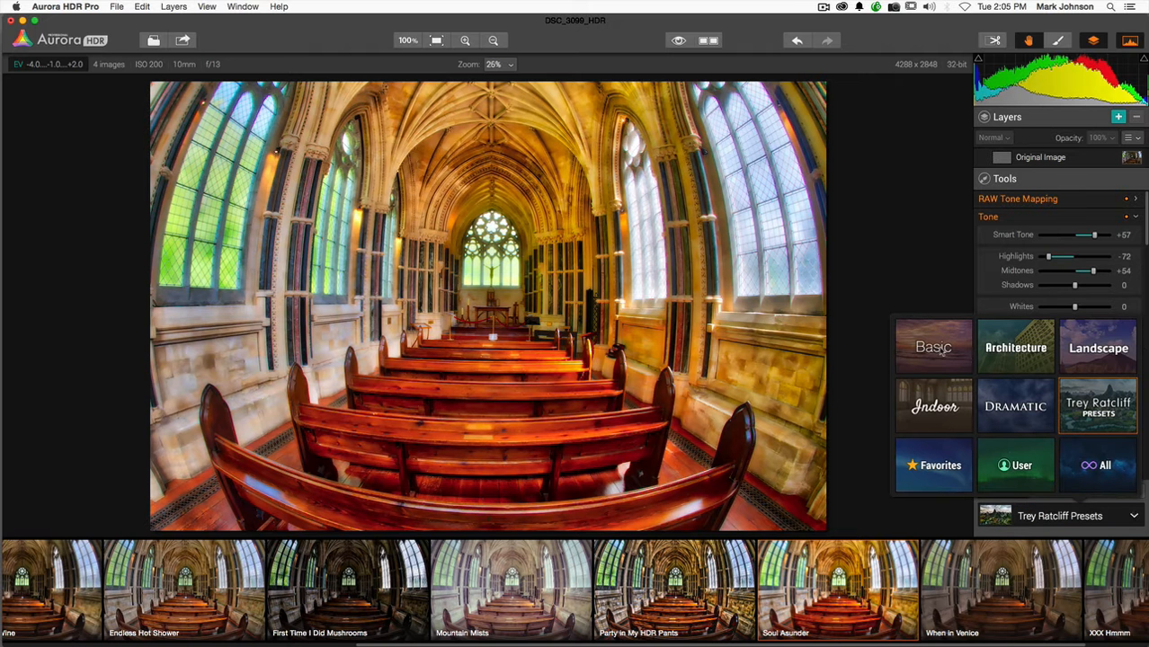
Step: Switch to the Basic collection and apply the natural-looking Realistic preset
left_click(932, 349)
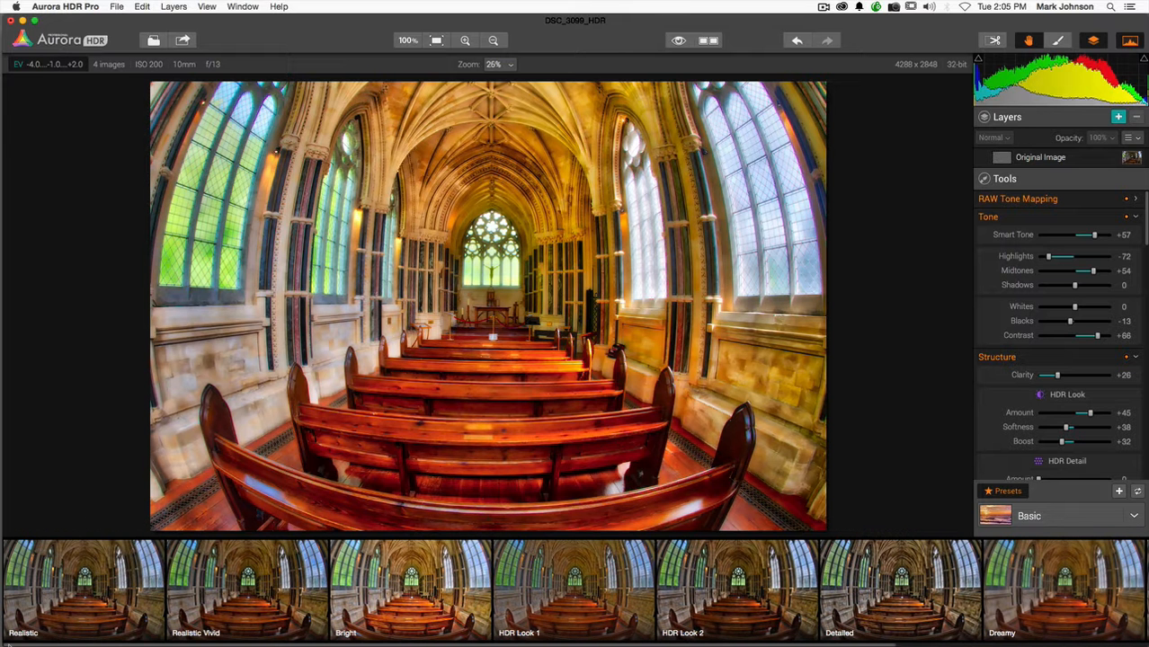
left_click(83, 585)
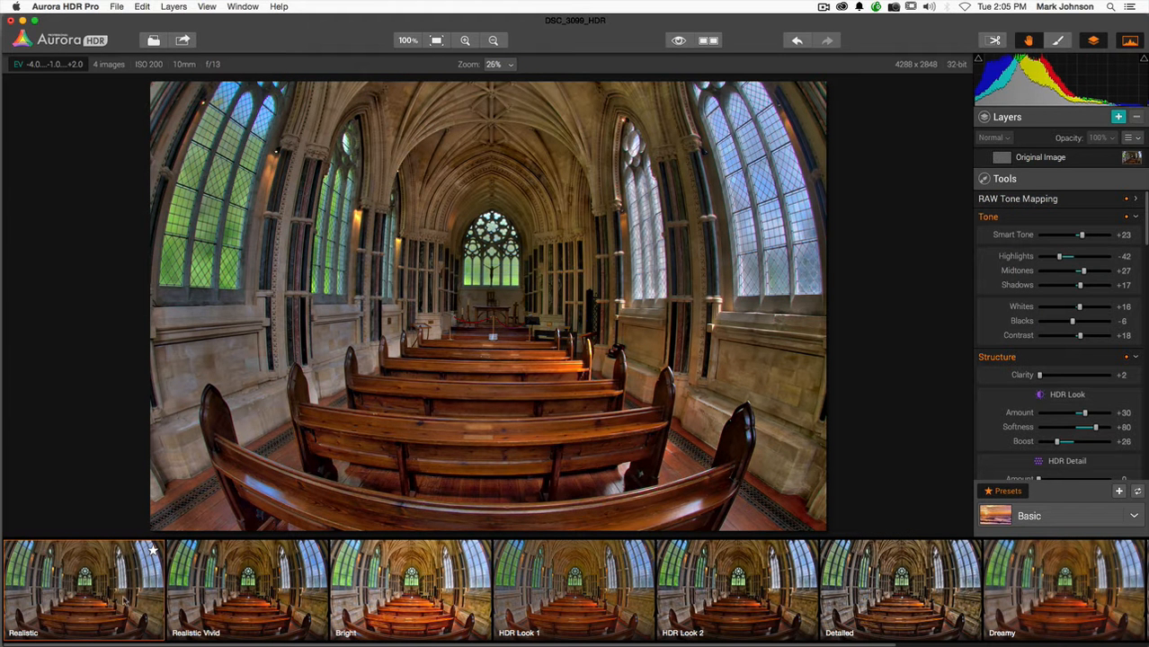
mouse_move(957, 476)
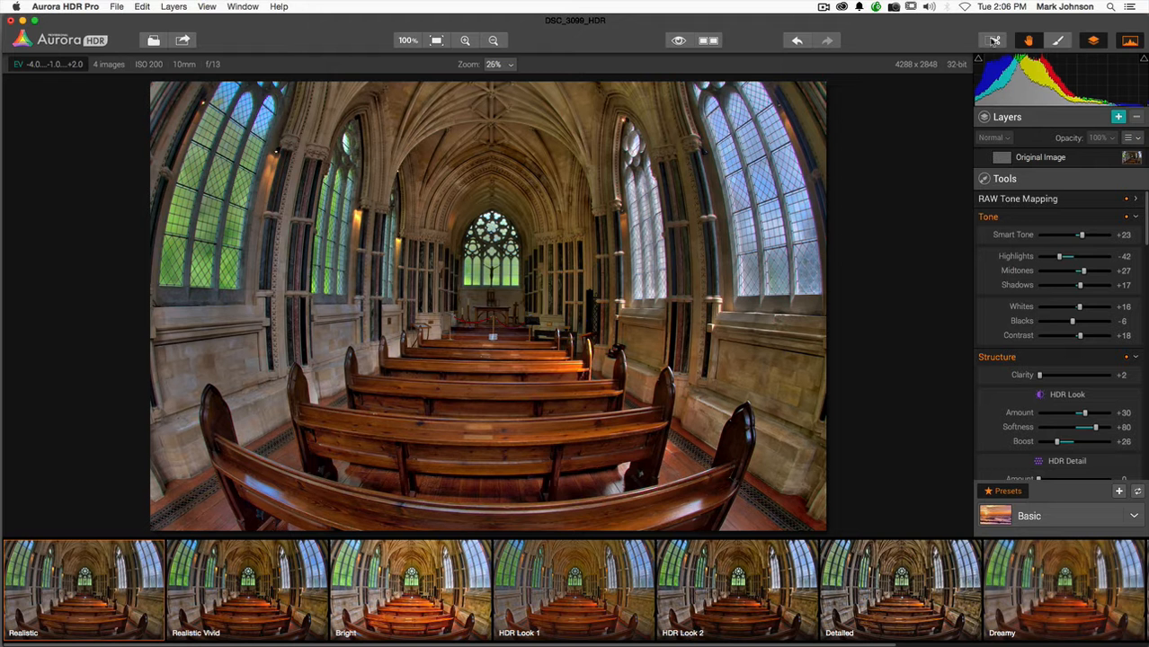
mouse_move(993, 40)
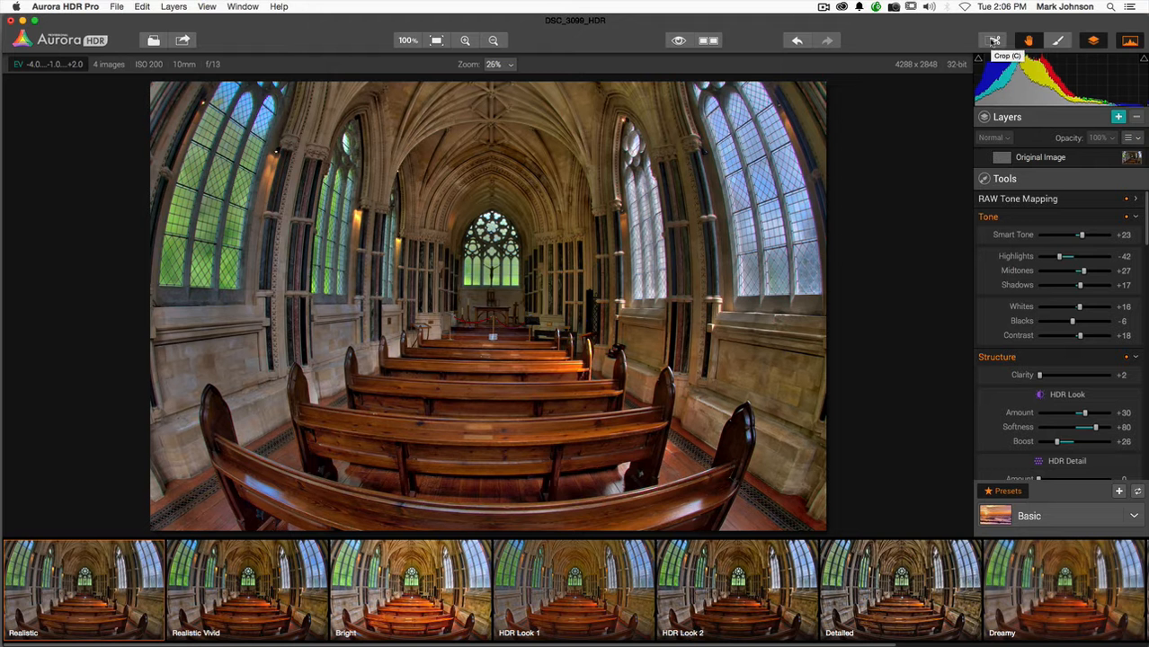
Step: Straighten the photo to about -0.75 degrees with the Crop tool and apply the crop
left_click(995, 39)
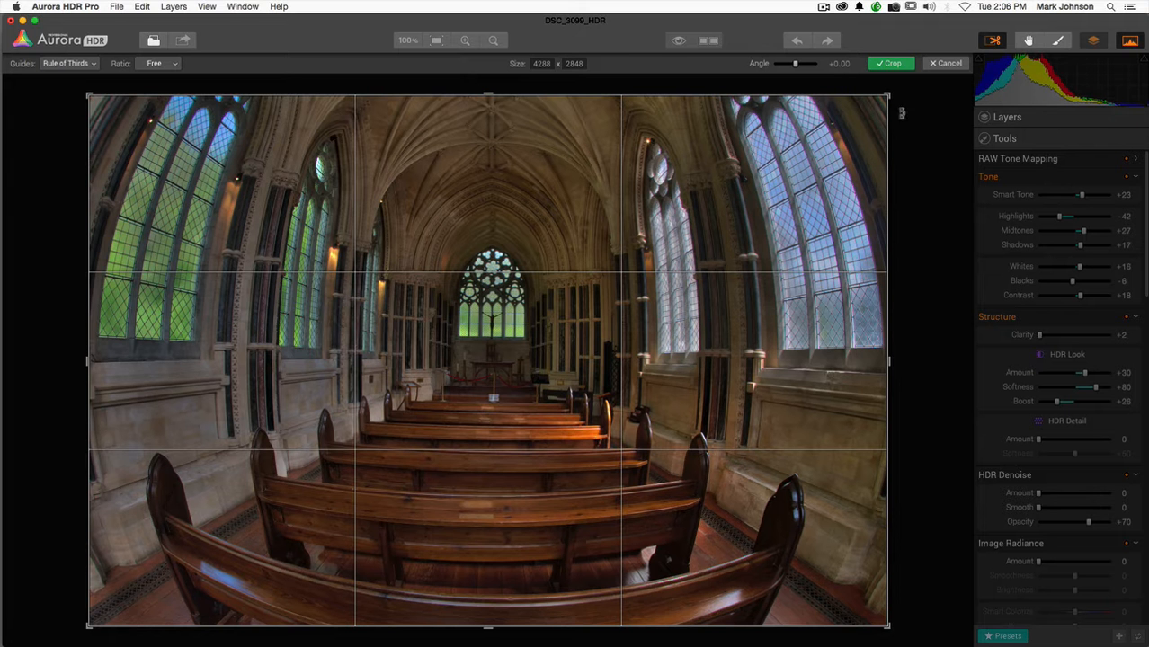
mouse_move(781, 85)
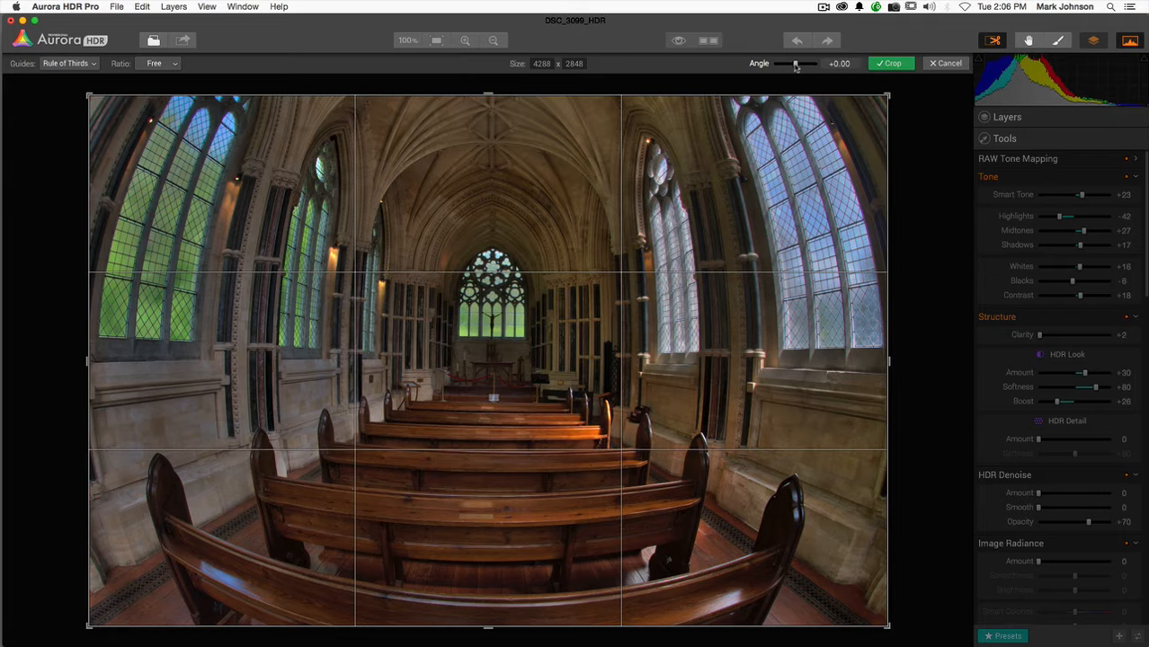
left_click_drag(795, 65, 801, 65)
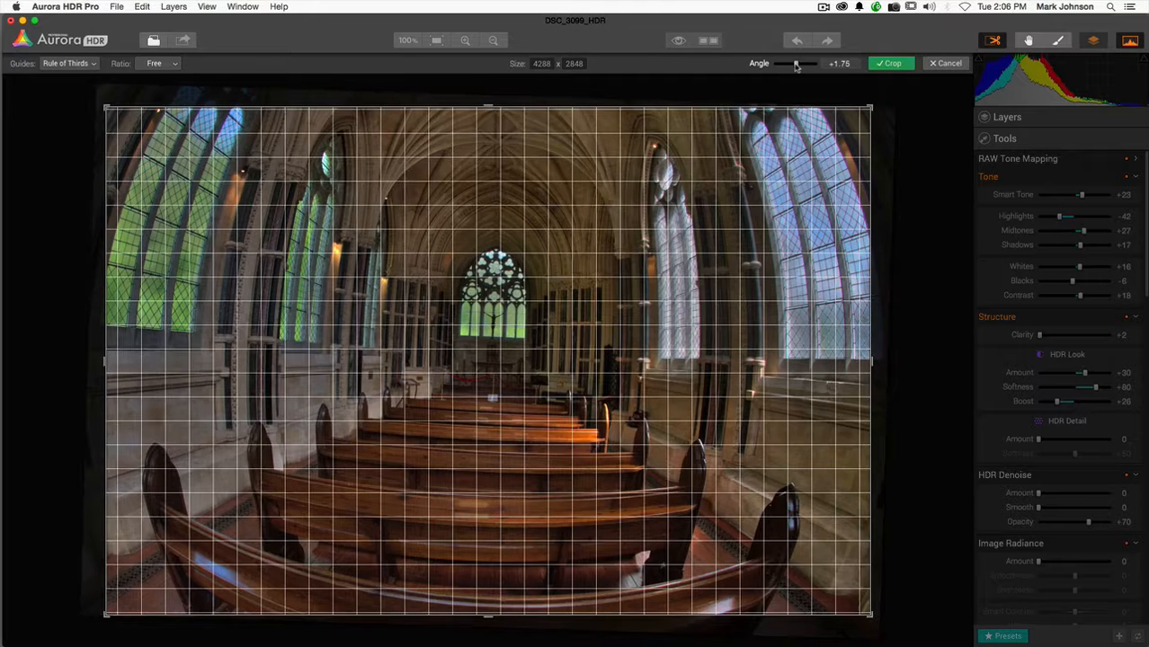
left_click_drag(798, 65, 795, 65)
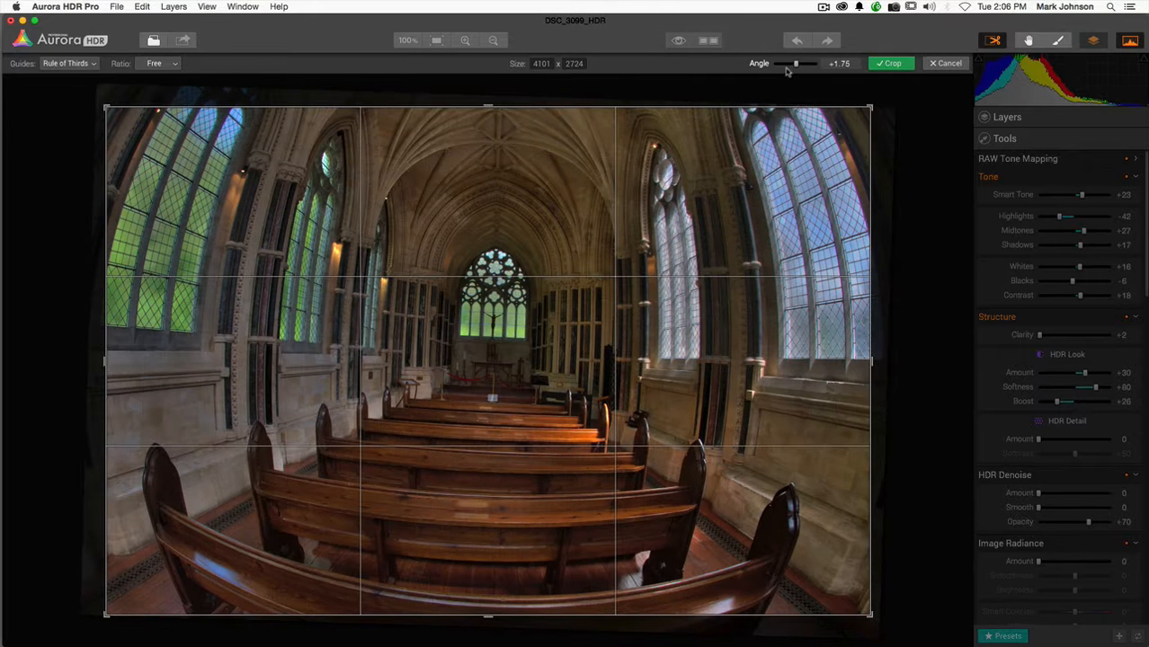
left_click_drag(796, 65, 795, 65)
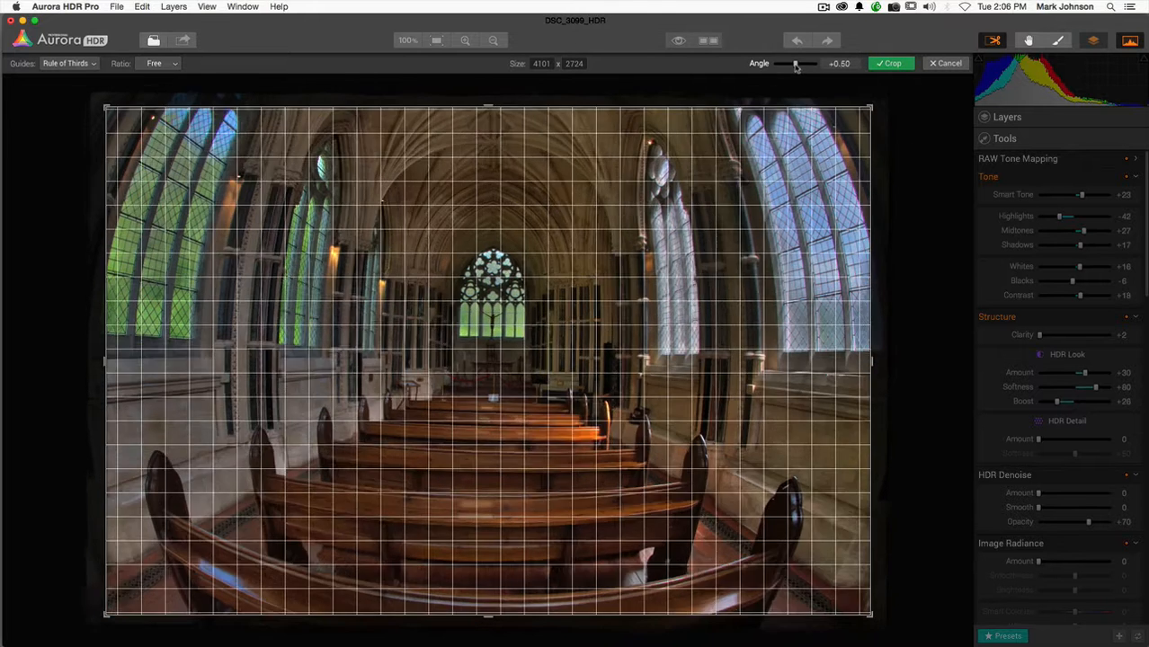
left_click_drag(798, 63, 791, 63)
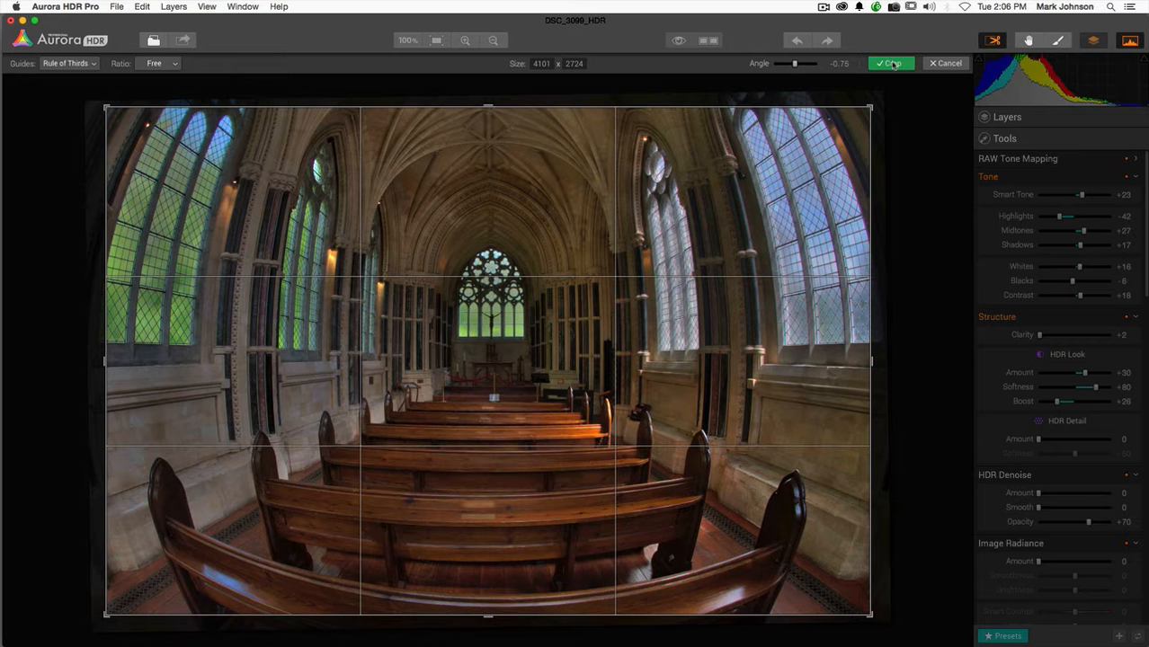
left_click(891, 63)
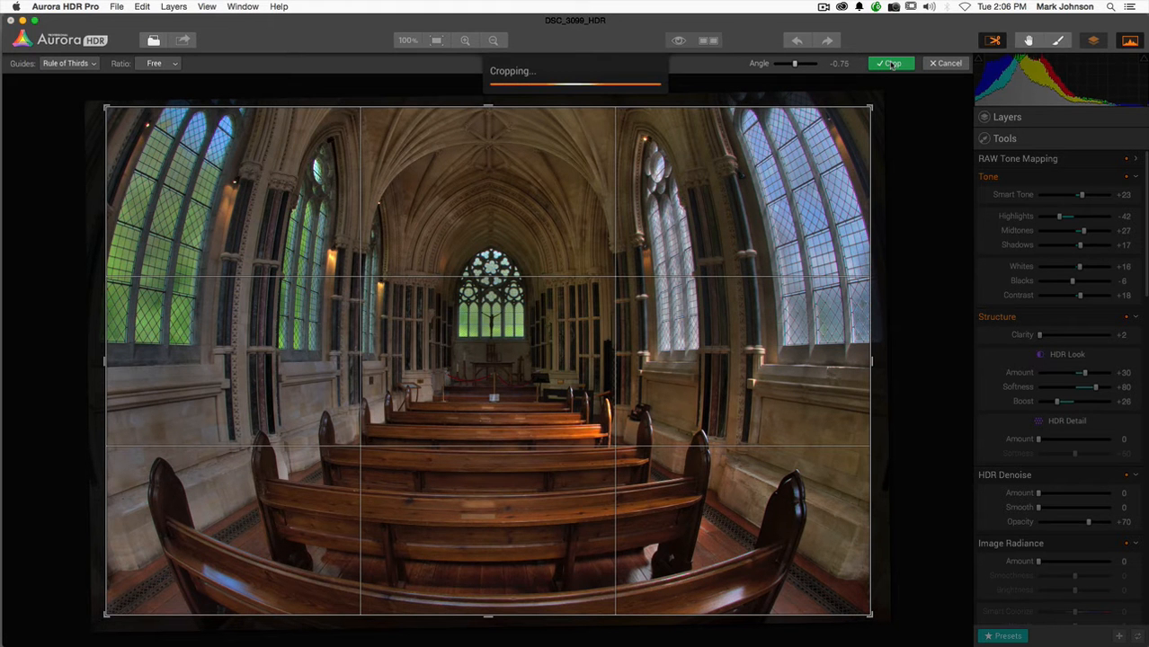
left_click(888, 63)
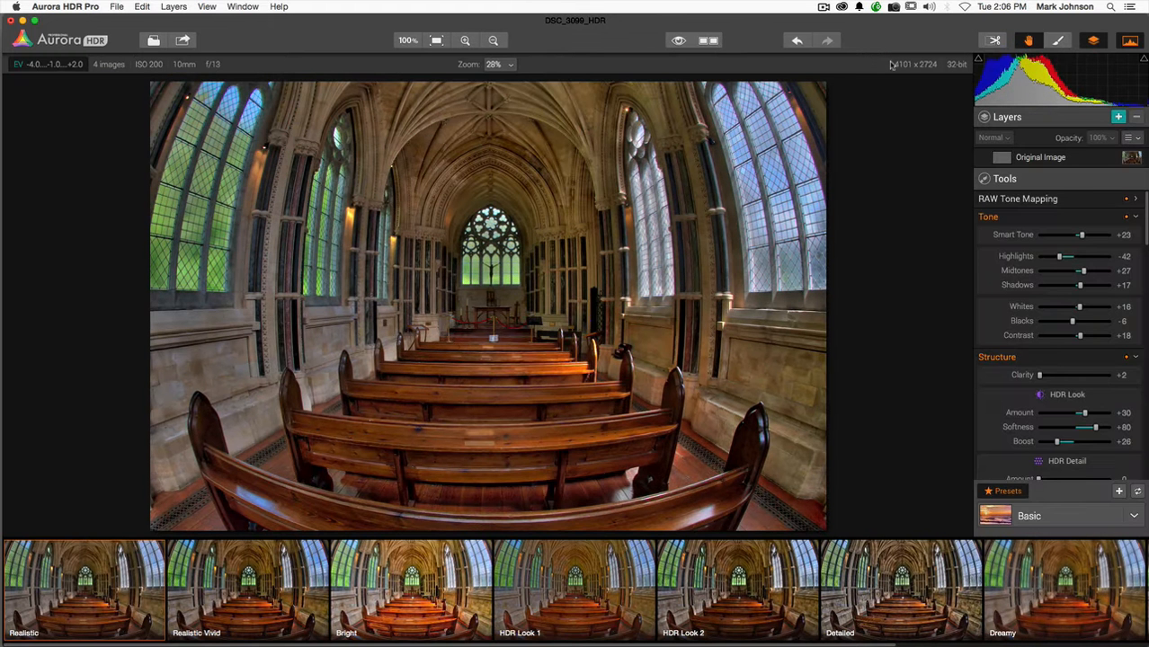
mouse_move(856, 169)
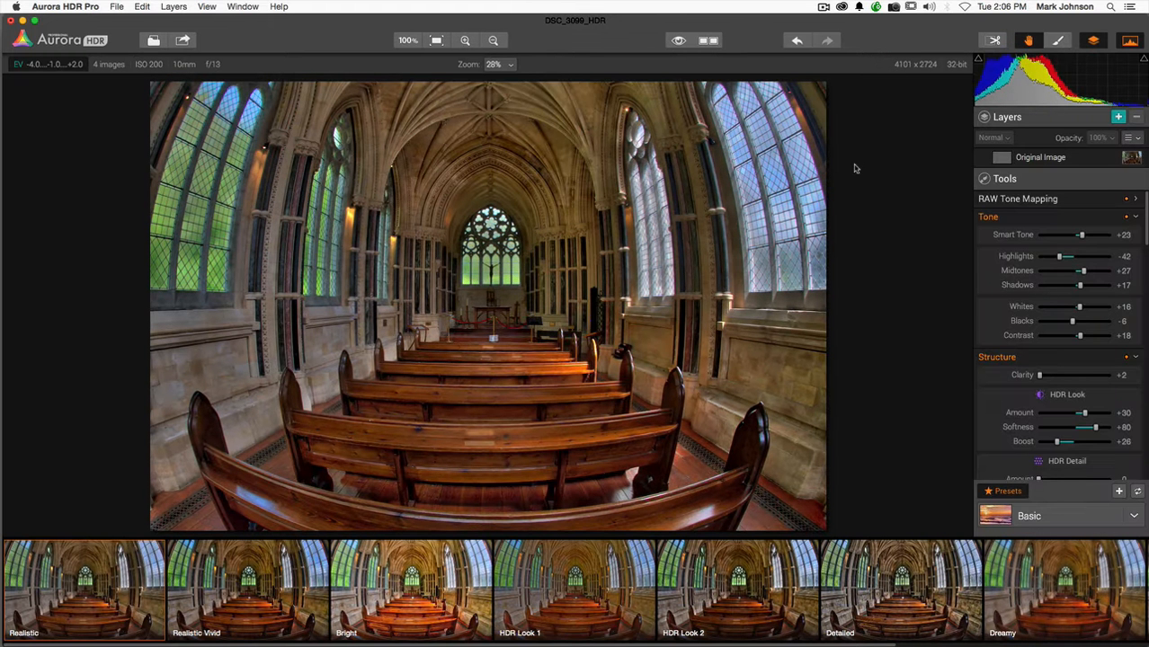
mouse_move(896, 143)
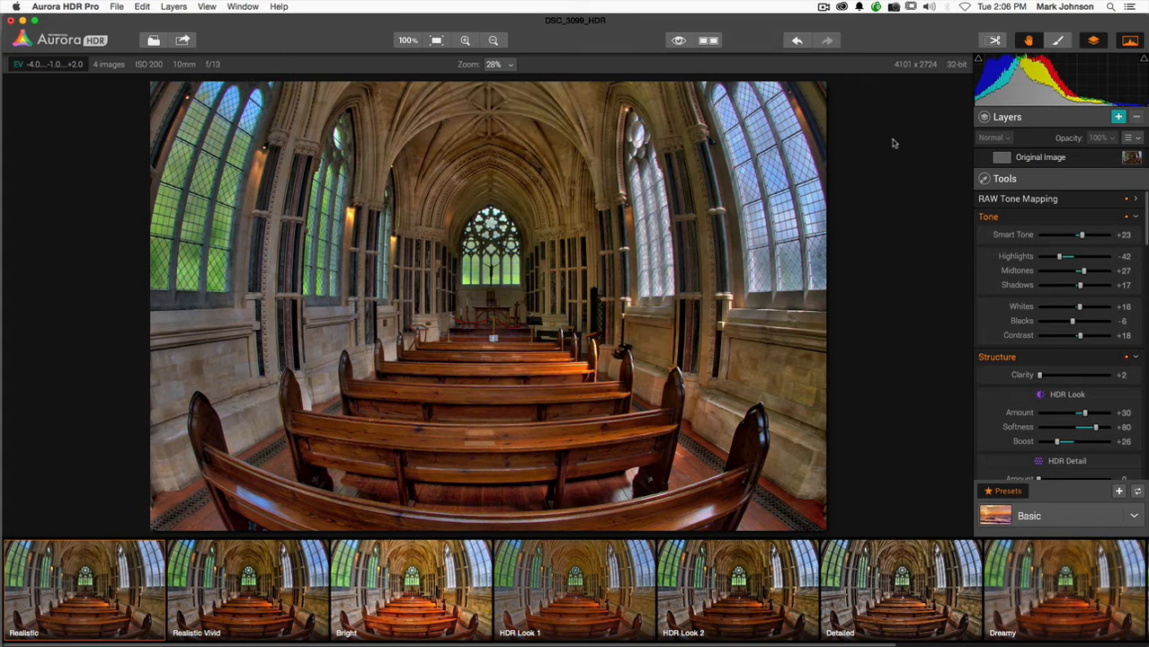
mouse_move(439, 69)
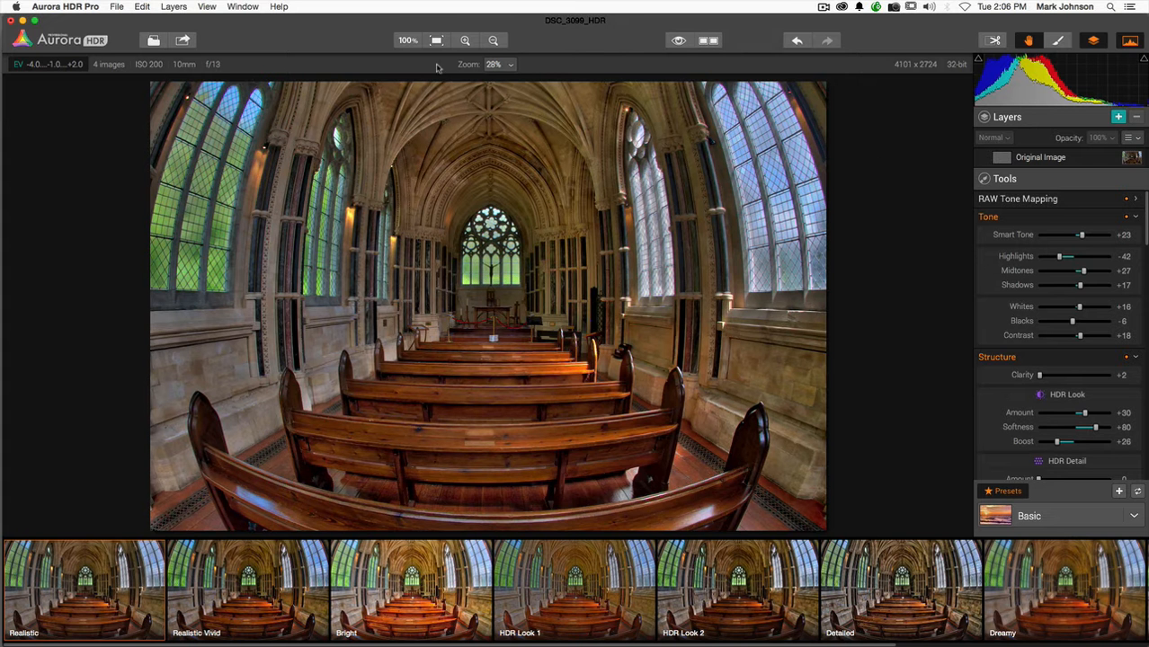
mouse_move(406, 39)
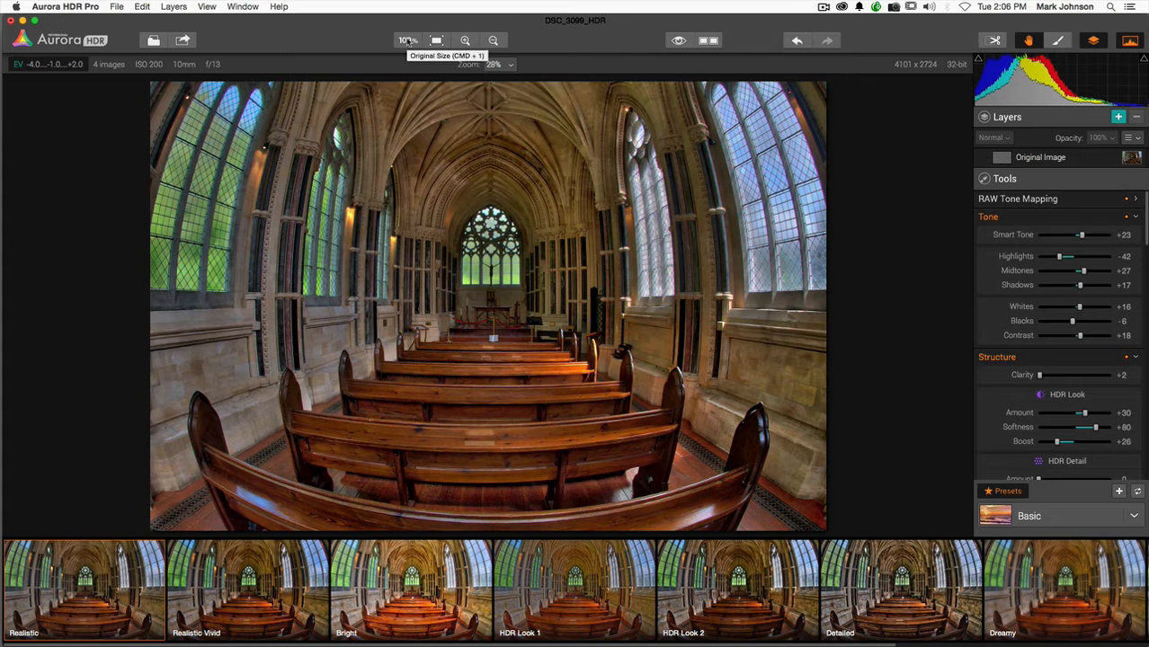
left_click(435, 40)
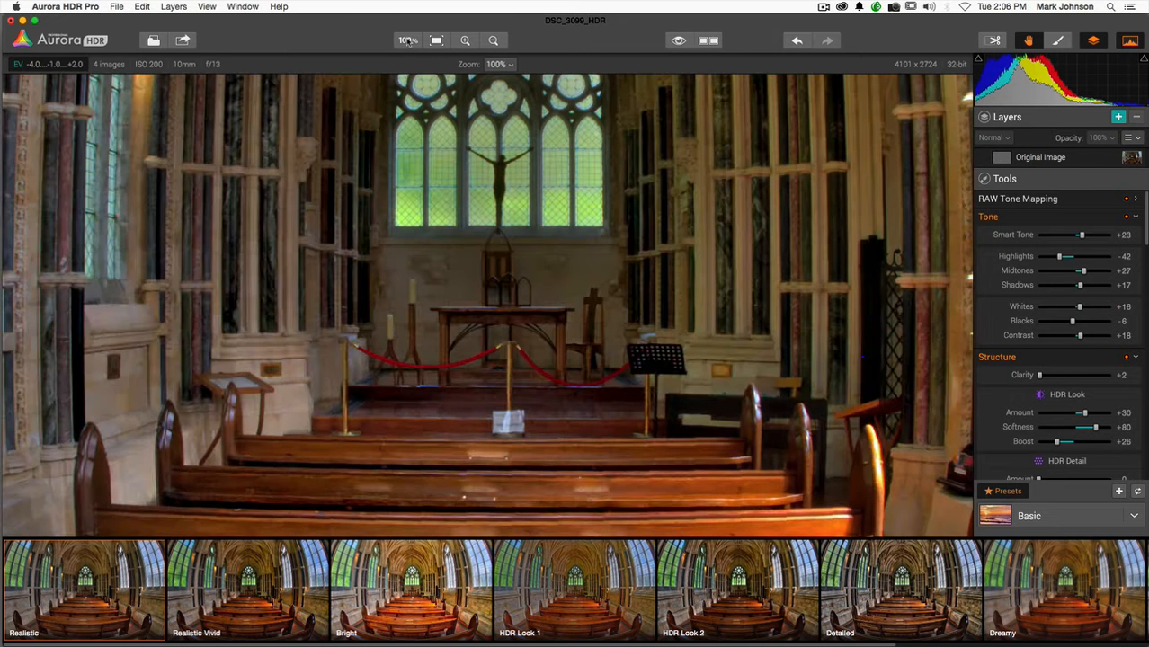
mouse_move(435, 40)
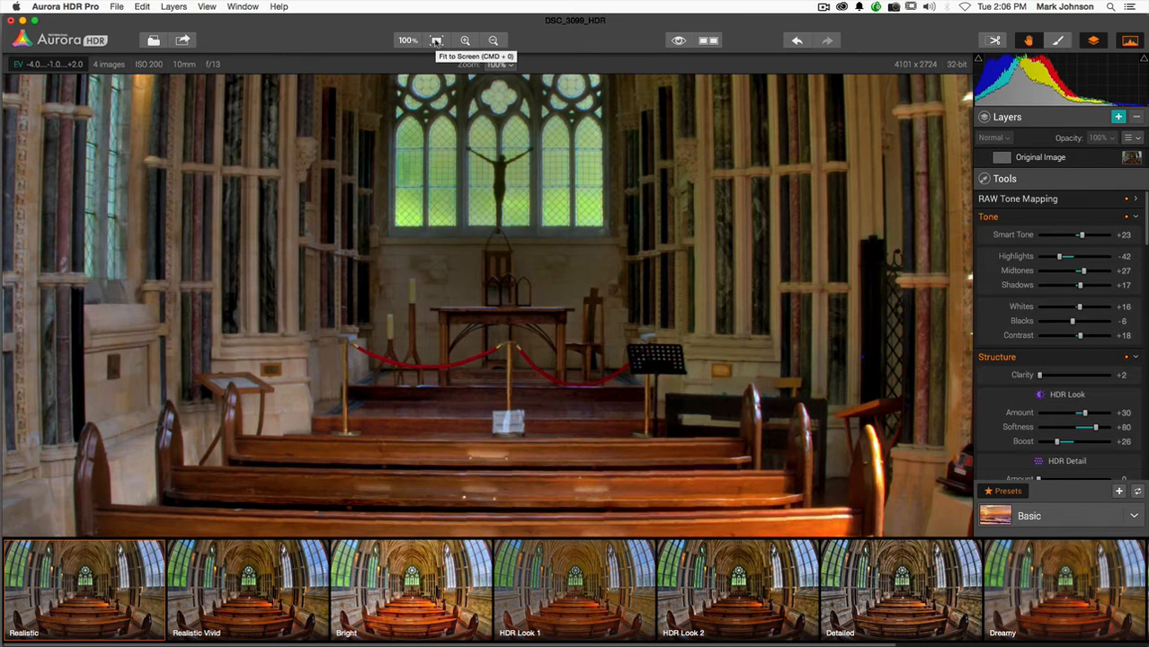
left_click(435, 39)
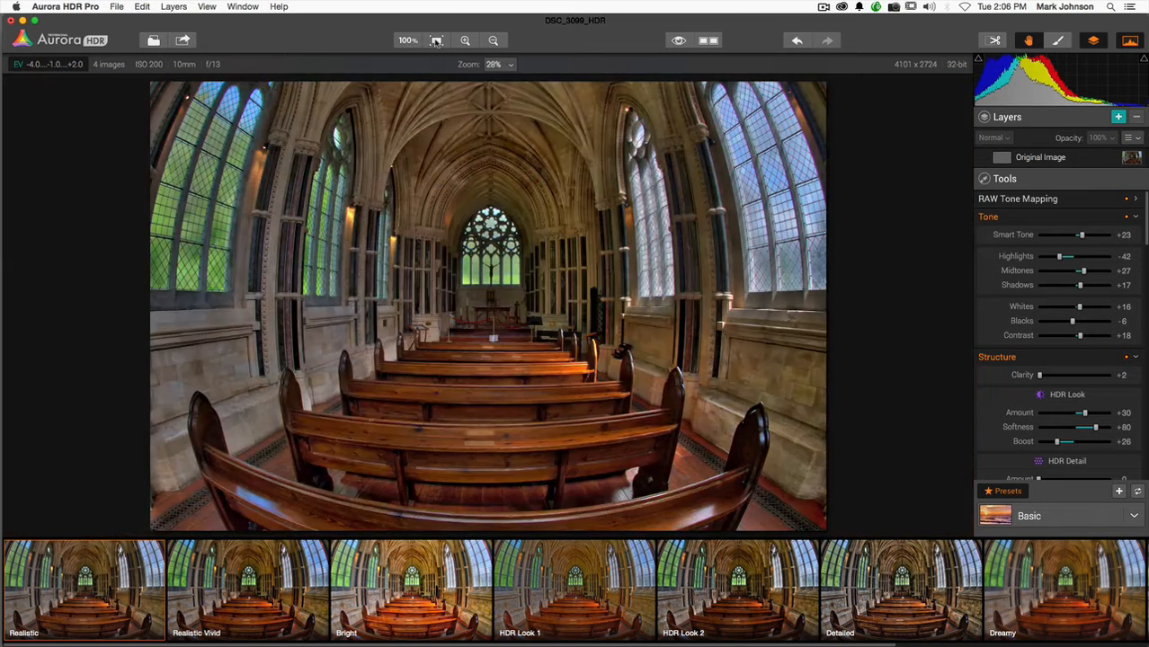
left_click(466, 39)
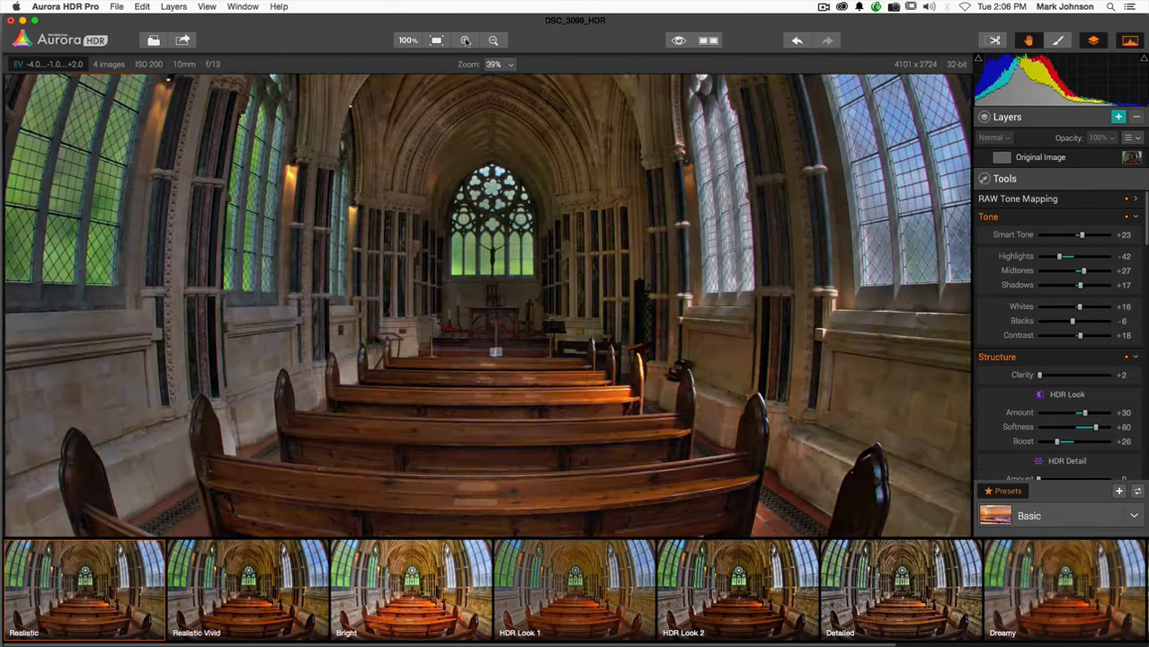
left_click(500, 65)
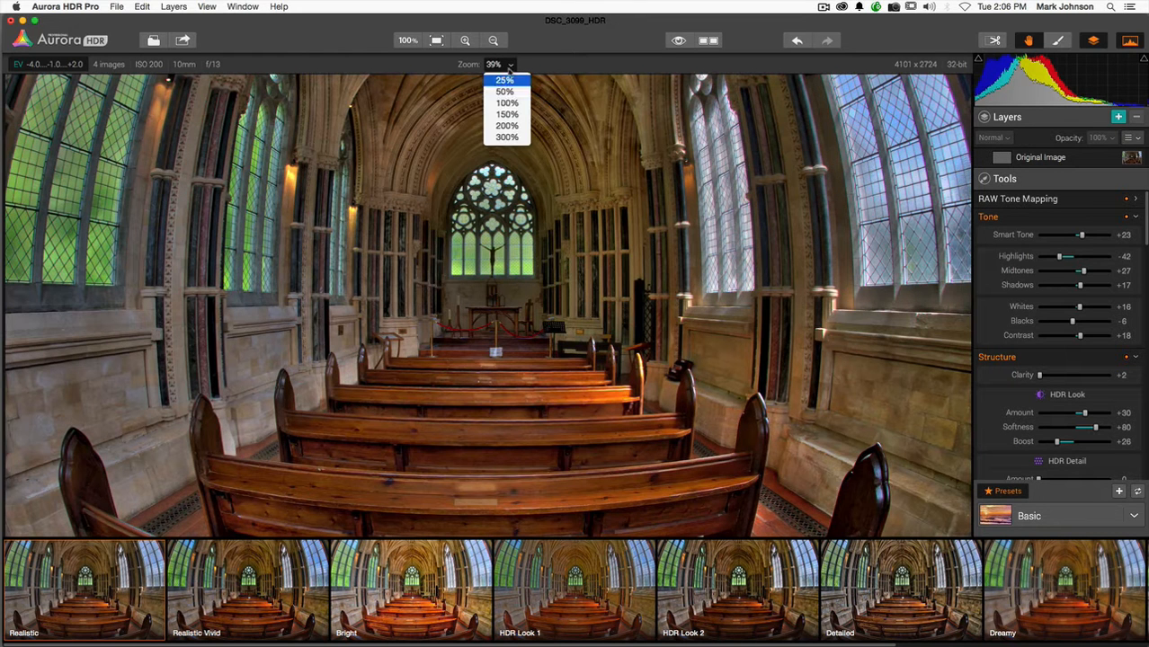
left_click(504, 90)
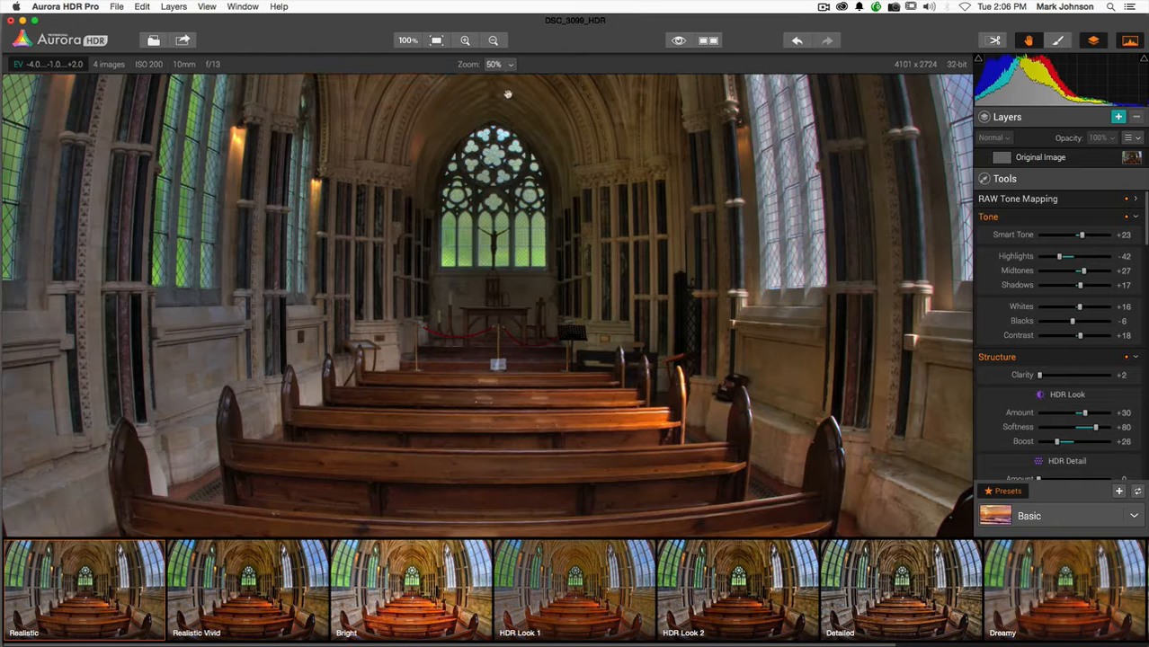
left_click(493, 40)
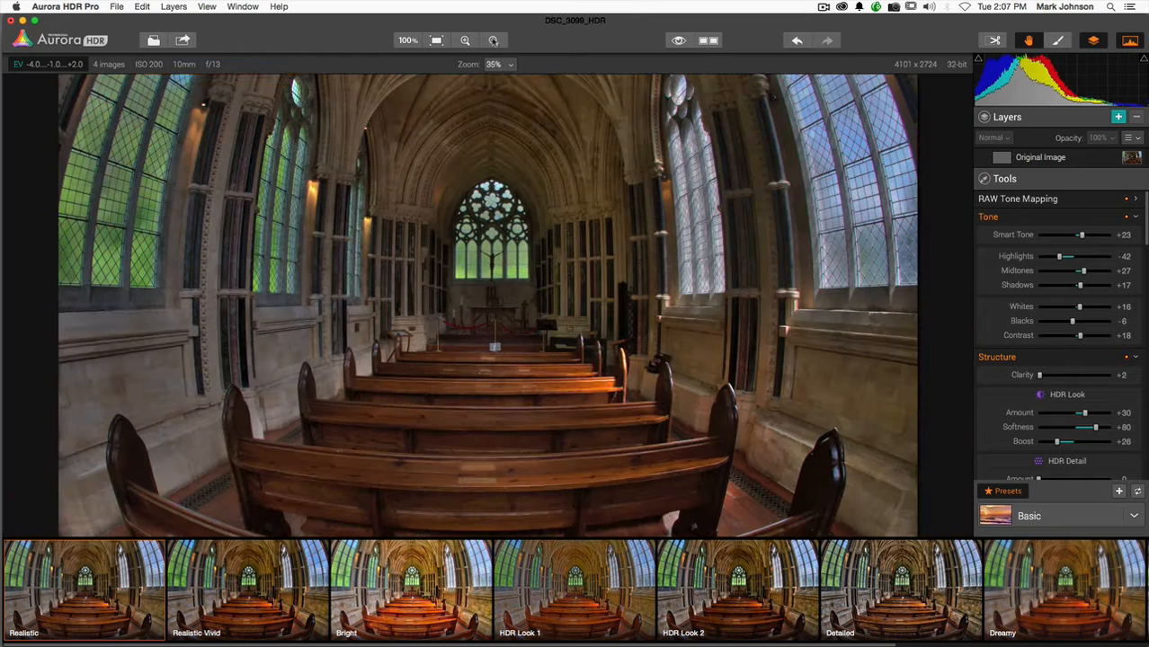
left_click(493, 40)
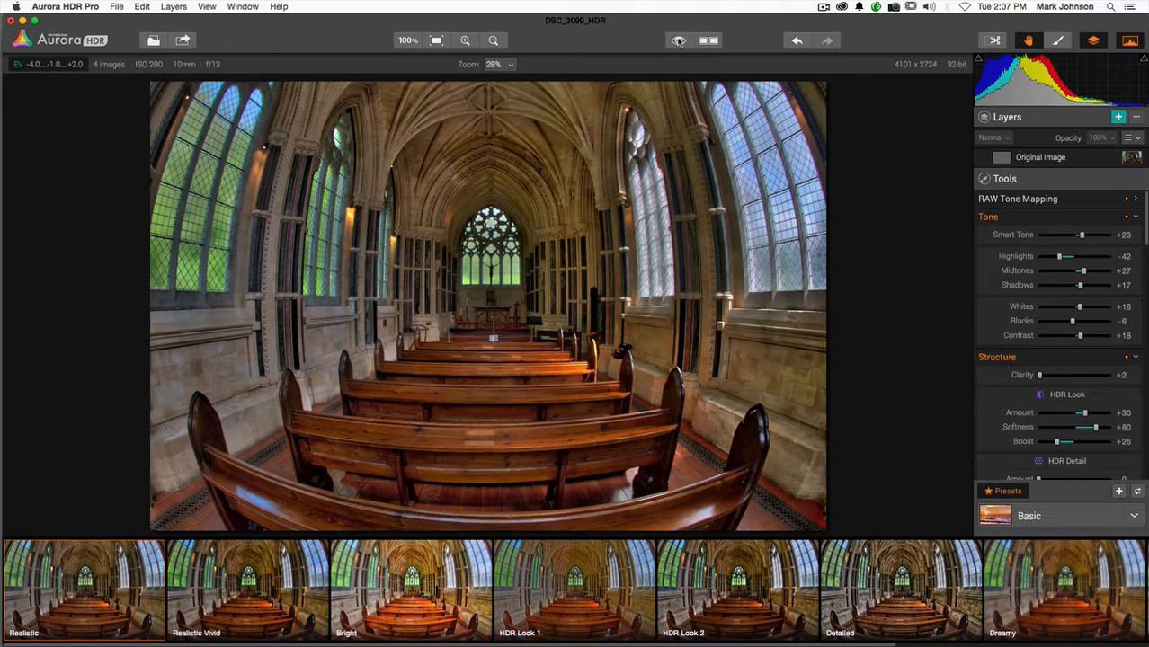
left_click(678, 40)
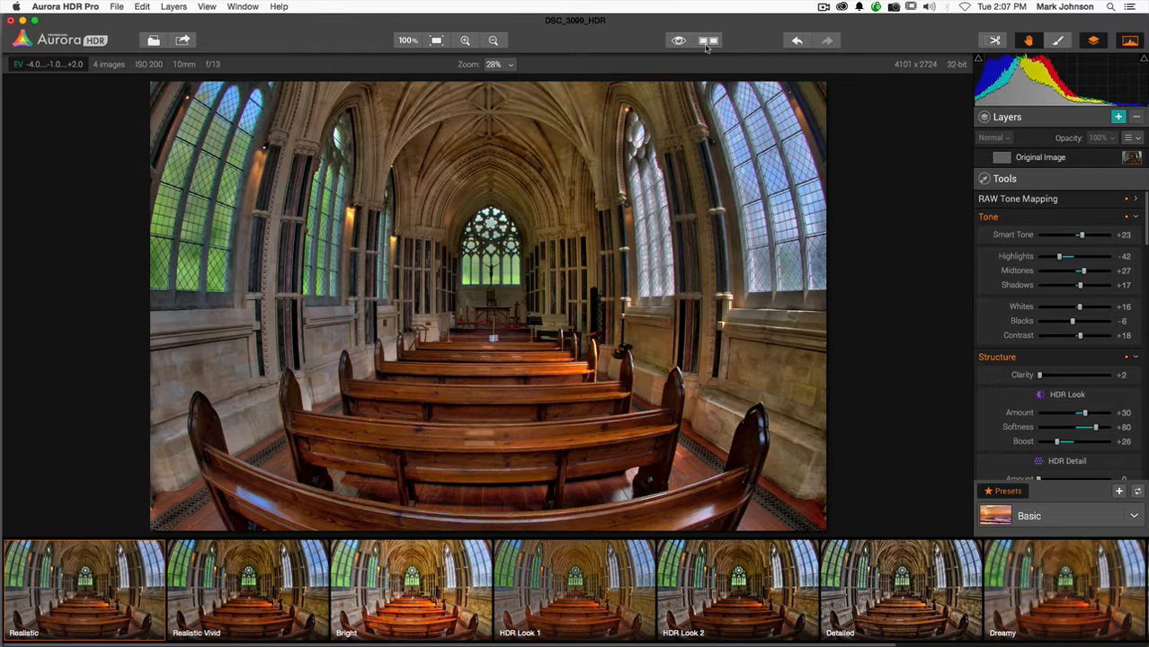
left_click(709, 40)
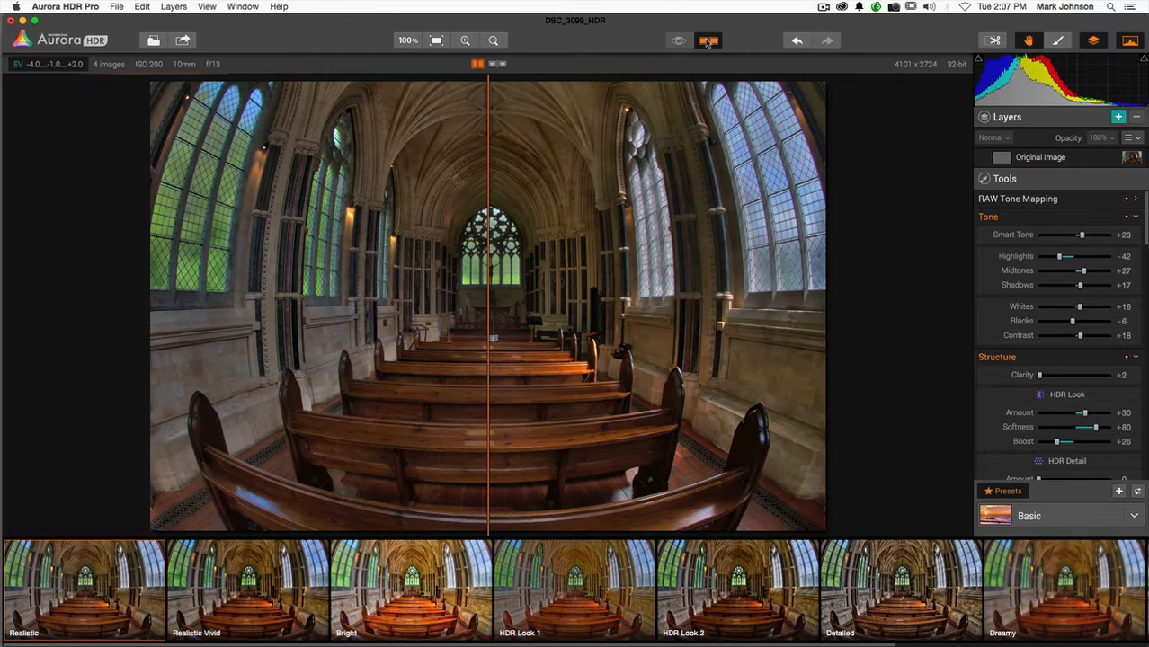
left_click(708, 40)
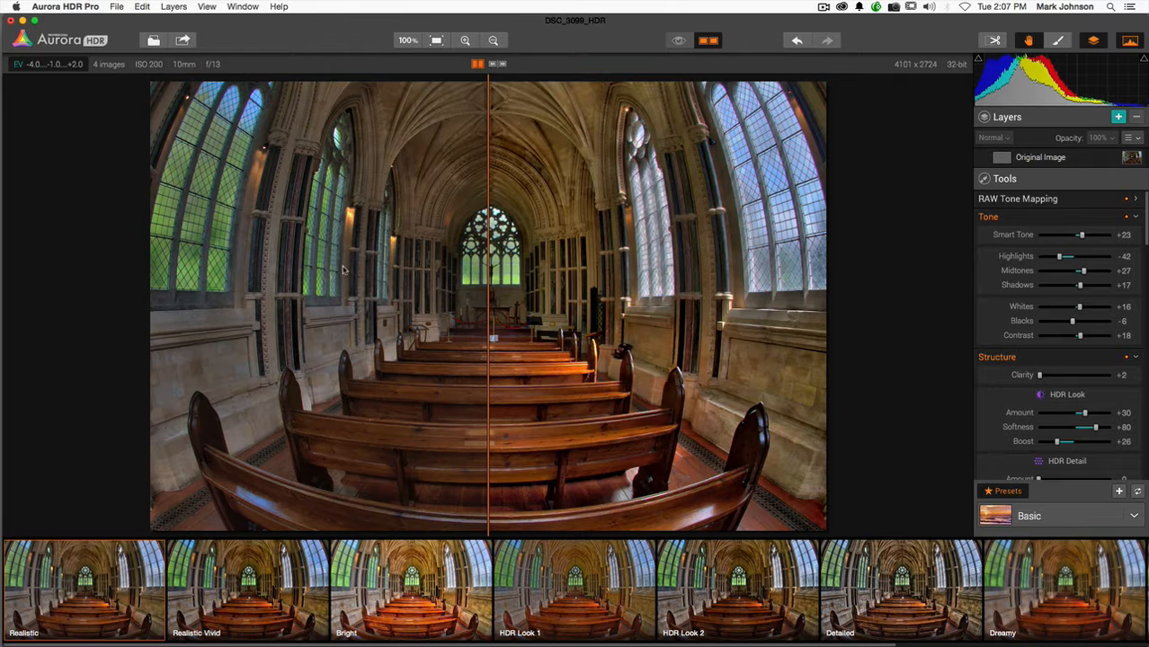
left_click(709, 39)
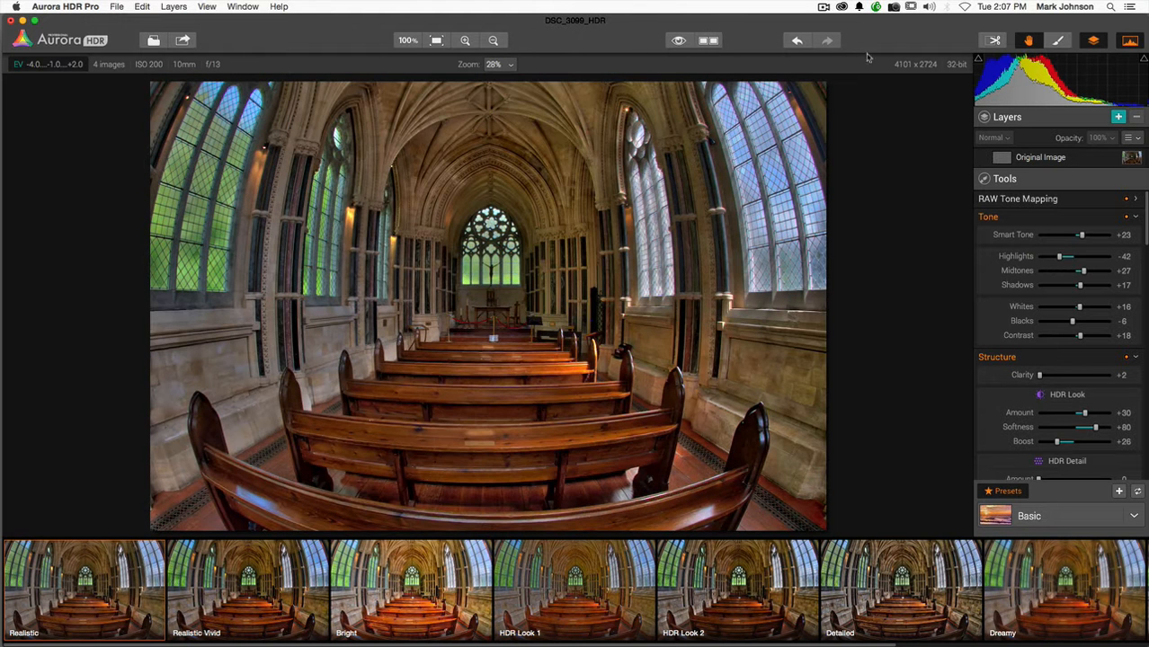
mouse_move(1057, 178)
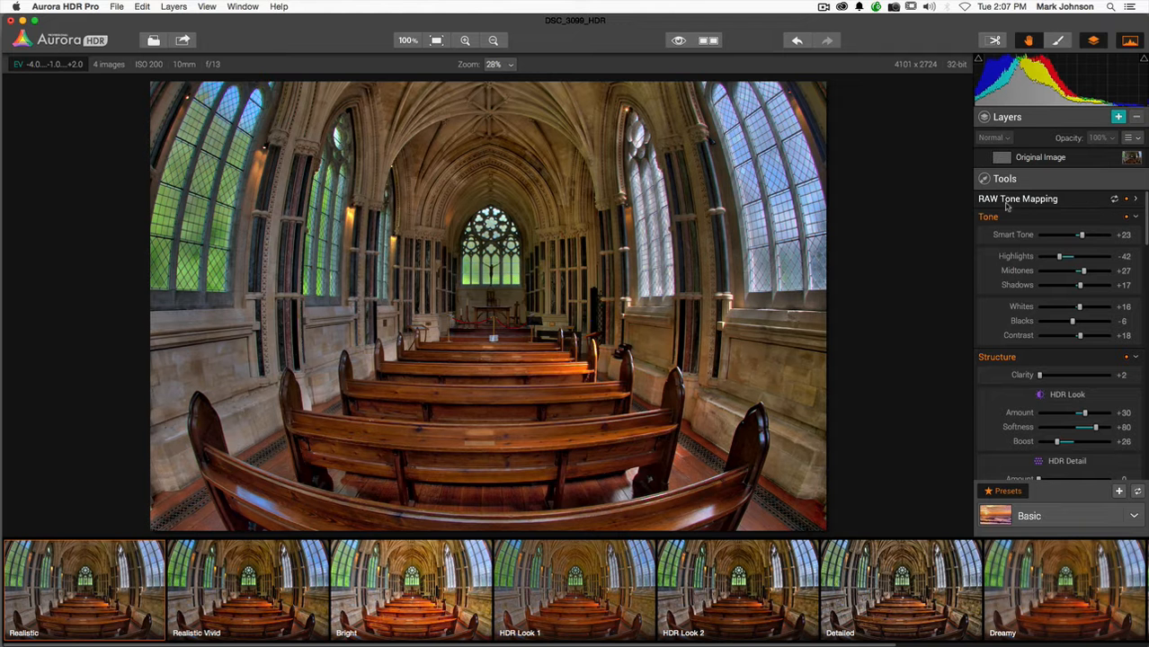
mouse_move(1039, 206)
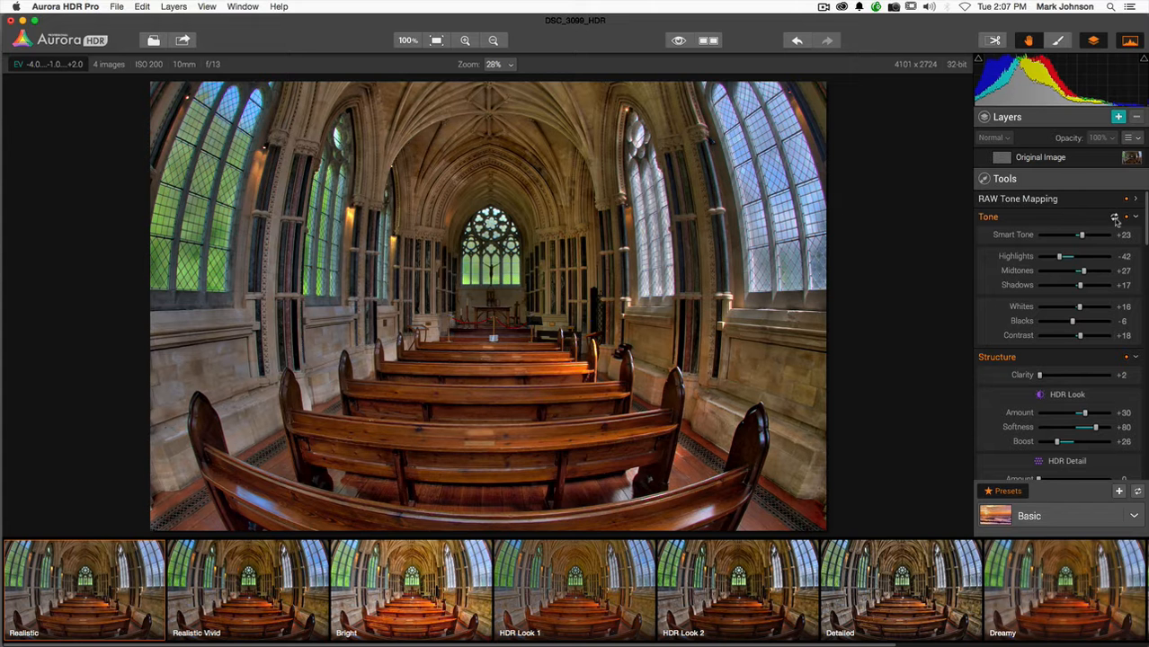
left_click(1115, 215)
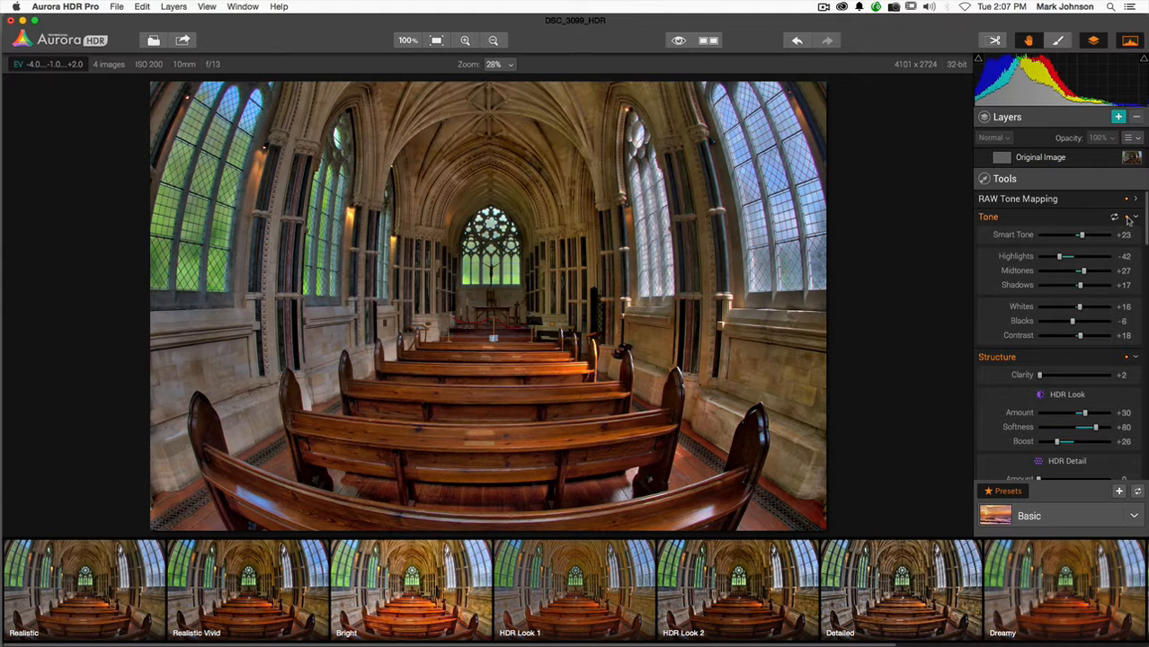
left_click(1135, 216)
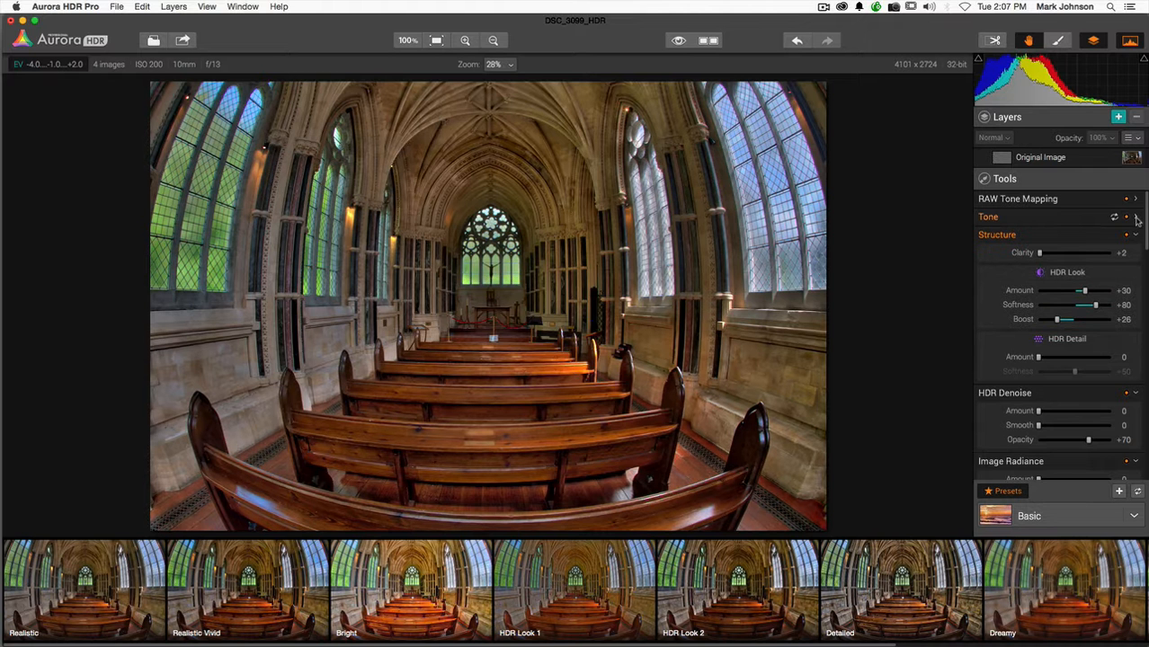
left_click(1137, 217)
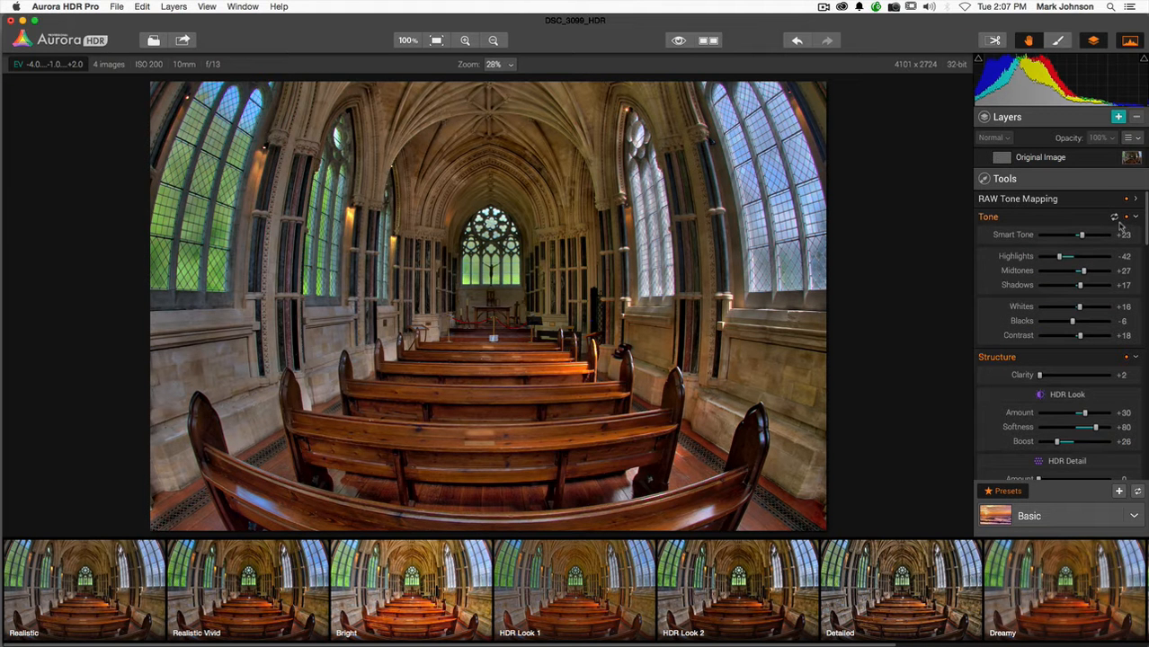
mouse_move(1106, 234)
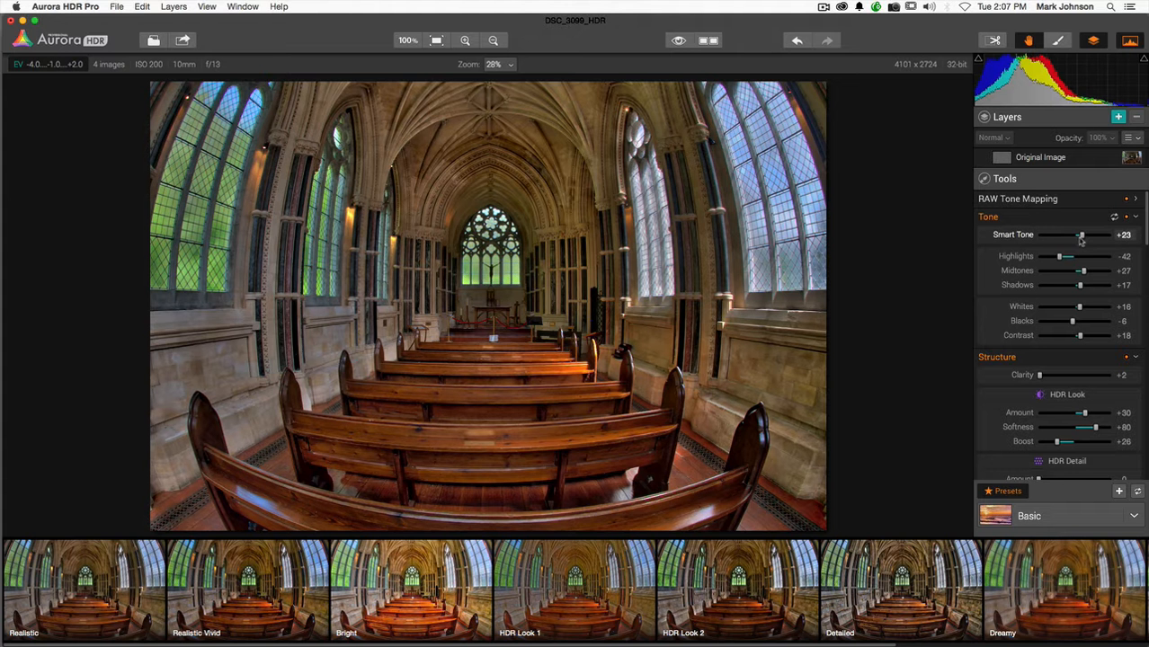
Step: Push Smart Tone up to +87, then ease it back to around +53
left_click_drag(1079, 234, 1096, 233)
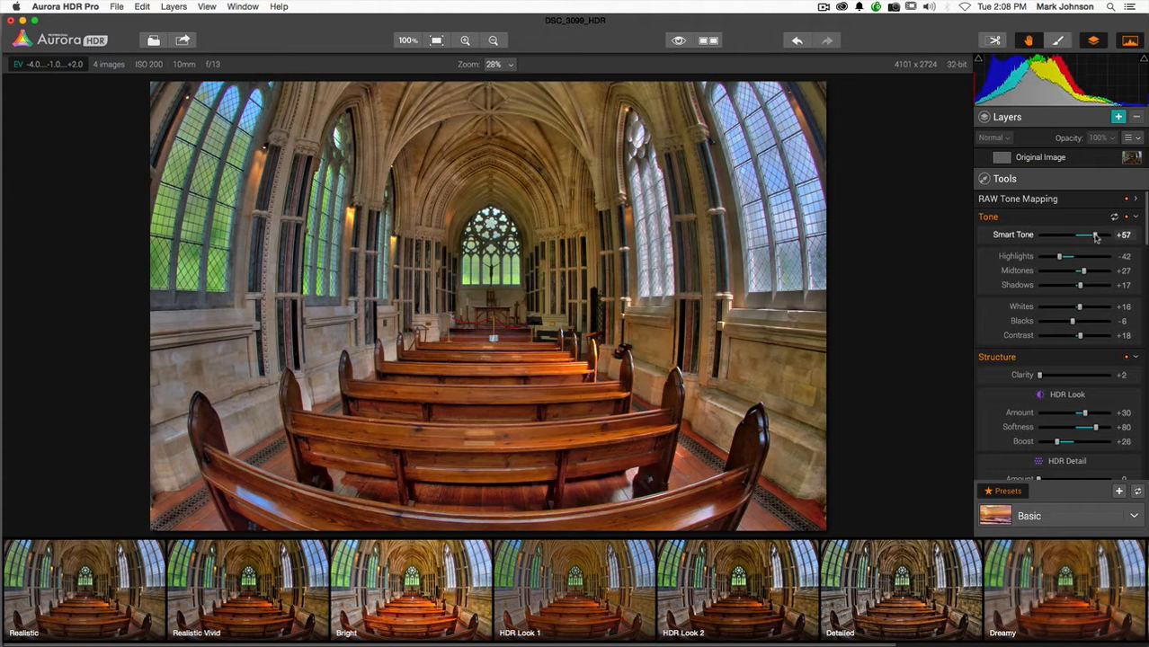
left_click_drag(1083, 234, 1093, 234)
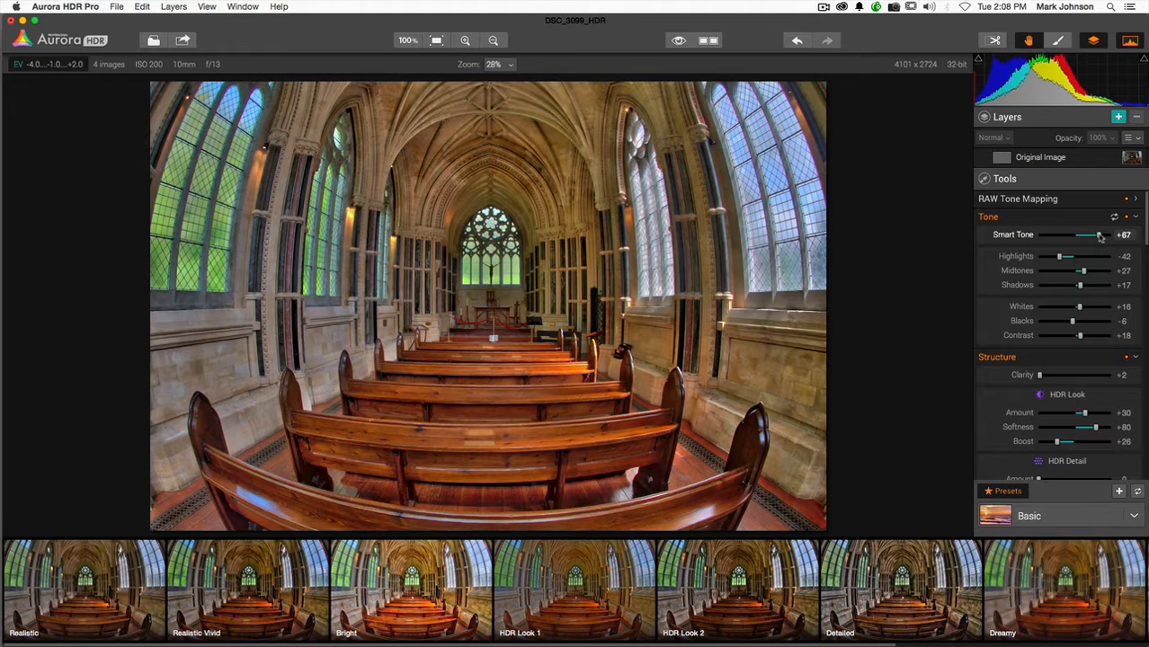
left_click_drag(1101, 234, 1097, 233)
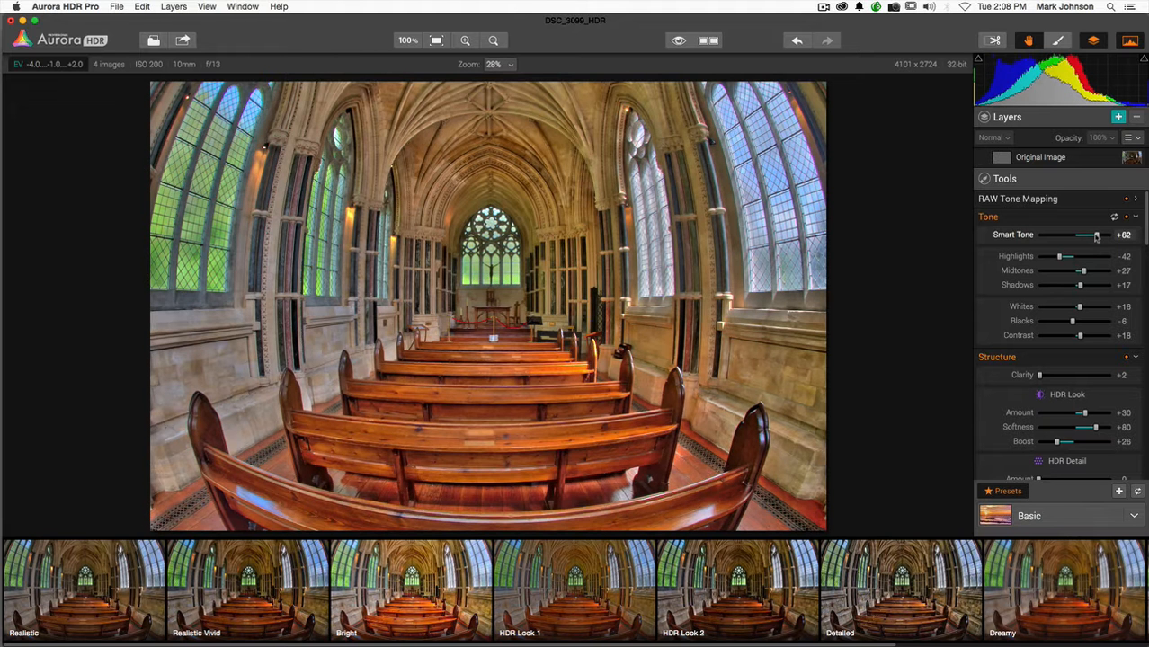
left_click_drag(1097, 234, 1090, 234)
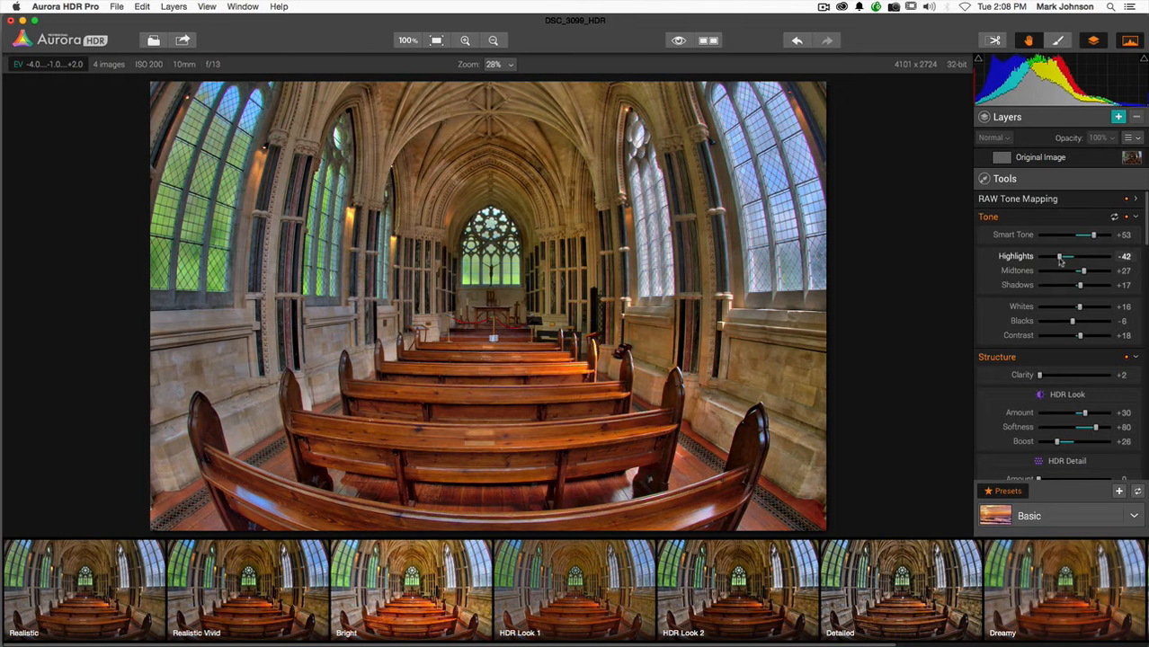
Step: Nudge Smart Tone to +57 and settle Highlights at +33 after trying negative values
left_click_drag(1088, 234, 1095, 234)
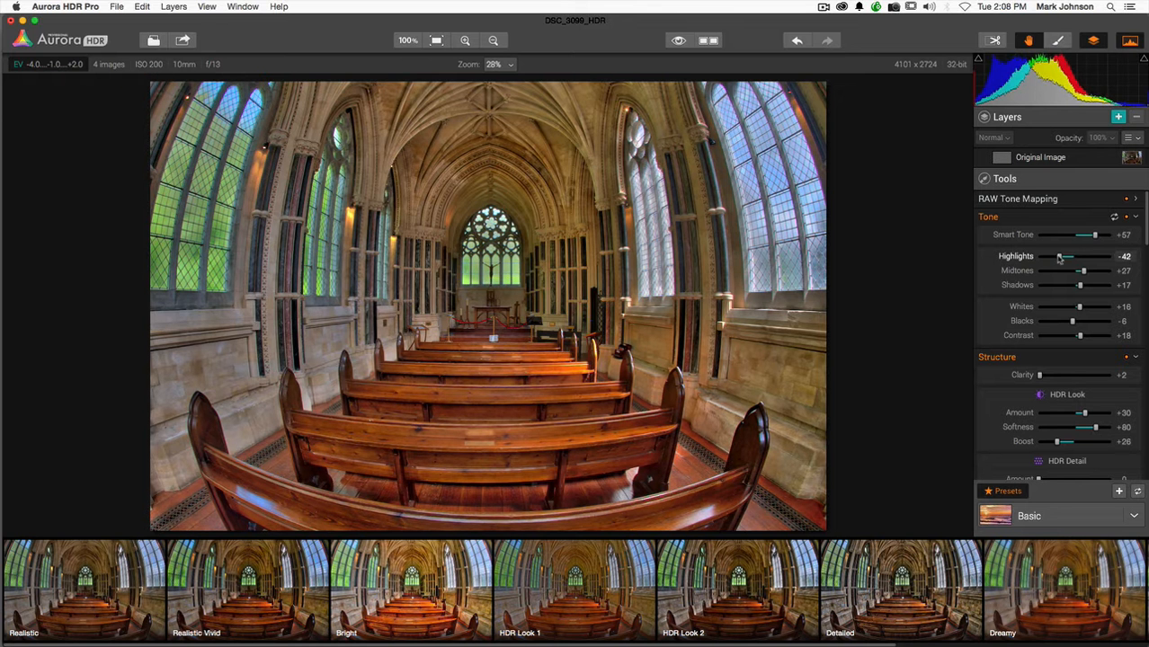
left_click_drag(1065, 255, 1086, 255)
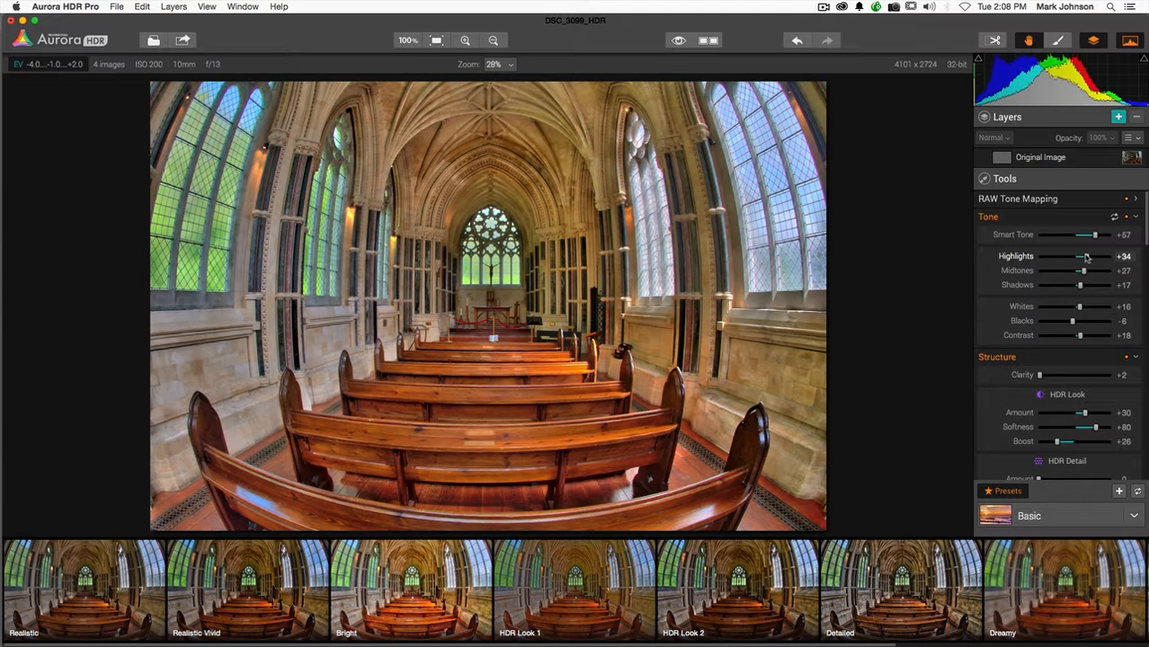
left_click_drag(1089, 255, 1065, 256)
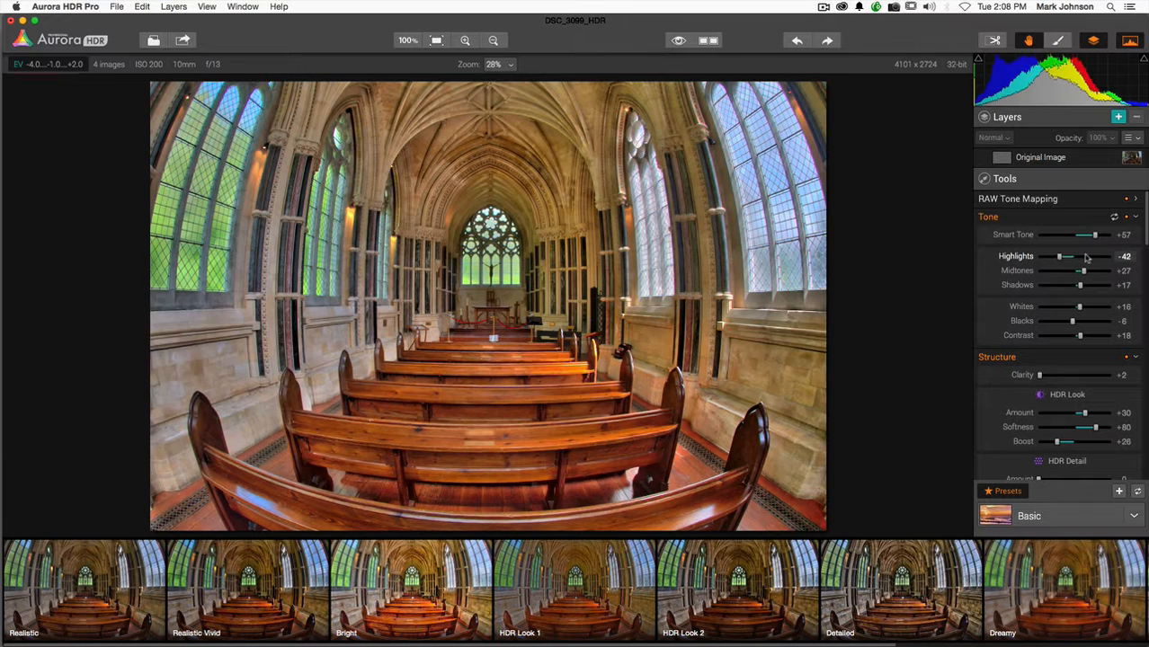
left_click_drag(1086, 257, 1065, 257)
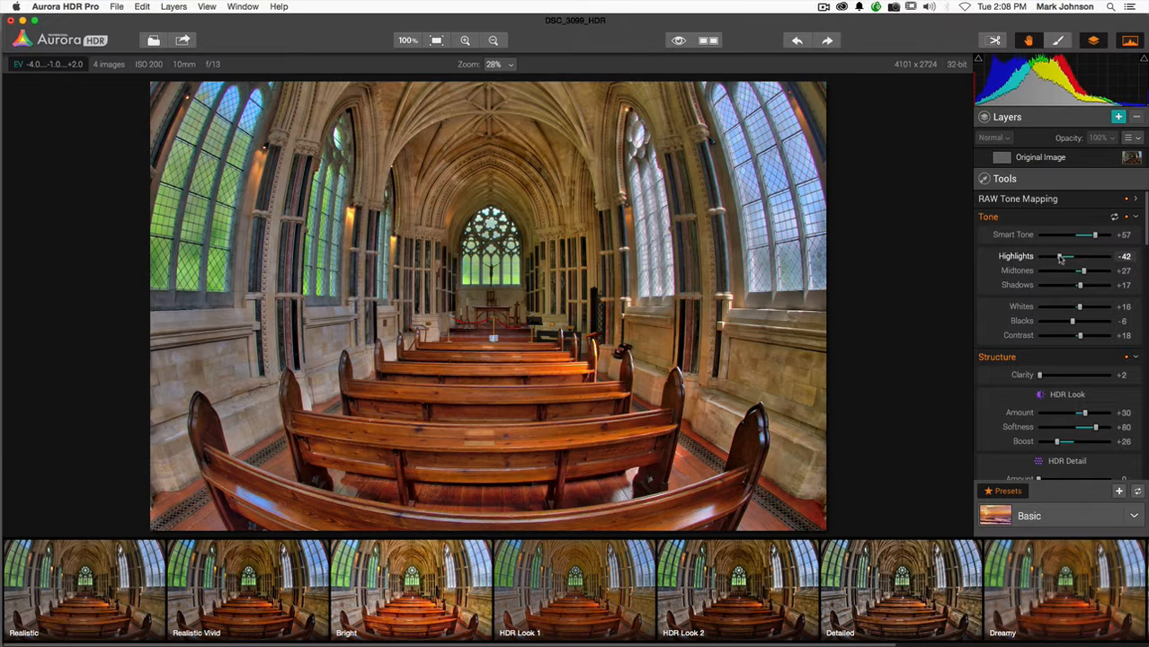
left_click_drag(1062, 255, 1079, 255)
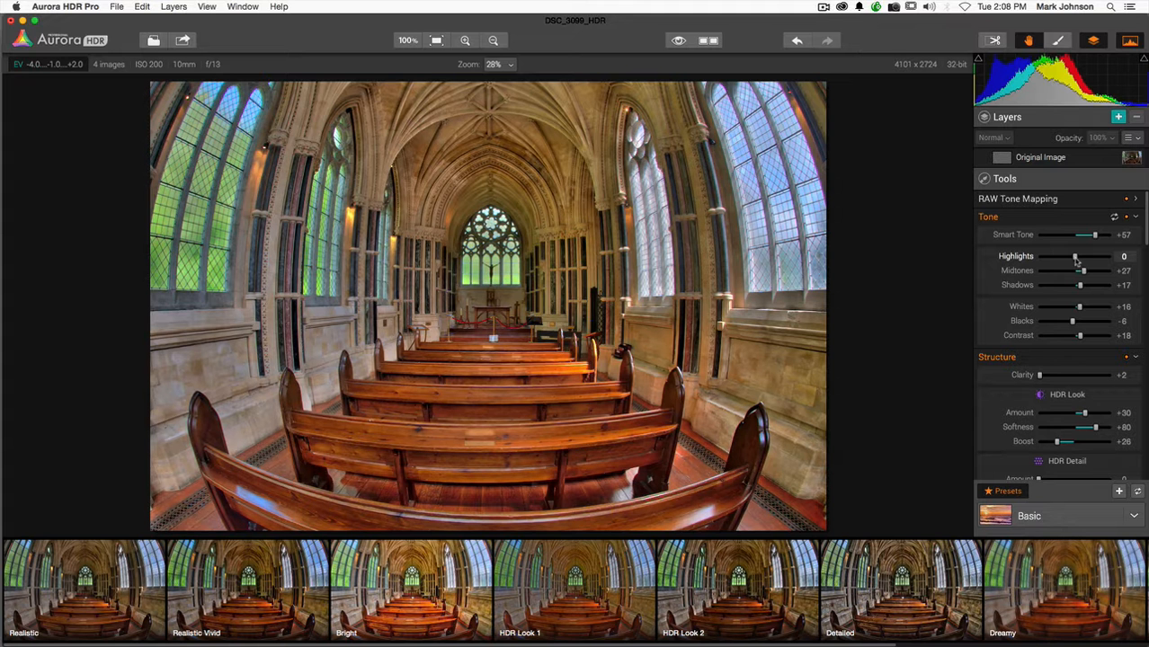
left_click_drag(1093, 259, 1066, 259)
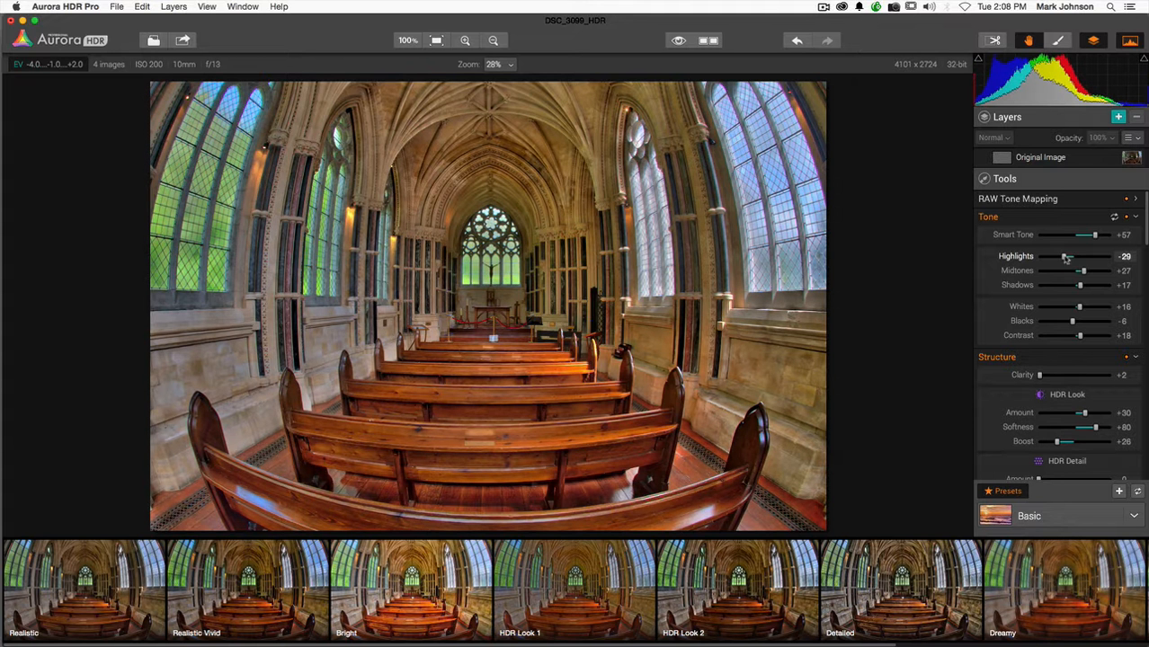
left_click_drag(1065, 257, 1083, 257)
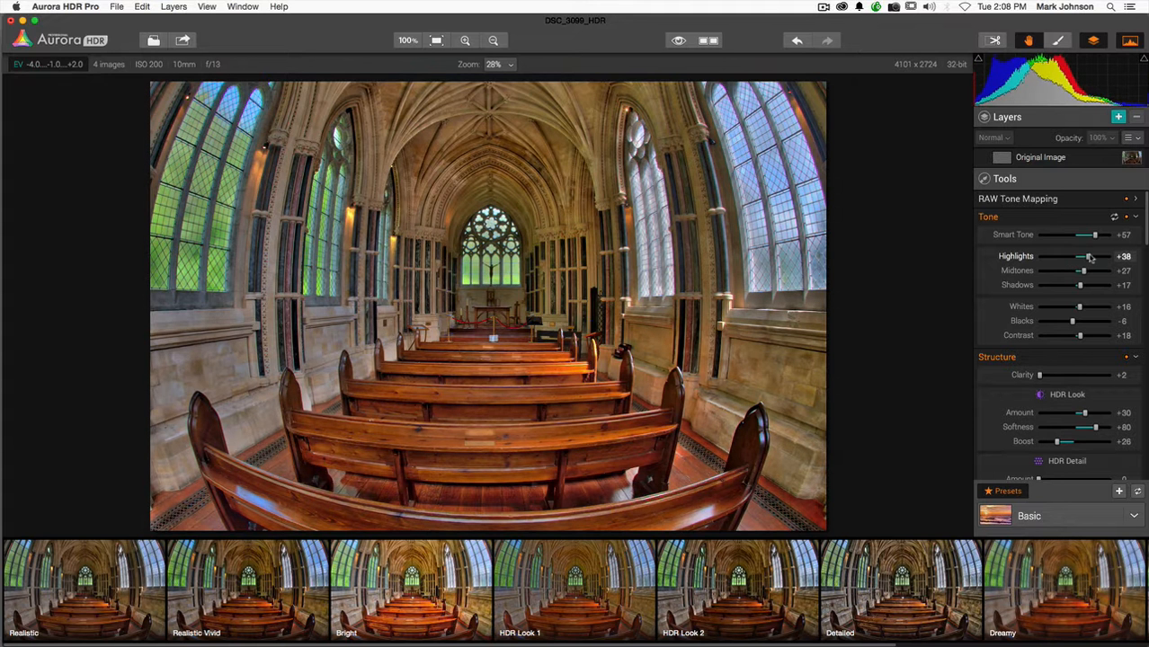
left_click_drag(1086, 255, 1083, 256)
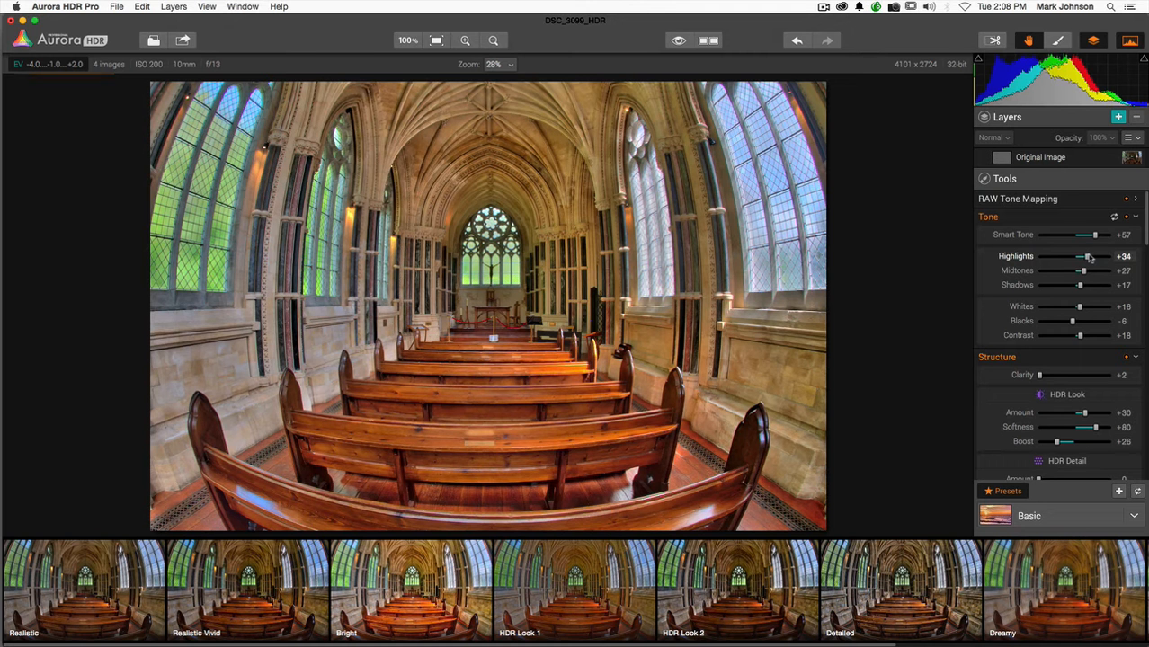
left_click_drag(1090, 255, 1086, 256)
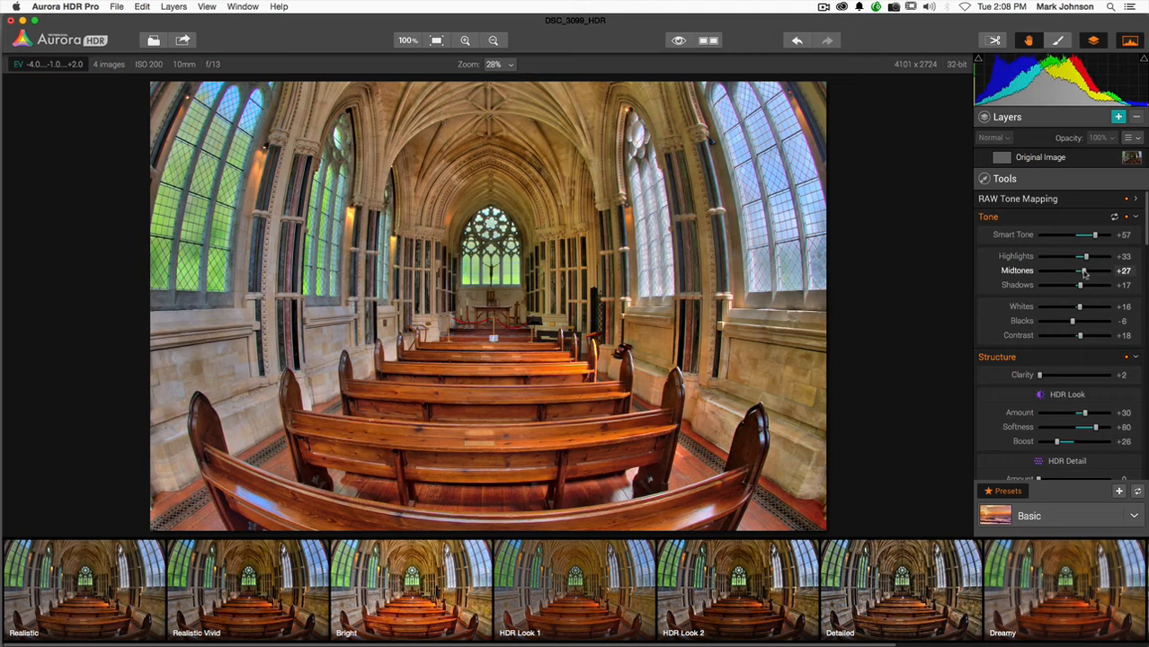
Step: Lower Midtones to +18 and raise Contrast past +24 to roughly +48
left_click_drag(1089, 270, 1079, 270)
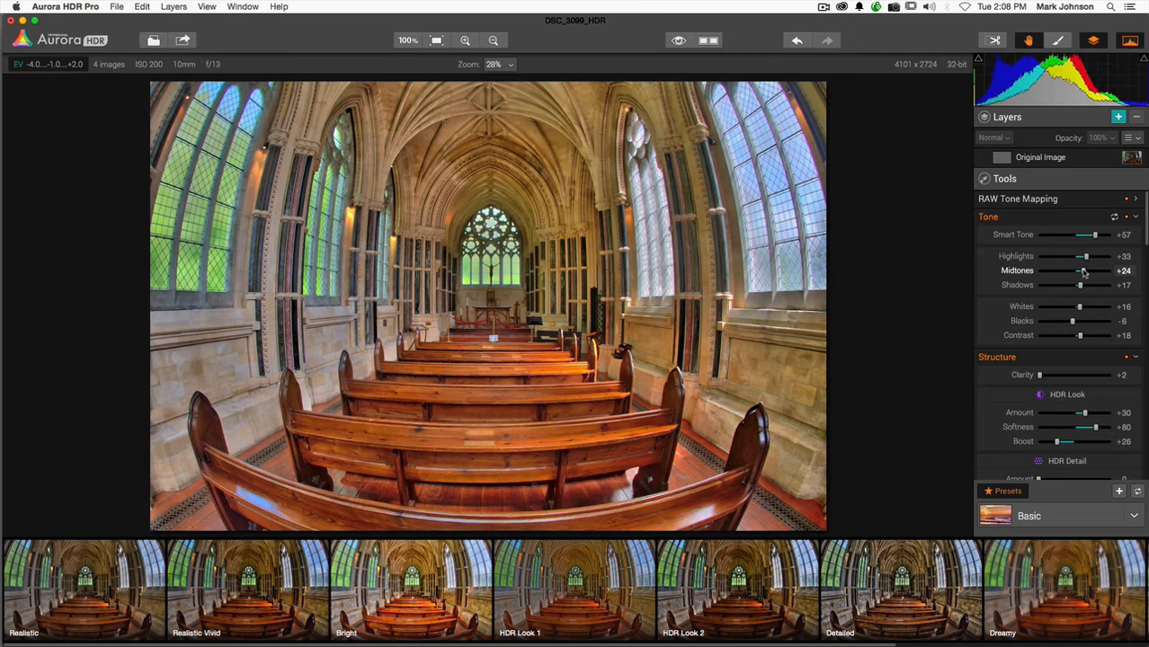
left_click_drag(1088, 269, 1081, 270)
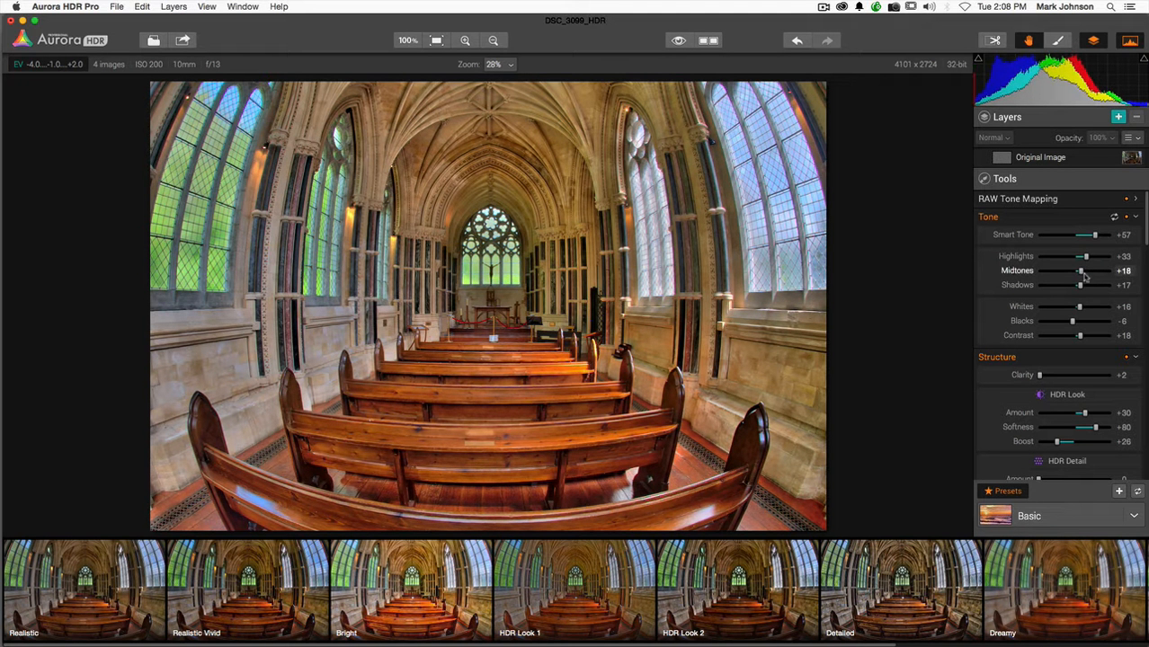
mouse_move(1054, 286)
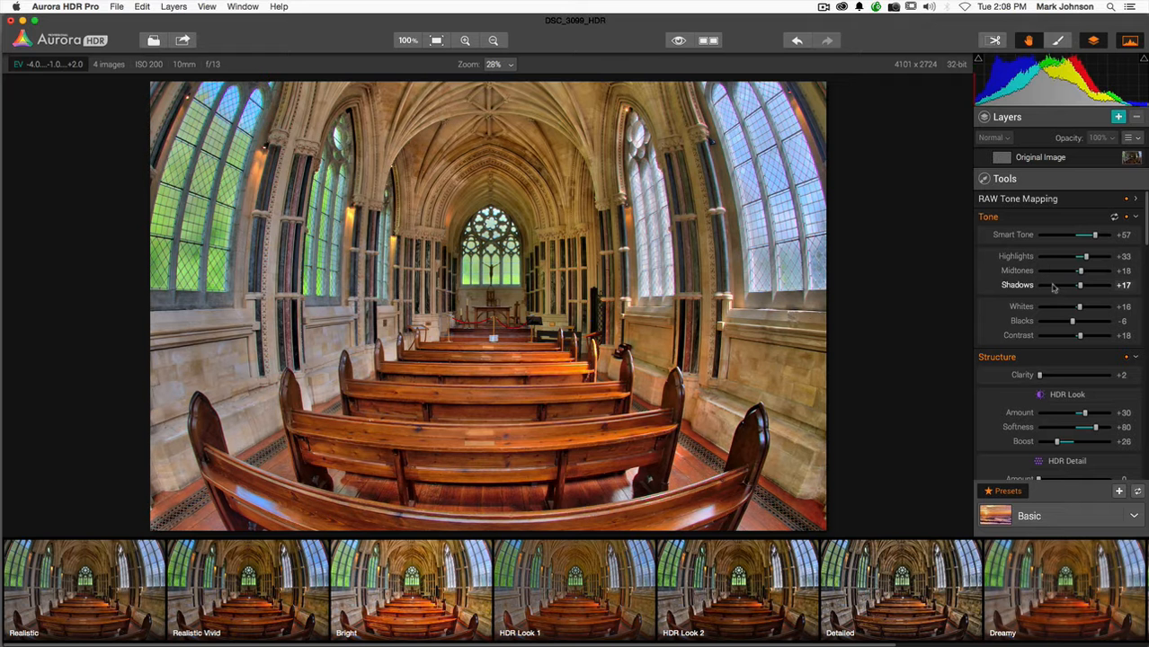
mouse_move(1047, 331)
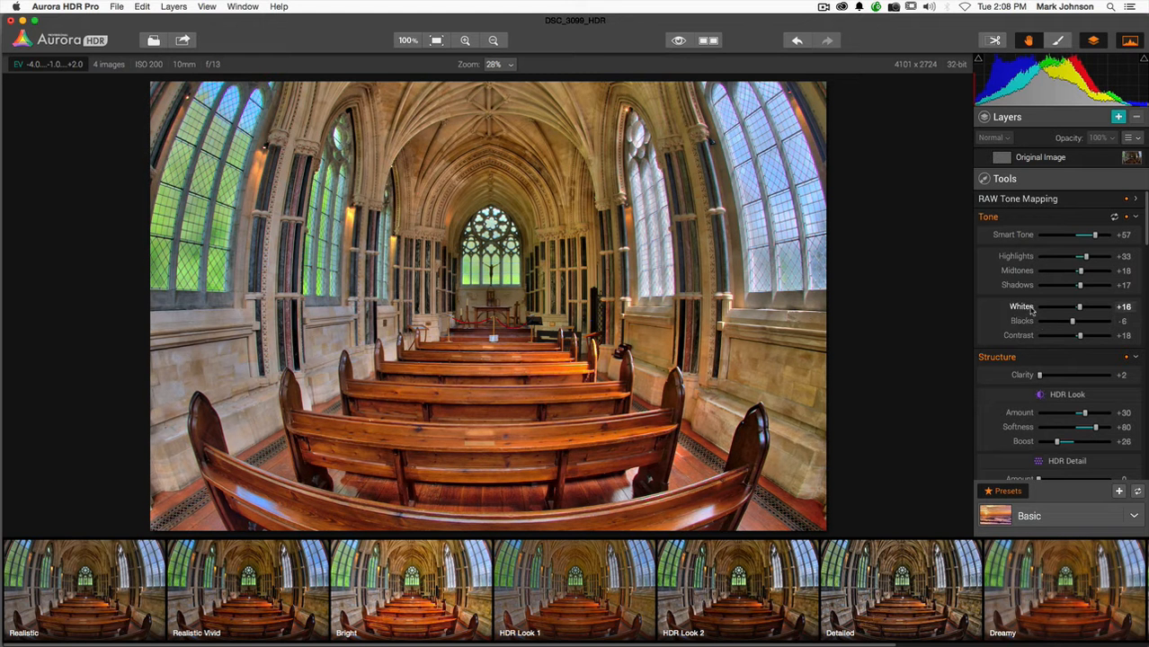
mouse_move(1082, 338)
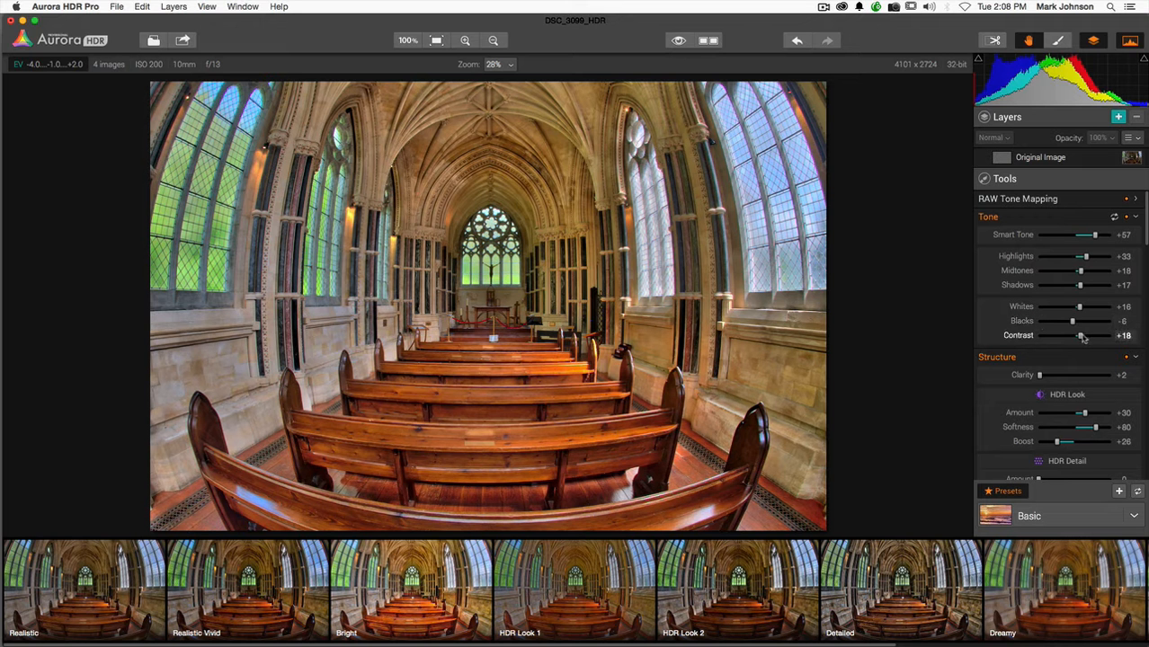
left_click_drag(1079, 337, 1086, 337)
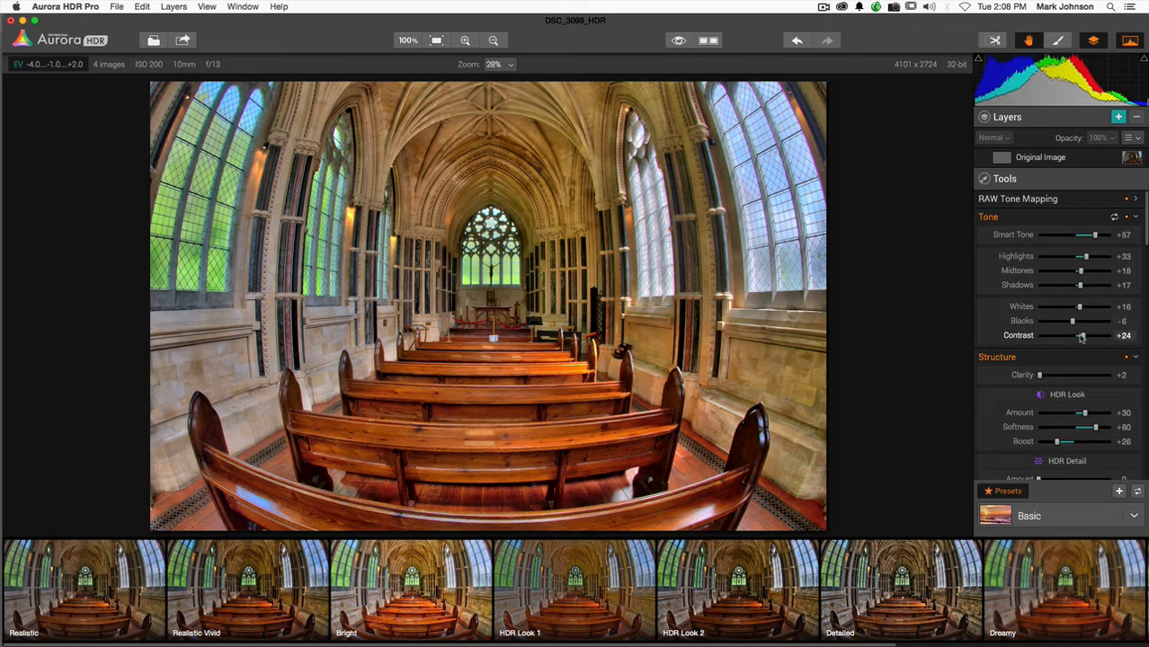
left_click_drag(1081, 337, 1094, 336)
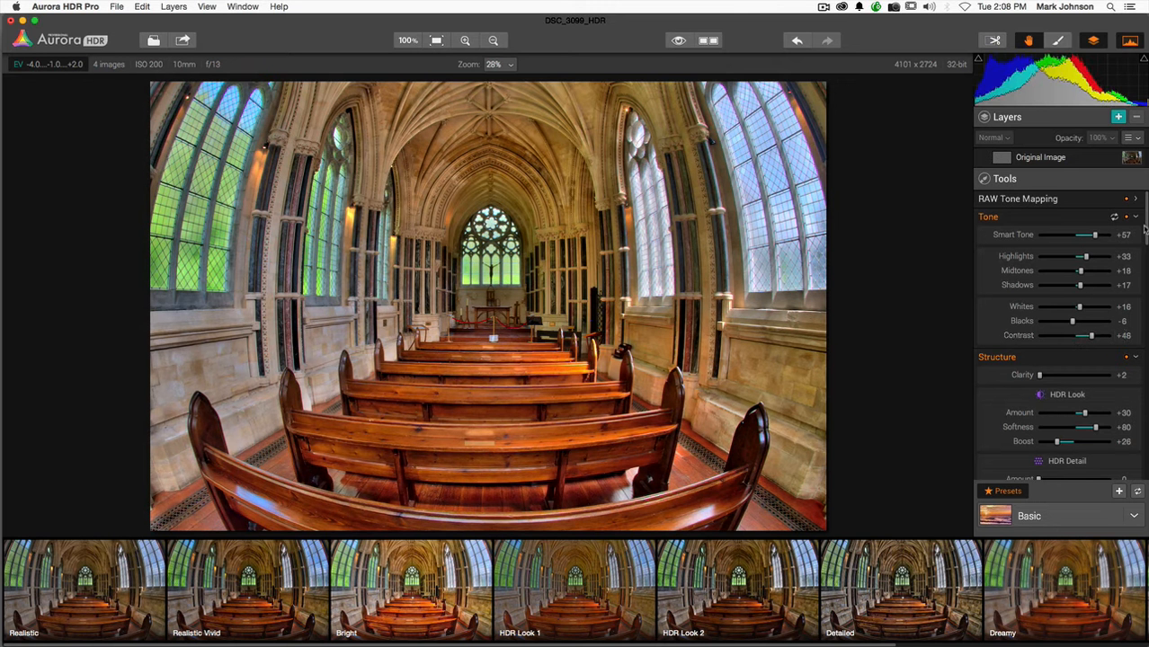
Step: Boost Clarity to +75 in Structure, then pull it back to a slight increase near +7
scroll("down", 3)
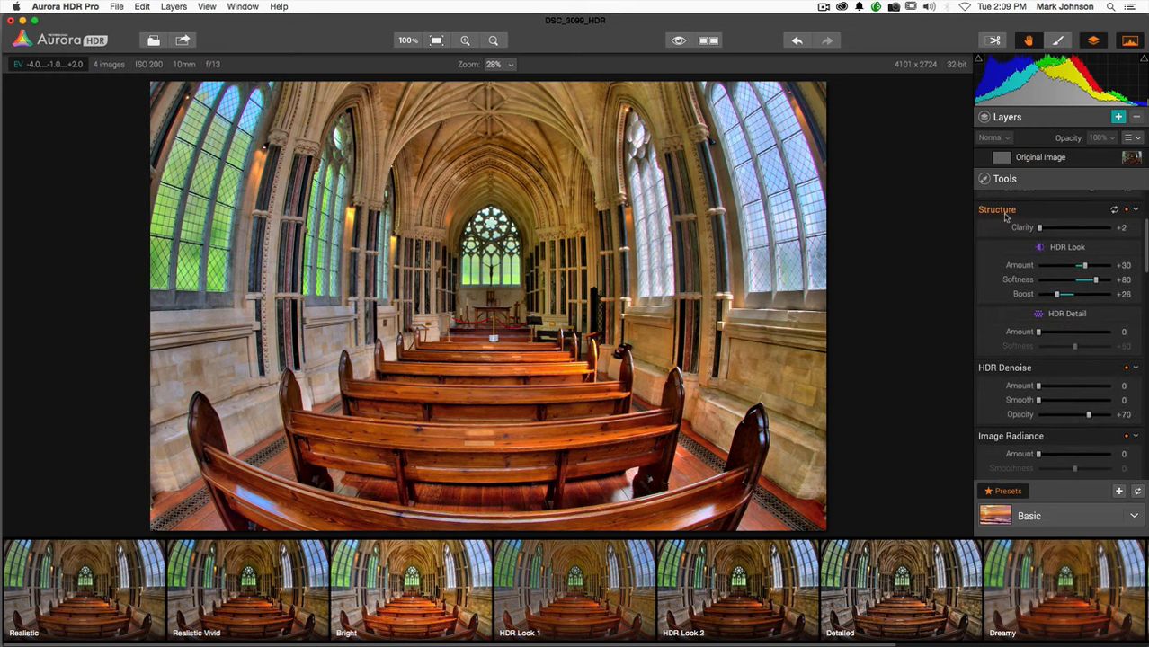
mouse_move(1009, 219)
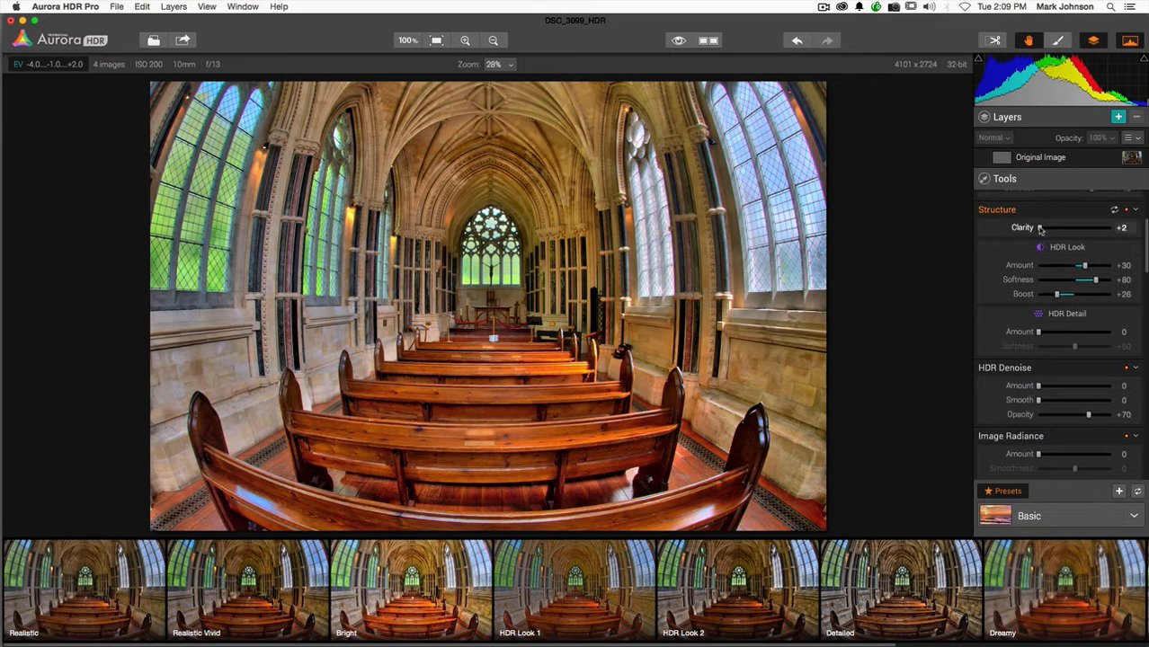
left_click_drag(1041, 227, 1096, 227)
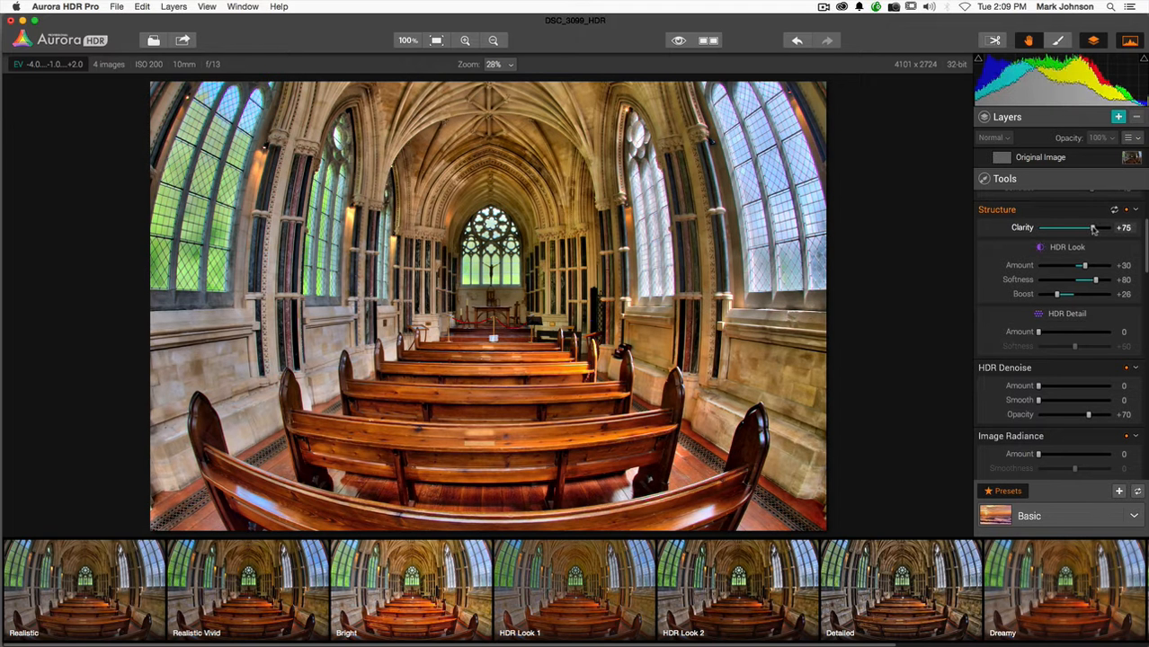
left_click_drag(1093, 226, 1043, 227)
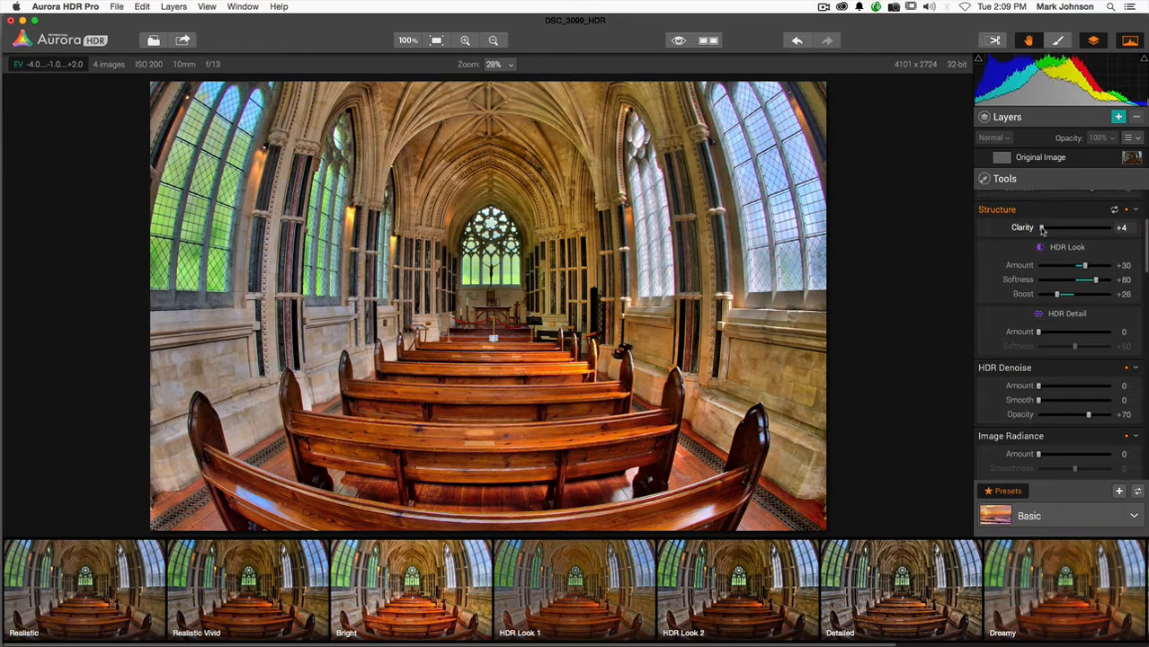
left_click_drag(1044, 226, 1057, 227)
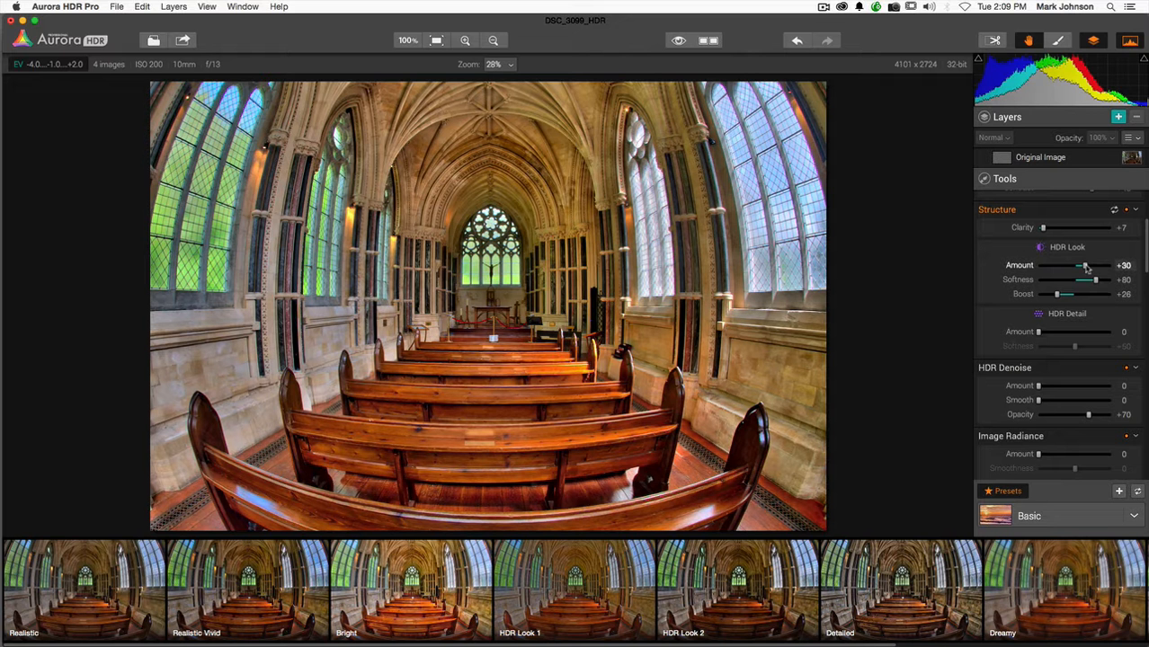
Step: Sweep the HDR Look Amount between 16 and 100, leaving it at maximum for now
left_click_drag(1083, 266, 1101, 266)
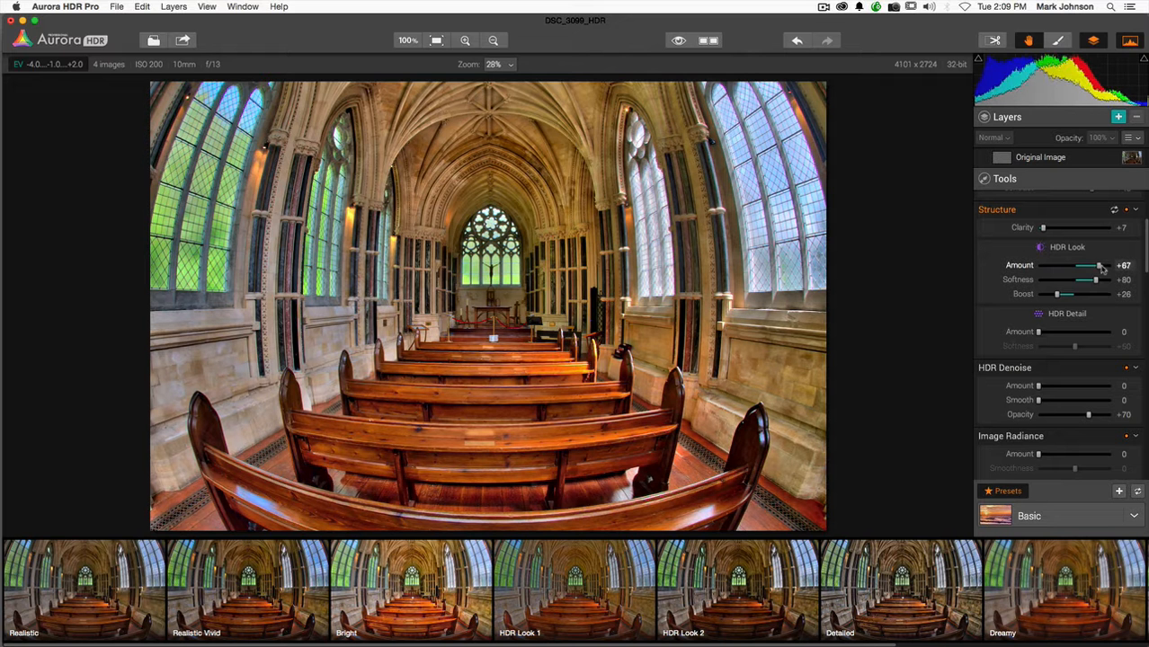
left_click_drag(1099, 266, 1107, 266)
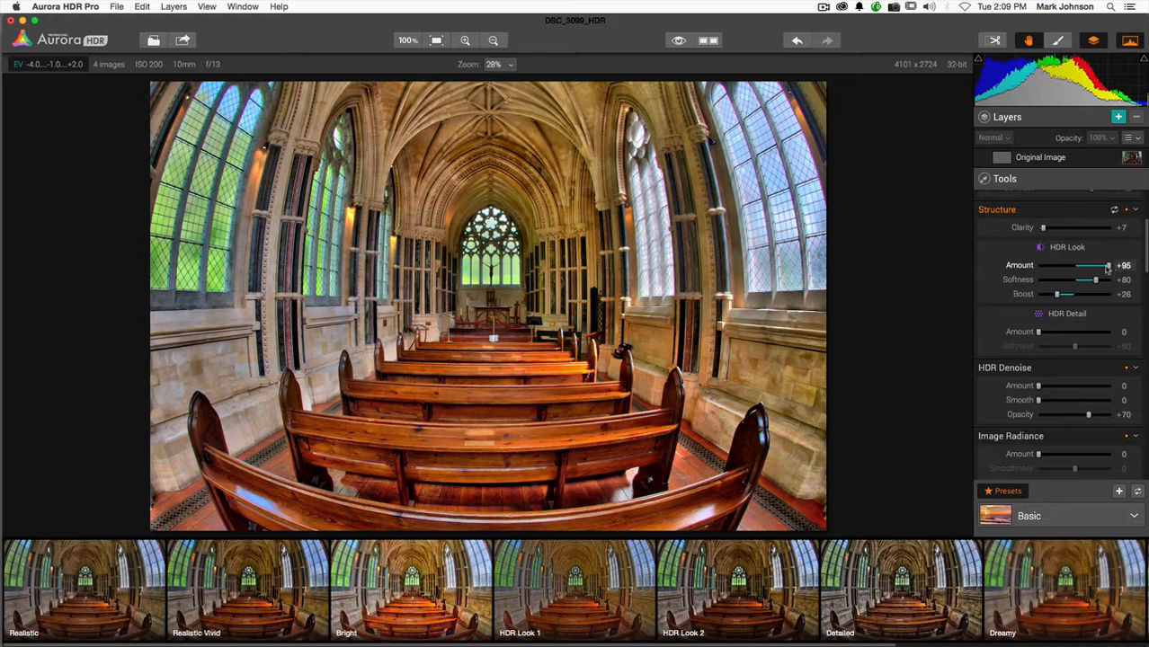
left_click_drag(1108, 266, 1059, 266)
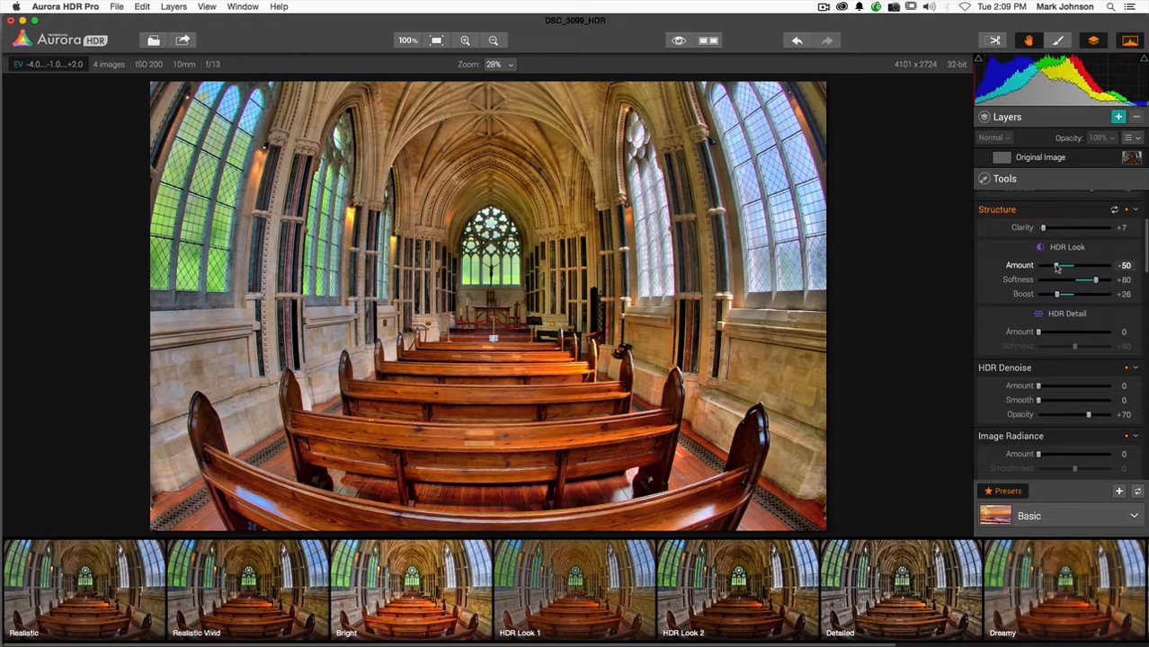
left_click_drag(1054, 266, 1108, 266)
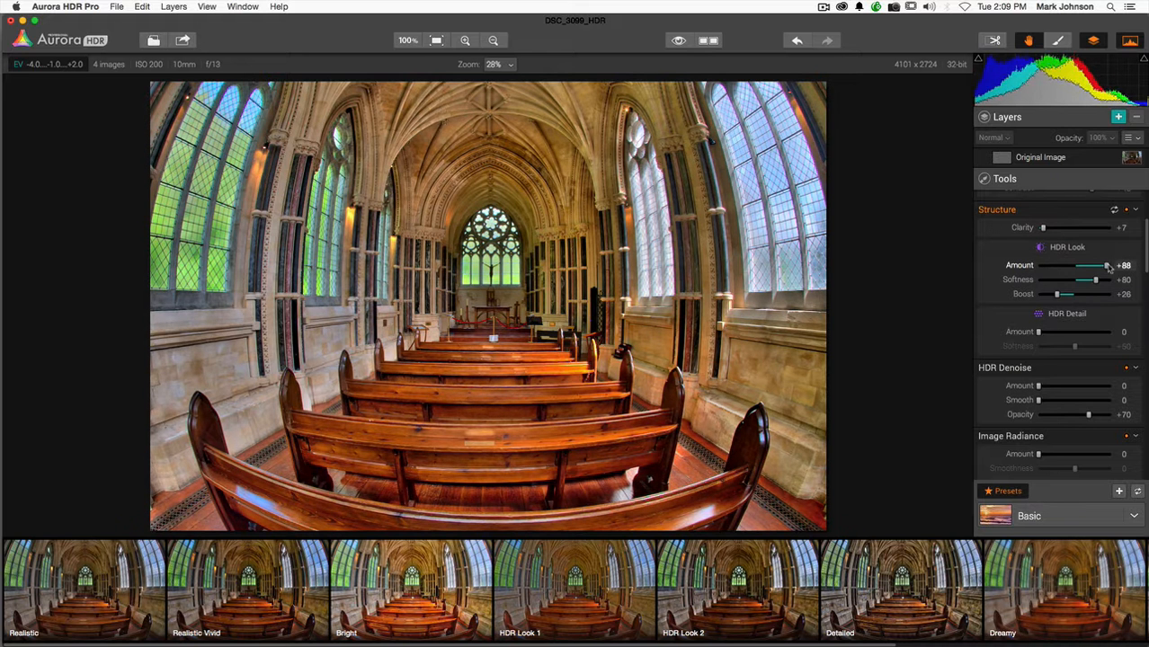
left_click_drag(1106, 266, 1041, 267)
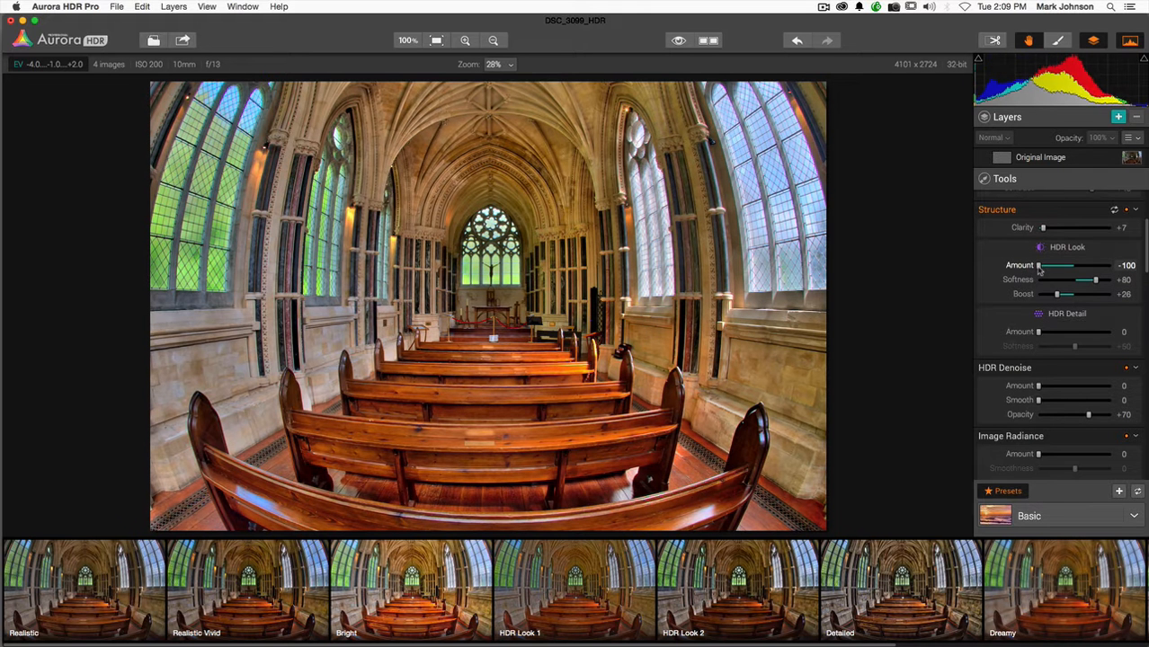
left_click_drag(1040, 266, 1070, 266)
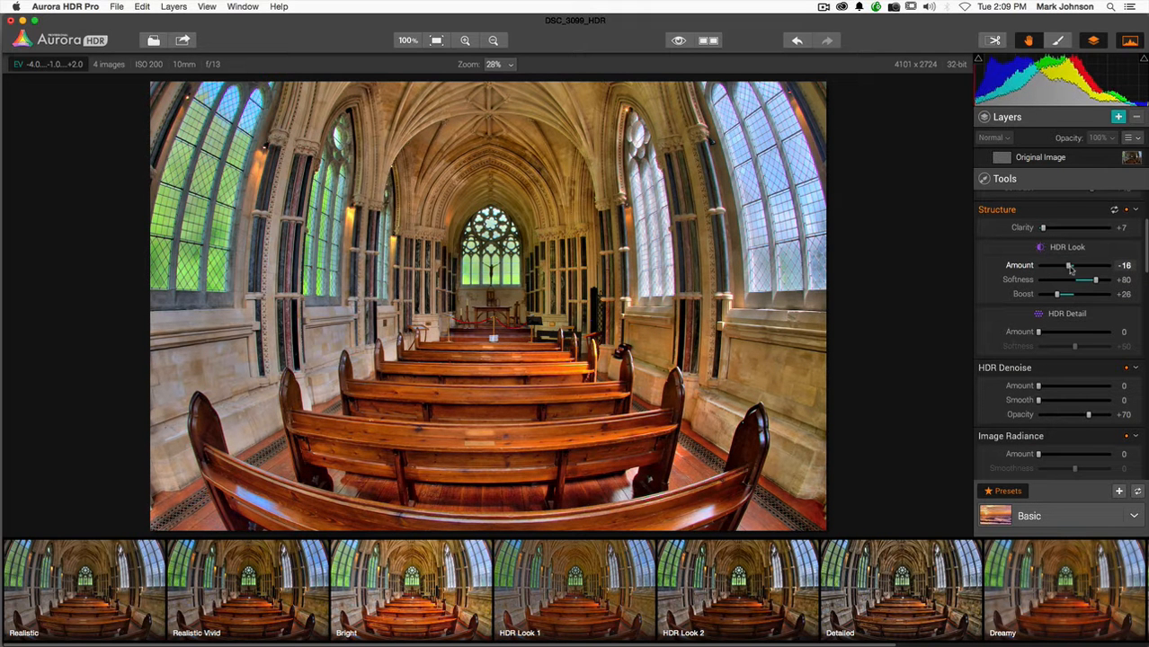
left_click_drag(1070, 266, 1115, 266)
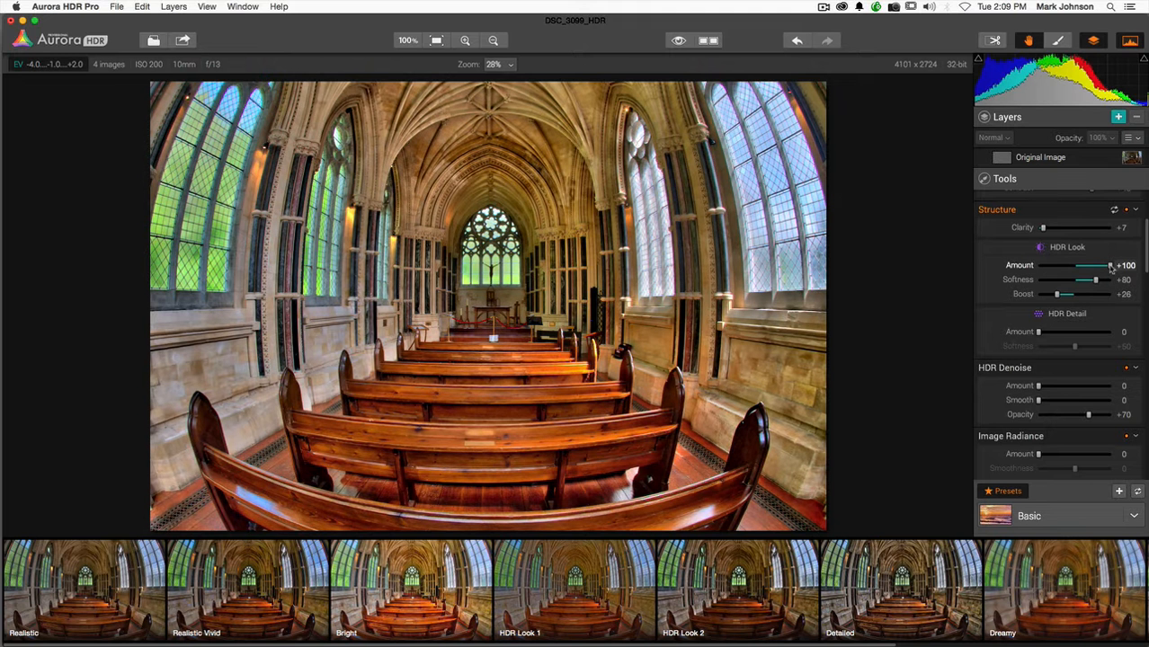
Step: Set HDR Look Boost to about +35 and reduce Amount to about +54
left_click_drag(1064, 295, 1069, 295)
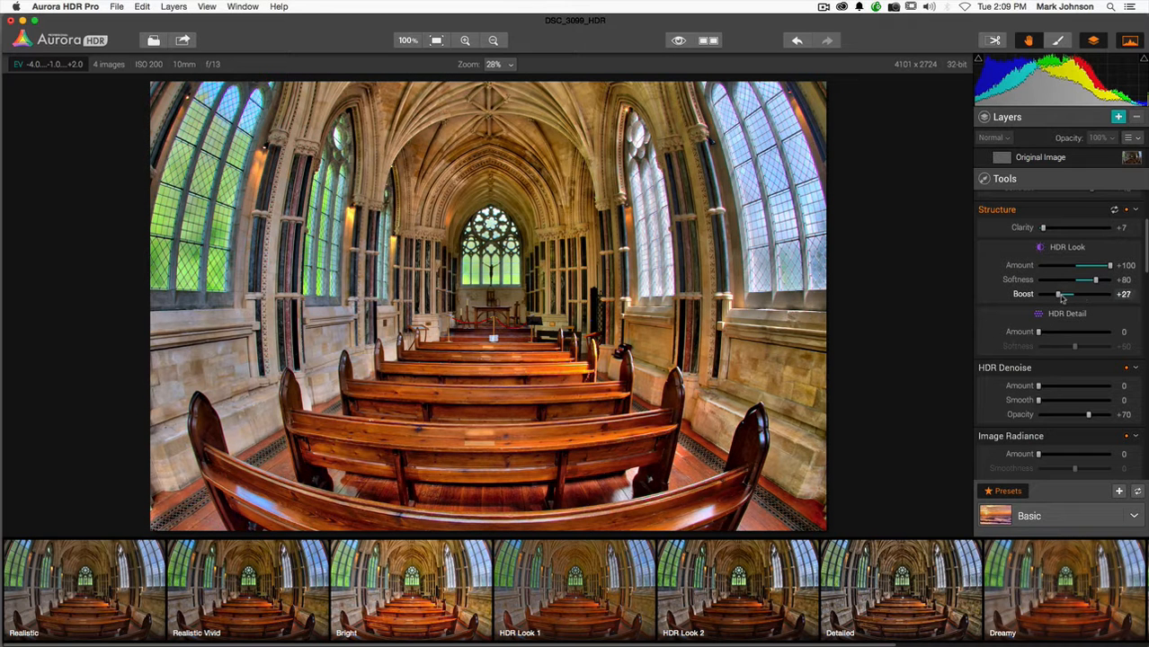
left_click_drag(1061, 295, 1072, 294)
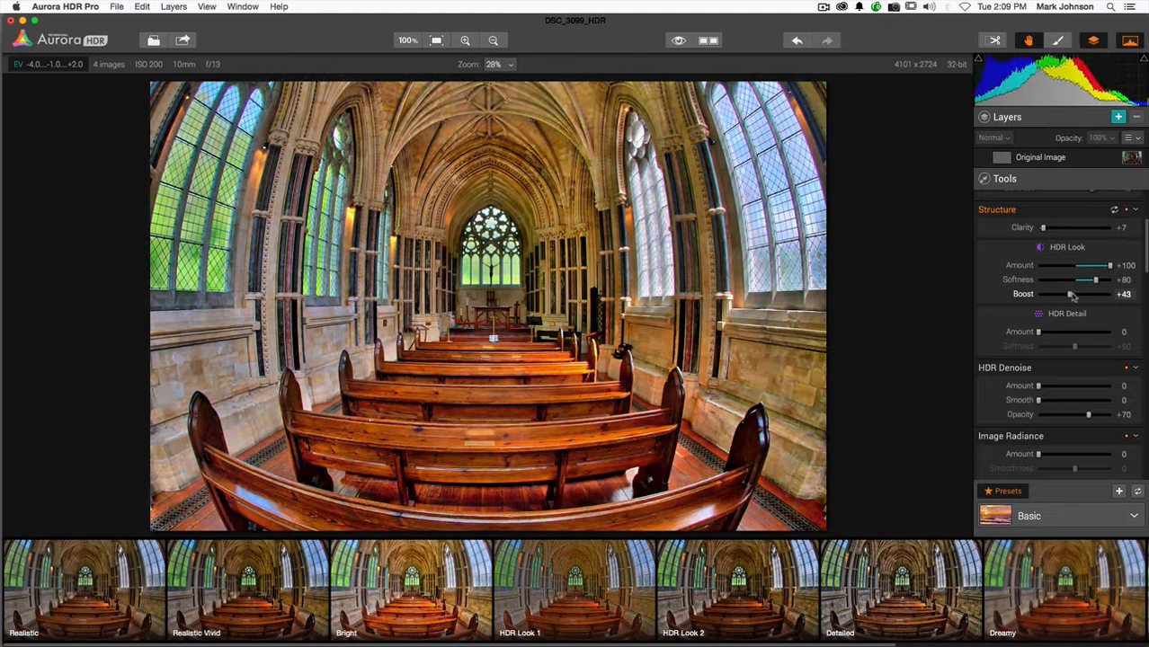
left_click_drag(1088, 294, 1064, 295)
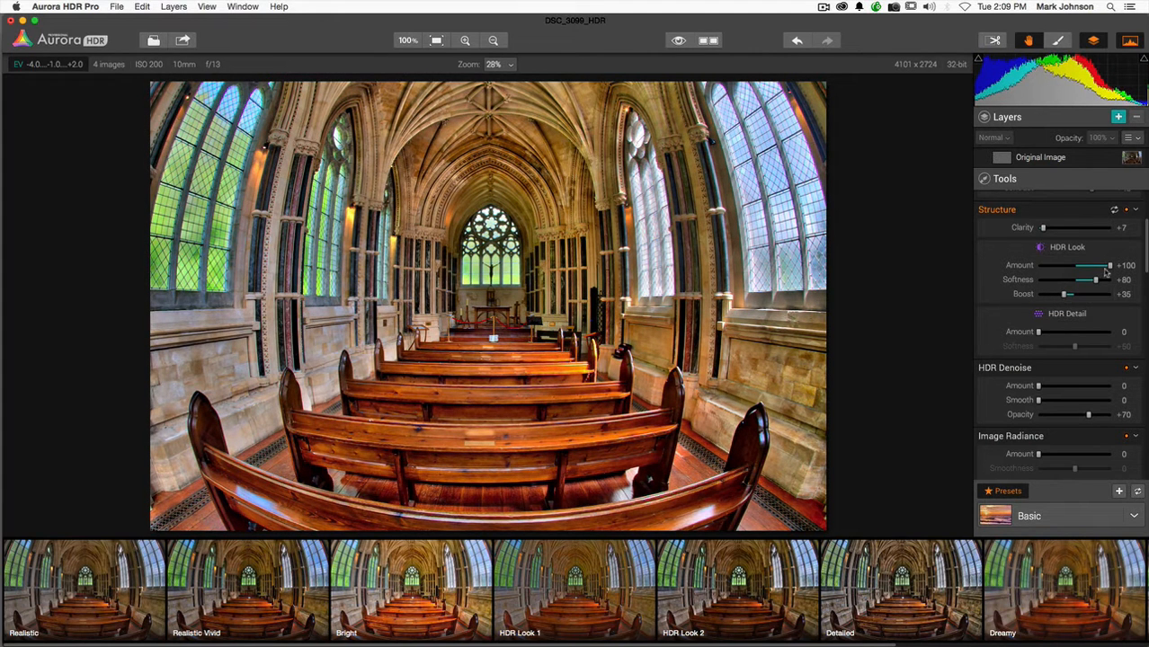
left_click_drag(1109, 266, 1093, 266)
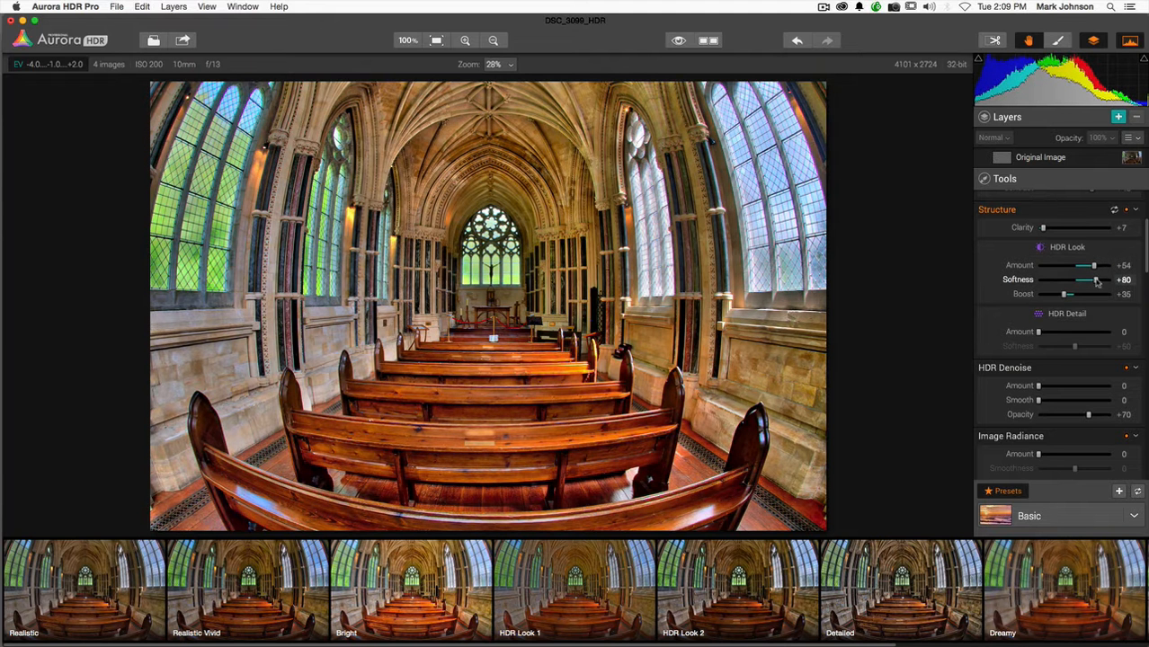
Step: Raise HDR Look Softness to about +68 and lower Amount to about +46
left_click_drag(1094, 280, 1099, 280)
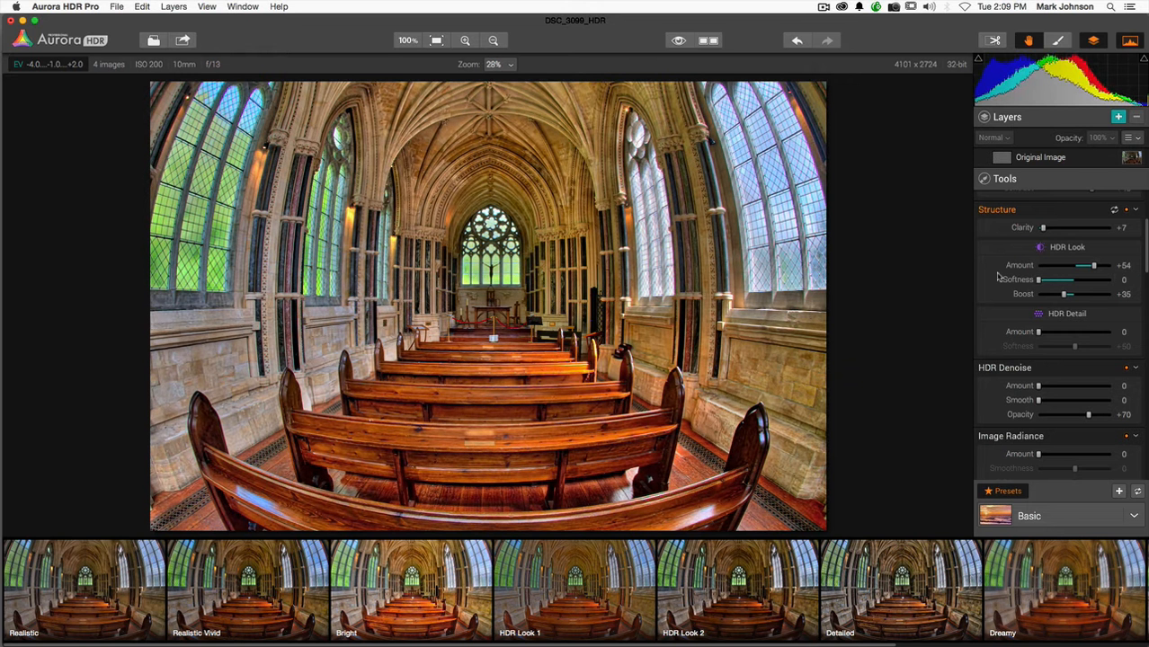
left_click_drag(1039, 280, 1071, 280)
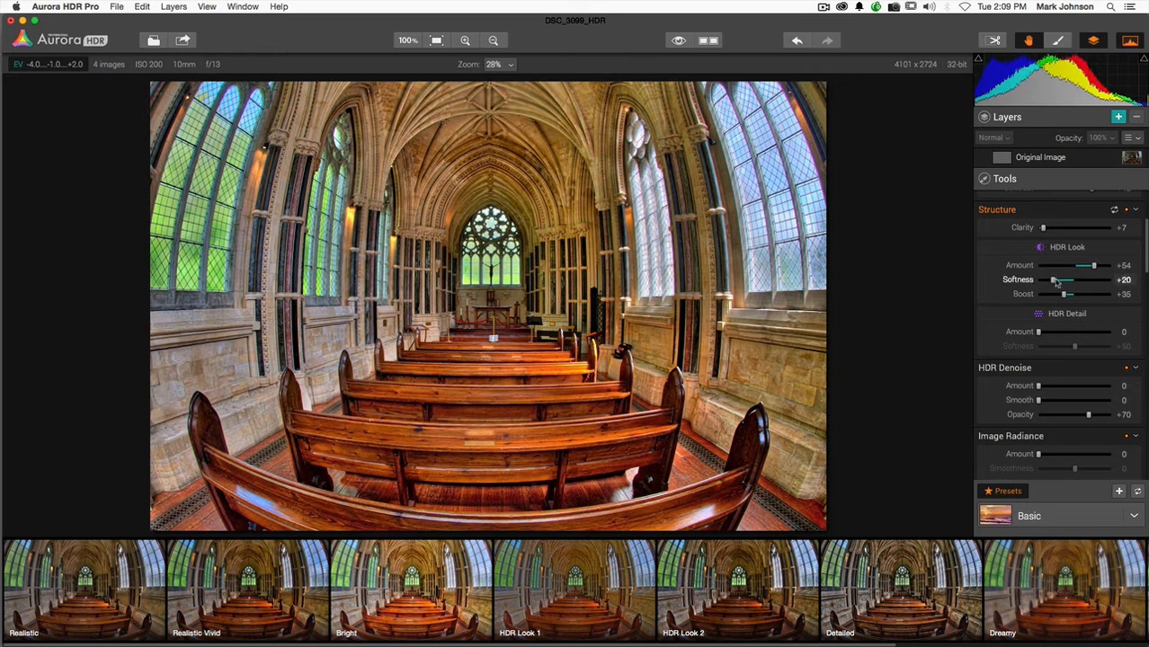
left_click_drag(1067, 281, 1078, 281)
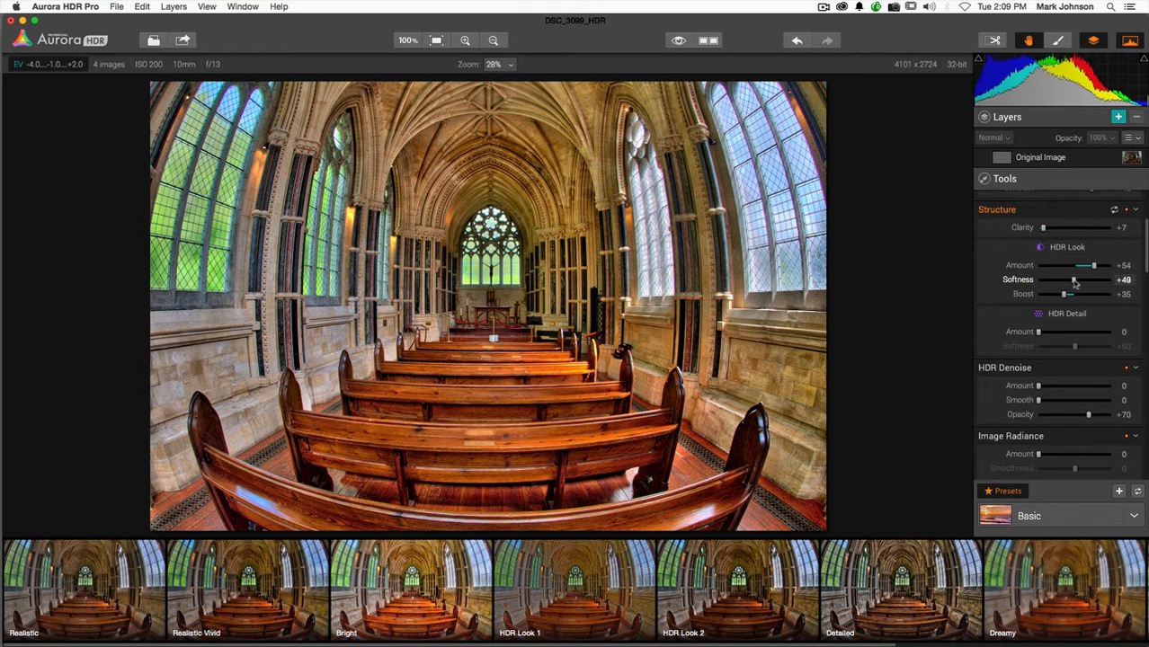
left_click_drag(1093, 280, 1070, 281)
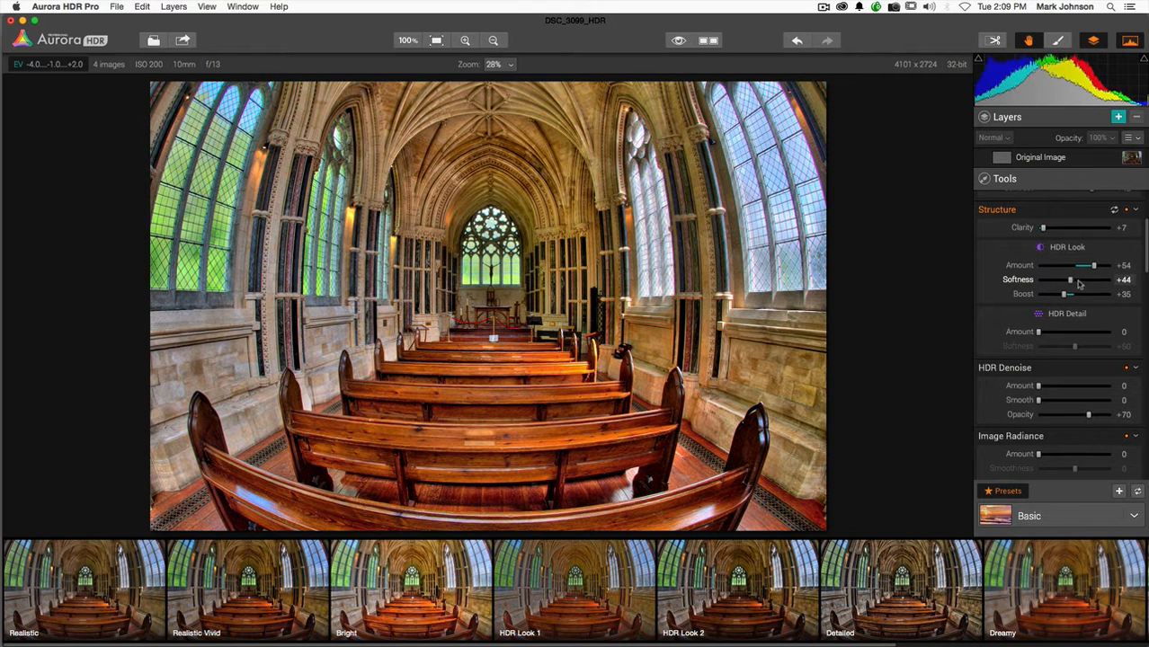
left_click_drag(1068, 280, 1088, 281)
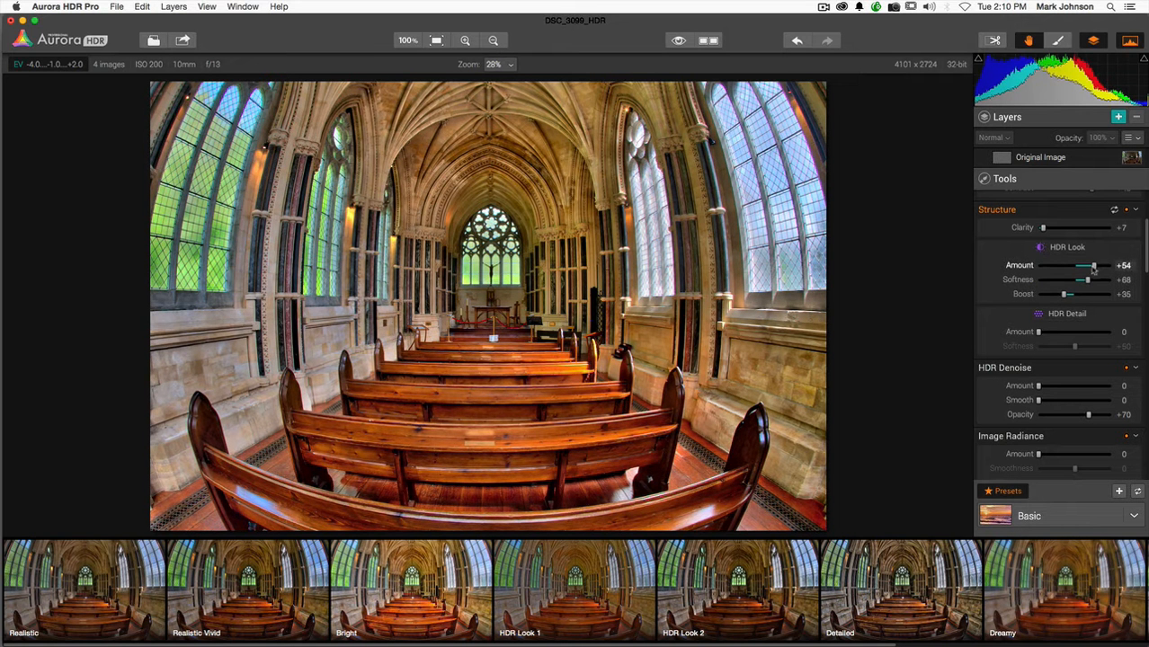
left_click_drag(1094, 266, 1087, 266)
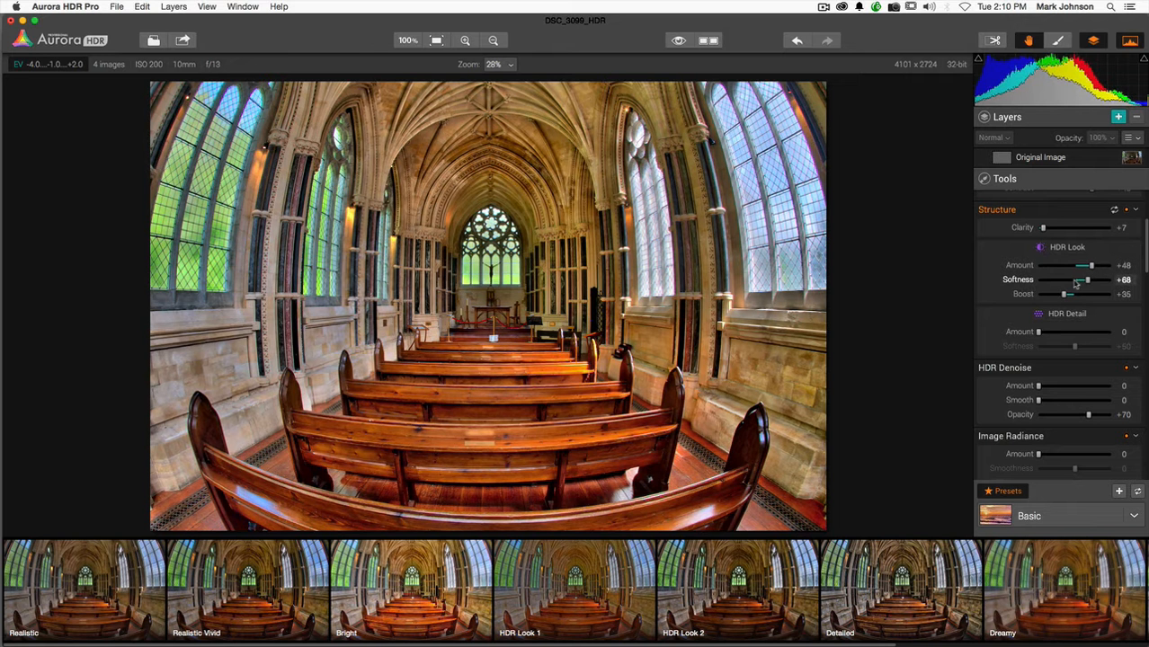
mouse_move(1056, 336)
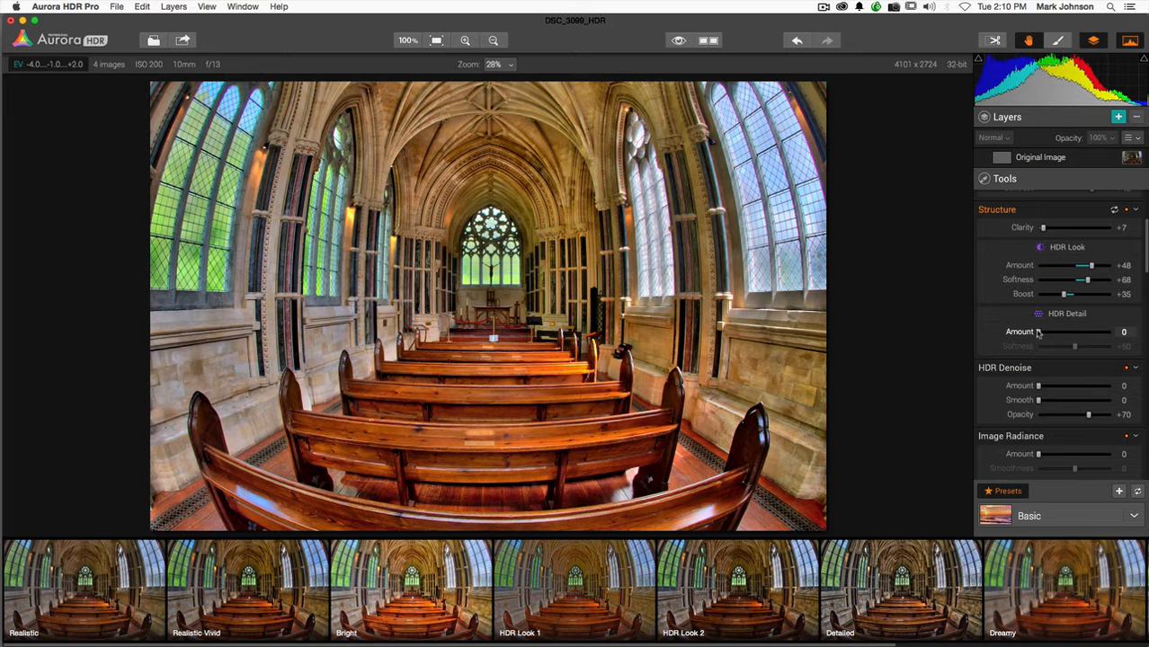
Step: Raise HDR Detail Amount briefly to about +32, then settle it near +6 with Softness +50
left_click_drag(1043, 331, 1061, 331)
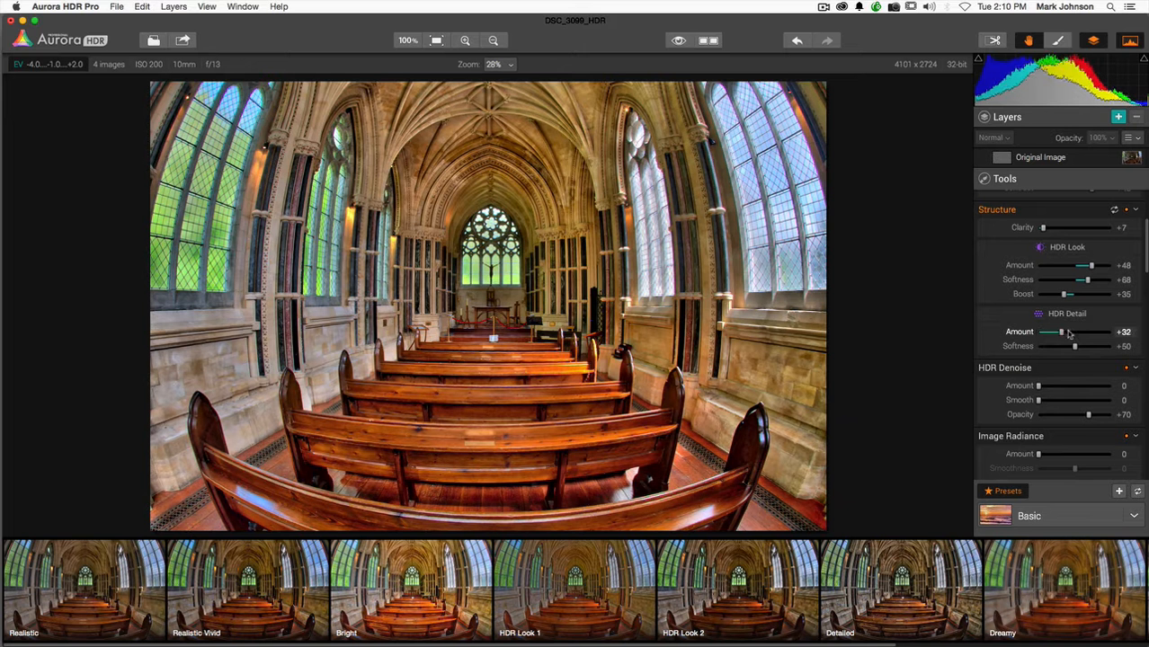
left_click_drag(1062, 331, 1045, 331)
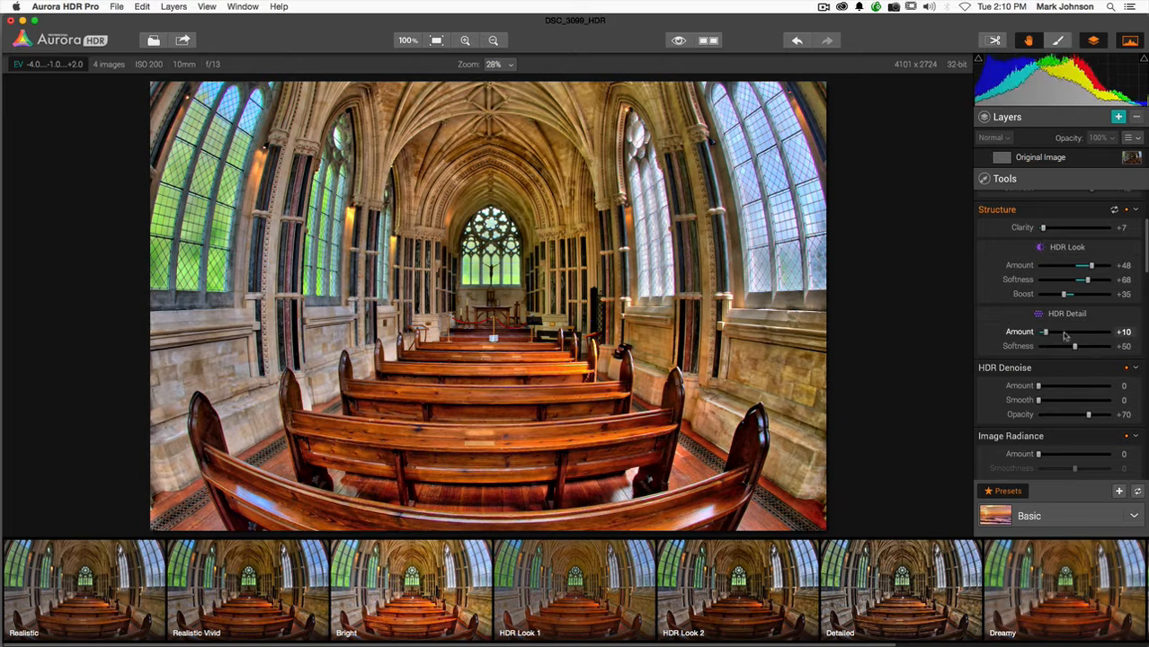
left_click_drag(1047, 331, 1043, 331)
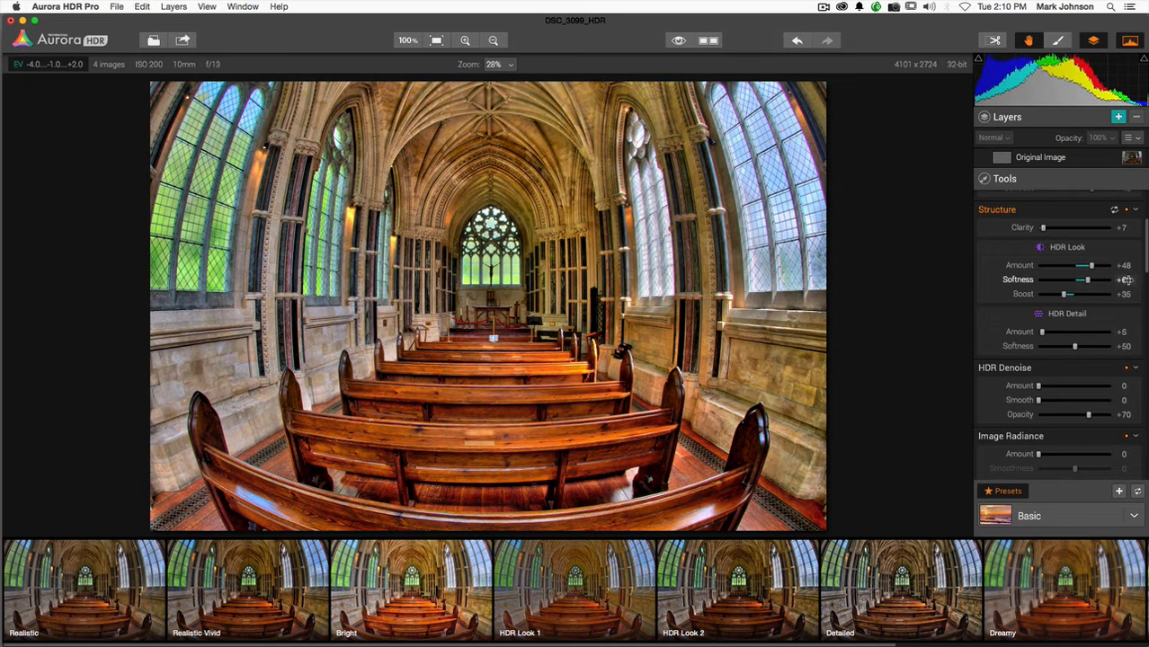
scroll("down", 3)
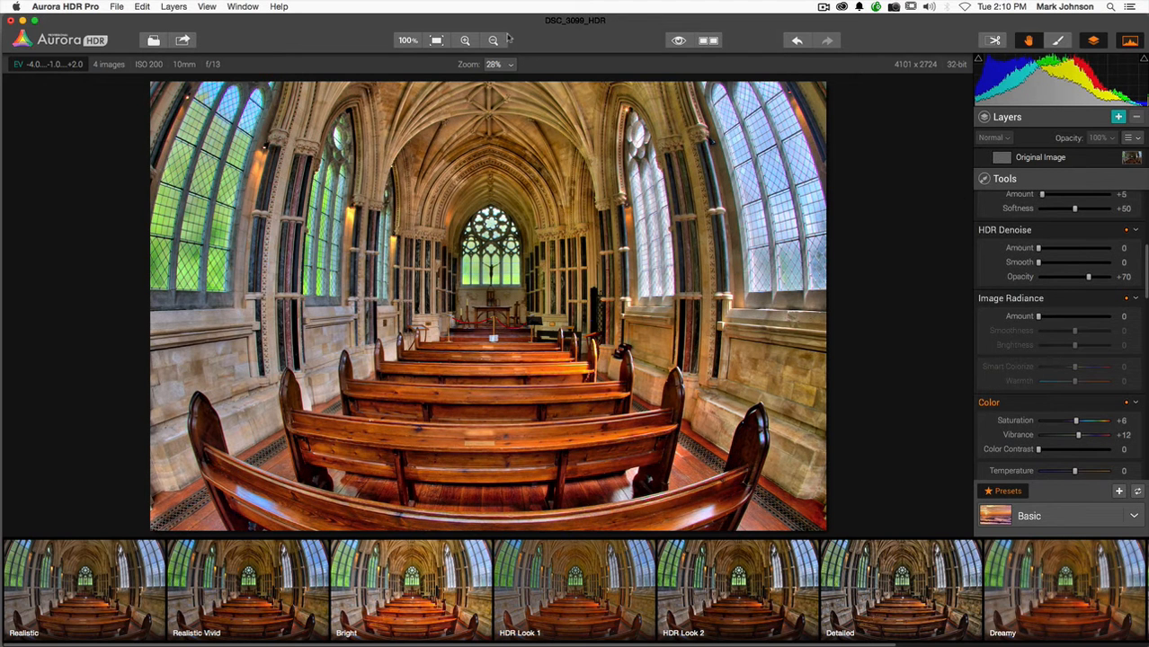
Step: Zoom the church photo to 100% to check the vaulted ceiling for noise
left_click(407, 40)
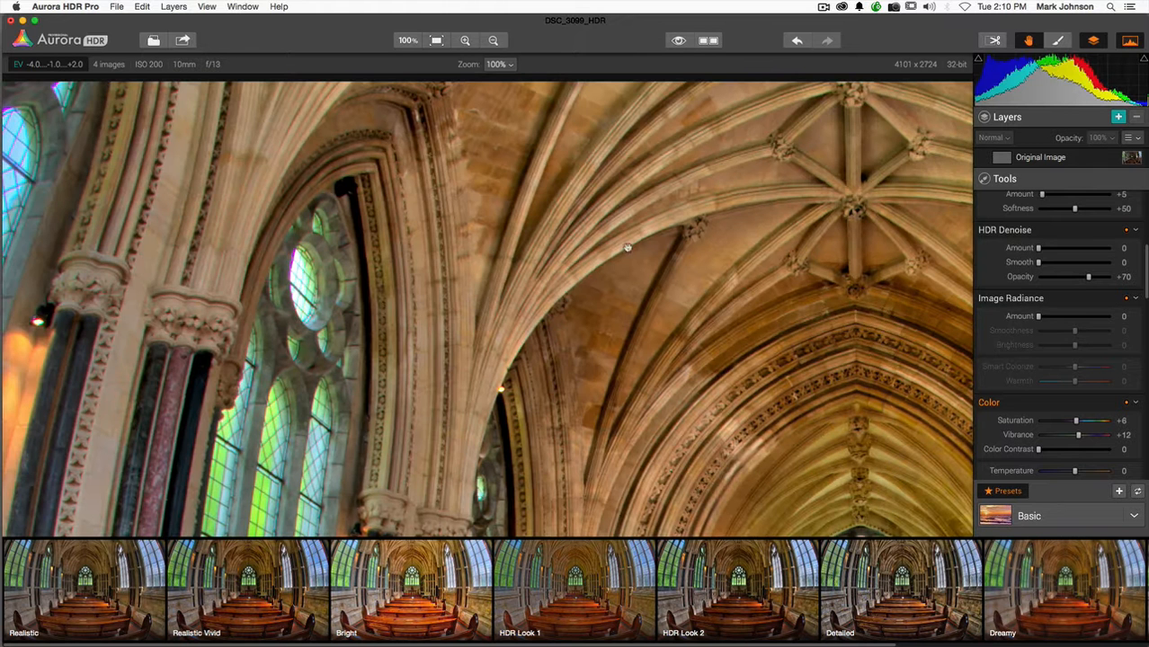
Step: Apply HDR Denoise at about Amount +37, Smooth +11, Opacity +70 while viewing the ceiling up close
left_click_drag(630, 248, 559, 255)
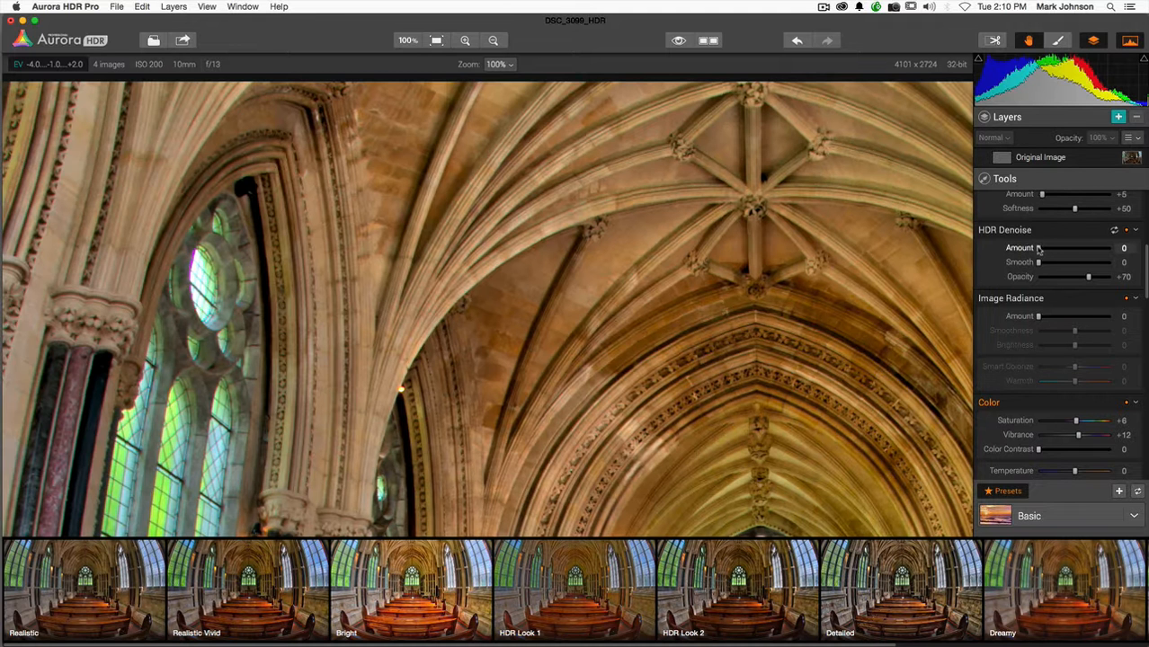
left_click_drag(1044, 248, 1064, 248)
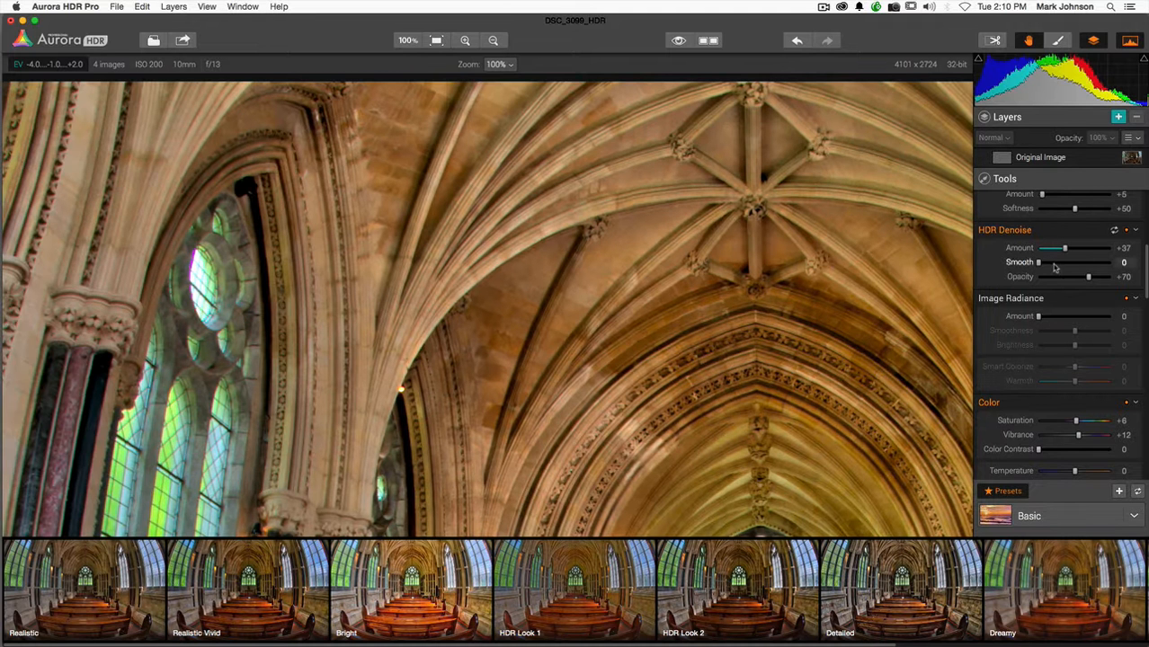
left_click_drag(1040, 262, 1059, 262)
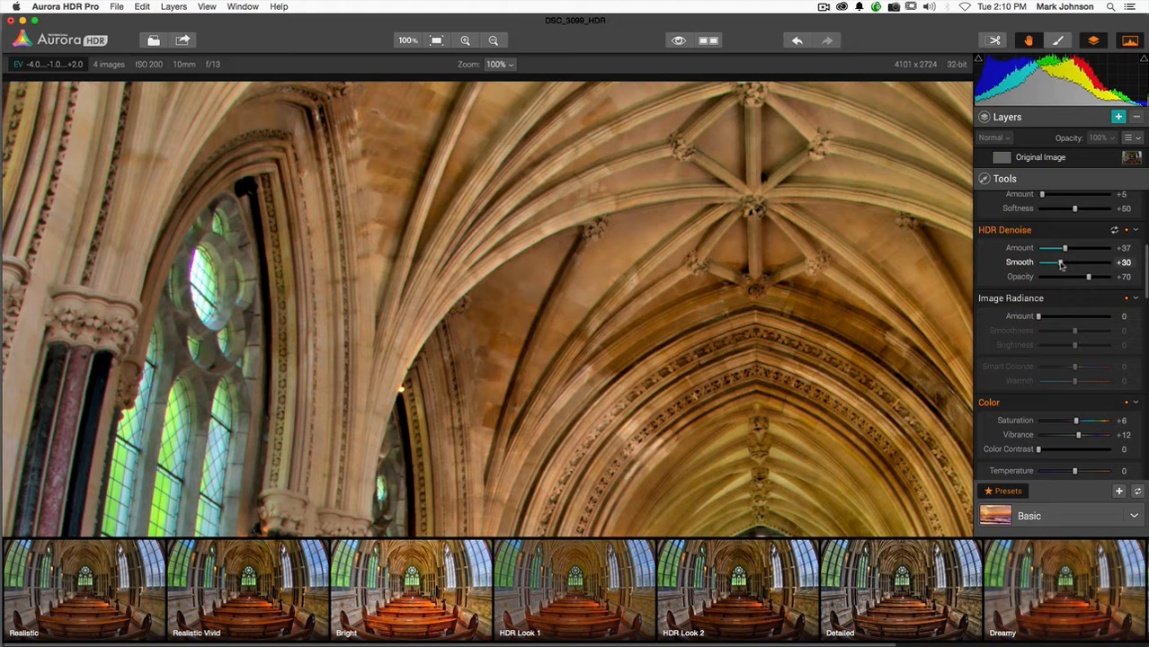
left_click_drag(1061, 263, 1047, 263)
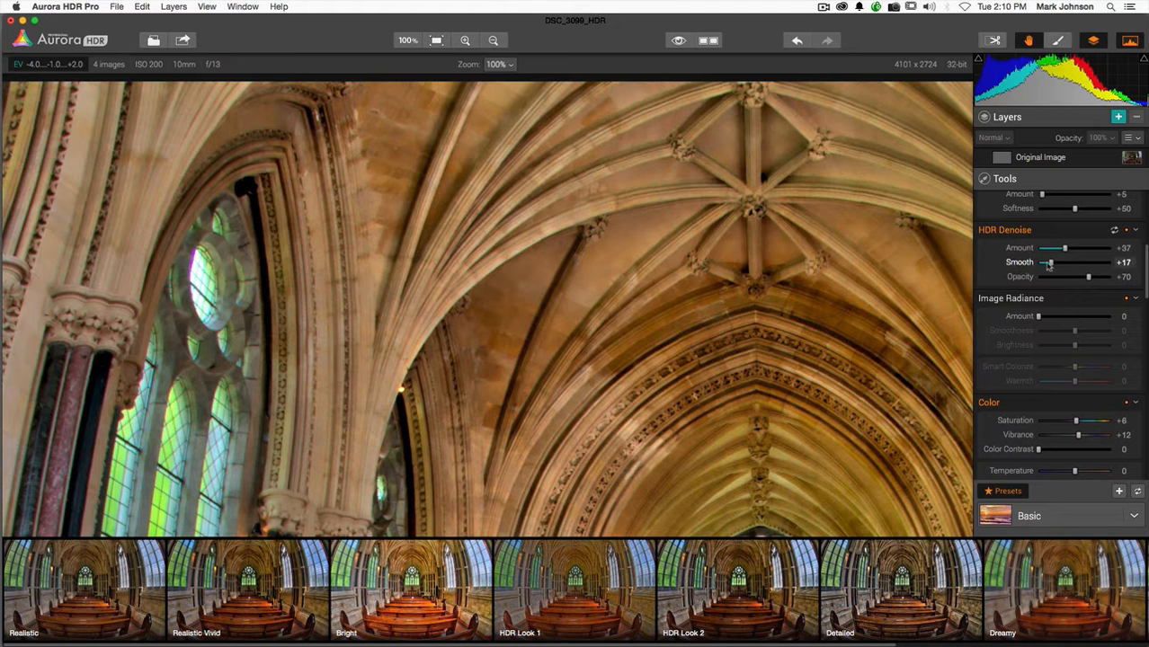
left_click_drag(1054, 248, 1059, 248)
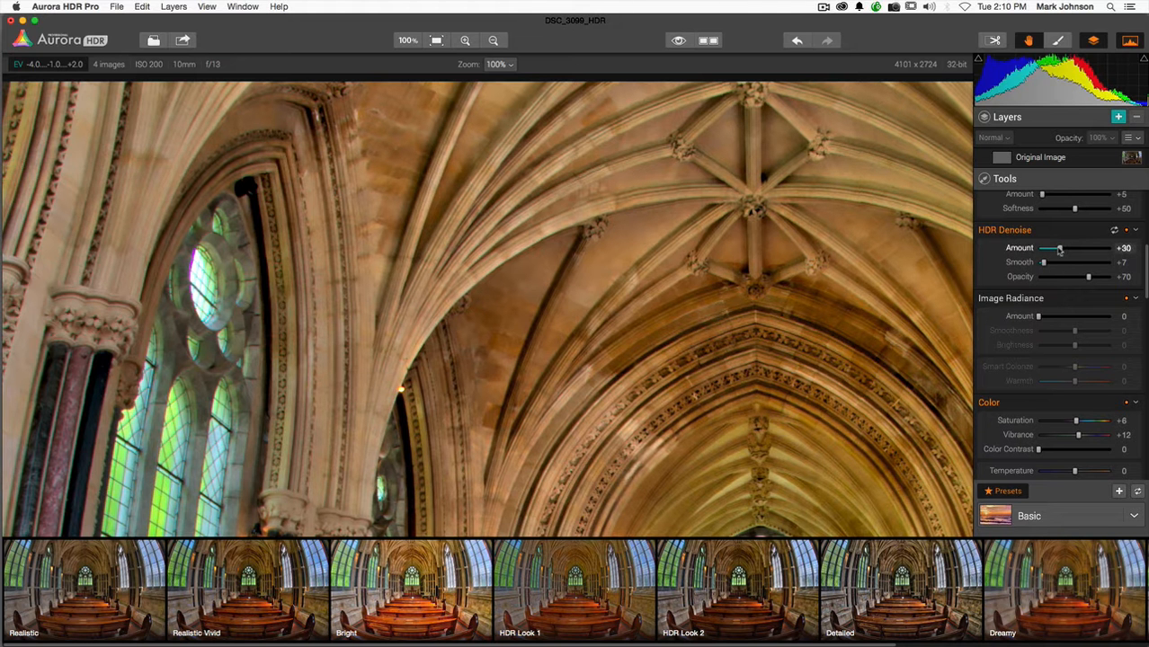
left_click_drag(1059, 249, 1052, 248)
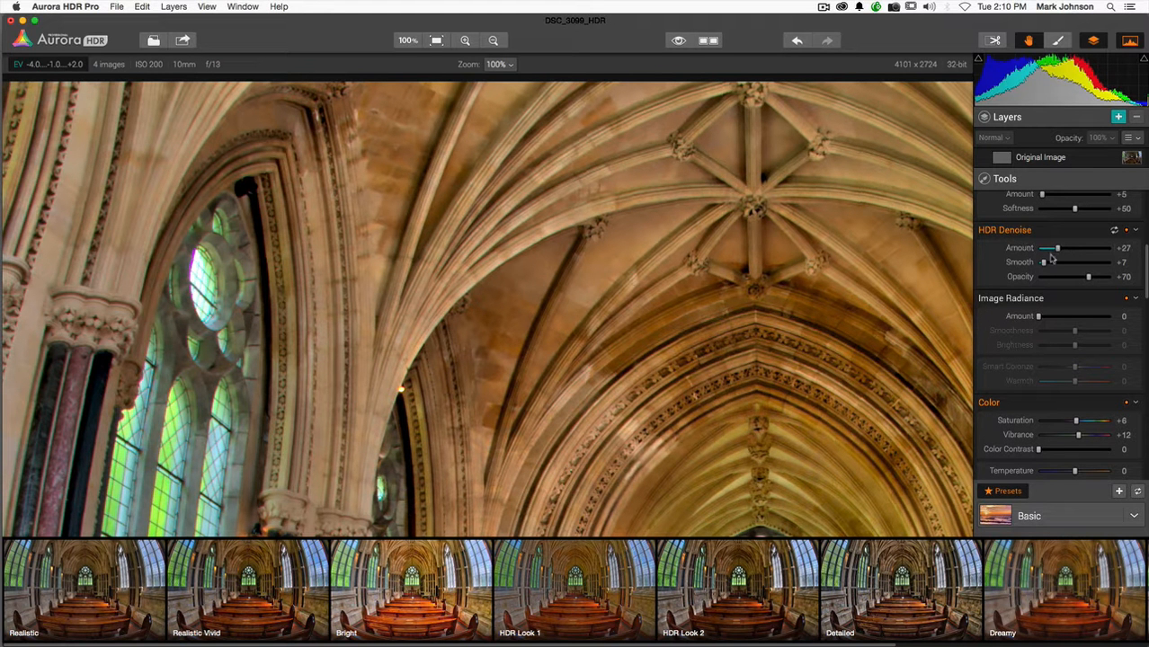
mouse_move(1075, 280)
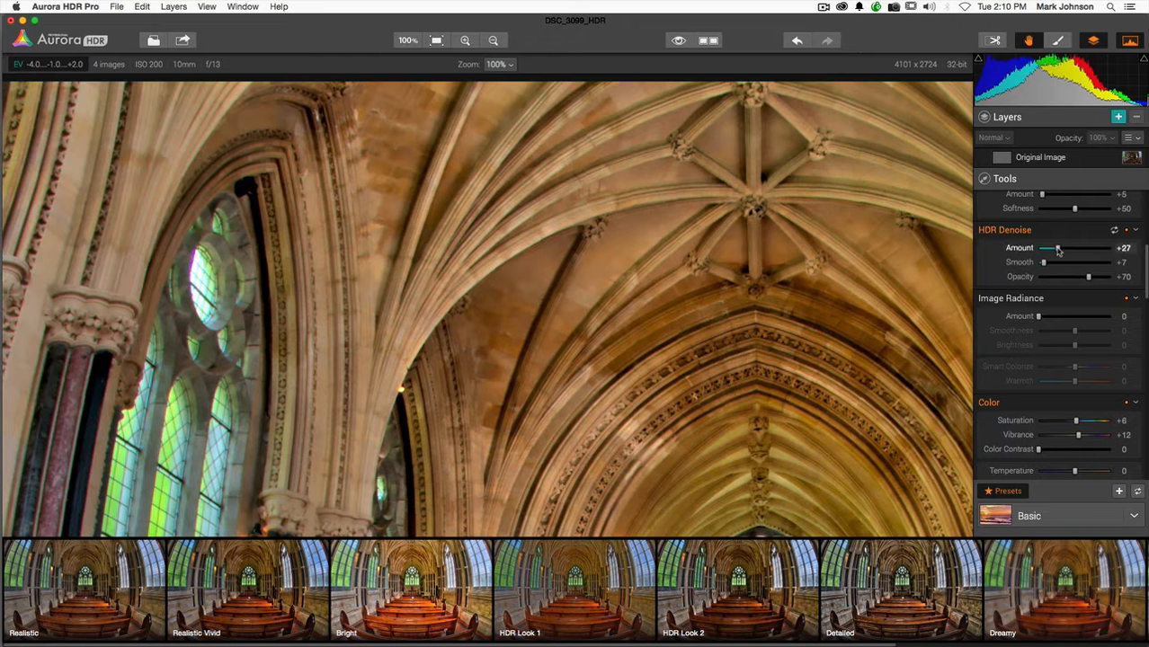
mouse_move(1045, 264)
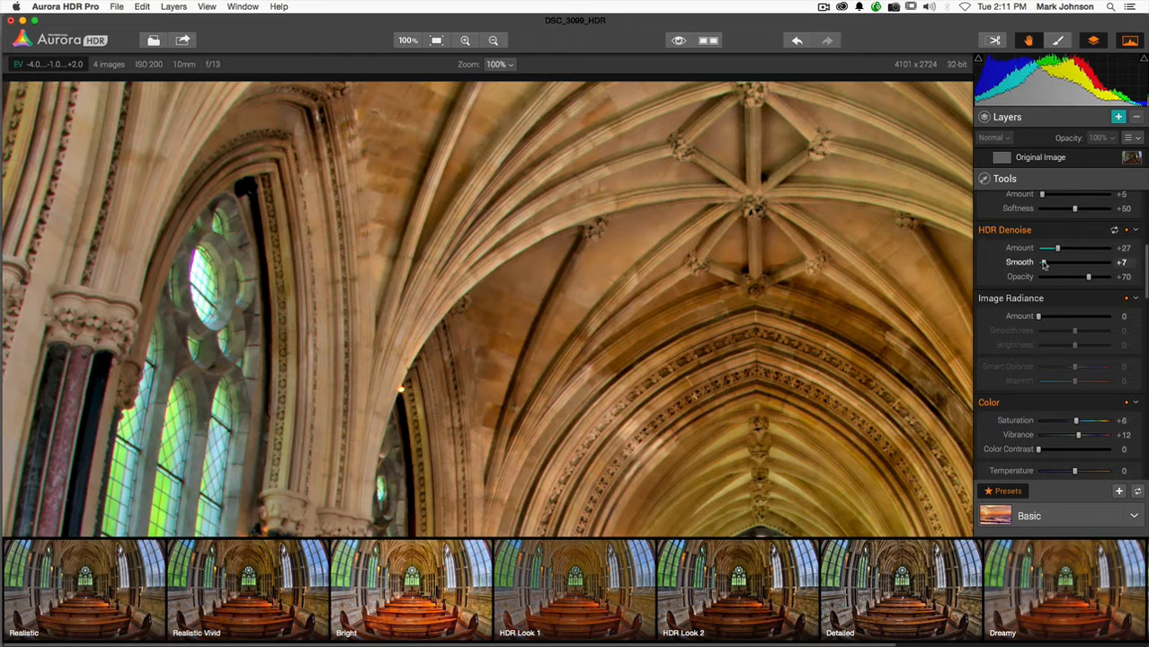
left_click_drag(1045, 262, 1050, 262)
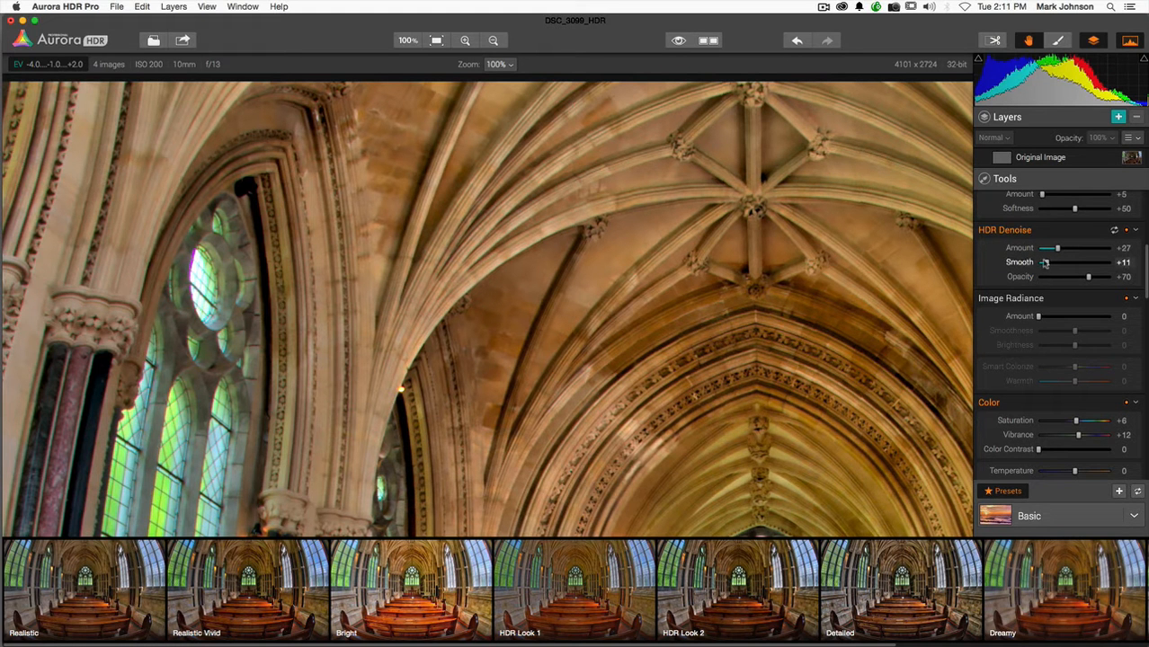
mouse_move(1059, 277)
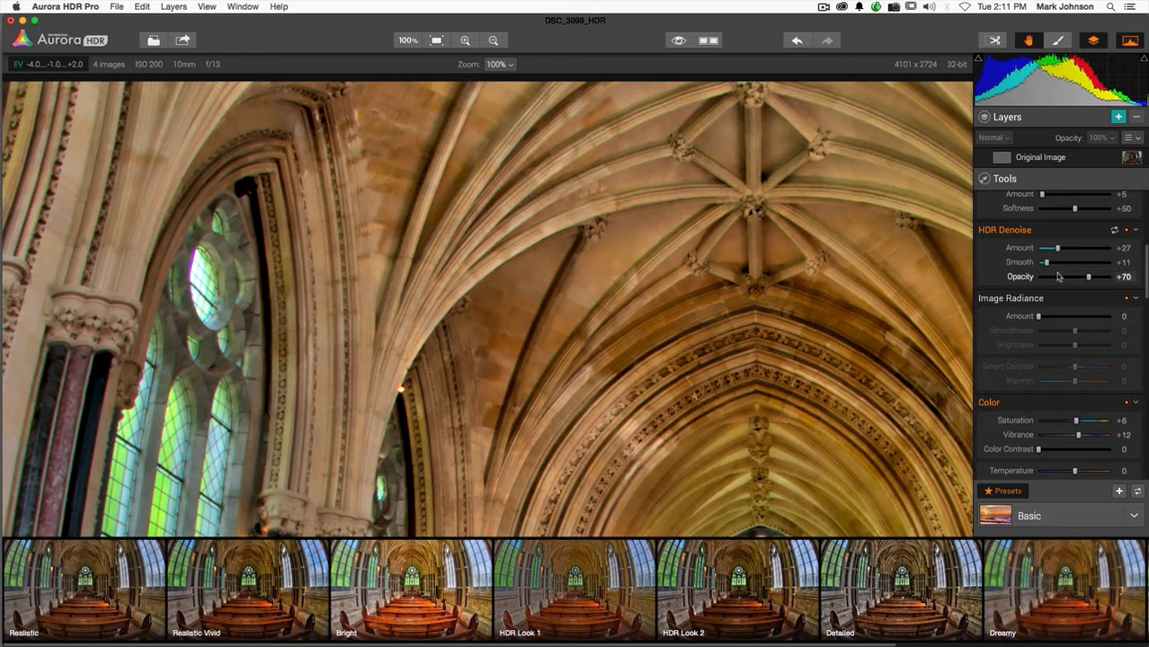
mouse_move(1112, 281)
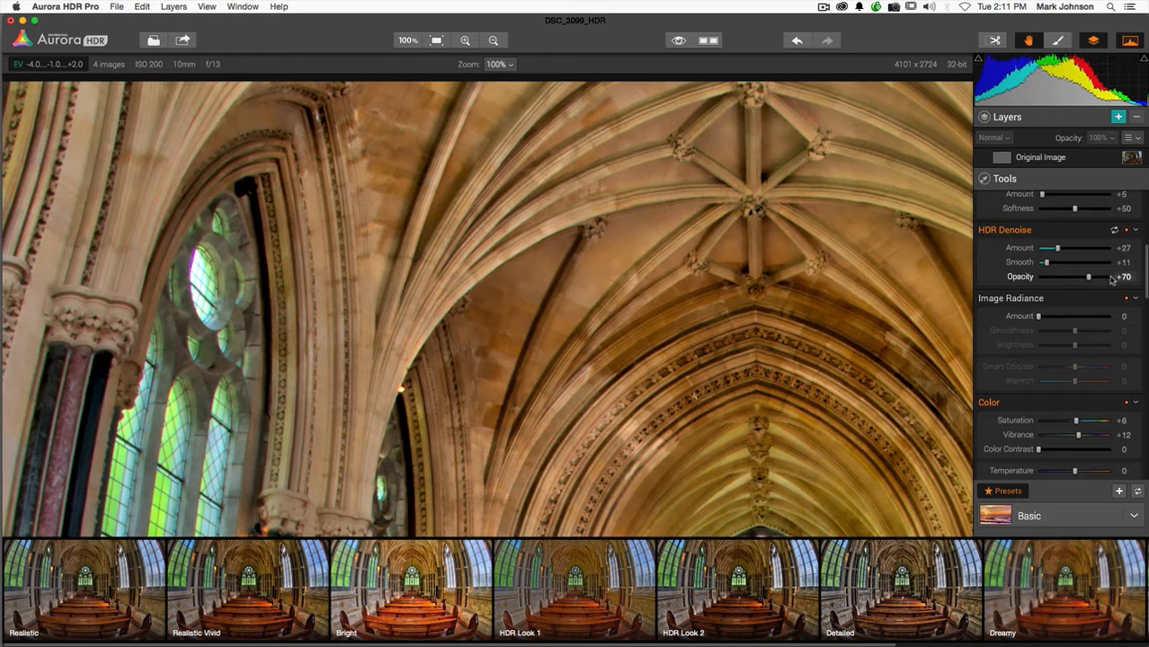
mouse_move(1036, 279)
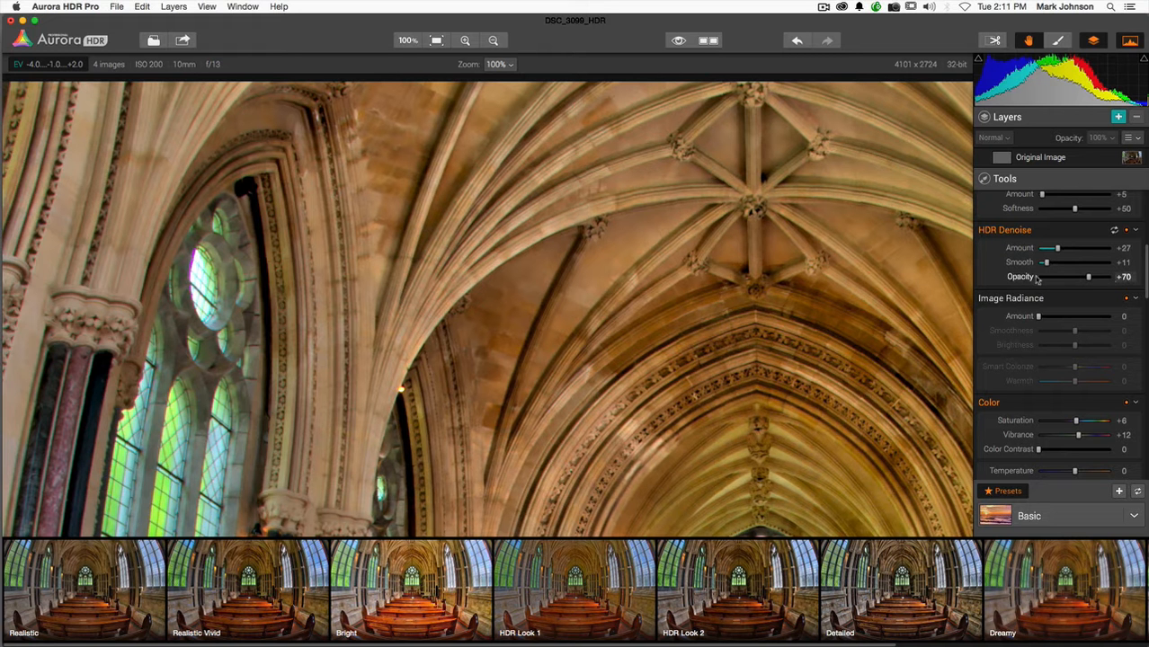
left_click(435, 39)
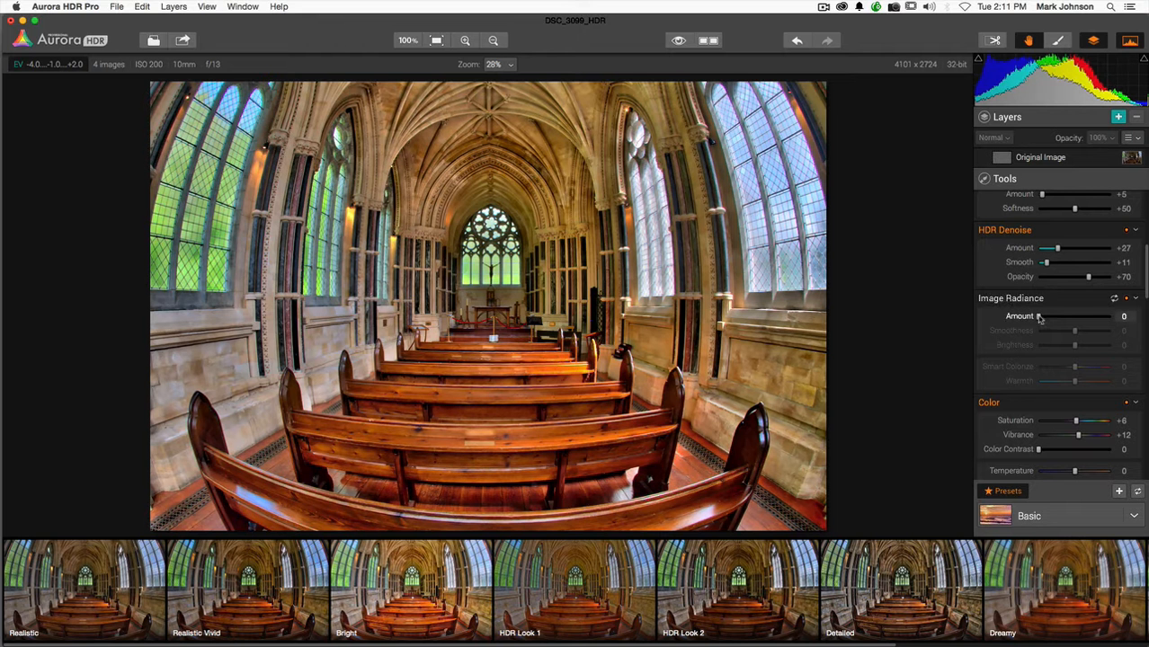
Step: Push the Image Radiance Amount up to its maximum of +100
left_click_drag(1039, 317, 1108, 317)
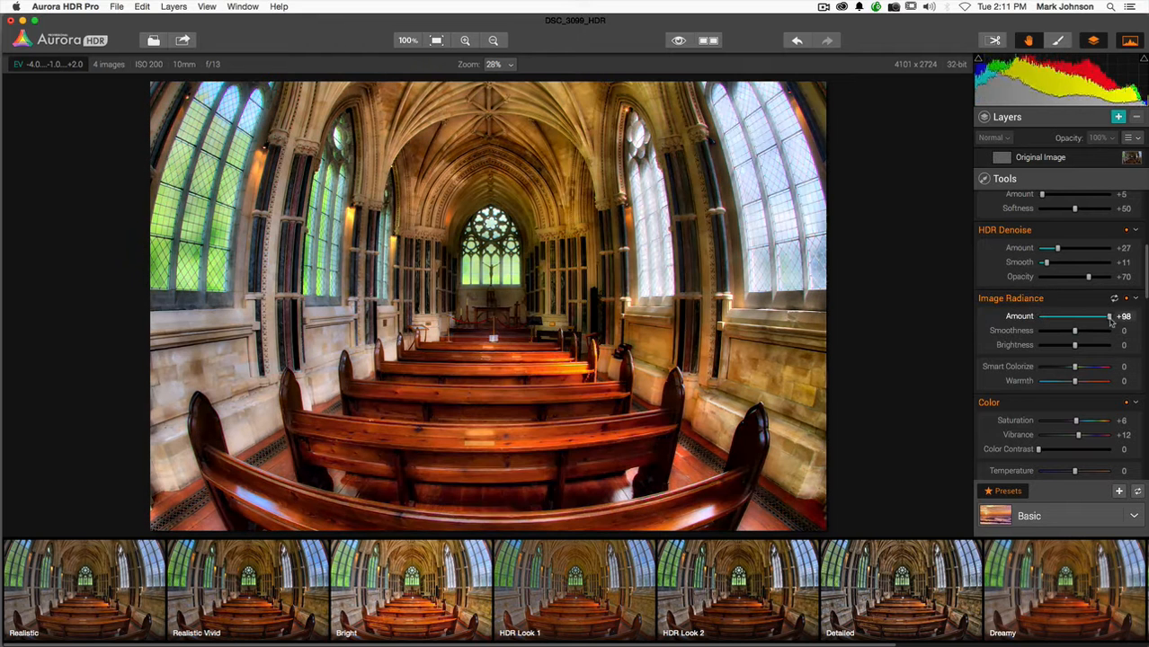
left_click_drag(1108, 317, 1052, 316)
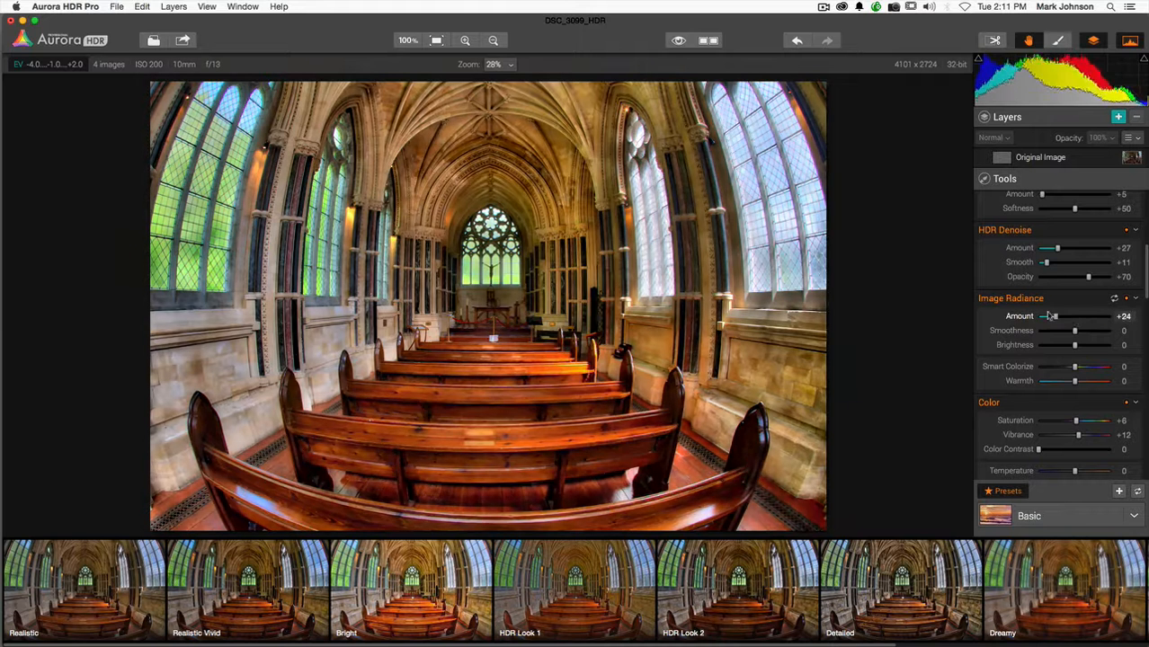
left_click_drag(1054, 316, 1108, 317)
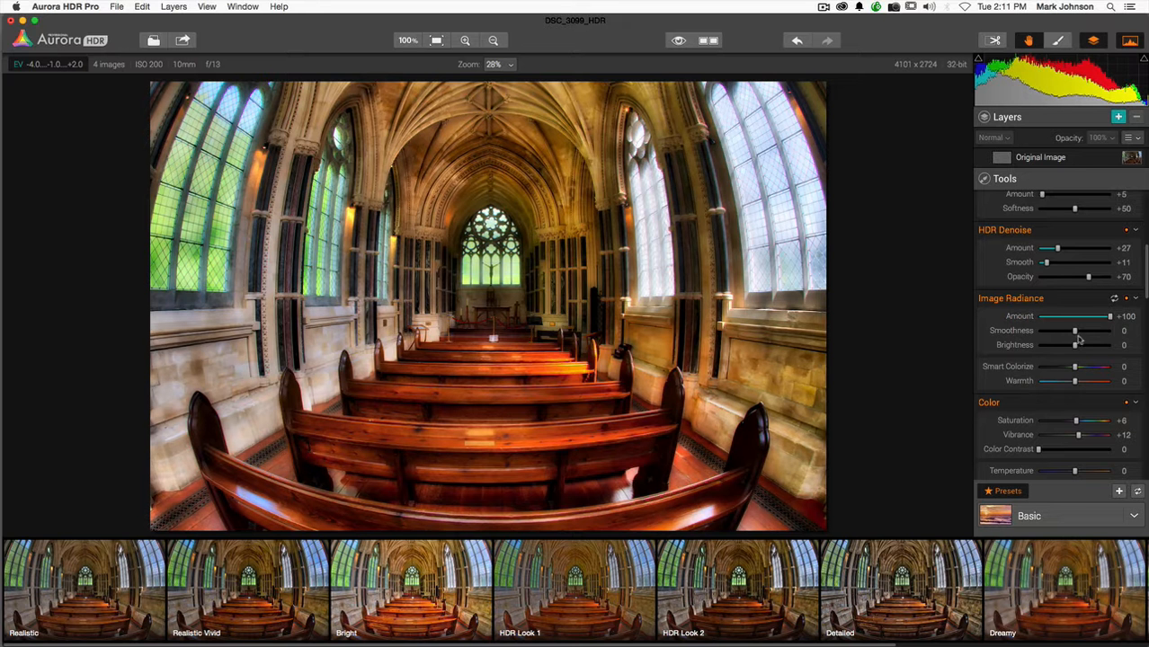
Step: Settle the Image Radiance Smoothness around +41 after trying extremes
left_click_drag(1076, 331, 1071, 331)
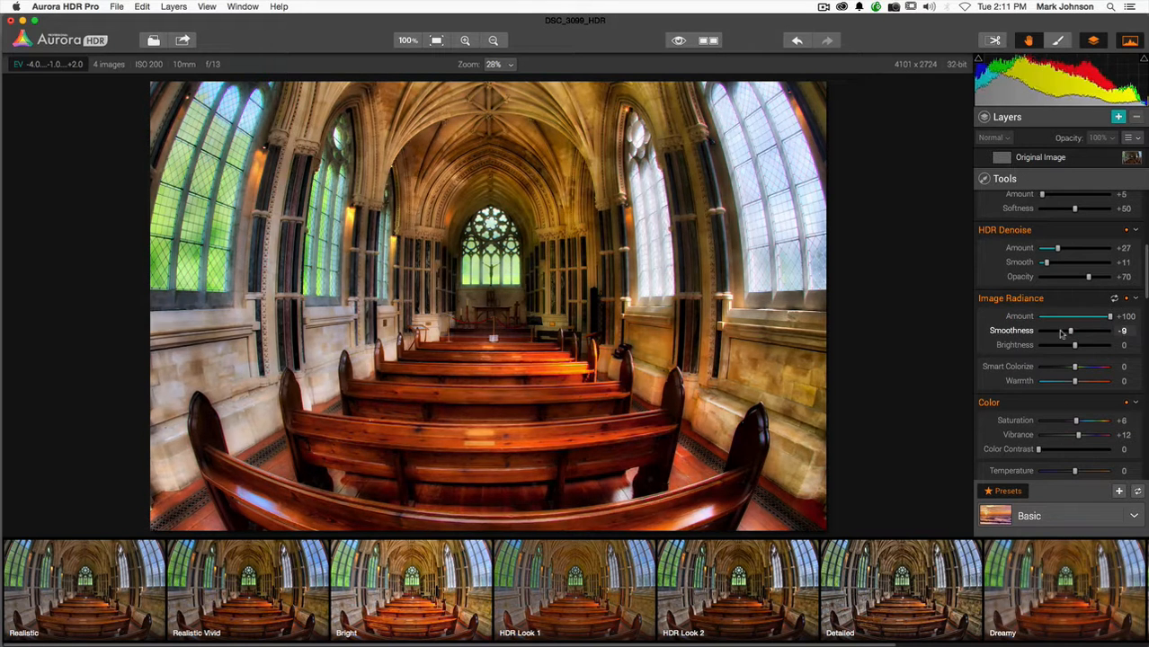
left_click_drag(1070, 331, 1039, 331)
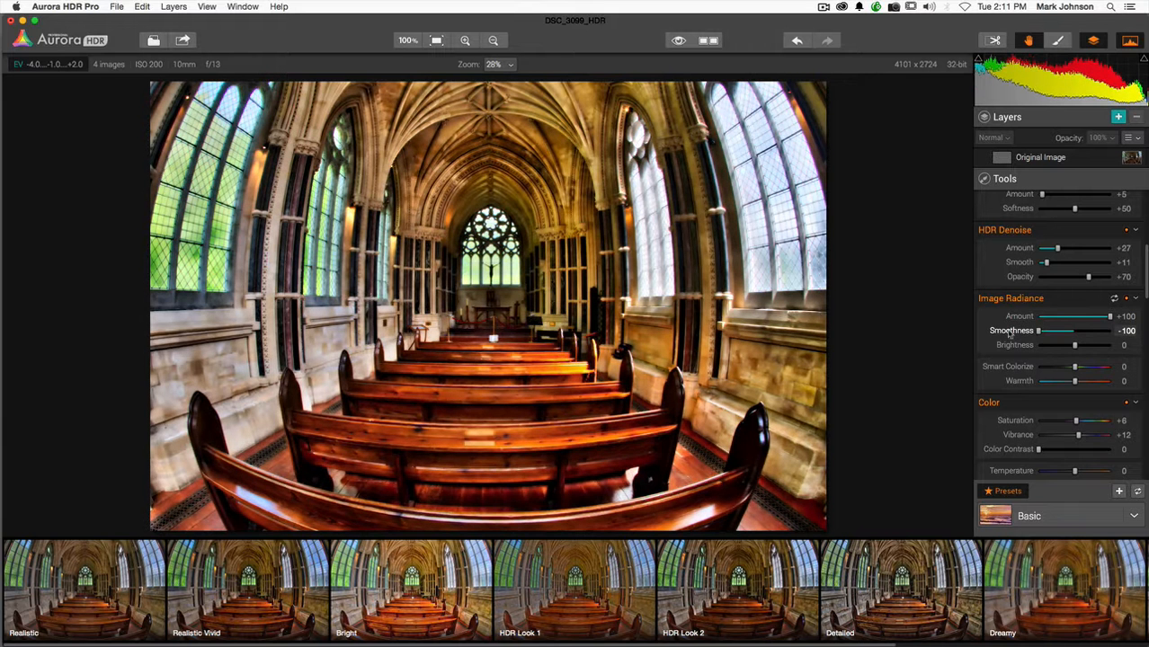
left_click_drag(1040, 330, 1080, 331)
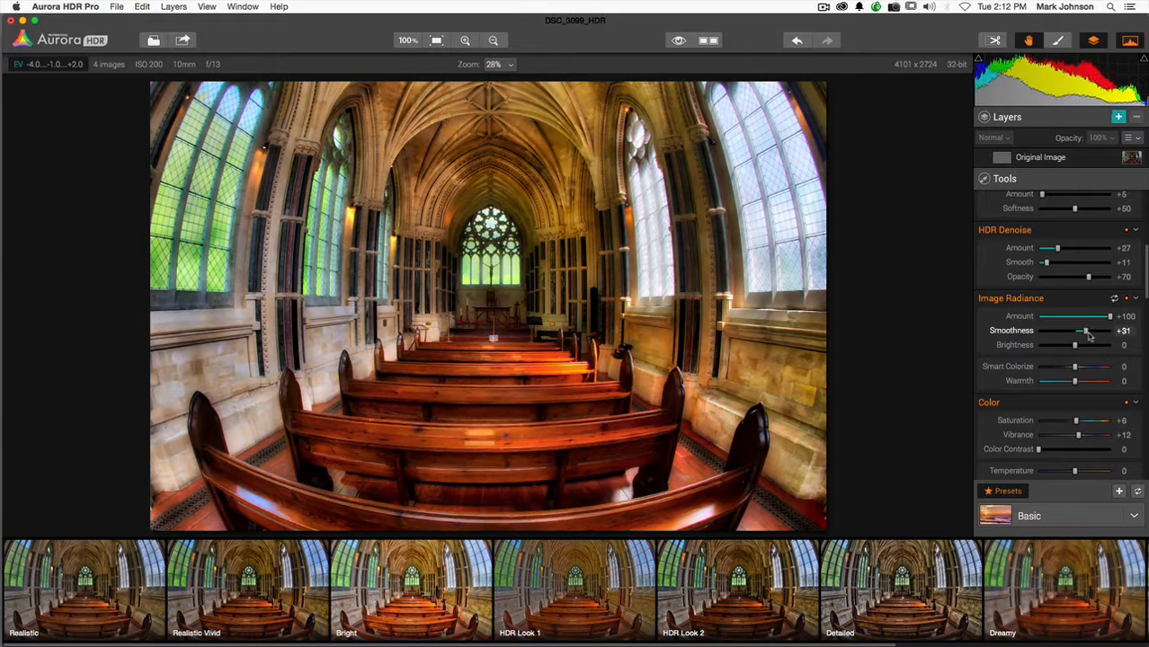
left_click_drag(1080, 331, 1083, 331)
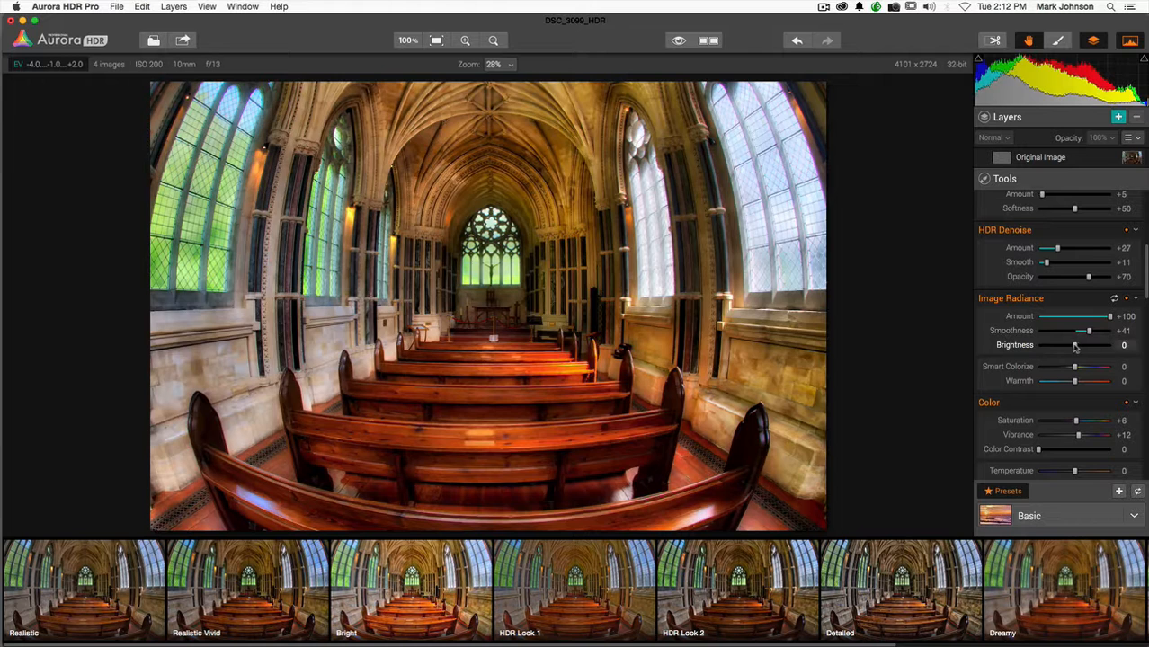
Step: Bring the Image Radiance Amount back down to 0, removing the glow
left_click_drag(1076, 346, 1088, 345)
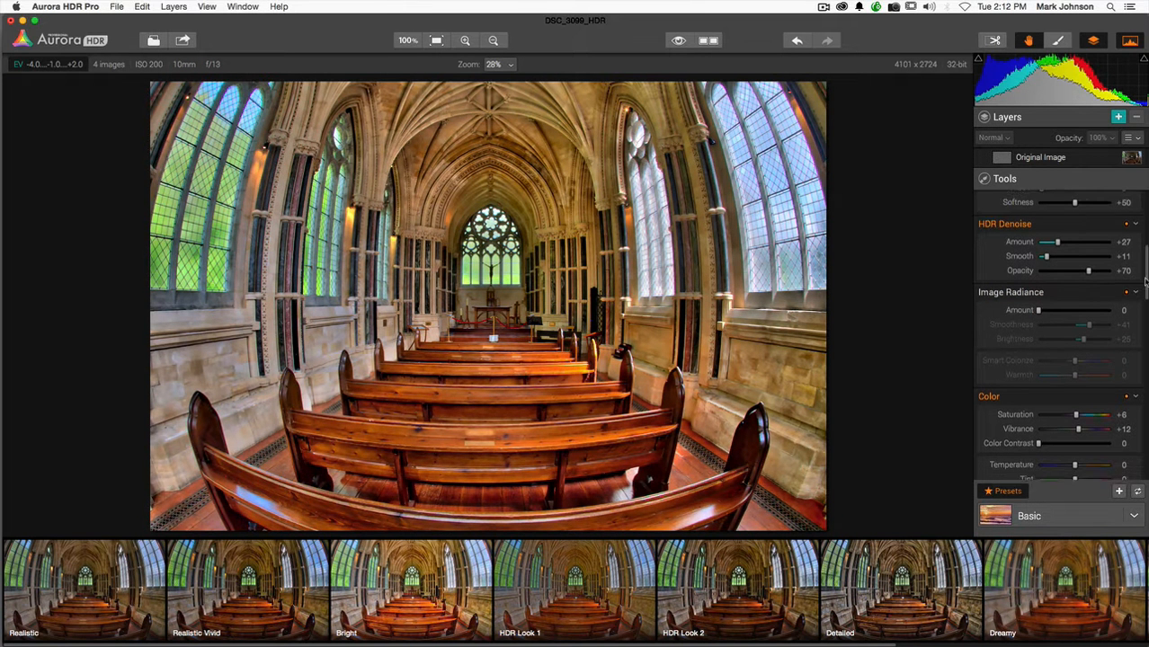
scroll("down", 3)
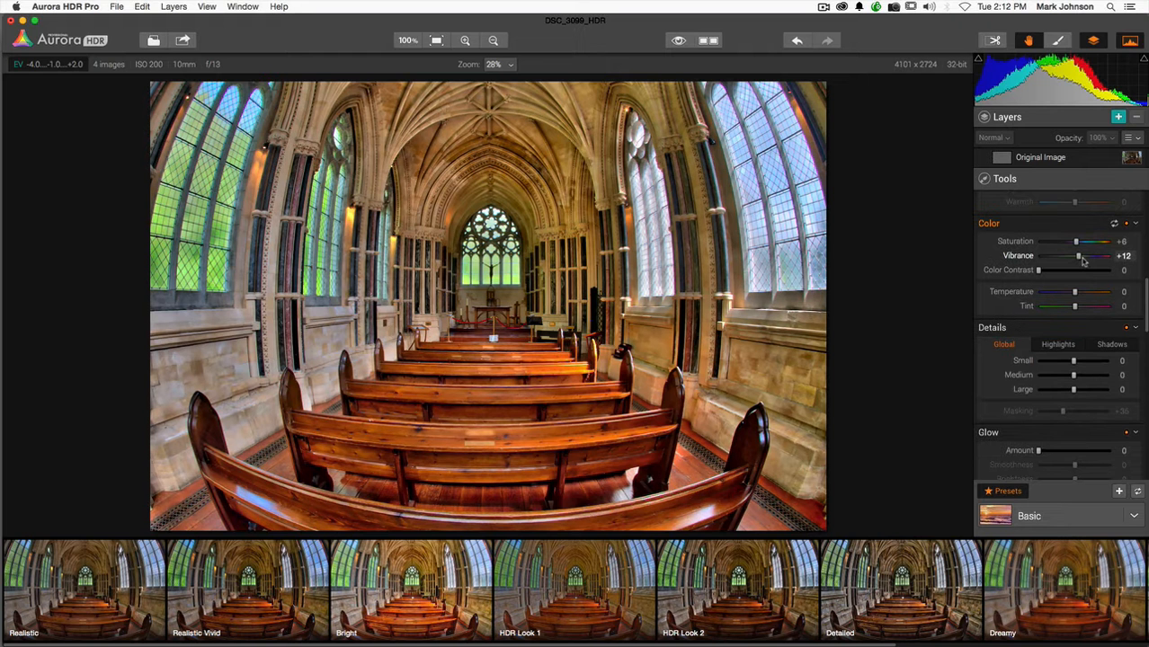
mouse_move(1083, 263)
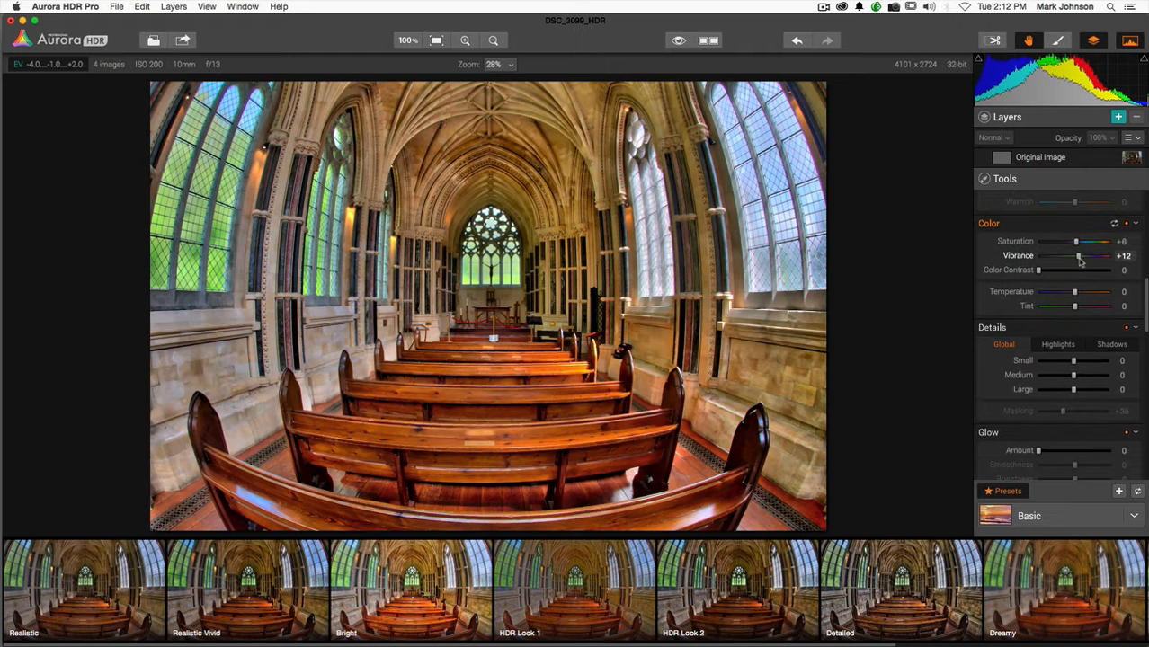
mouse_move(1080, 262)
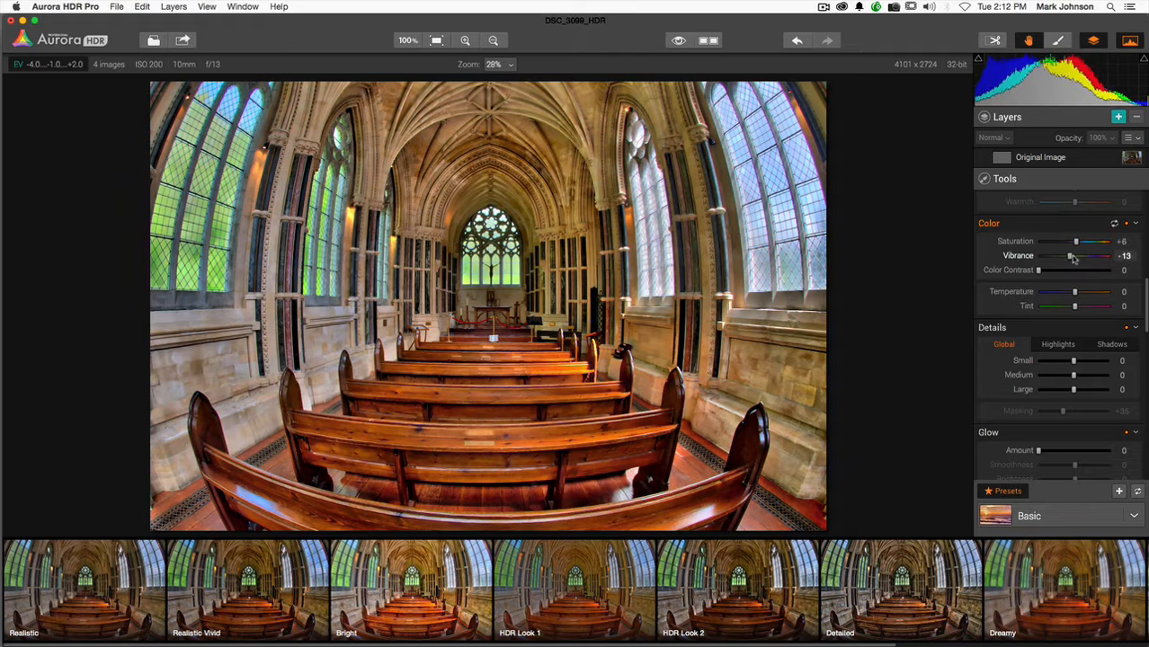
Step: Raise colour Vibrance from +12 to about +31, leaving Saturation at +6
left_click_drag(1079, 255, 1088, 256)
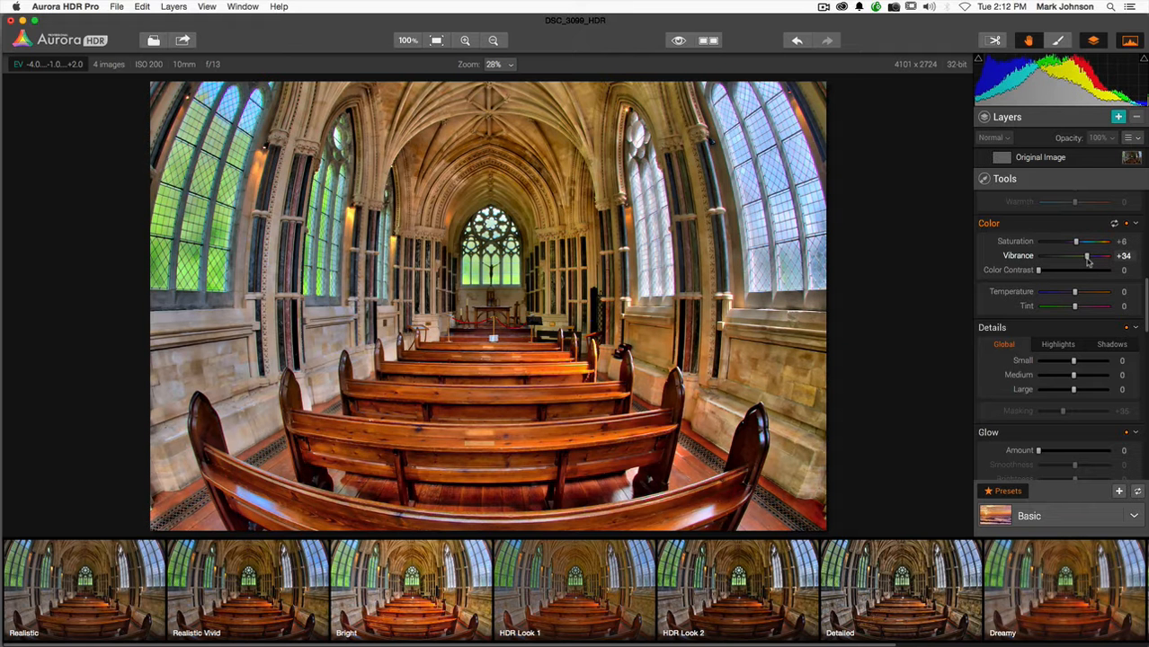
left_click_drag(1088, 255, 1092, 256)
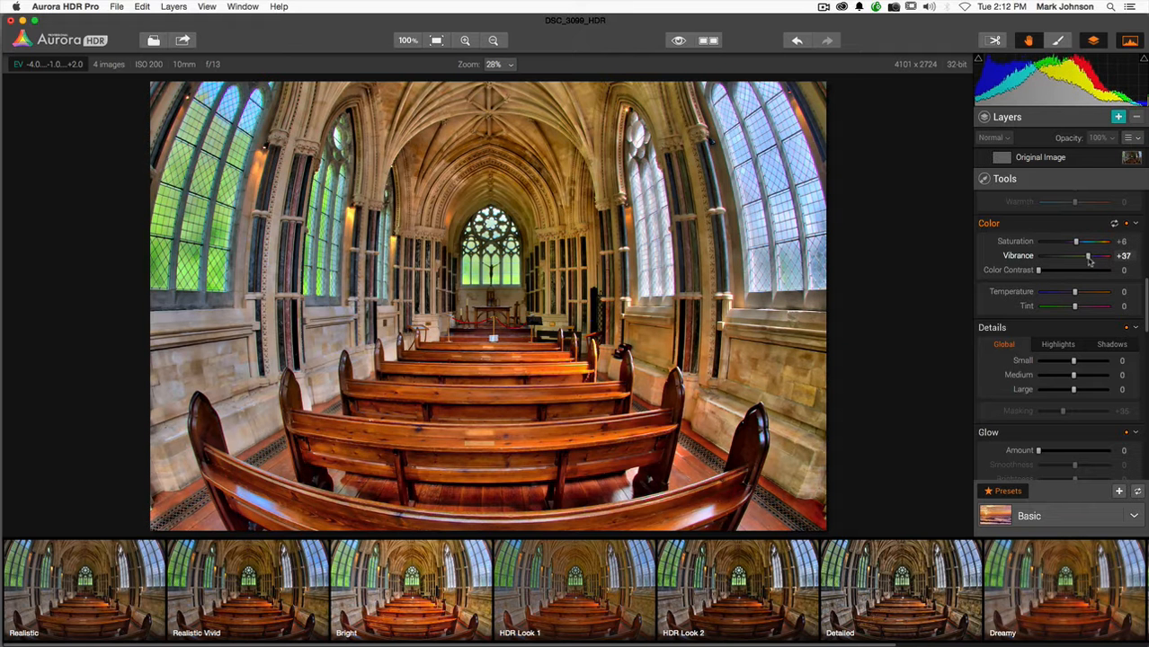
left_click_drag(1090, 256, 1087, 256)
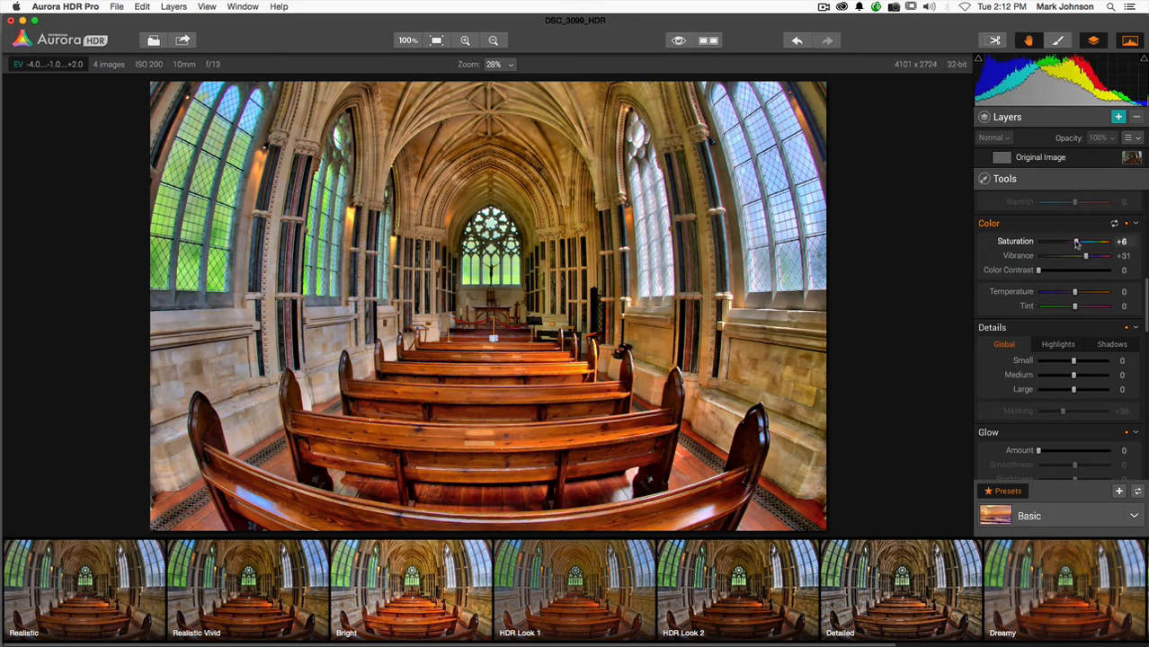
mouse_move(1080, 252)
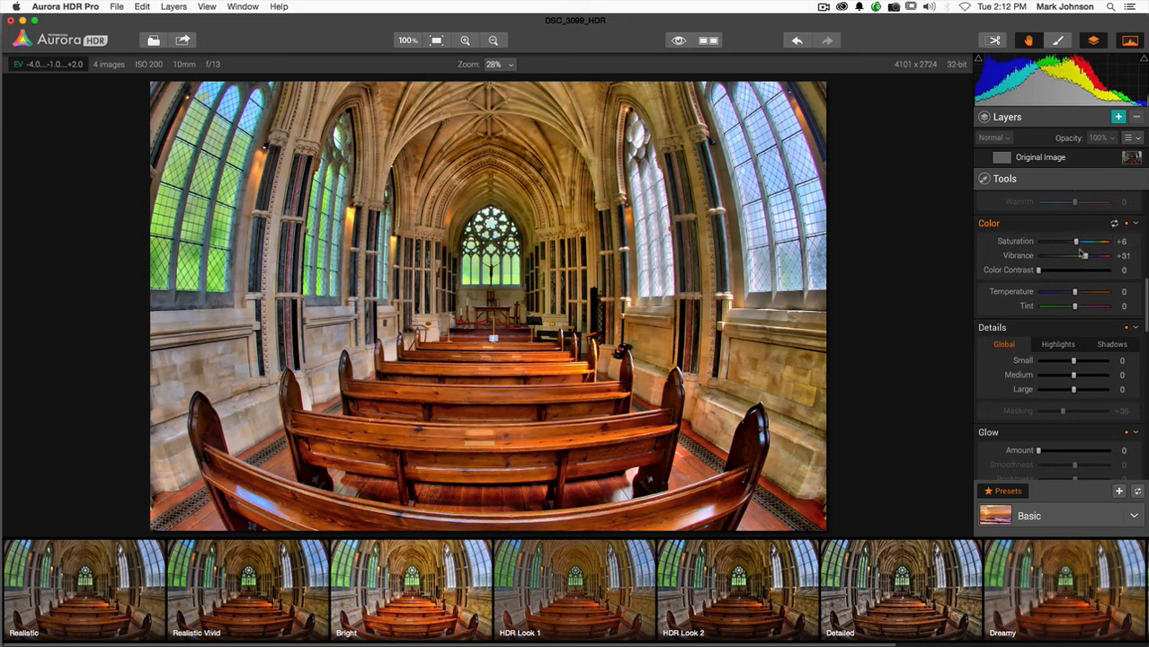
mouse_move(1038, 274)
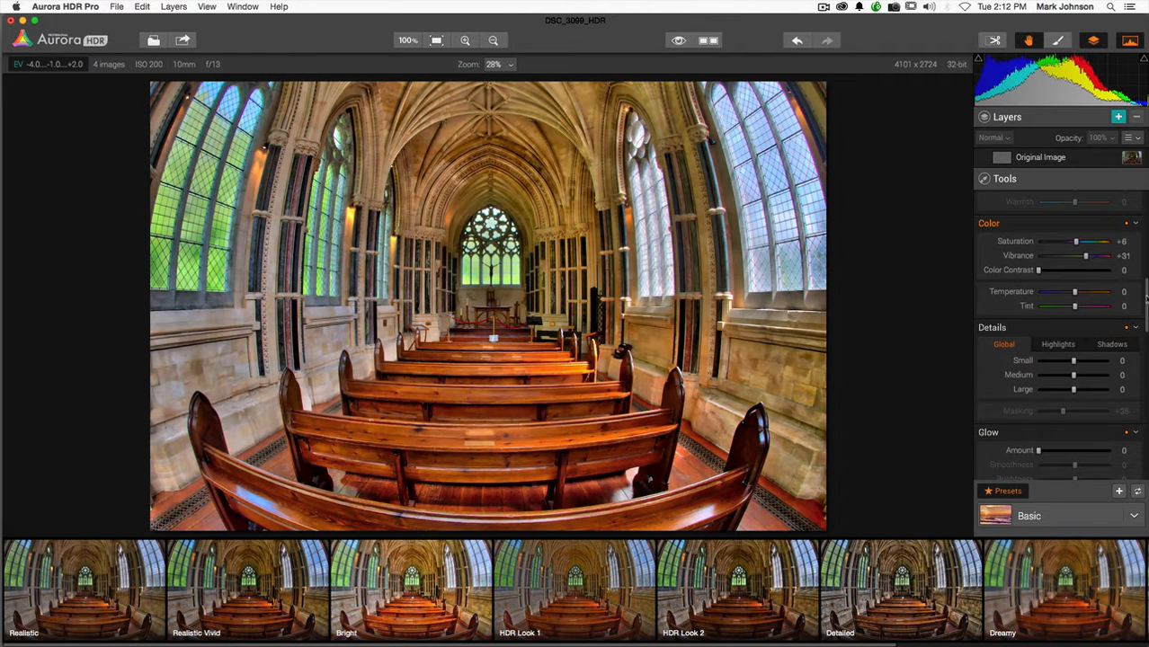
scroll("down", 3)
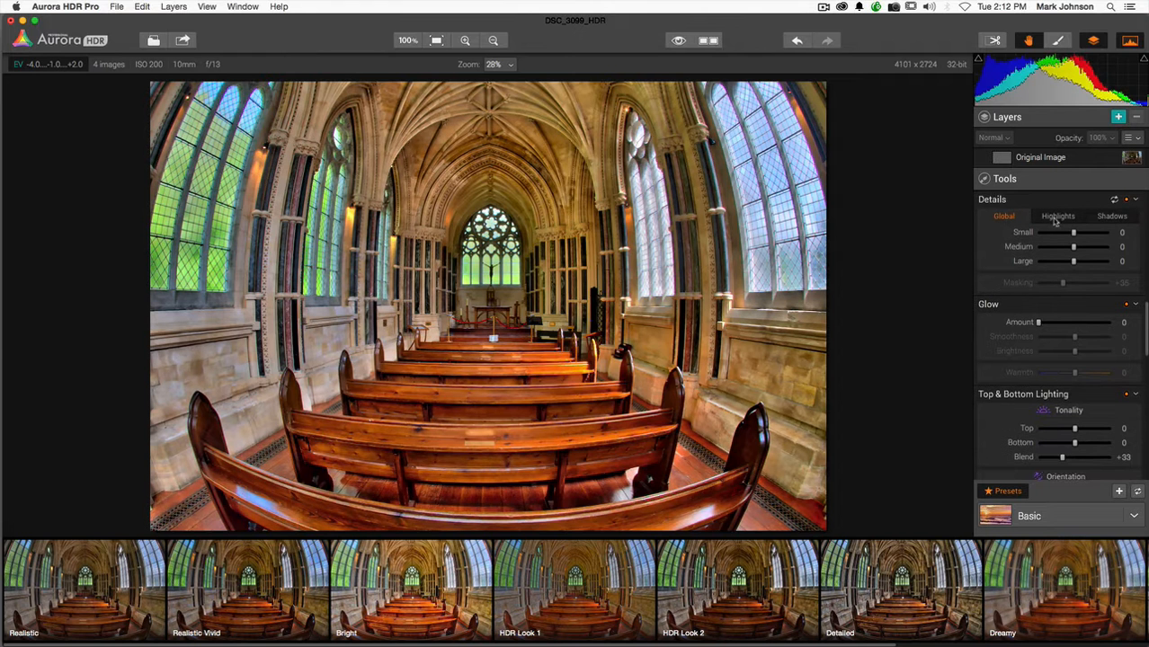
mouse_move(1061, 245)
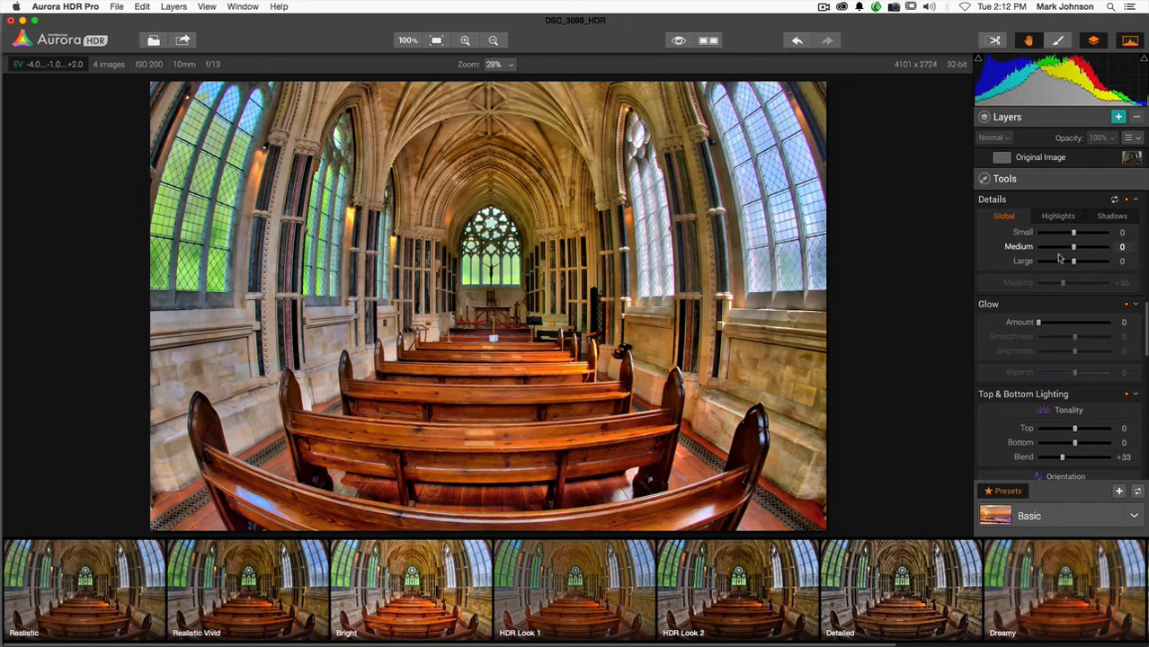
mouse_move(1061, 259)
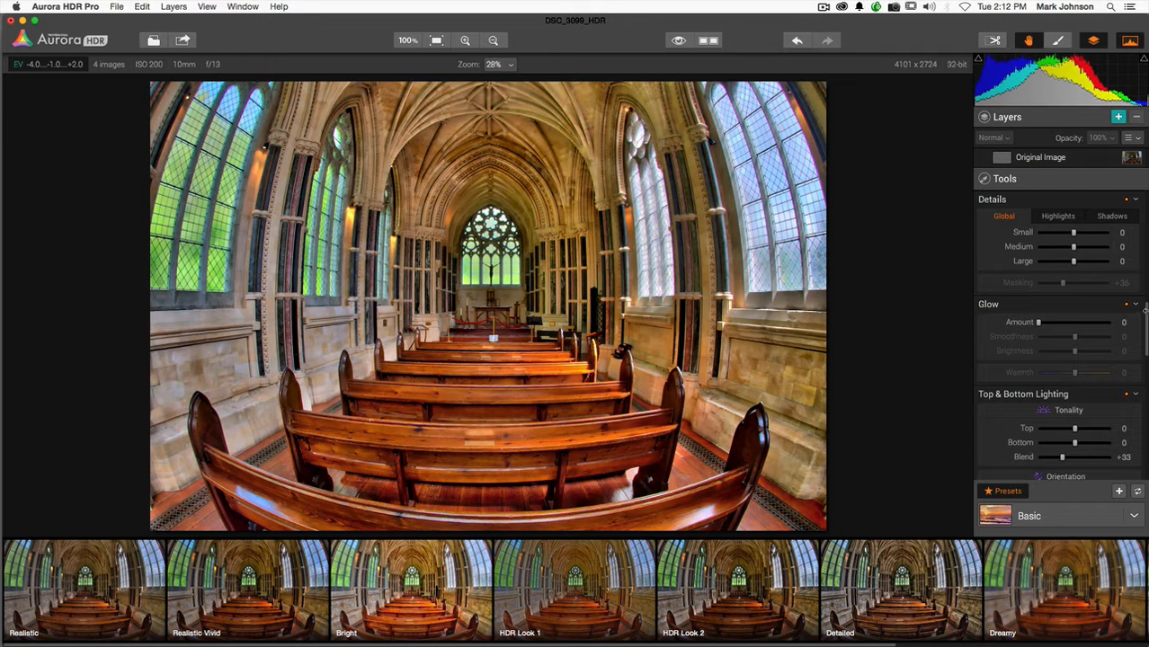
scroll("down", 3)
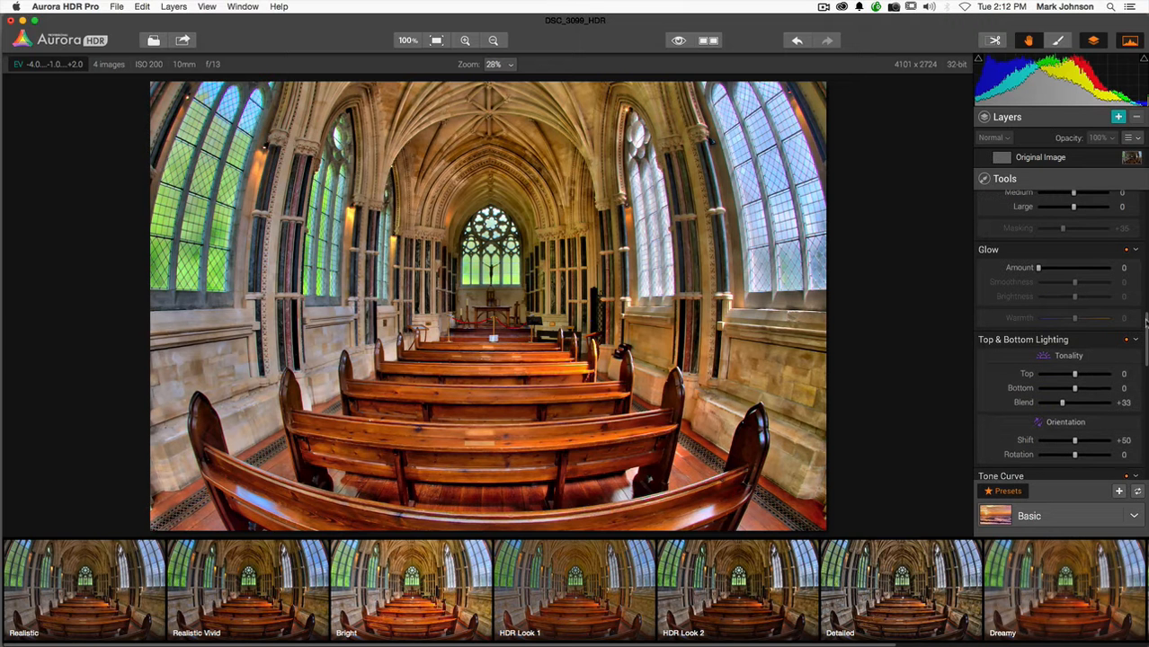
Step: Add a Glow effect and strengthen its Amount to about +67
left_click_drag(1040, 268, 1058, 268)
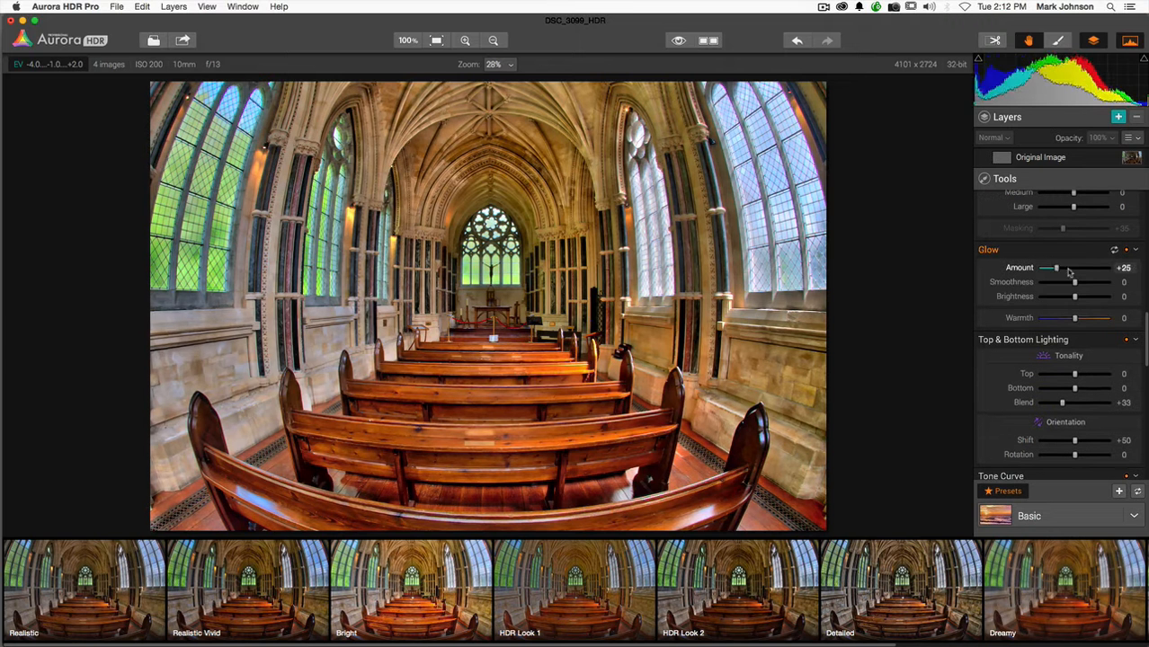
left_click_drag(1052, 268, 1090, 268)
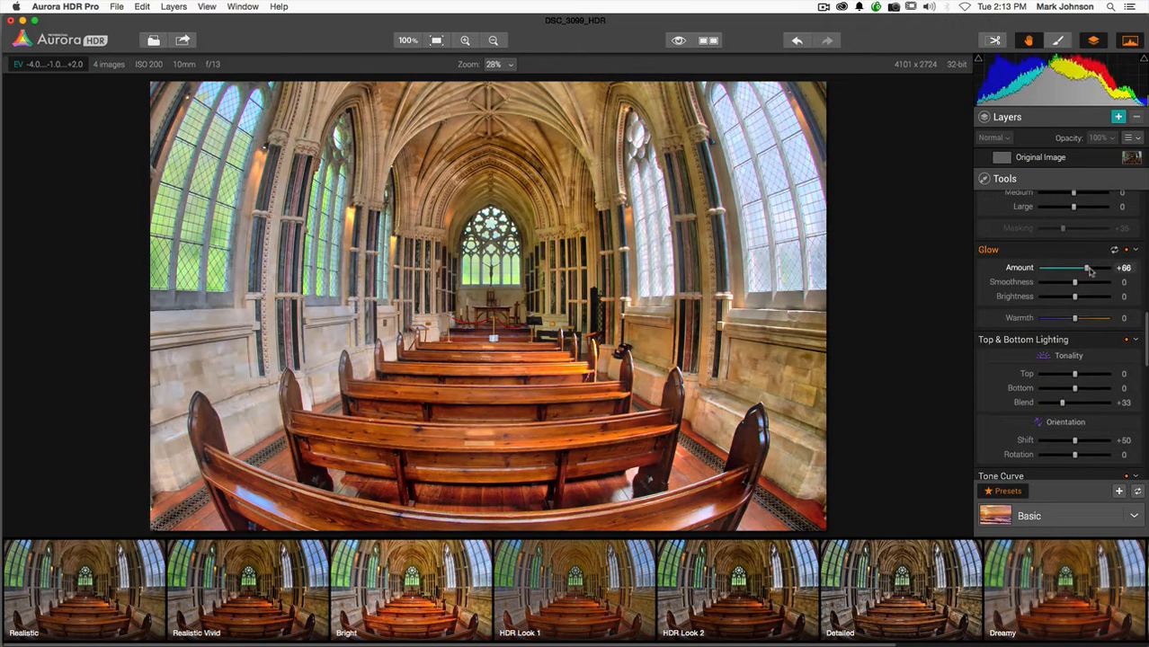
left_click_drag(1096, 266, 1089, 267)
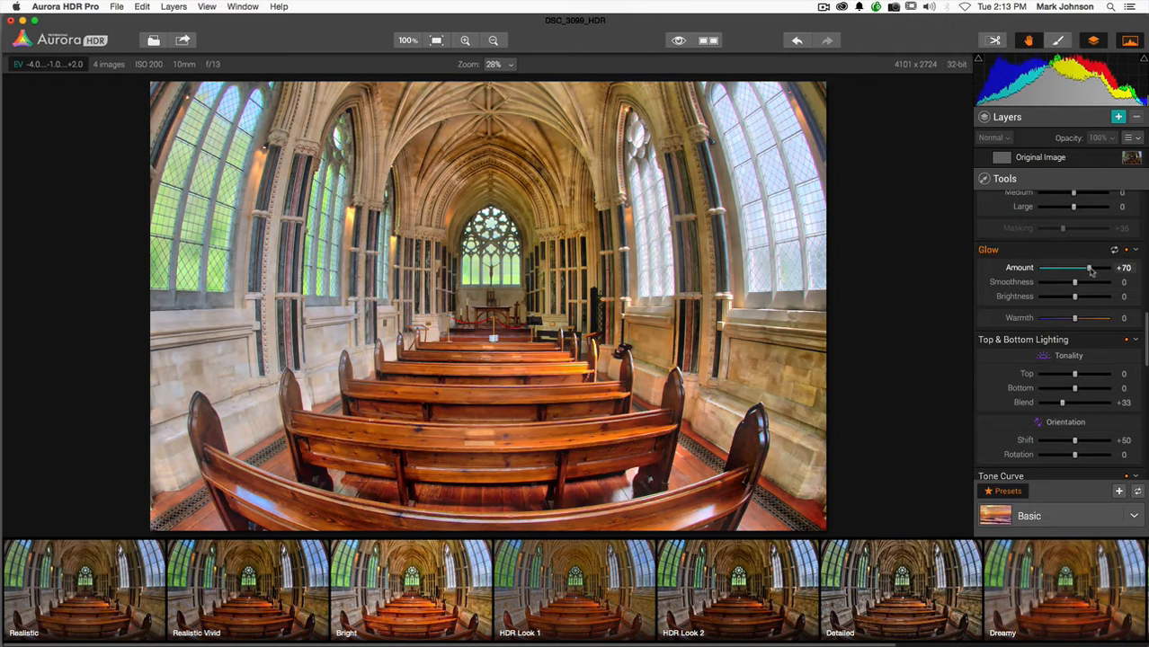
left_click_drag(1090, 268, 1097, 268)
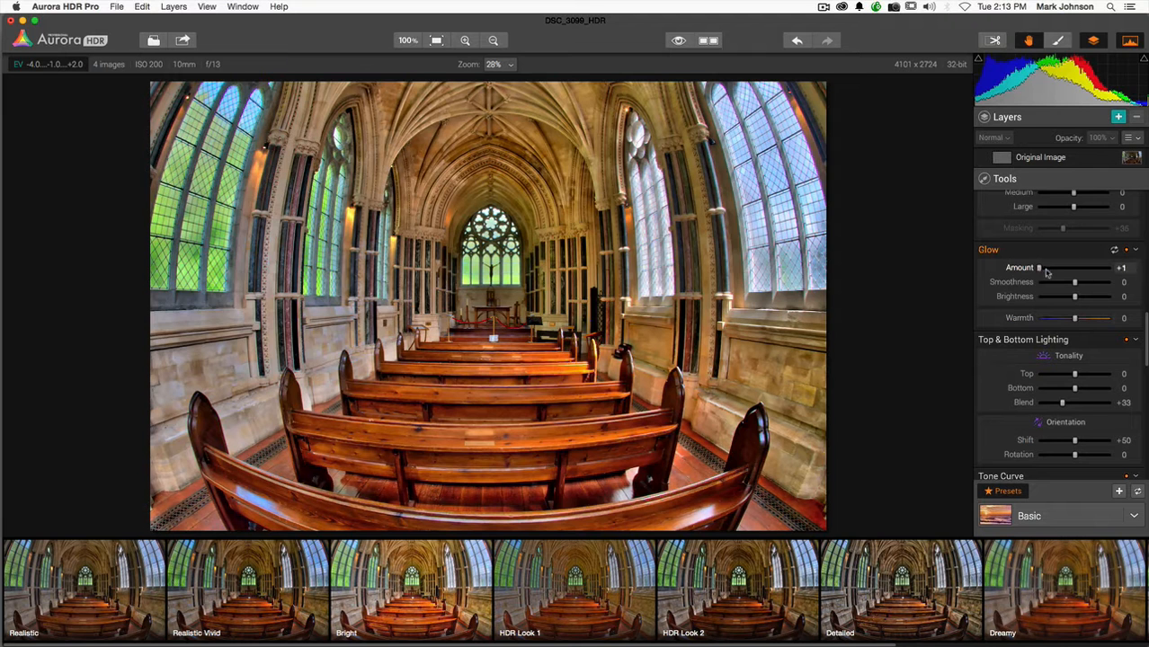
Step: Warm the glow up, settling Warmth at +60
left_click_drag(1076, 316, 1101, 317)
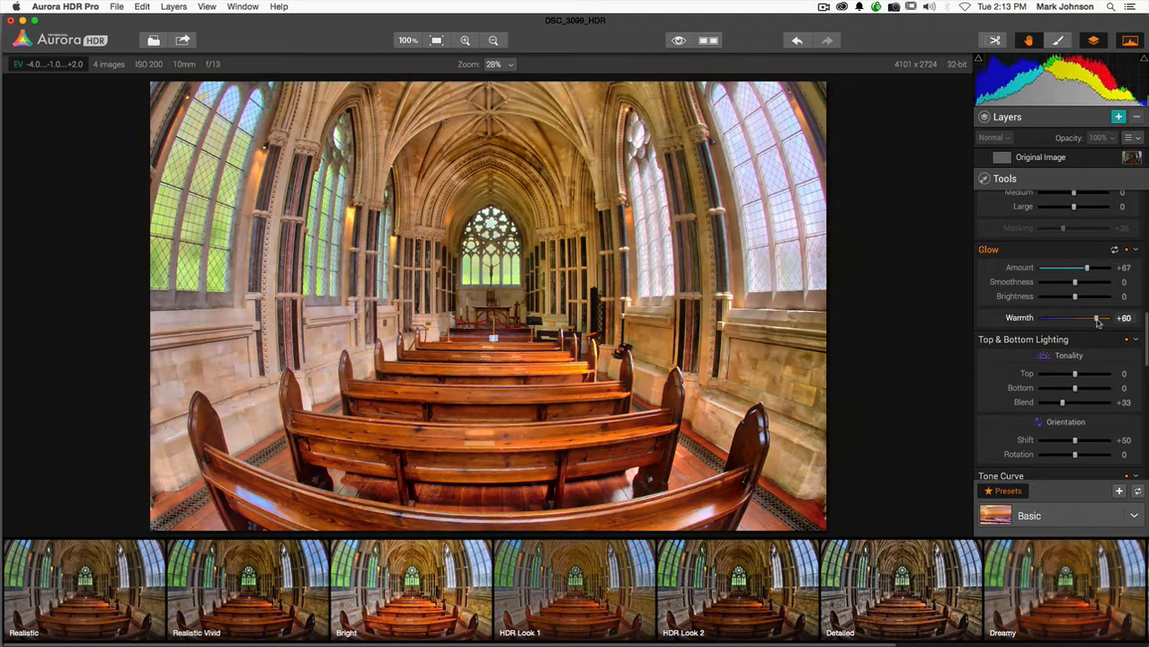
left_click_drag(1104, 317, 1052, 316)
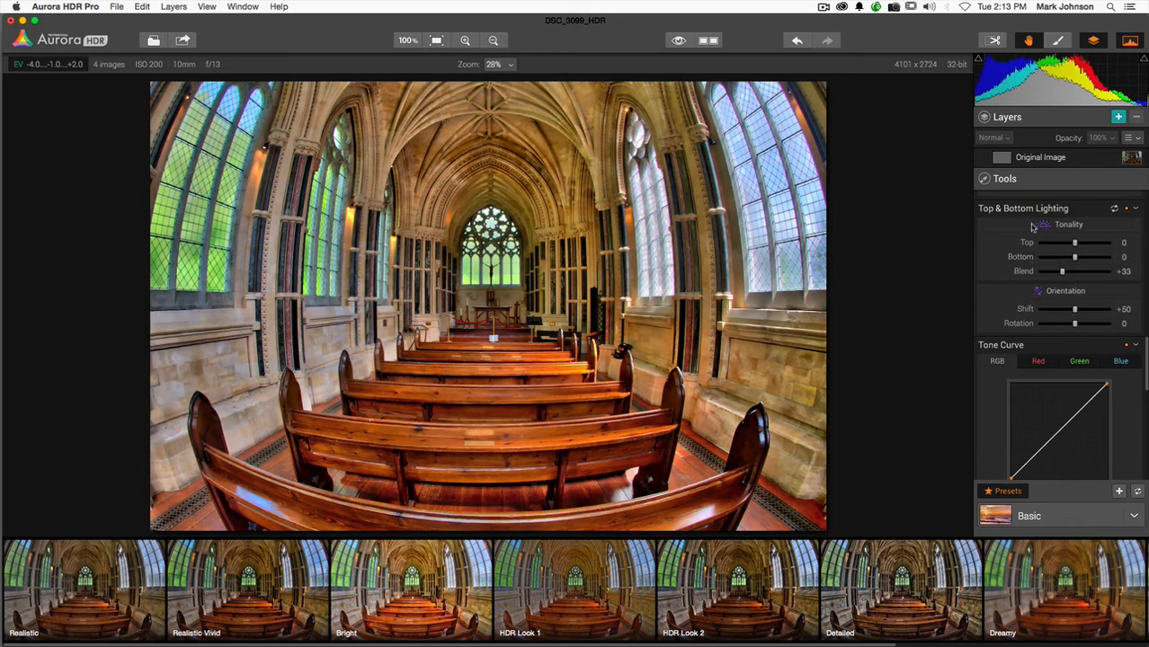
mouse_move(1032, 227)
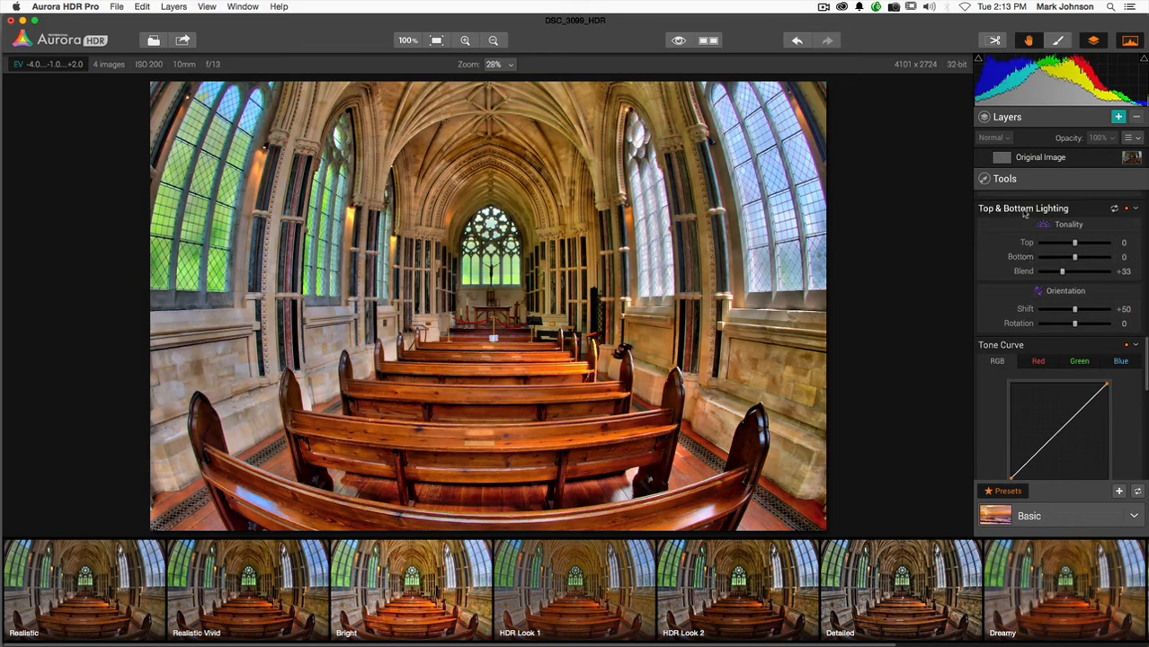
mouse_move(1032, 213)
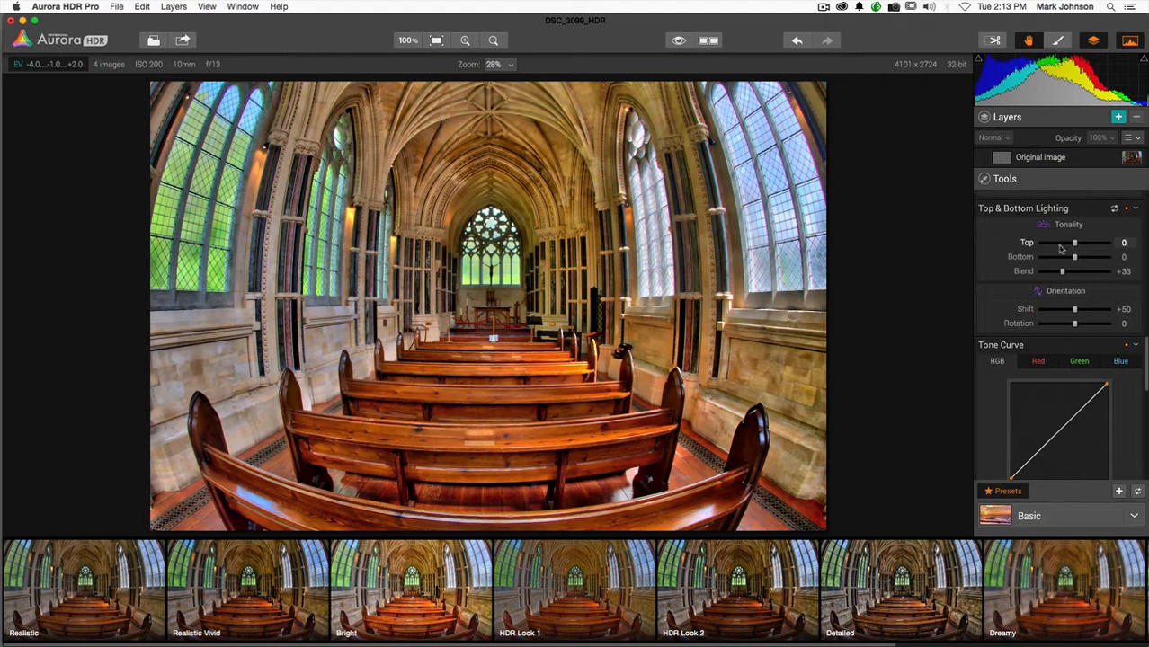
Step: Darken the Top lighting fully to -100 and set Blend softness to about +28
left_click_drag(1076, 242, 1072, 243)
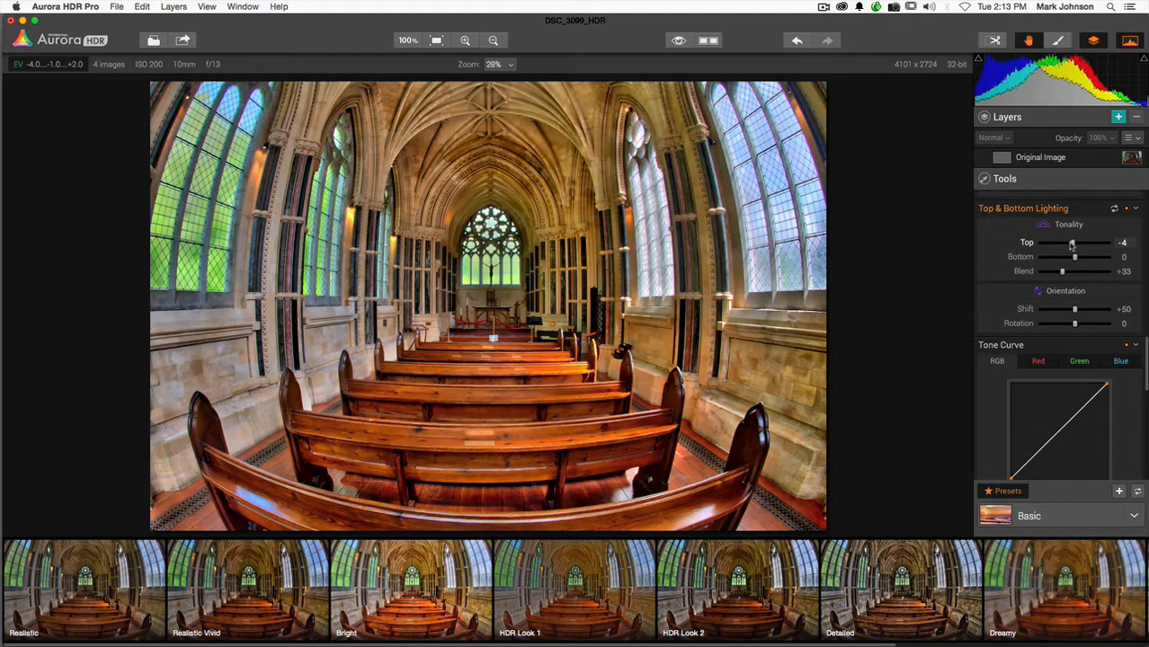
left_click_drag(1072, 245, 1040, 245)
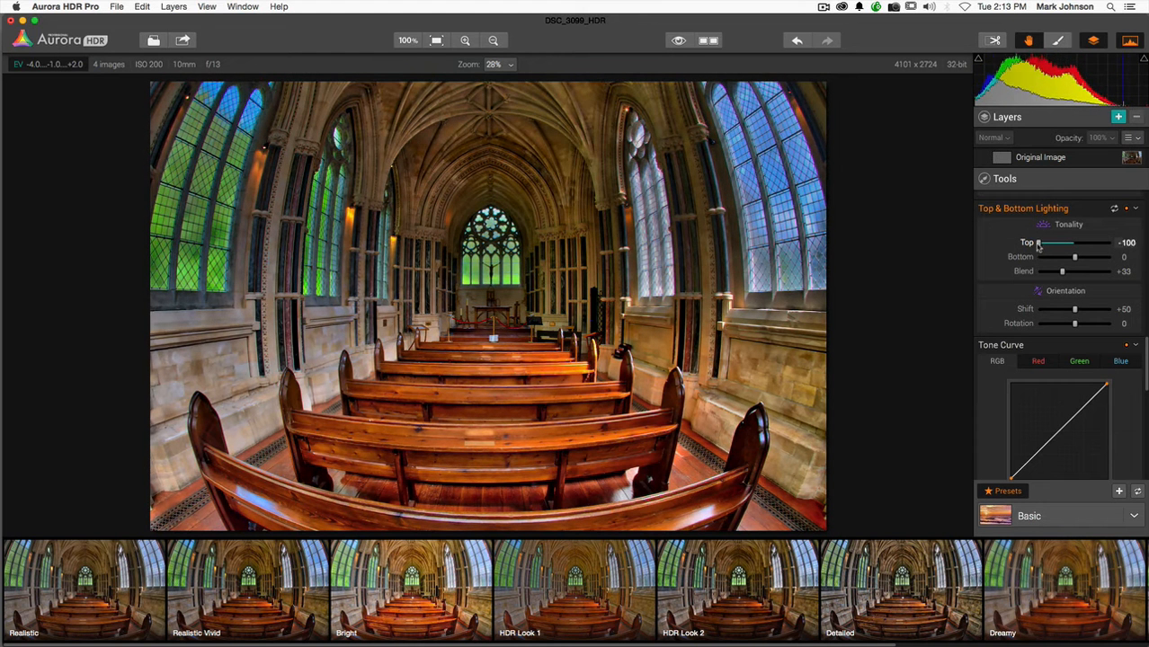
left_click_drag(1065, 270, 1054, 270)
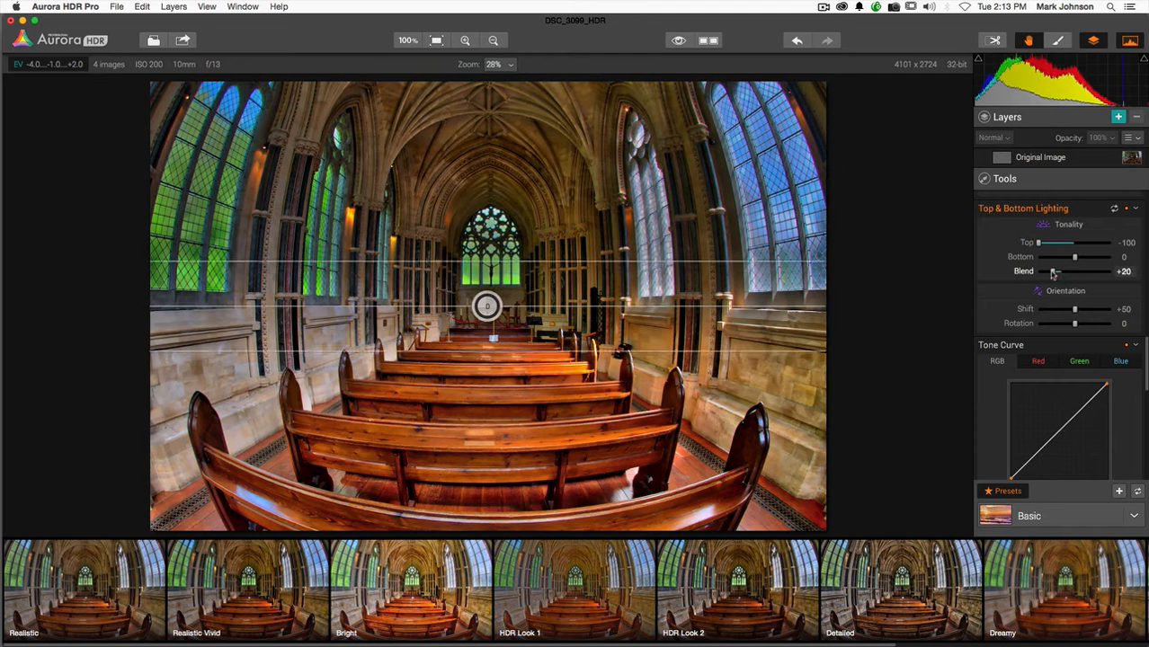
left_click_drag(1054, 272, 1050, 272)
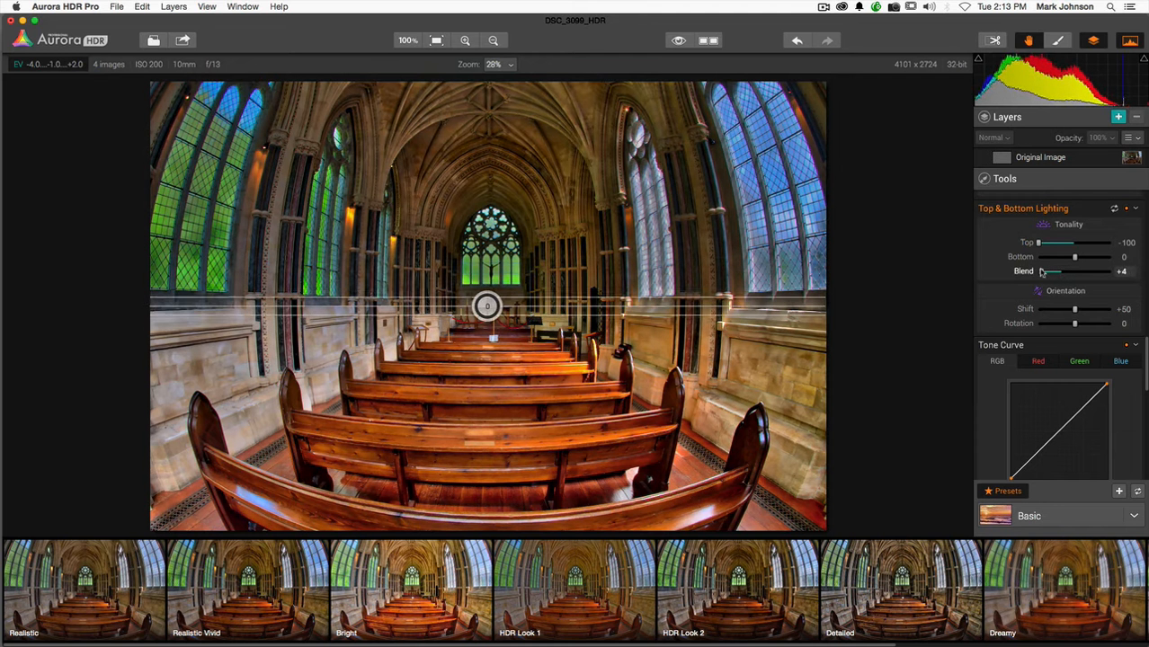
left_click_drag(1050, 269, 1057, 270)
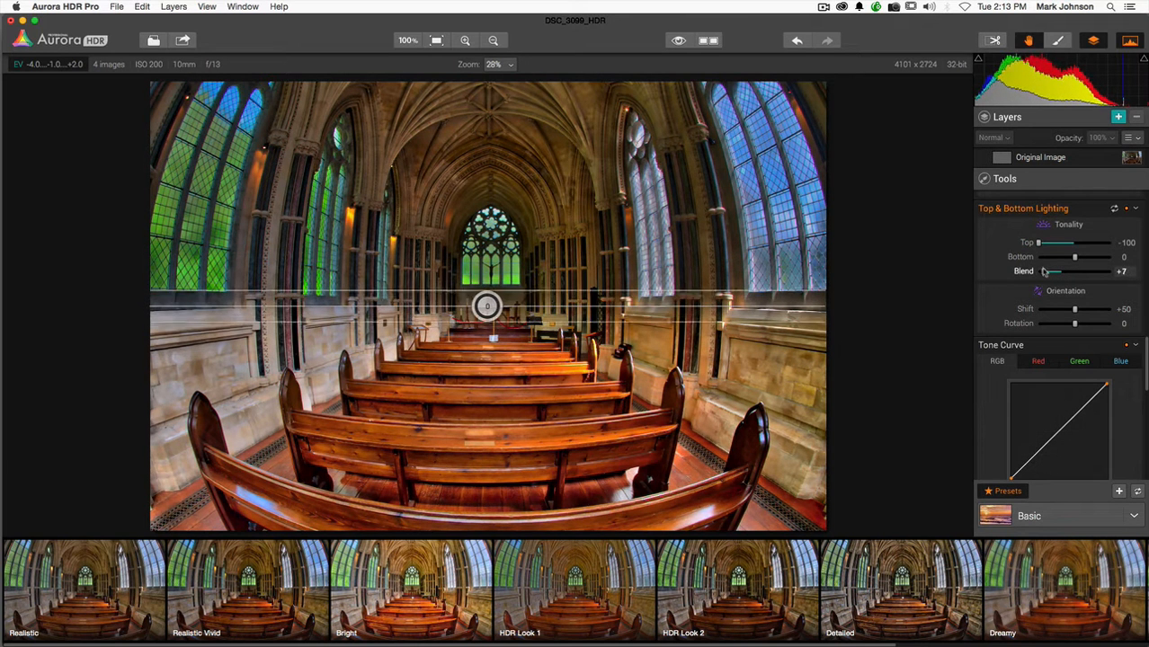
left_click_drag(1050, 270, 1065, 270)
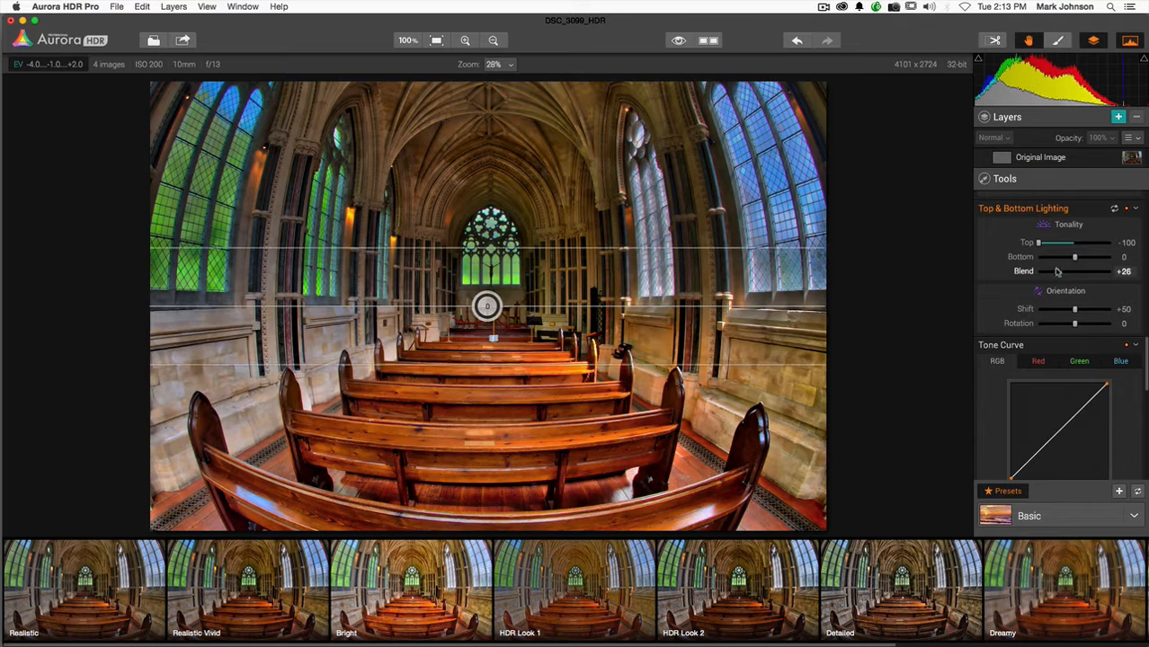
Step: Shift the transition to about +48 near the window and brighten Bottom to about +57
left_click_drag(1076, 310, 1069, 309)
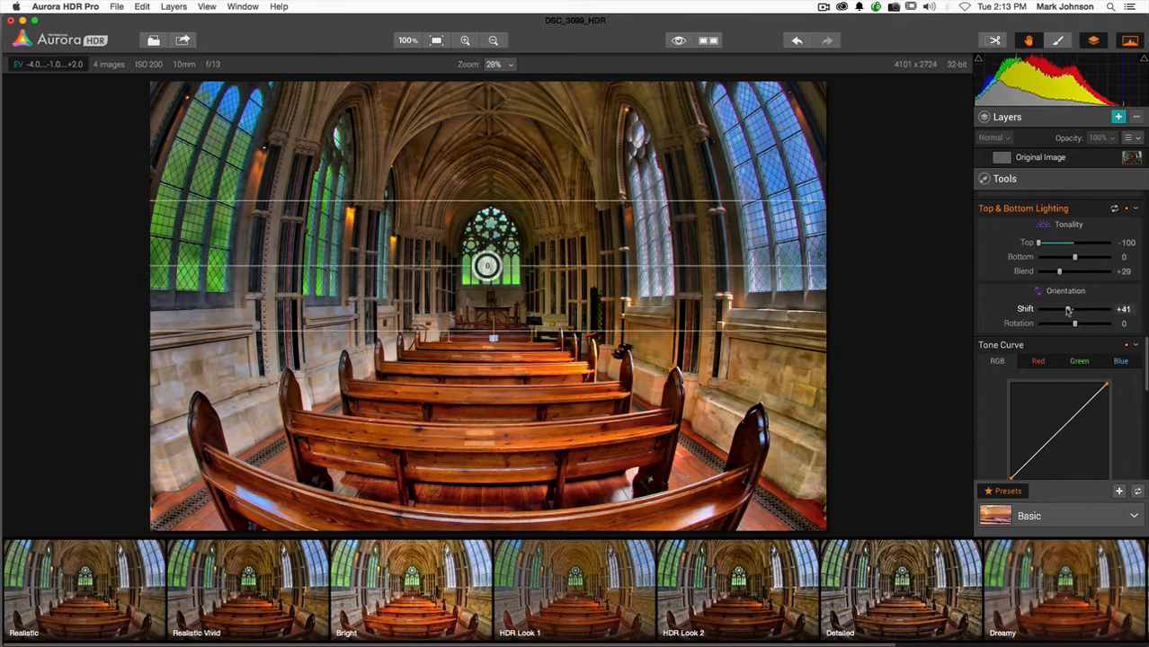
left_click_drag(1065, 309, 1090, 310)
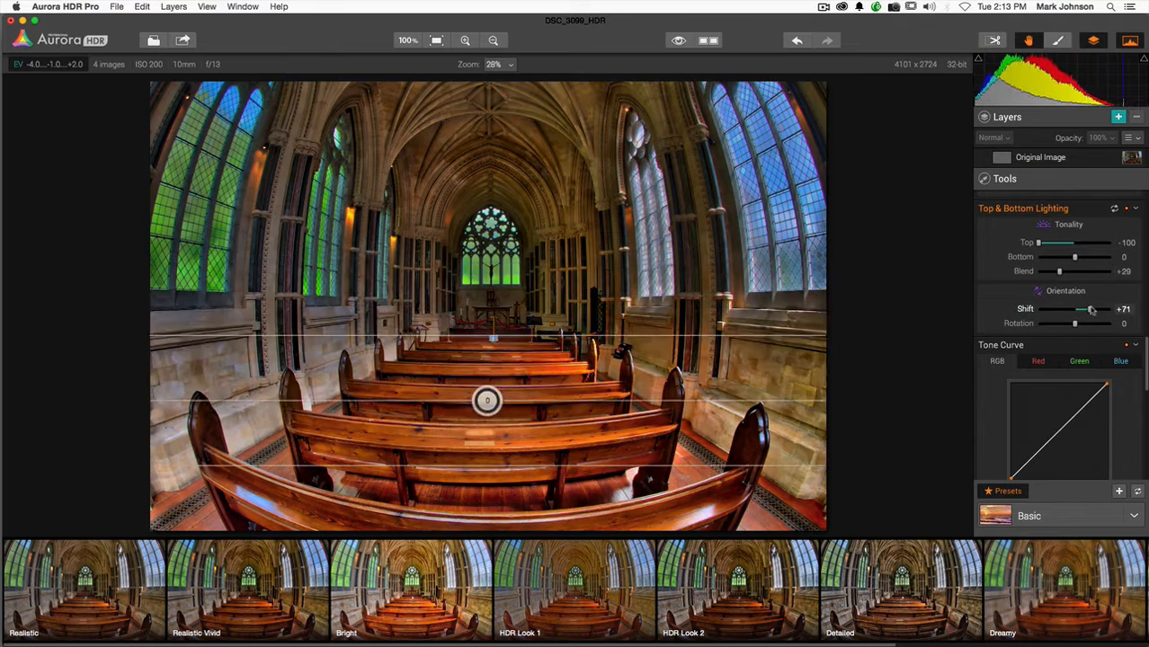
left_click_drag(1093, 309, 1068, 309)
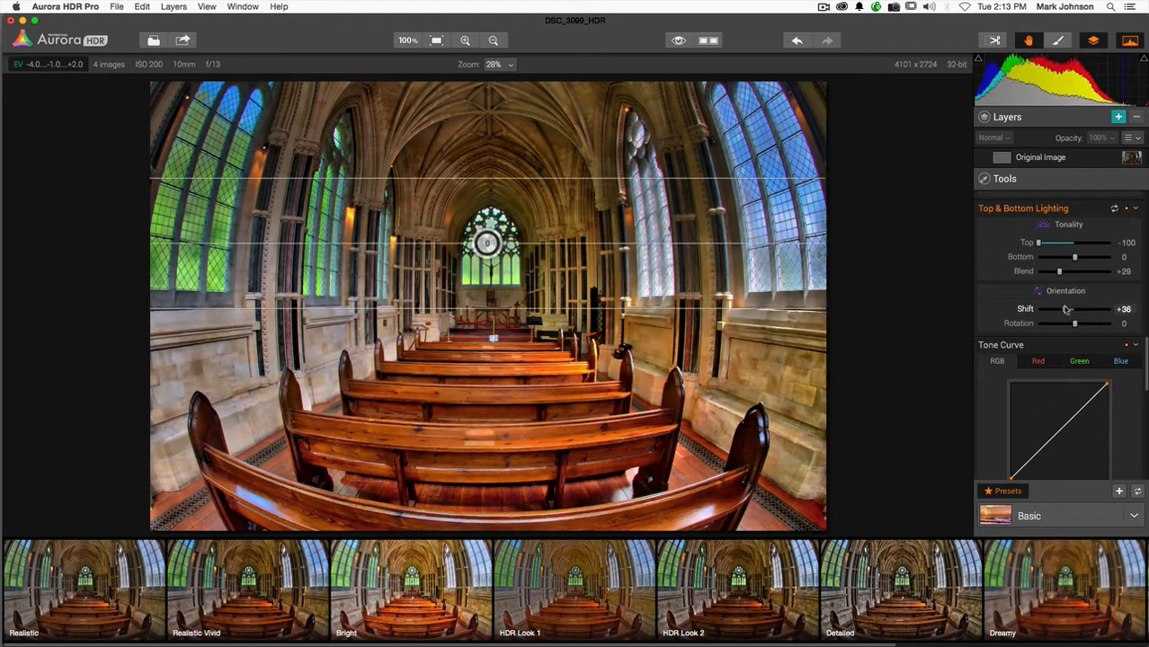
left_click_drag(1064, 310, 1074, 310)
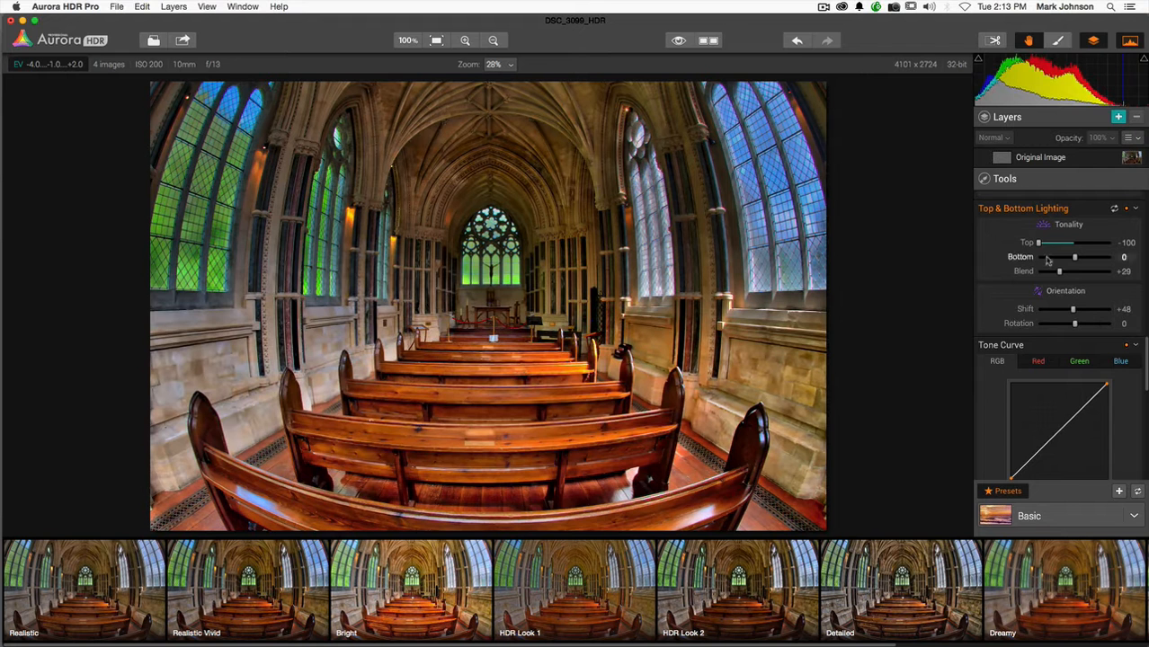
left_click_drag(1075, 256, 1095, 256)
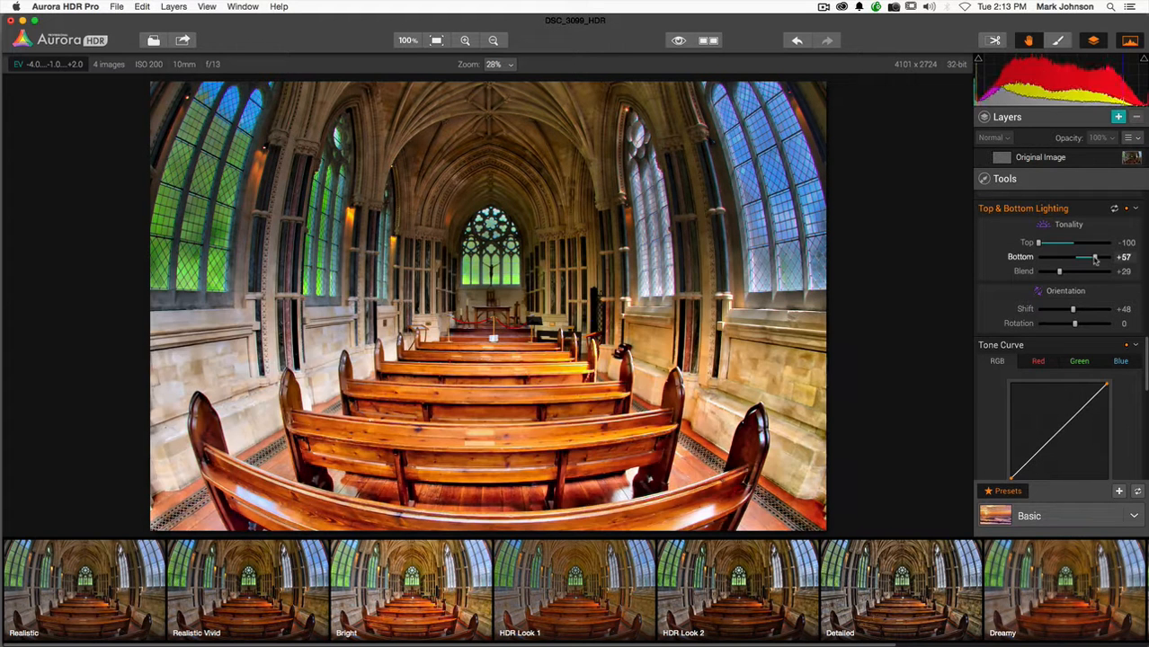
left_click_drag(1086, 257, 1104, 258)
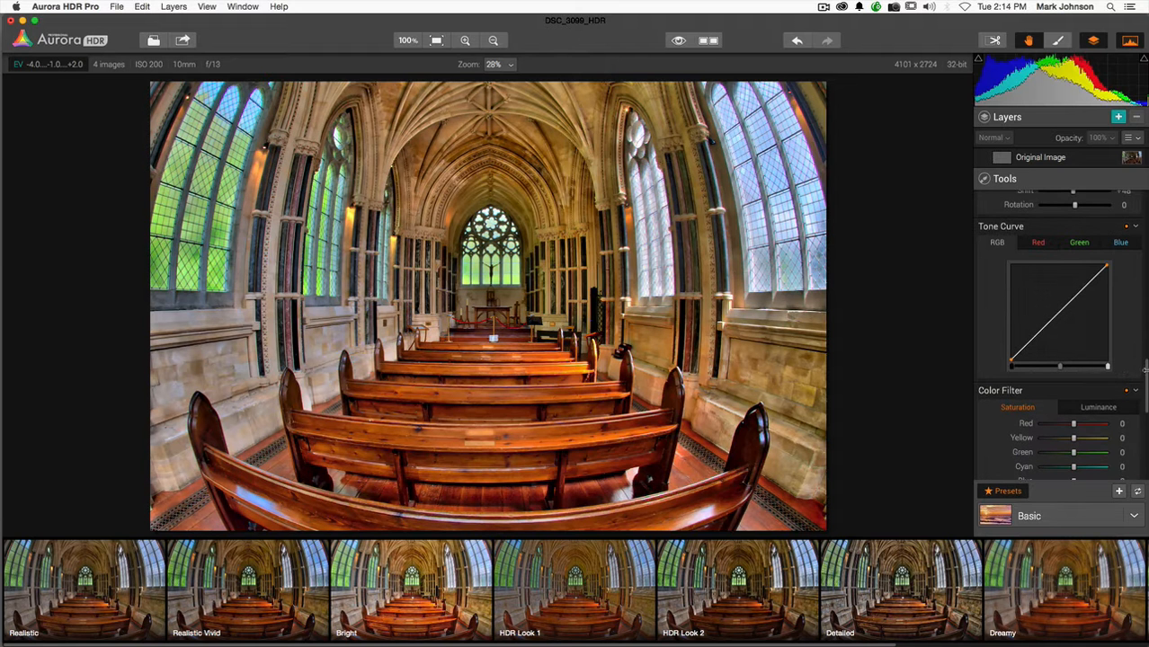
Step: Set Color Filter saturation to Red -21, Yellow +23, Cyan +28 and Blue +38
scroll("down", 3)
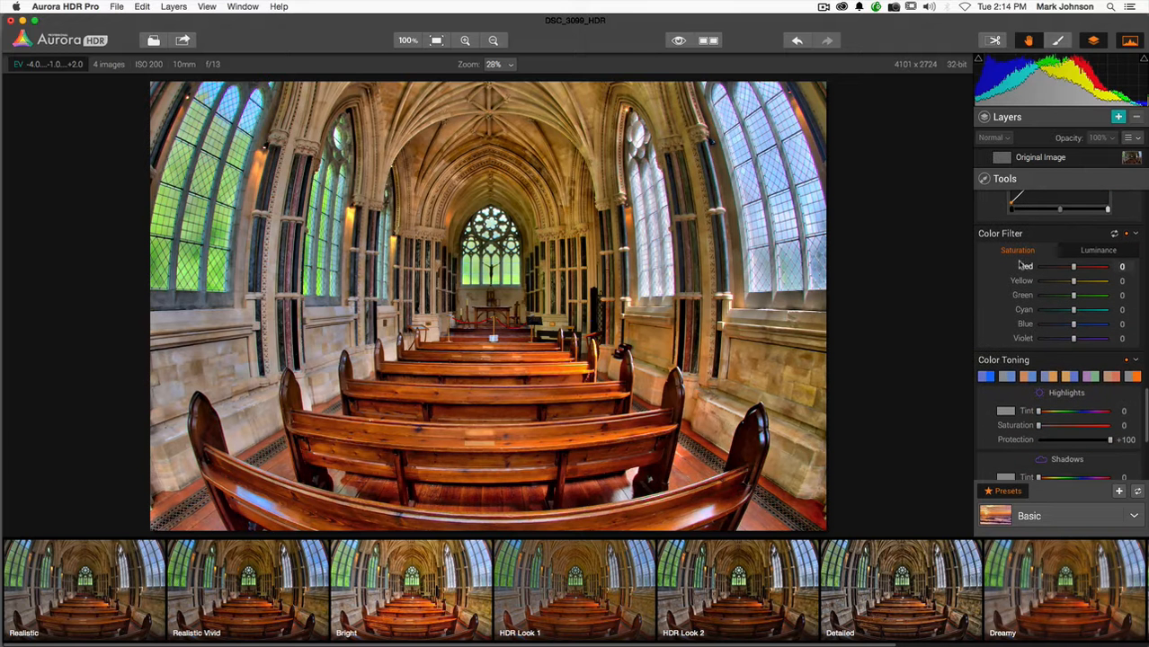
mouse_move(1032, 250)
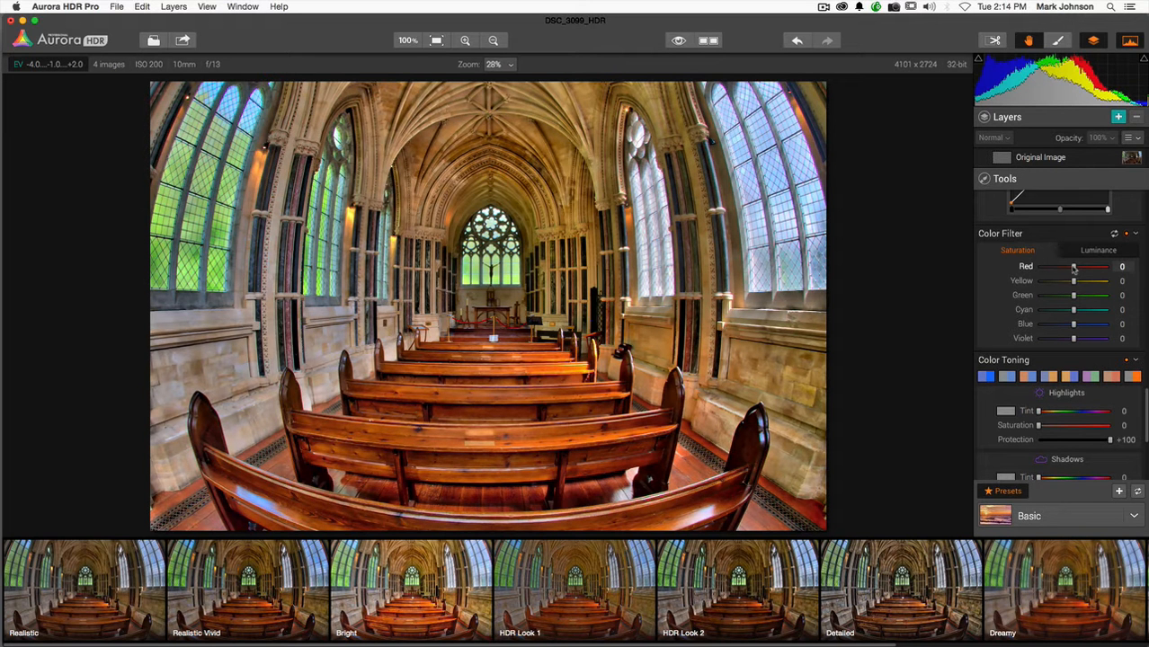
left_click_drag(1075, 266, 1060, 266)
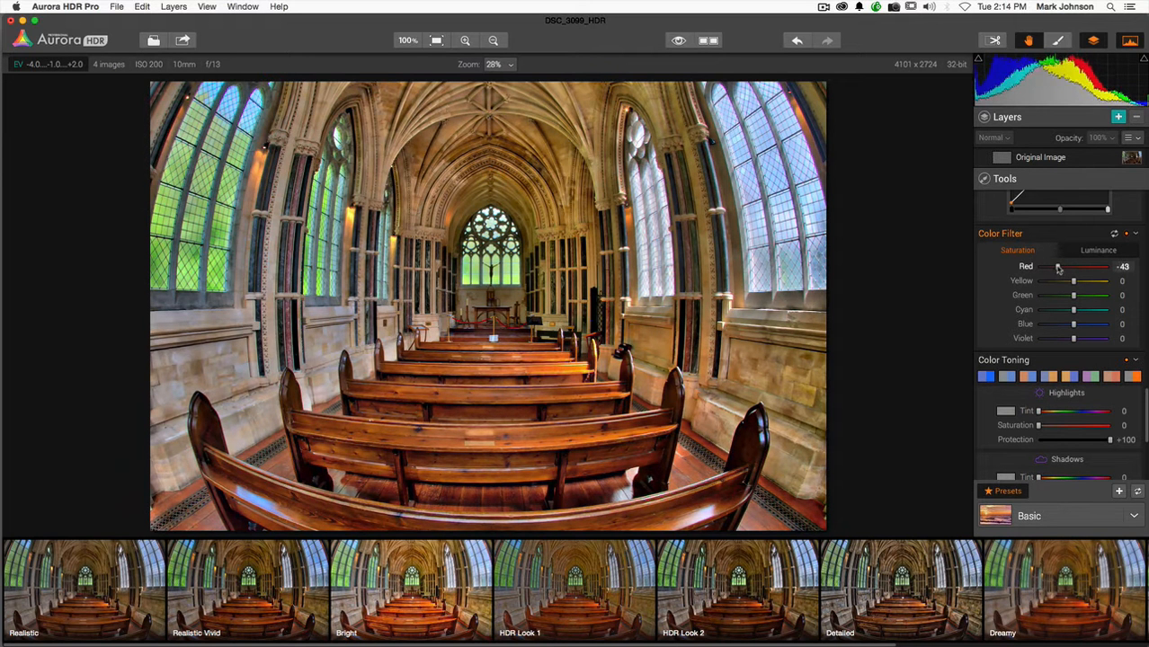
left_click_drag(1072, 281, 1104, 281)
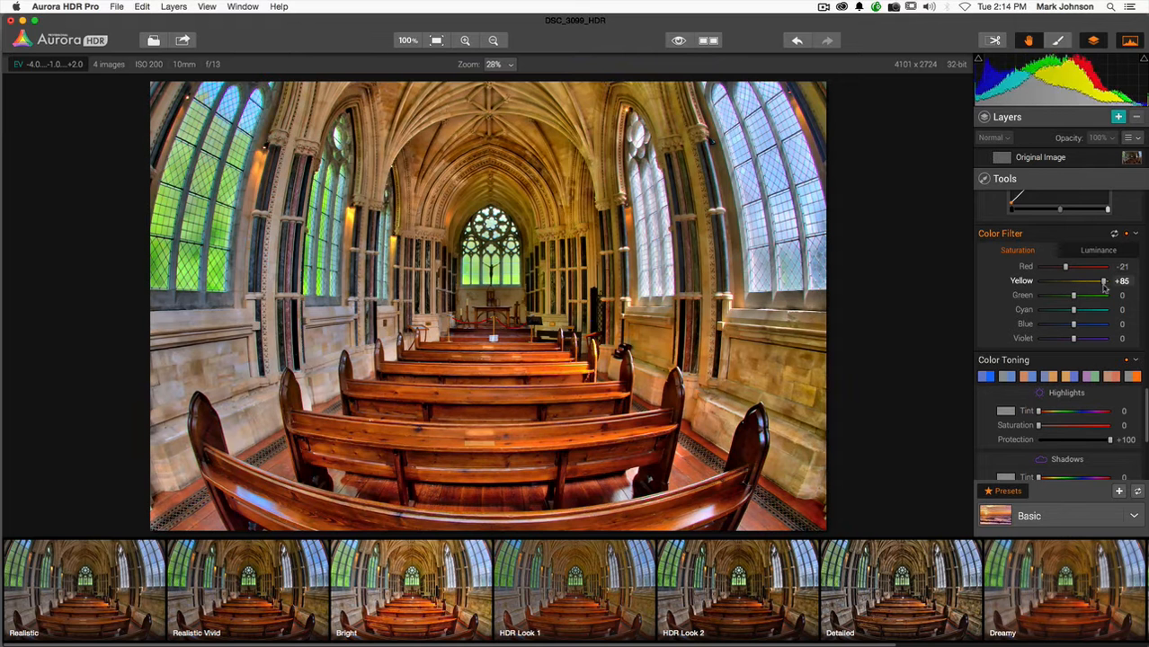
left_click_drag(1105, 281, 1086, 281)
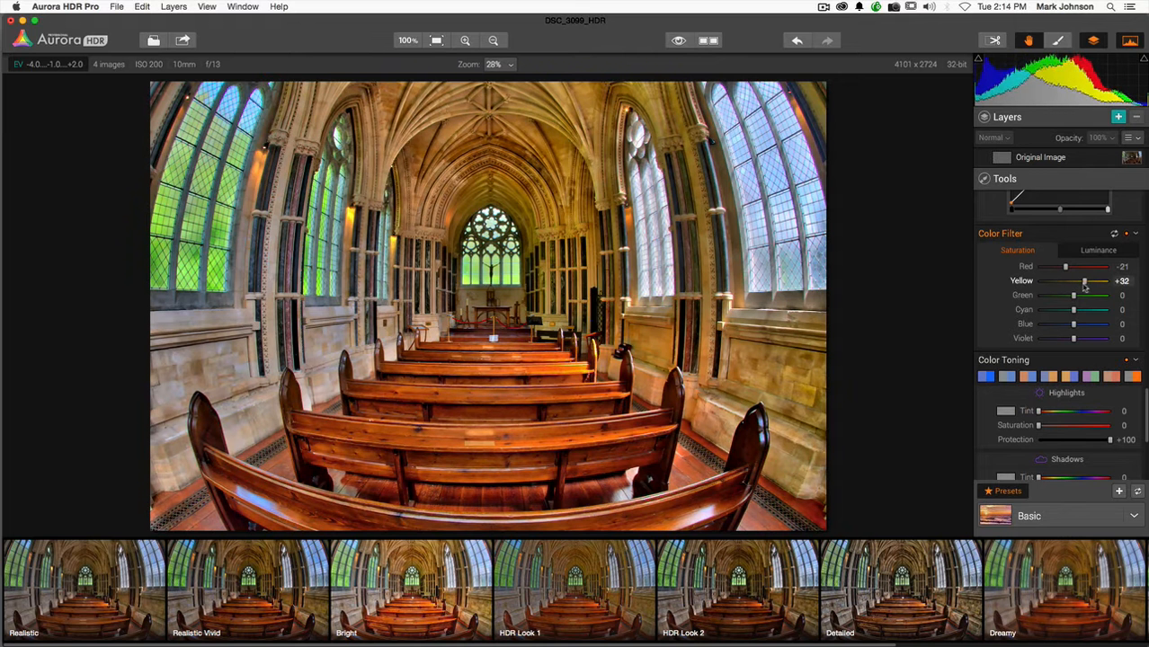
left_click_drag(1088, 281, 1079, 281)
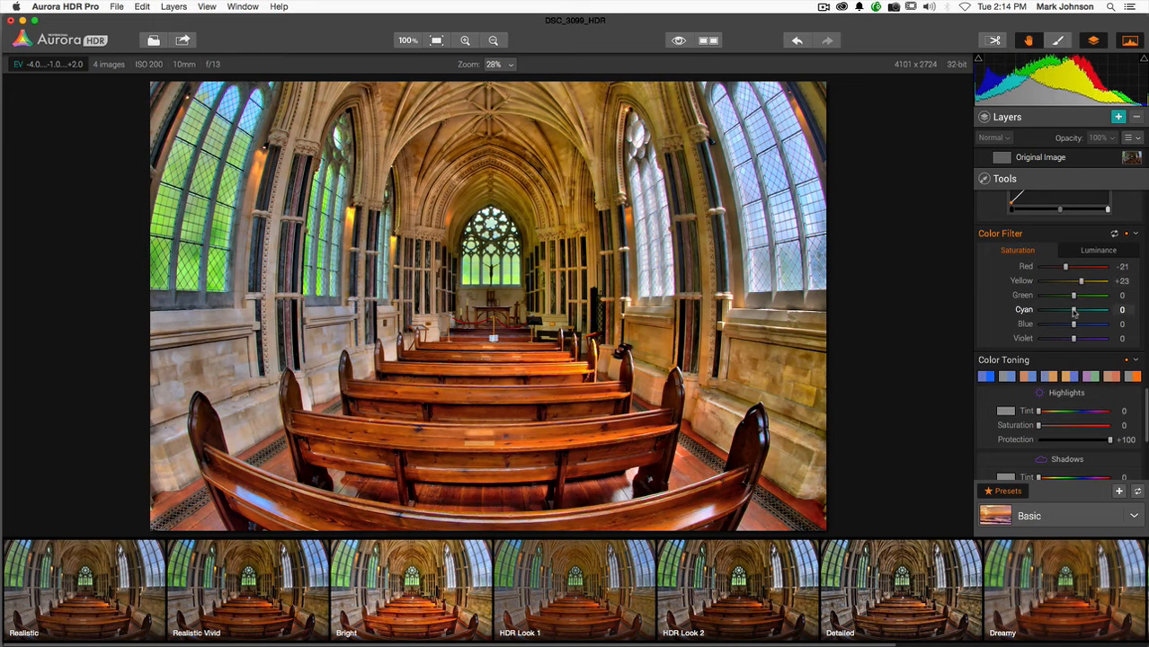
left_click_drag(1072, 310, 1083, 310)
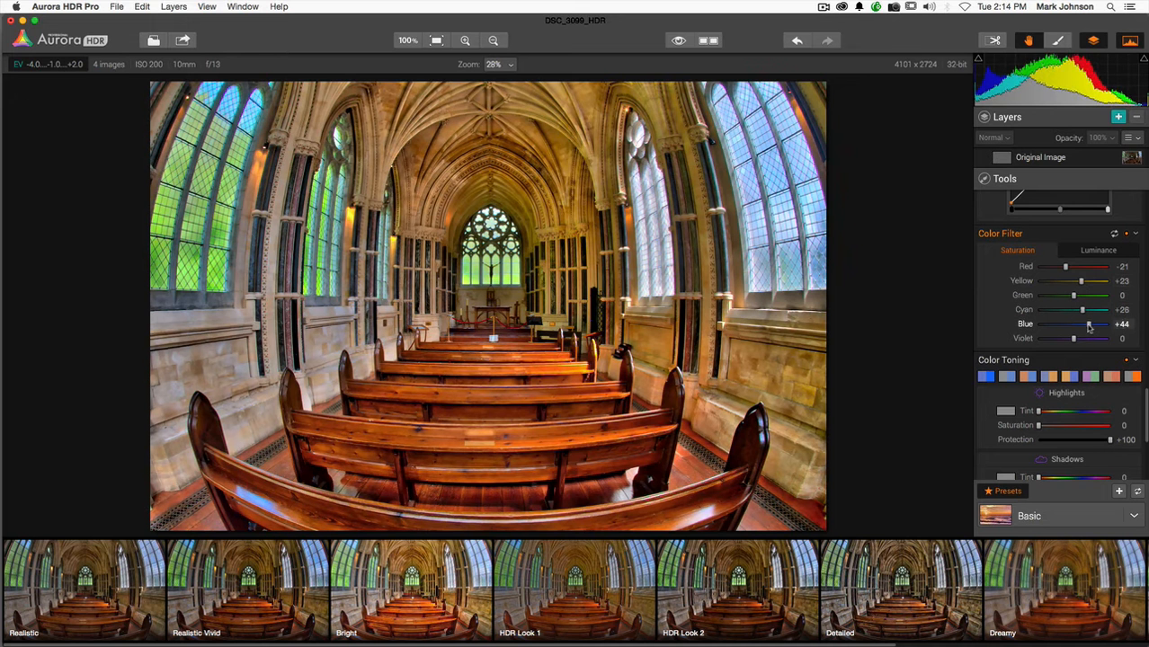
left_click_drag(1082, 324, 1072, 324)
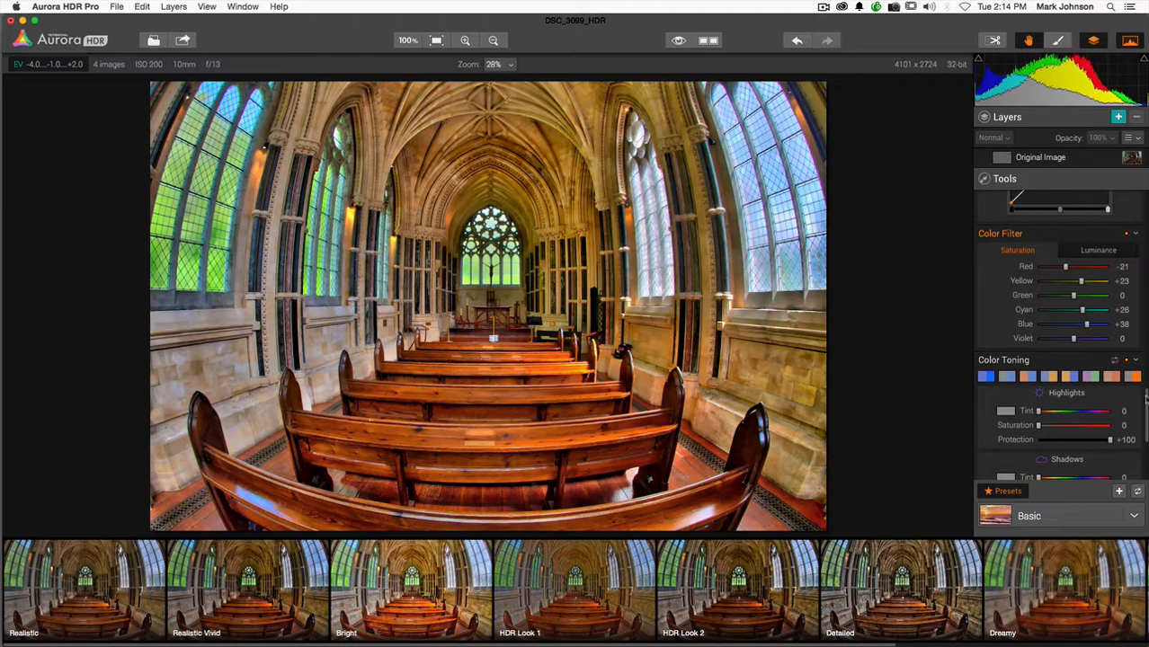
scroll("down", 3)
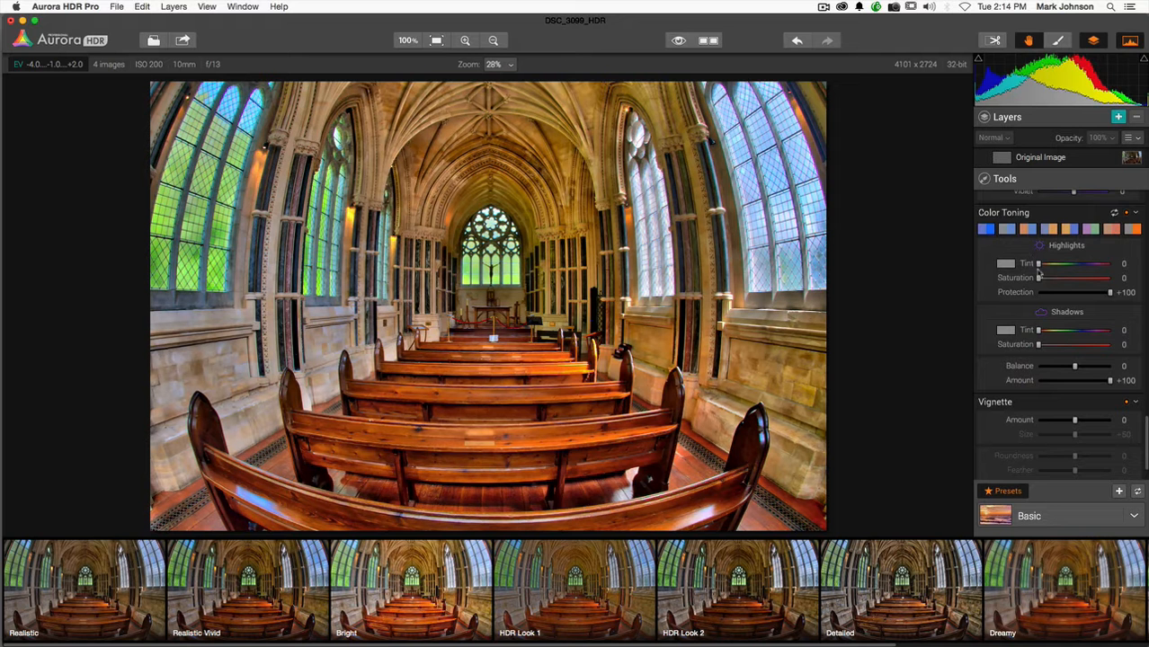
mouse_move(1058, 254)
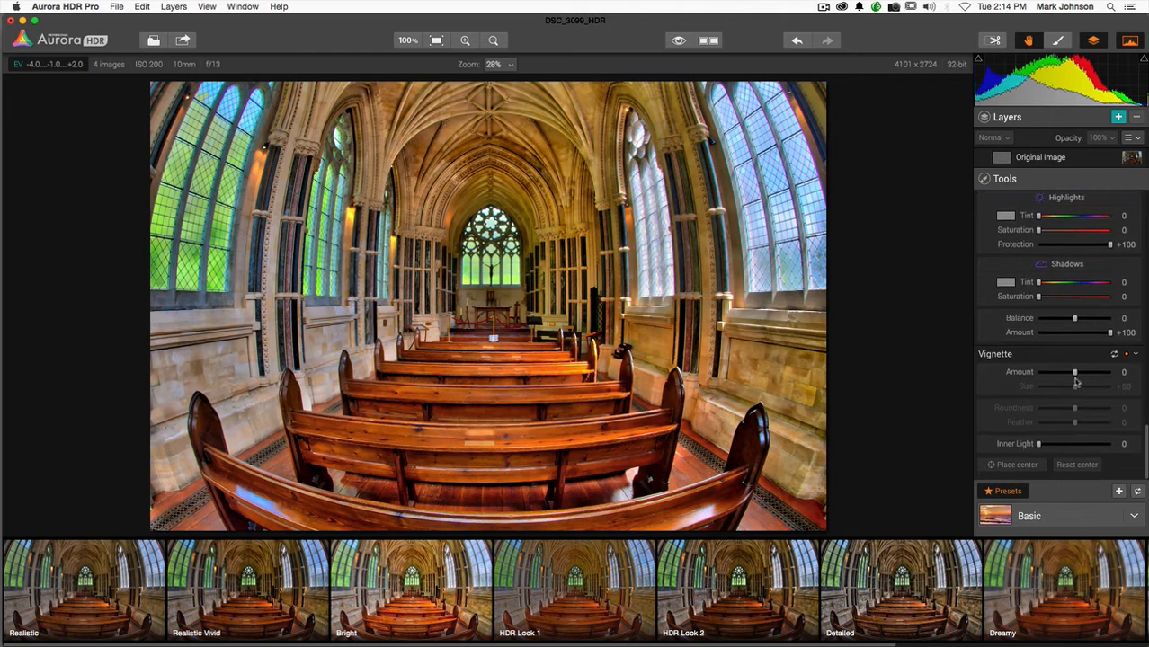
left_click_drag(1073, 373, 1106, 372)
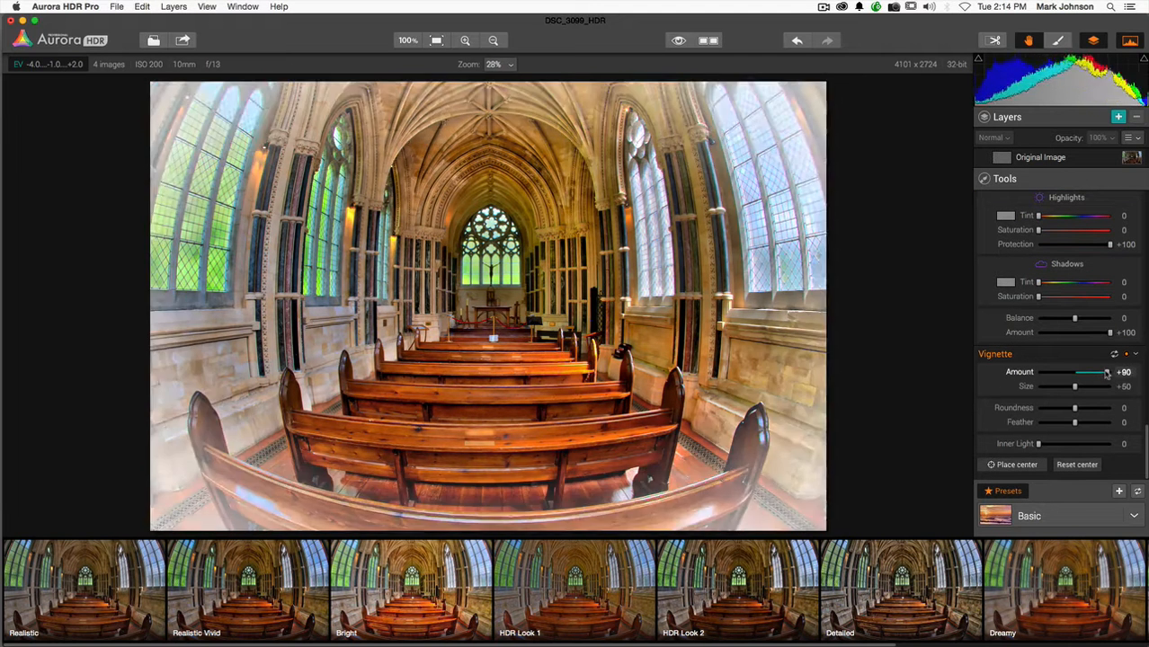
left_click_drag(1110, 372, 1052, 372)
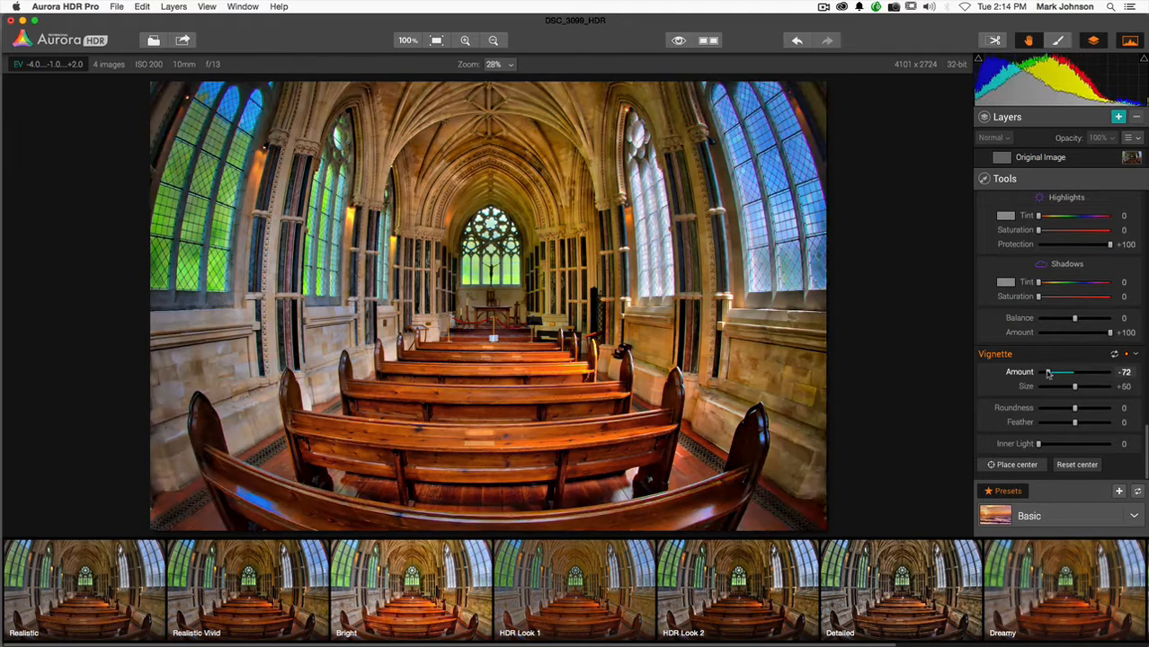
left_click_drag(1054, 372, 1058, 373)
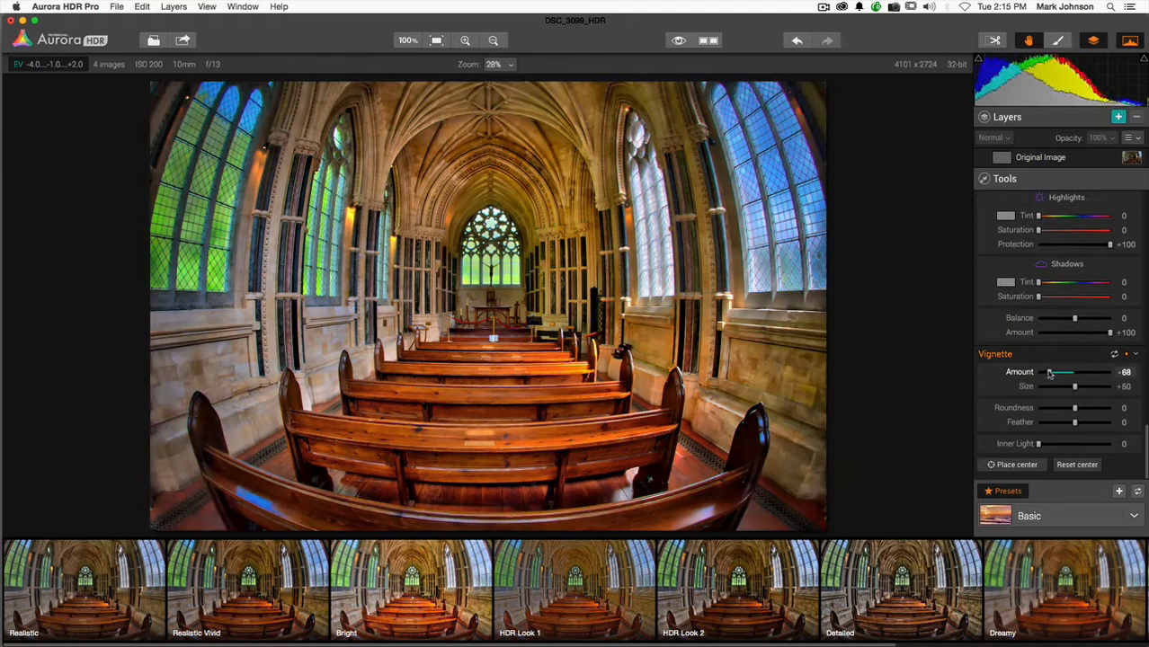
left_click_drag(1050, 373, 1043, 372)
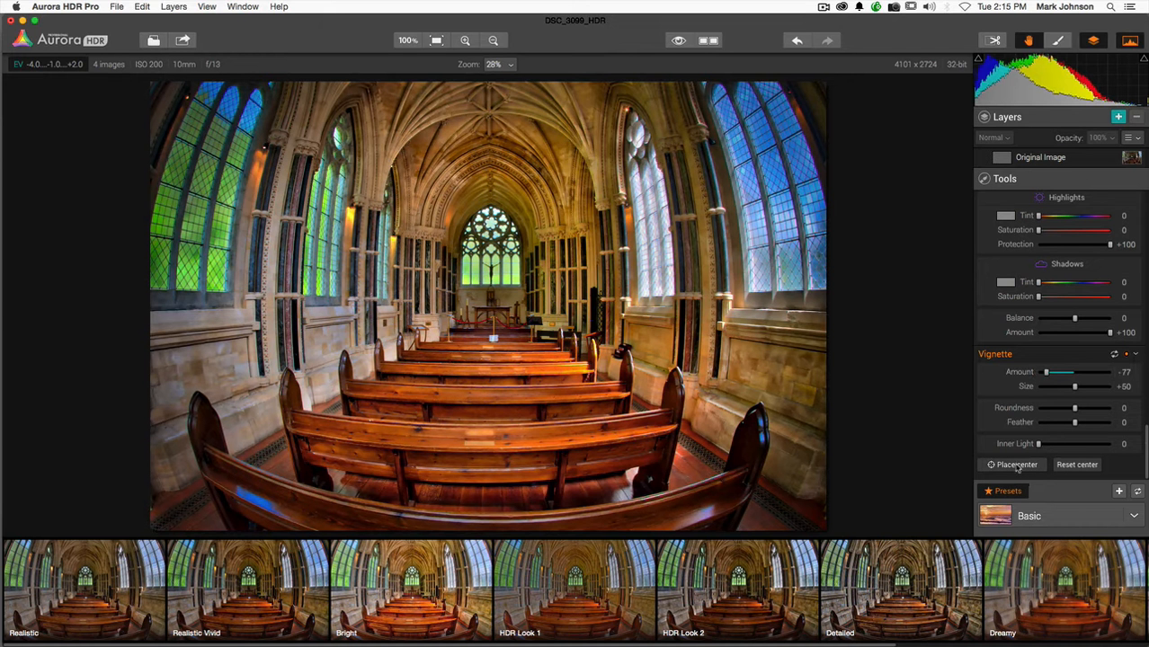
left_click(1015, 464)
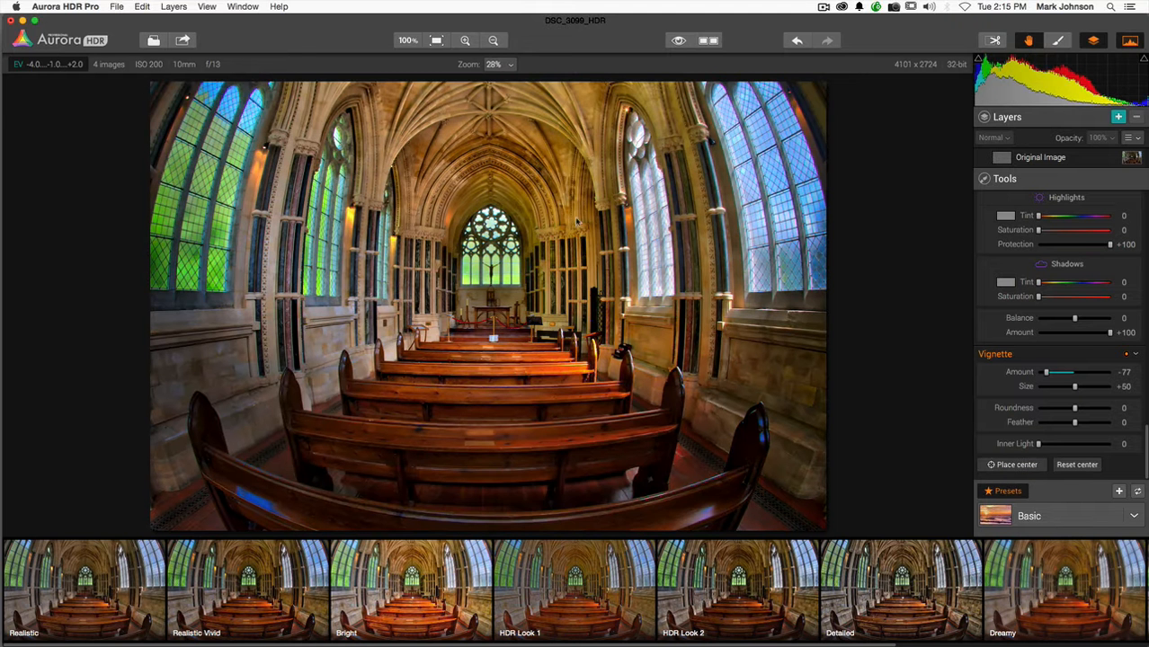
left_click_drag(1047, 372, 1041, 372)
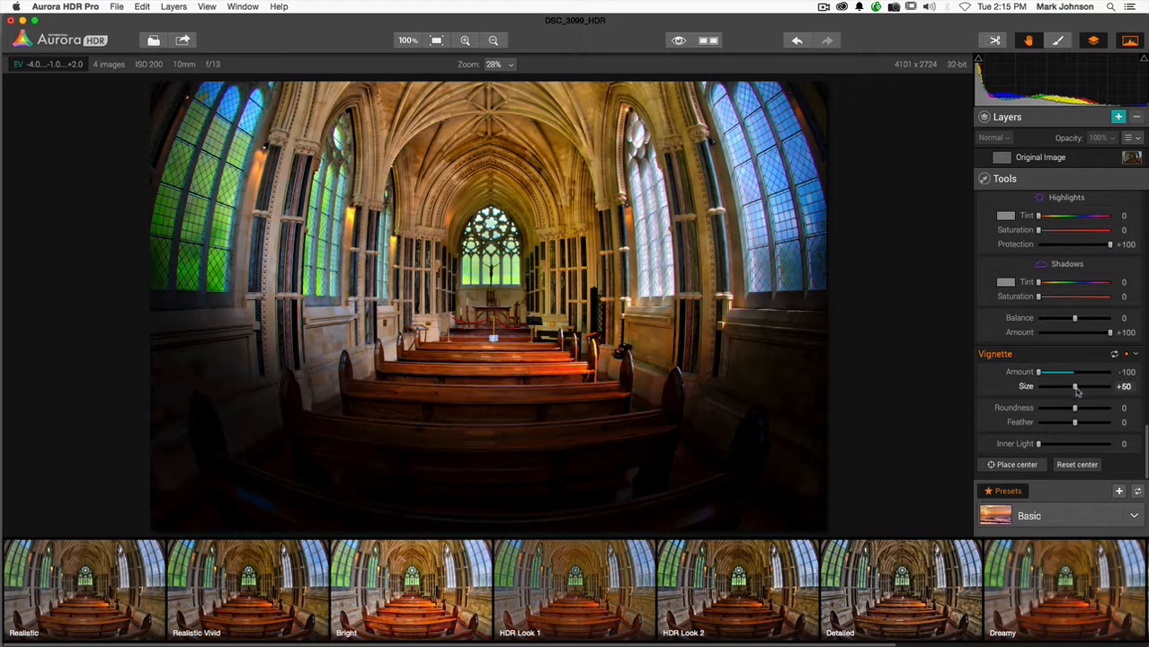
left_click_drag(1075, 385, 1079, 385)
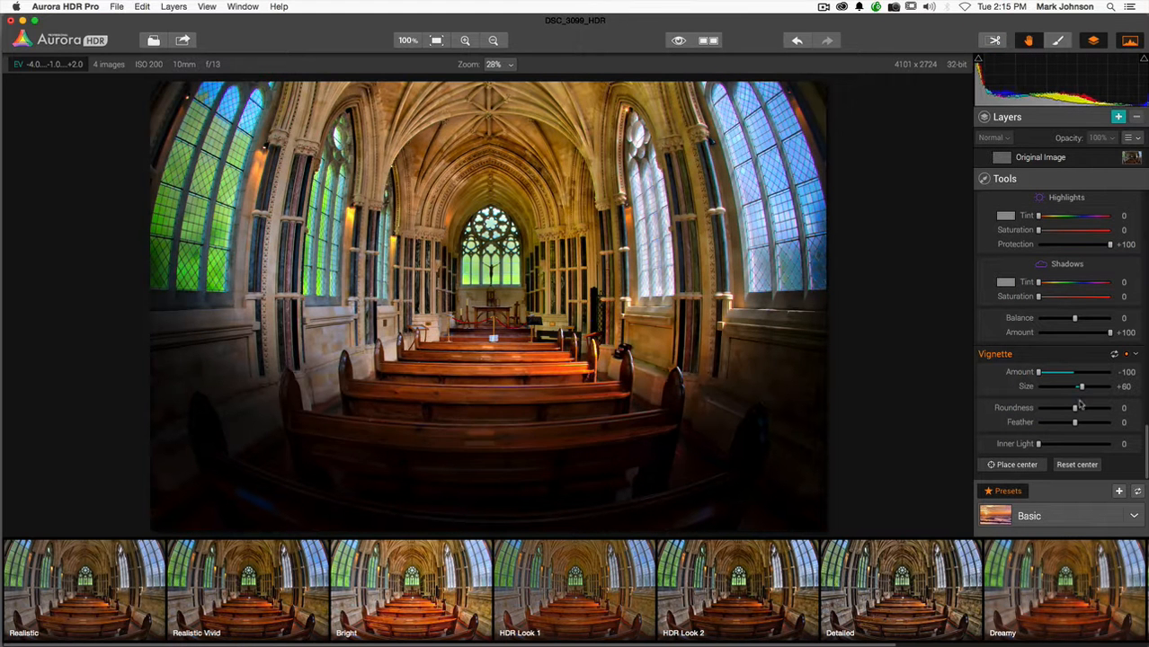
left_click_drag(1050, 406, 1101, 406)
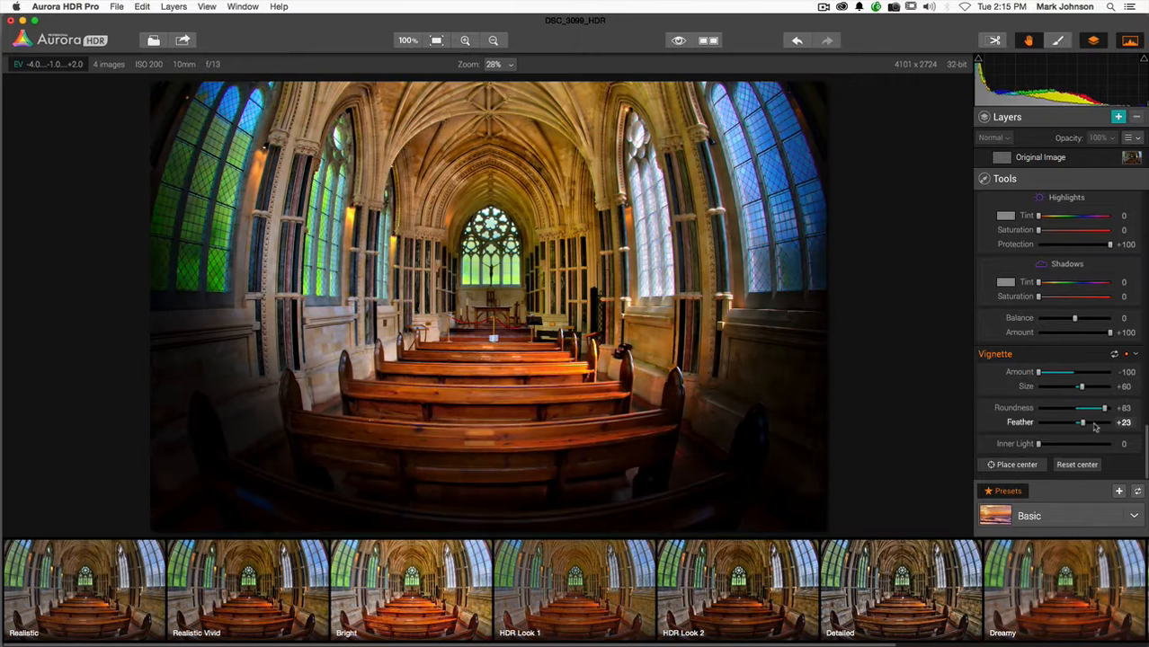
left_click_drag(1083, 421, 1083, 421)
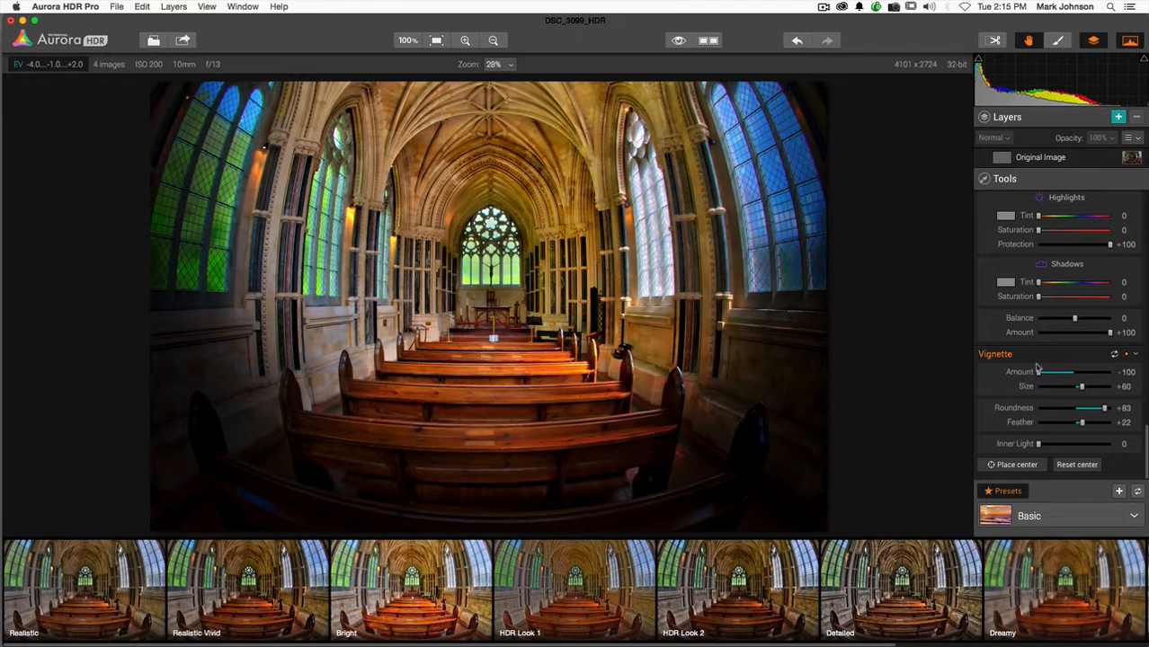
left_click_drag(1065, 373, 1076, 372)
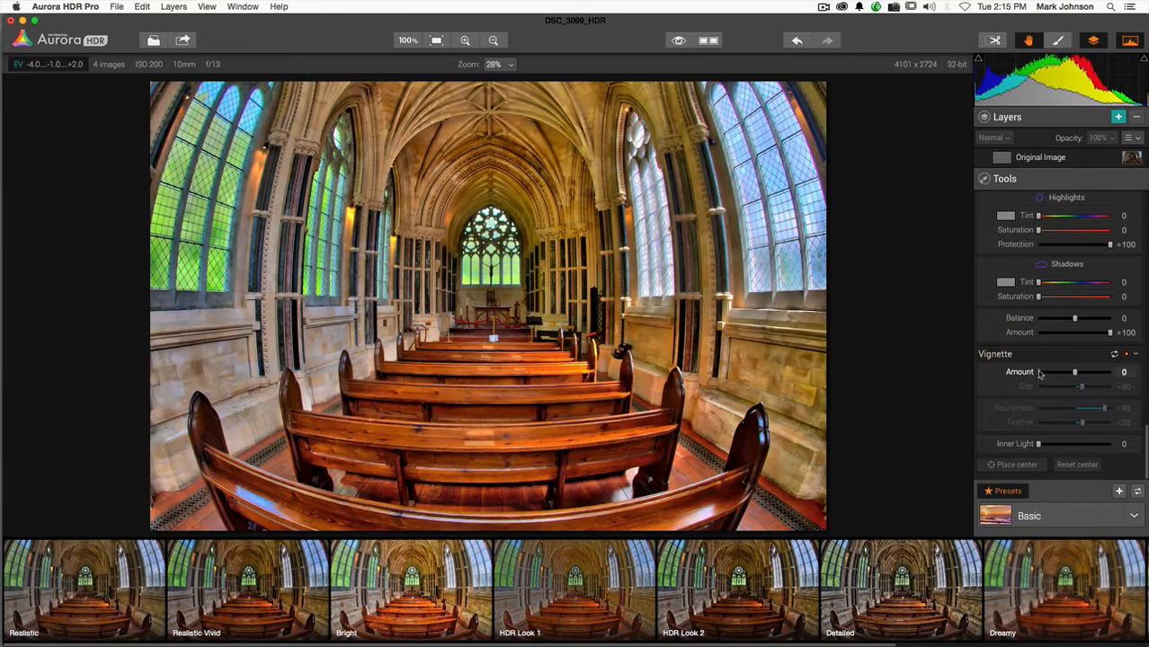
mouse_move(1099, 435)
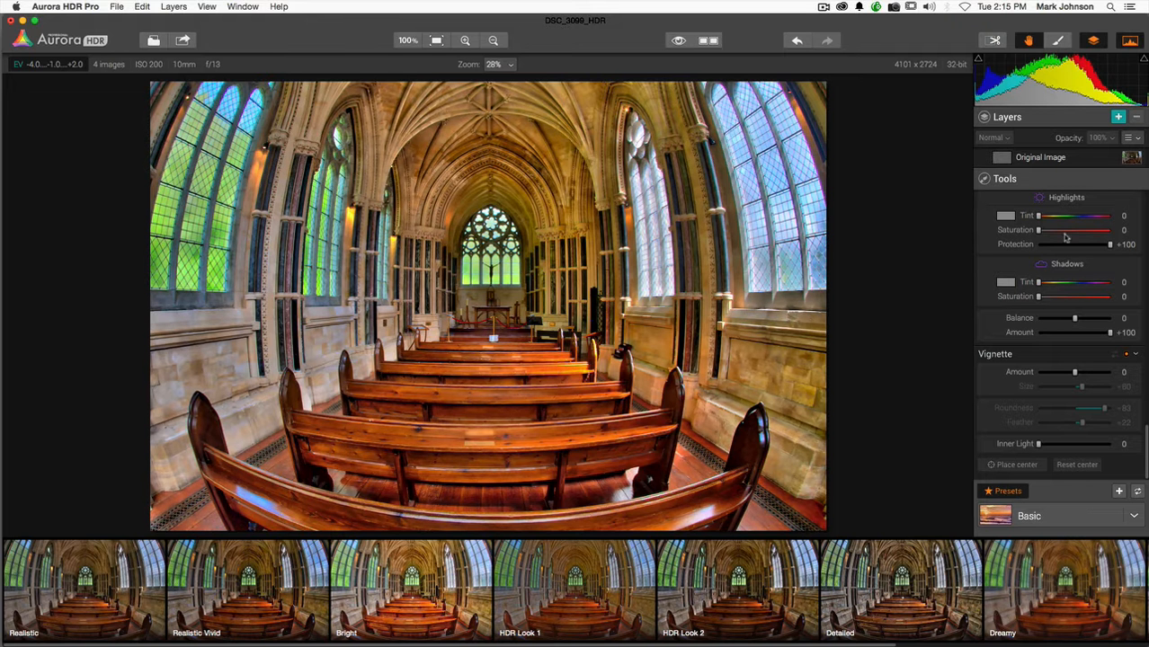
mouse_move(1046, 241)
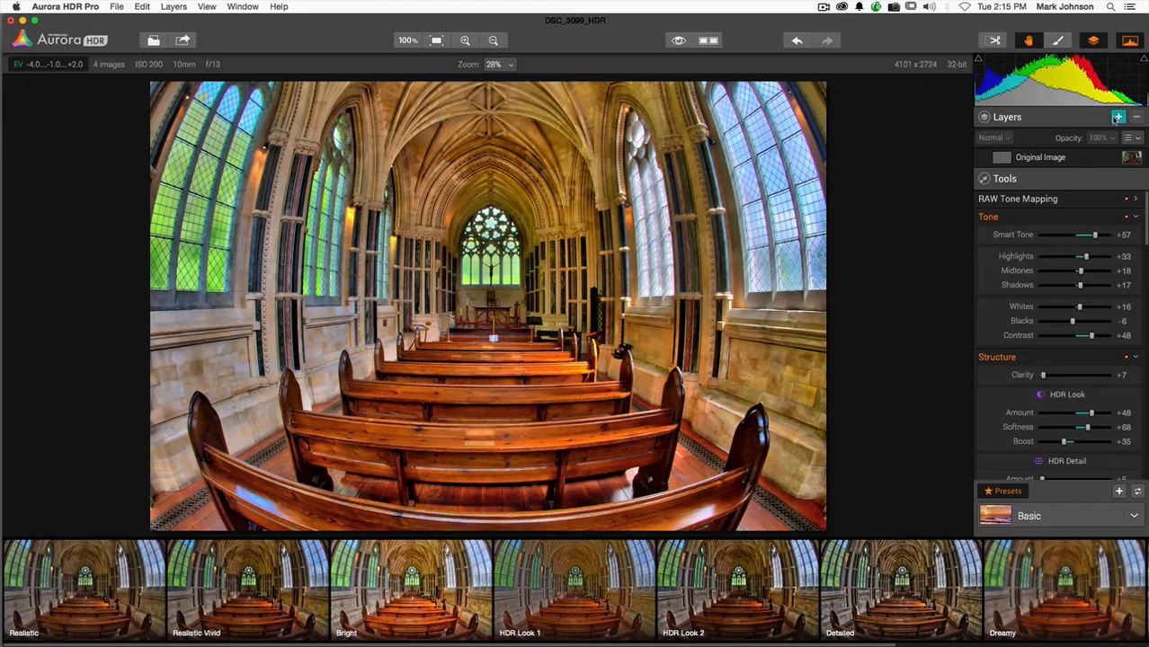
Step: Add a new layer above the original and name it Window Glow
left_click(1118, 117)
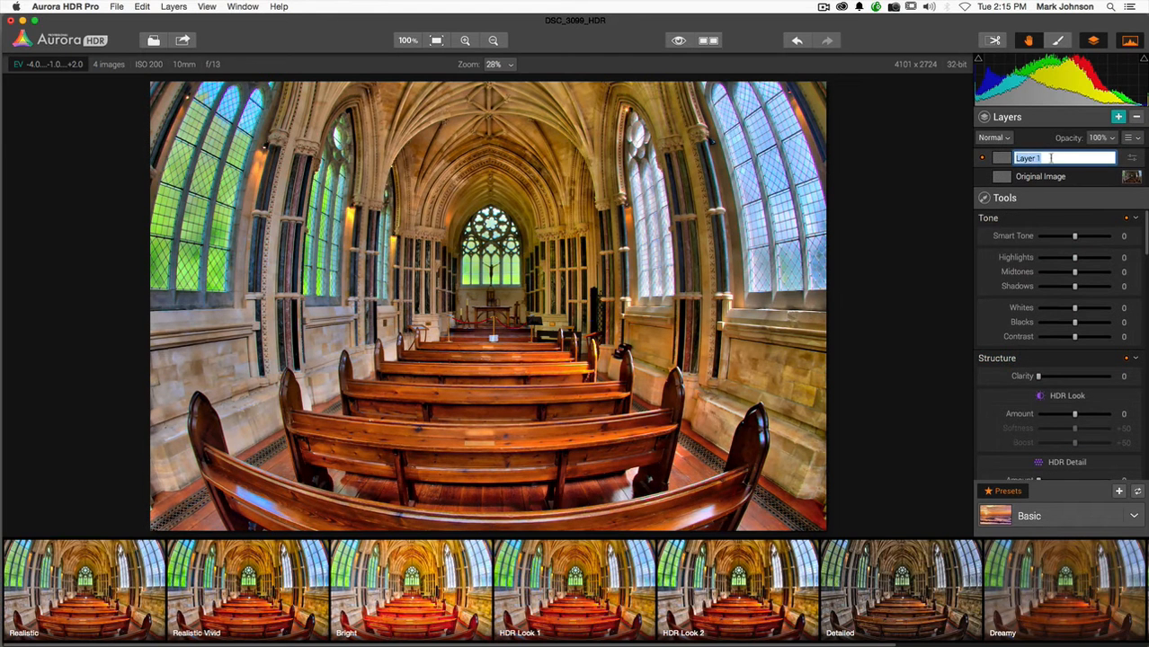
type("Window Glow")
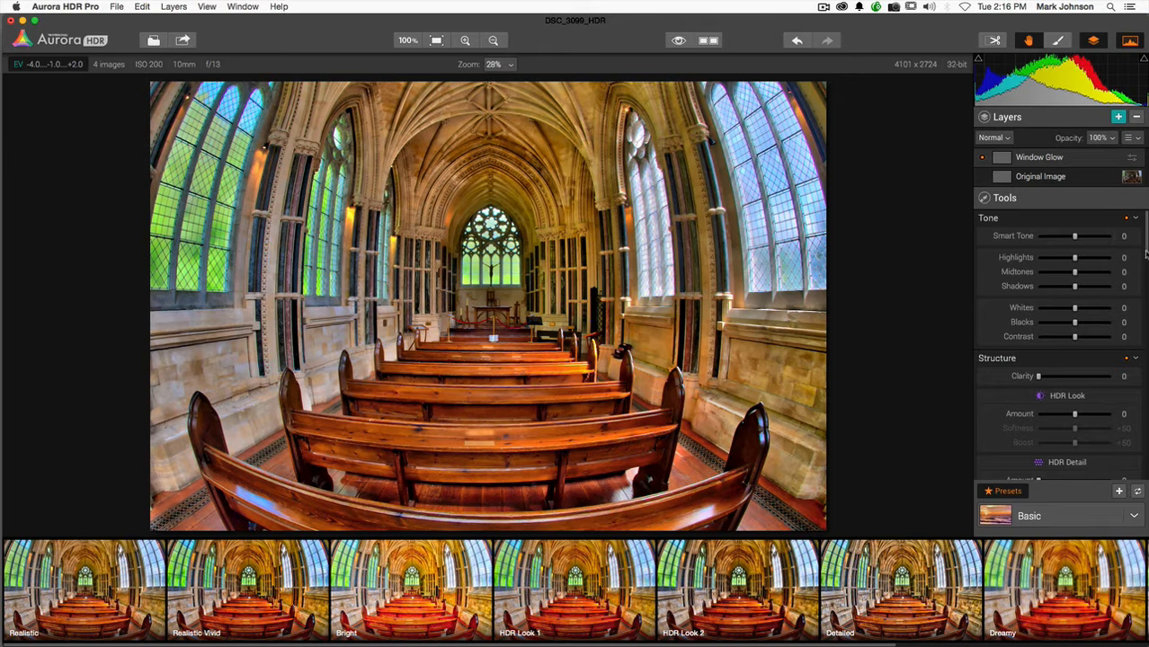
scroll("down", 3)
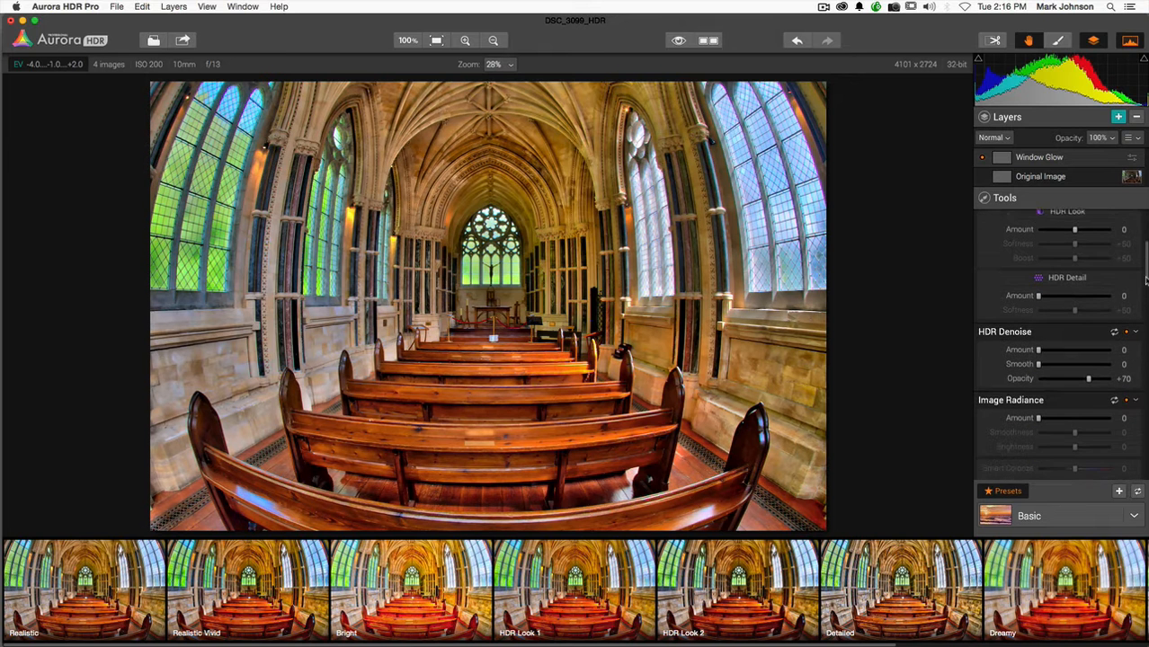
scroll("down", 3)
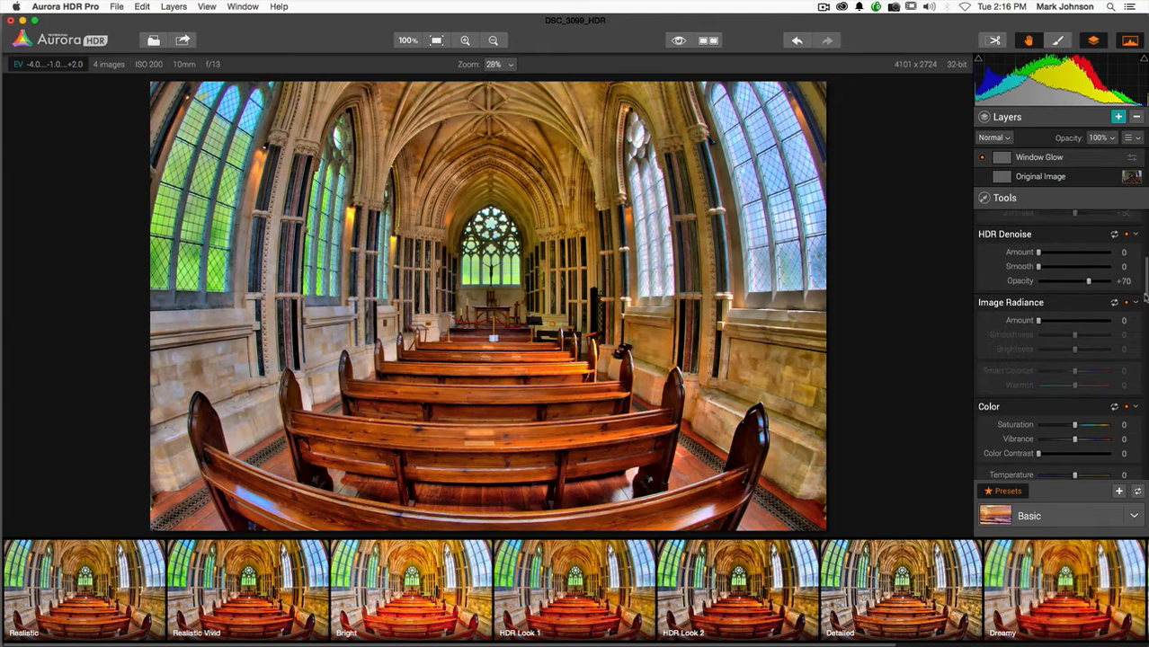
scroll("down", 3)
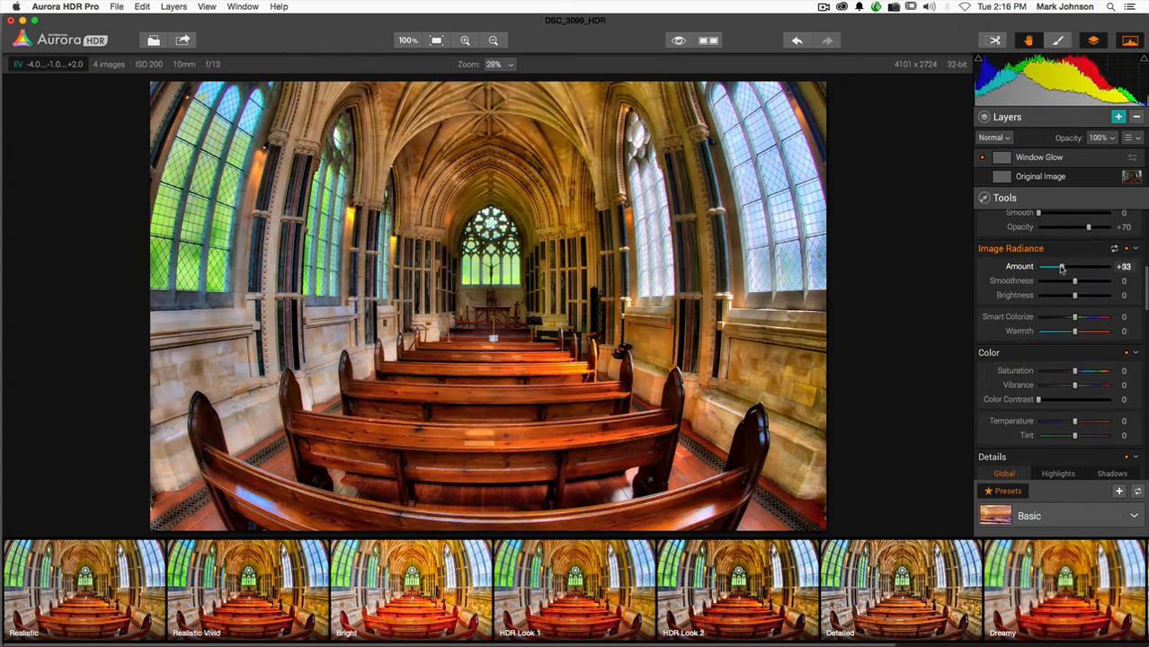
Step: Give the layer Image Radiance Amount +100, Smoothness +47, Brightness +8 and Smart Colorize +18
left_click_drag(1062, 266, 1111, 266)
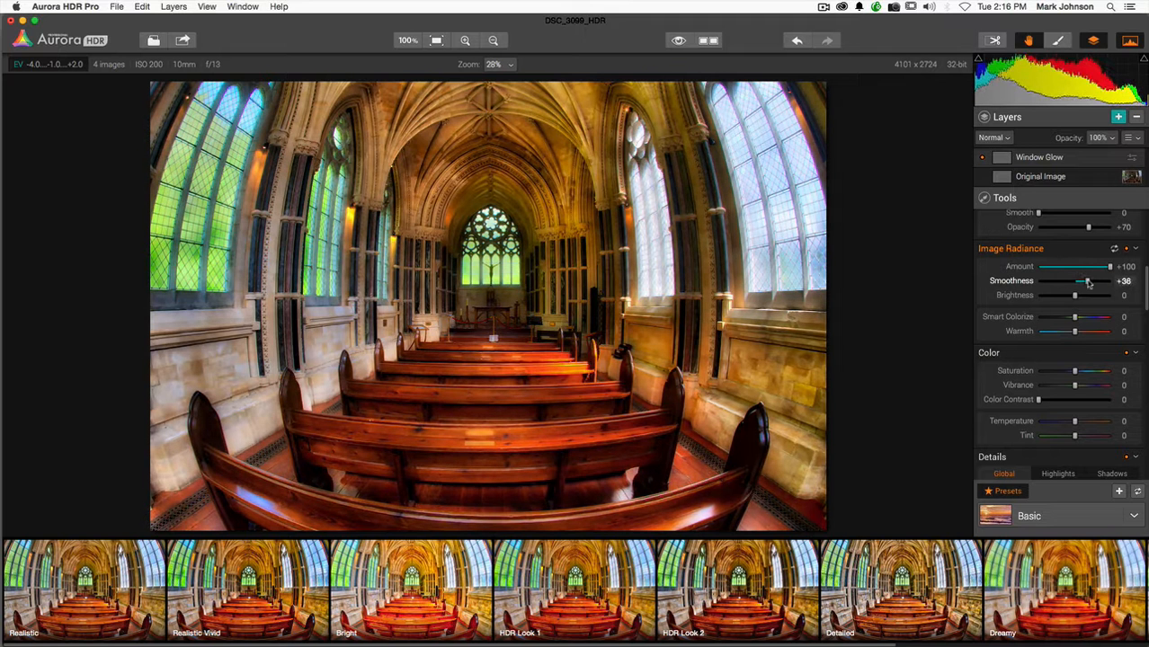
left_click_drag(1081, 281, 1087, 281)
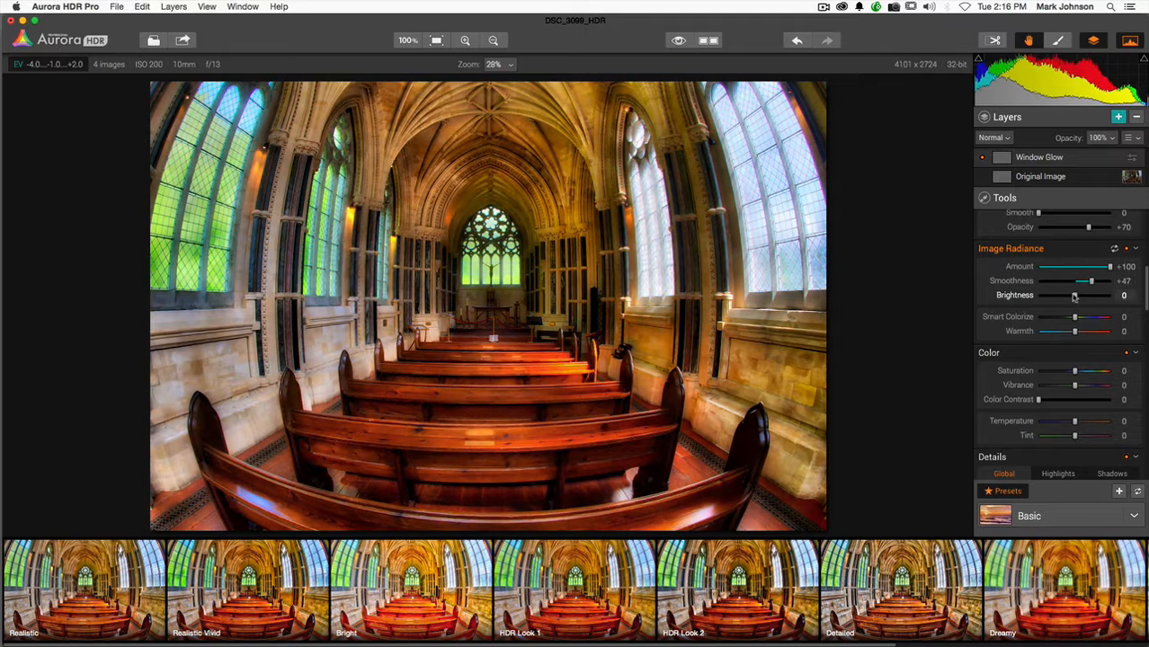
left_click_drag(1076, 295, 1079, 295)
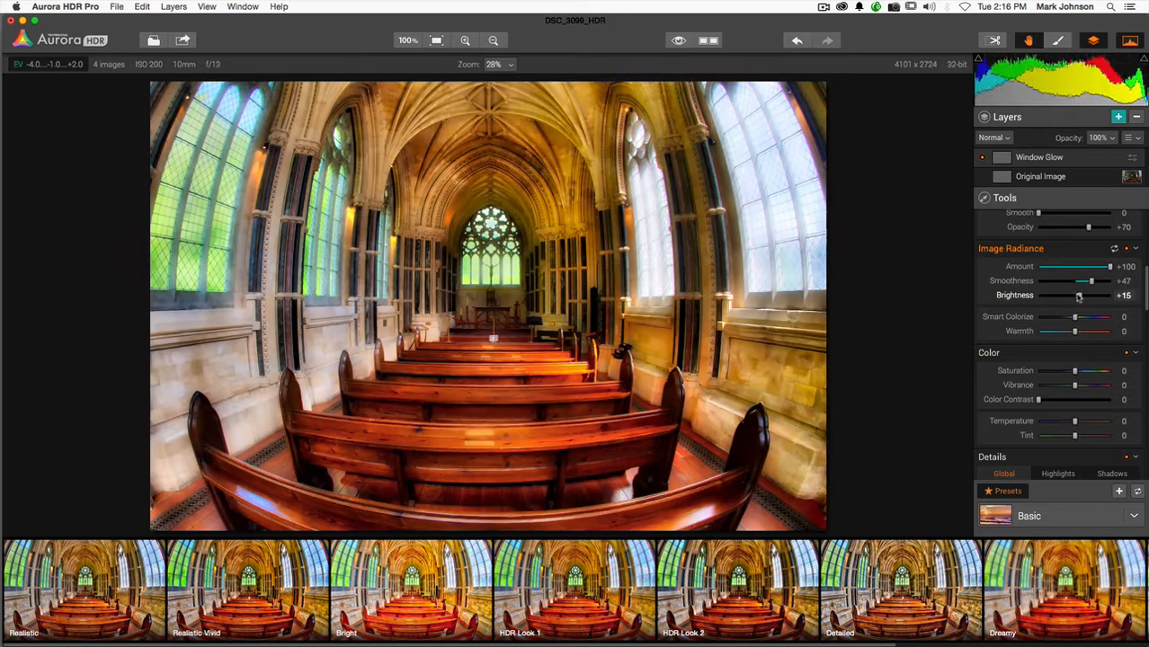
left_click_drag(1079, 295, 1076, 295)
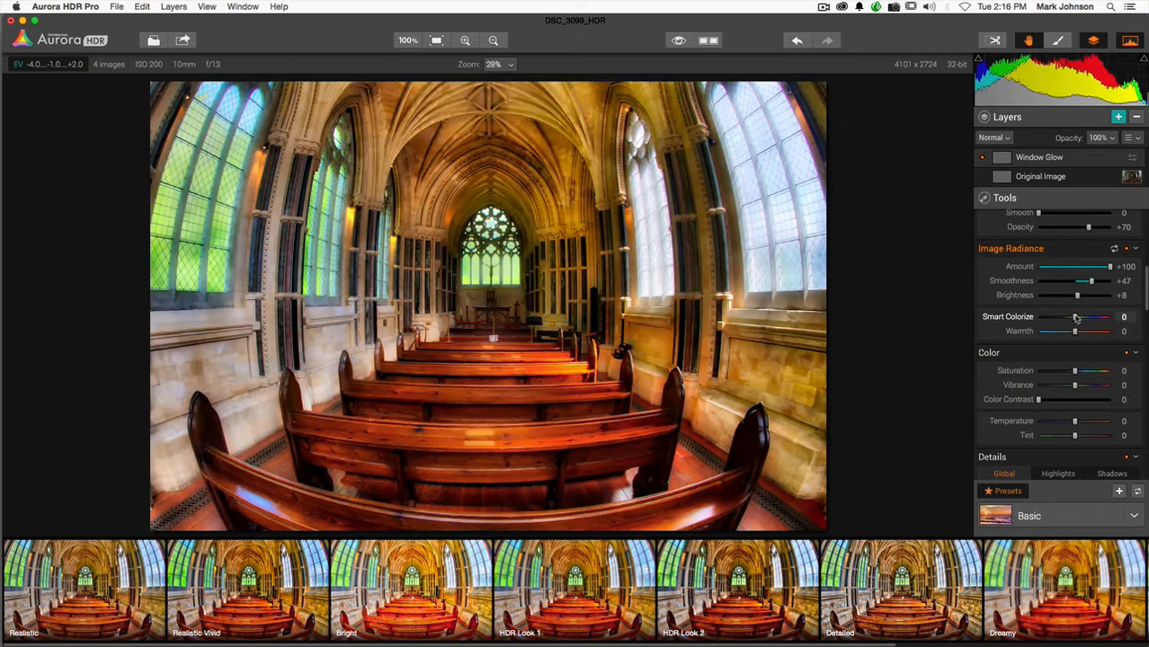
left_click_drag(1058, 316, 1079, 316)
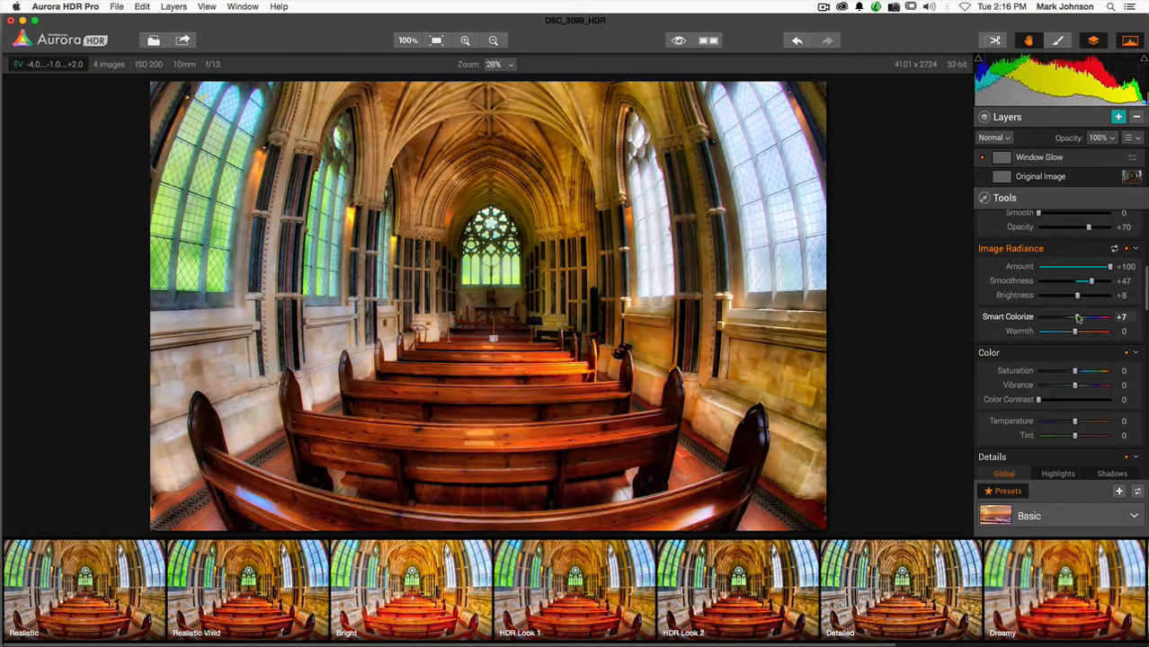
left_click_drag(1079, 317, 1075, 317)
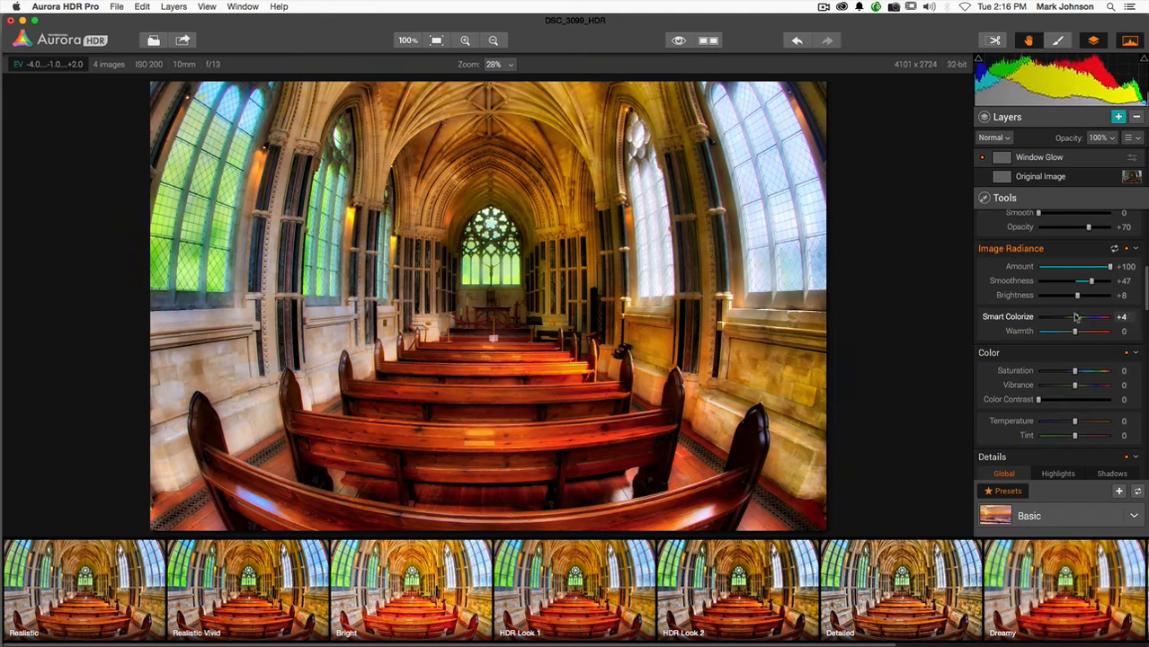
left_click_drag(1075, 316, 1088, 317)
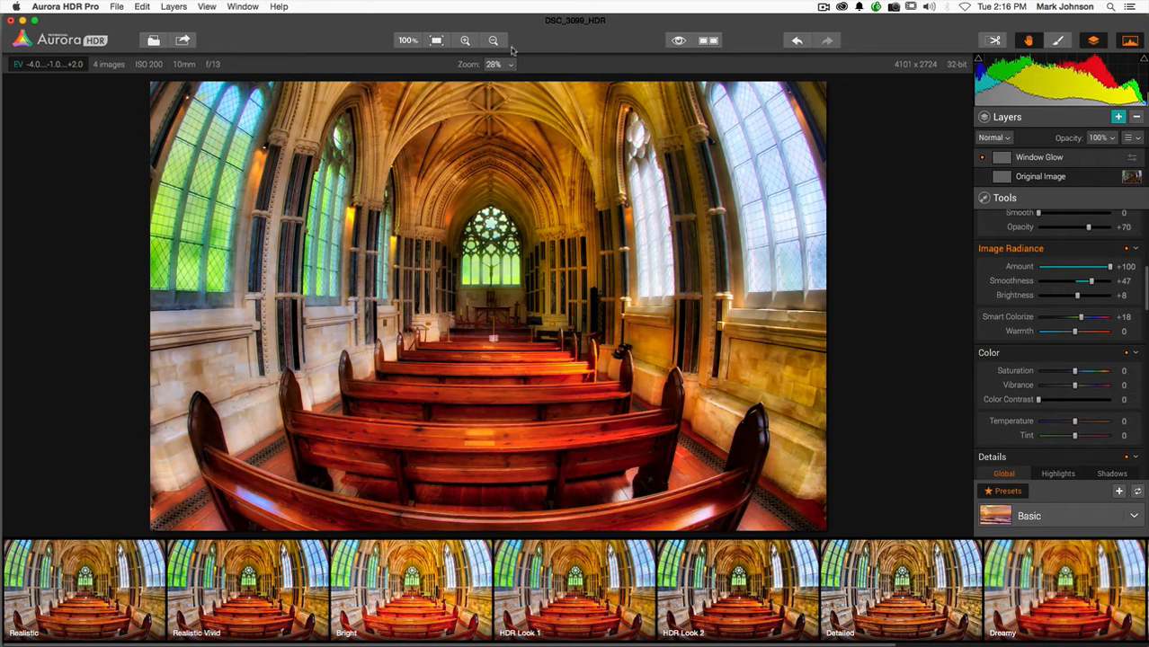
left_click(680, 40)
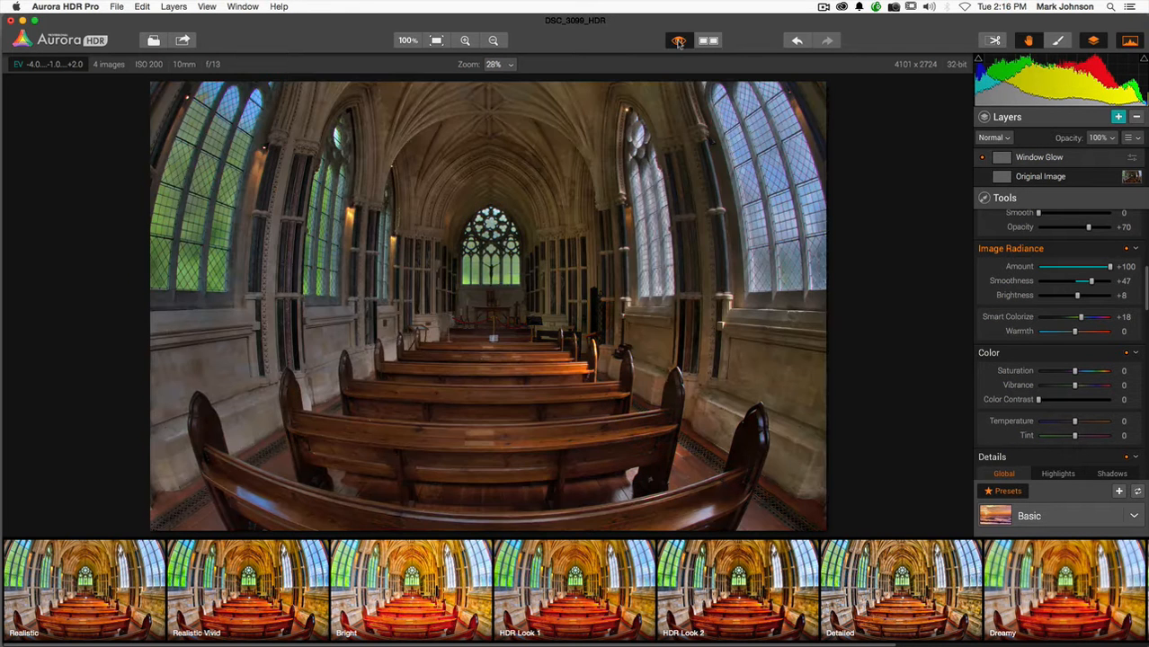
left_click(680, 40)
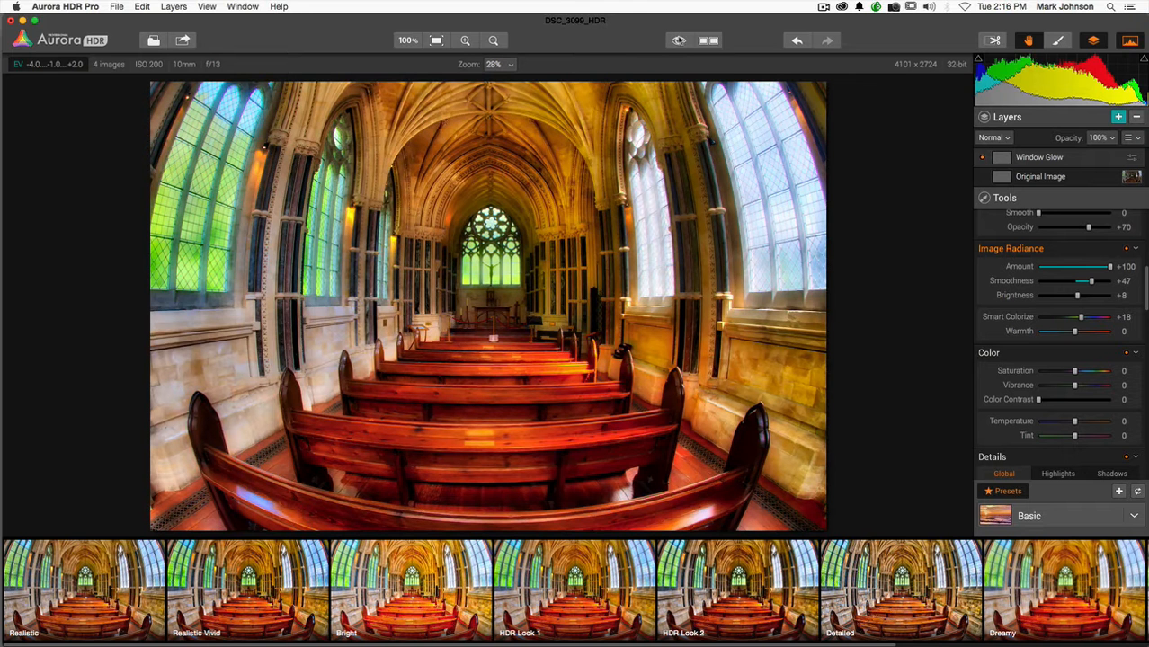
mouse_move(515, 153)
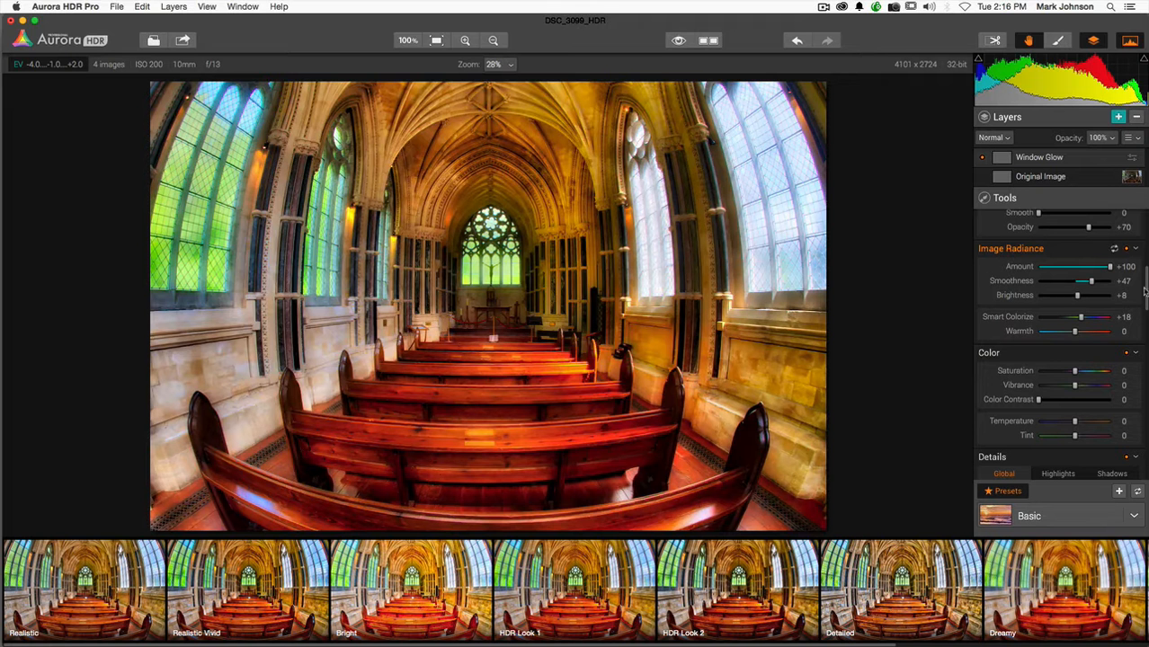
scroll("up", 3)
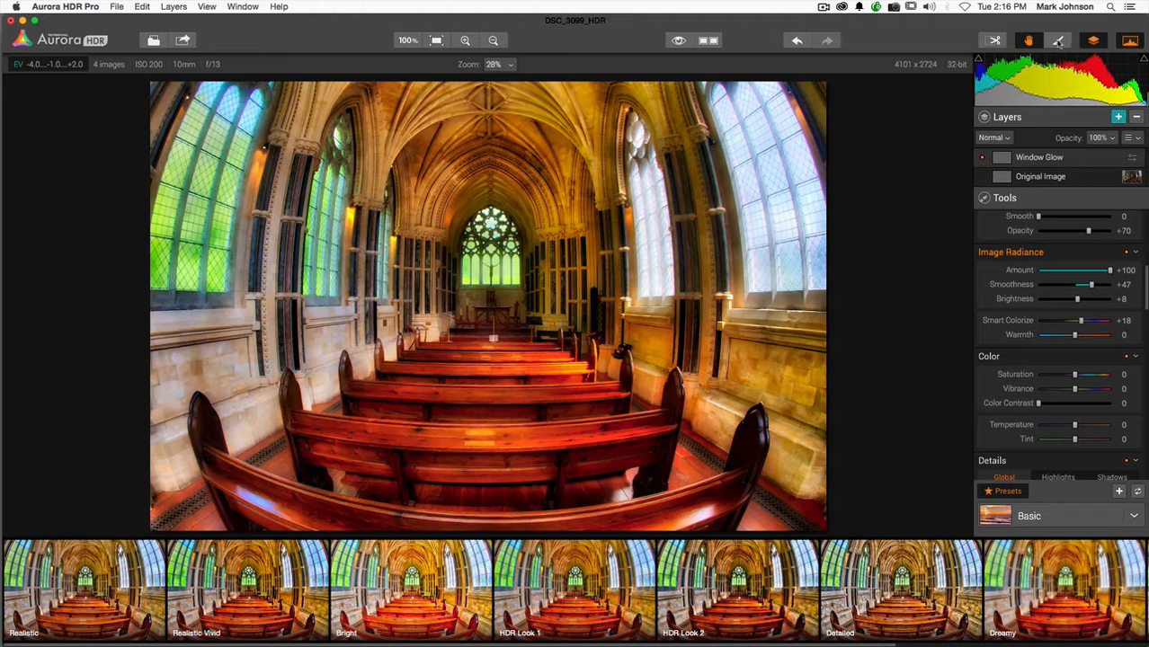
mouse_move(1057, 40)
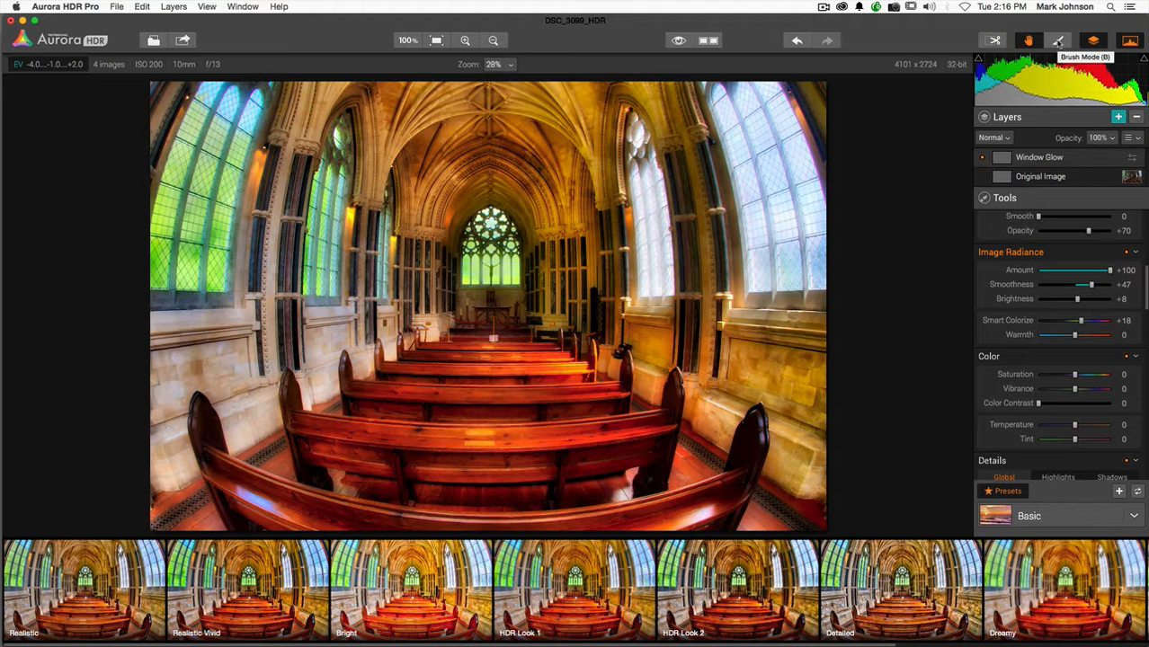
Step: Enter brush mode on the Window Glow mask with a large brush at about 61 opacity
left_click(1057, 39)
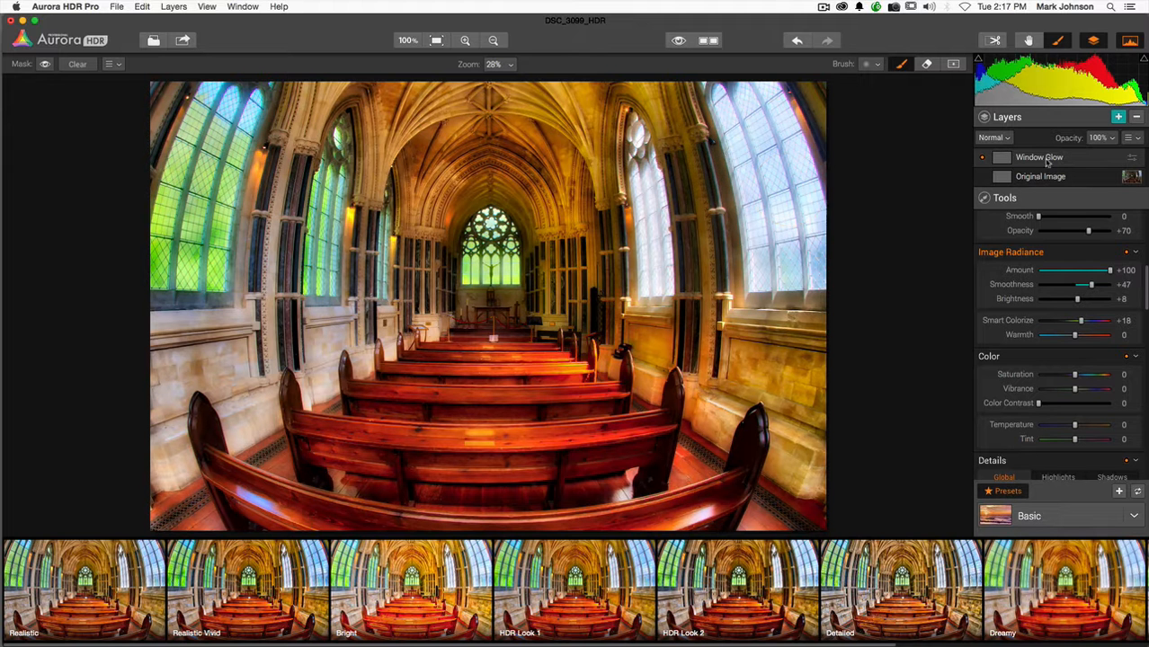
mouse_move(773, 148)
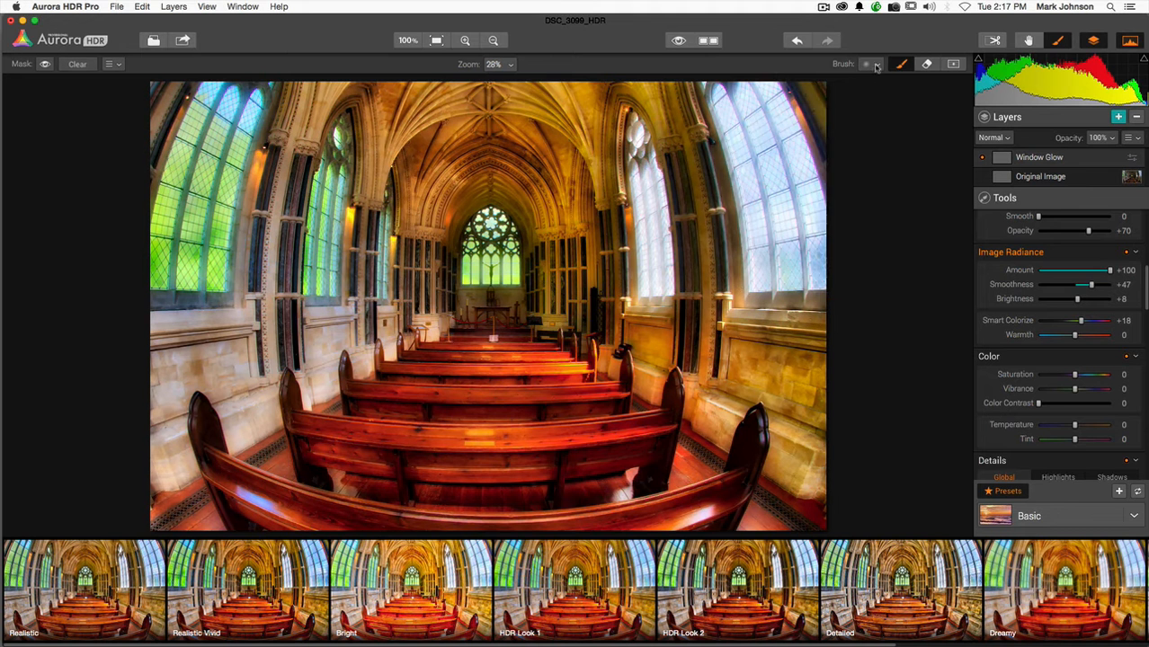
left_click(867, 65)
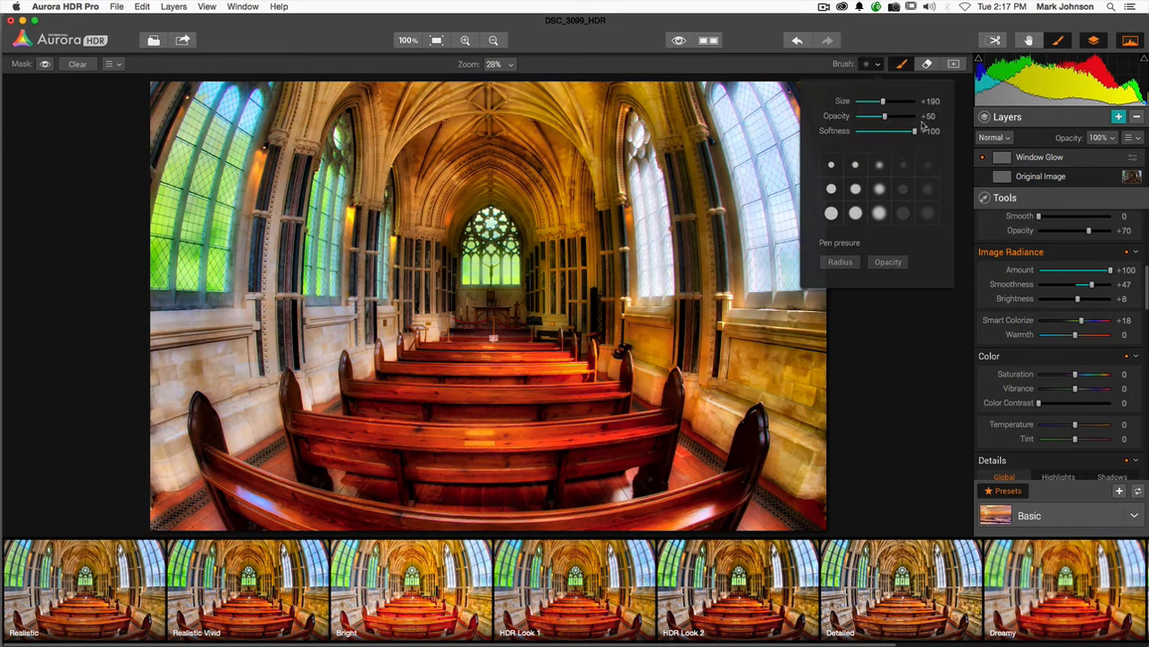
left_click_drag(885, 115, 892, 115)
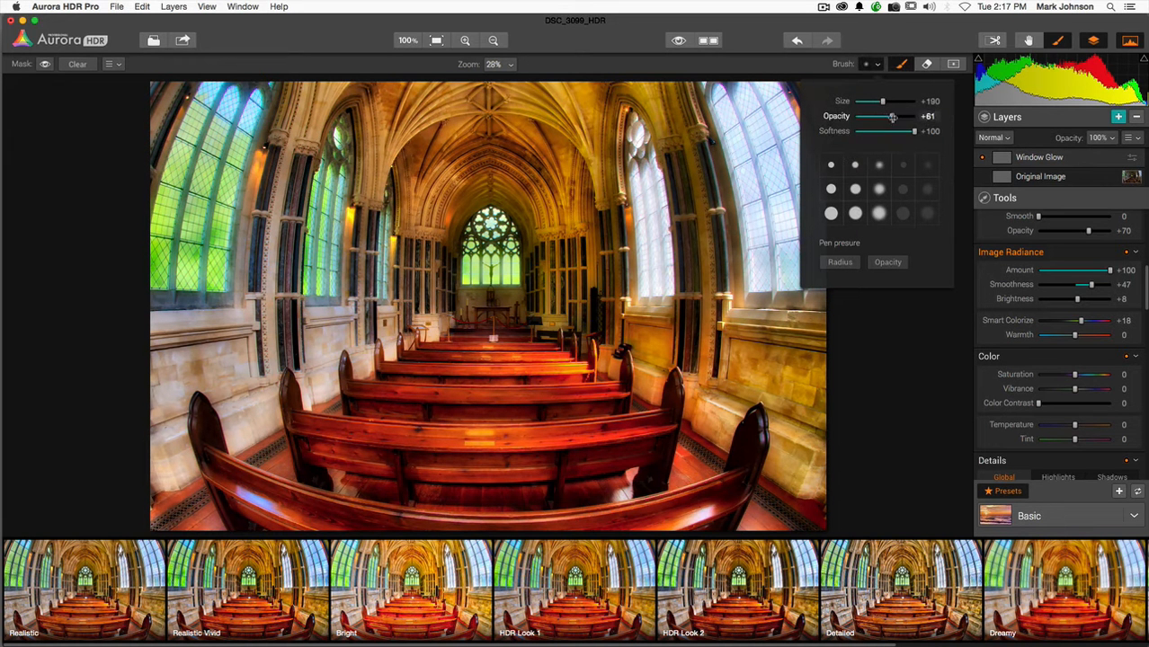
left_click_drag(881, 115, 914, 115)
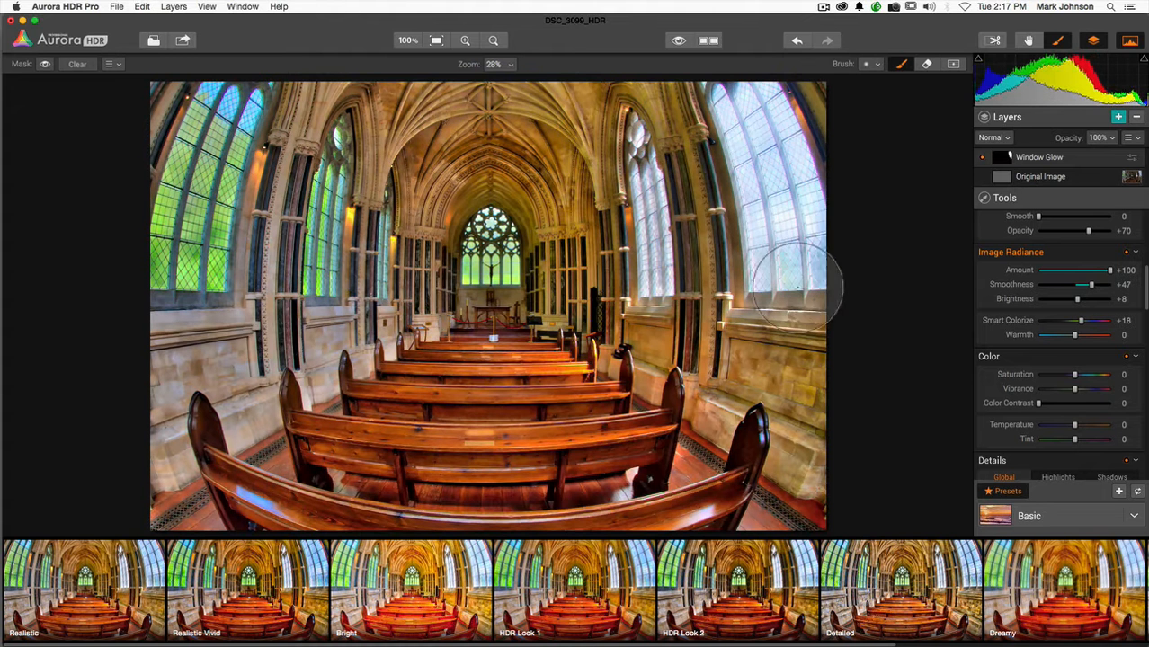
mouse_move(788, 213)
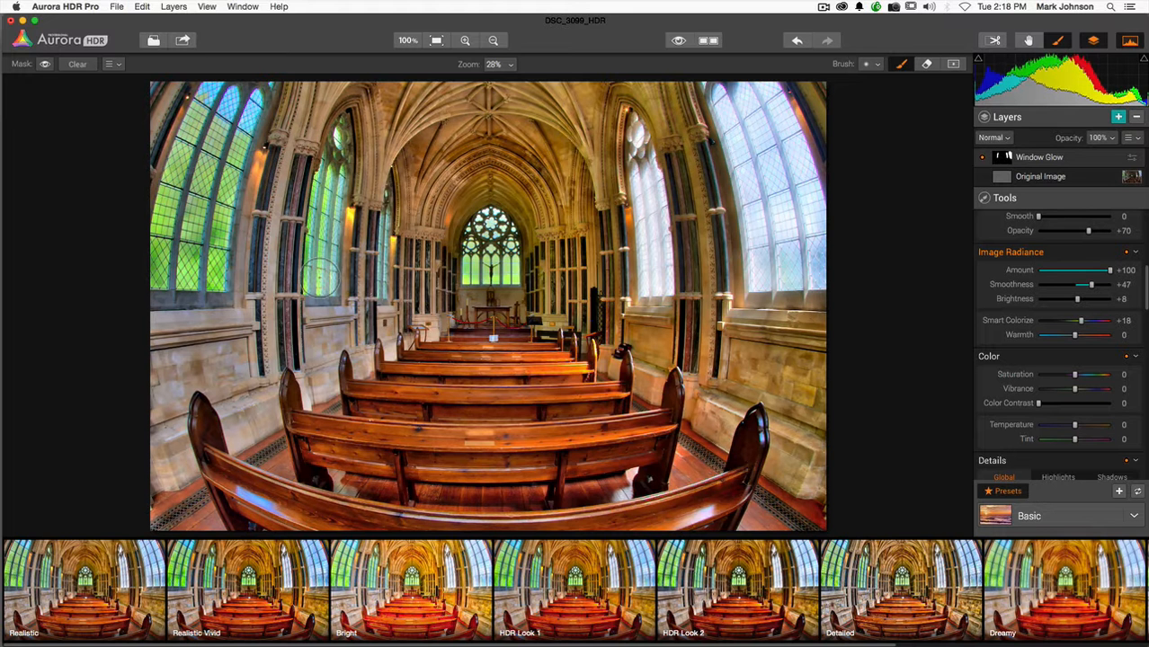
mouse_move(237, 87)
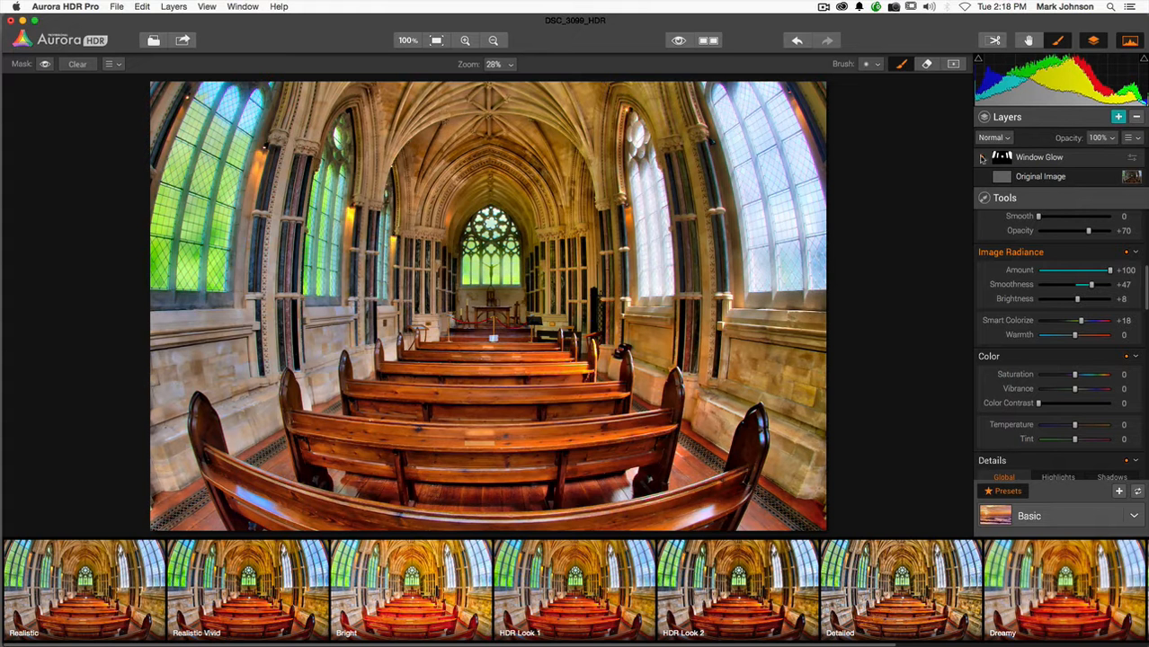
left_click(982, 156)
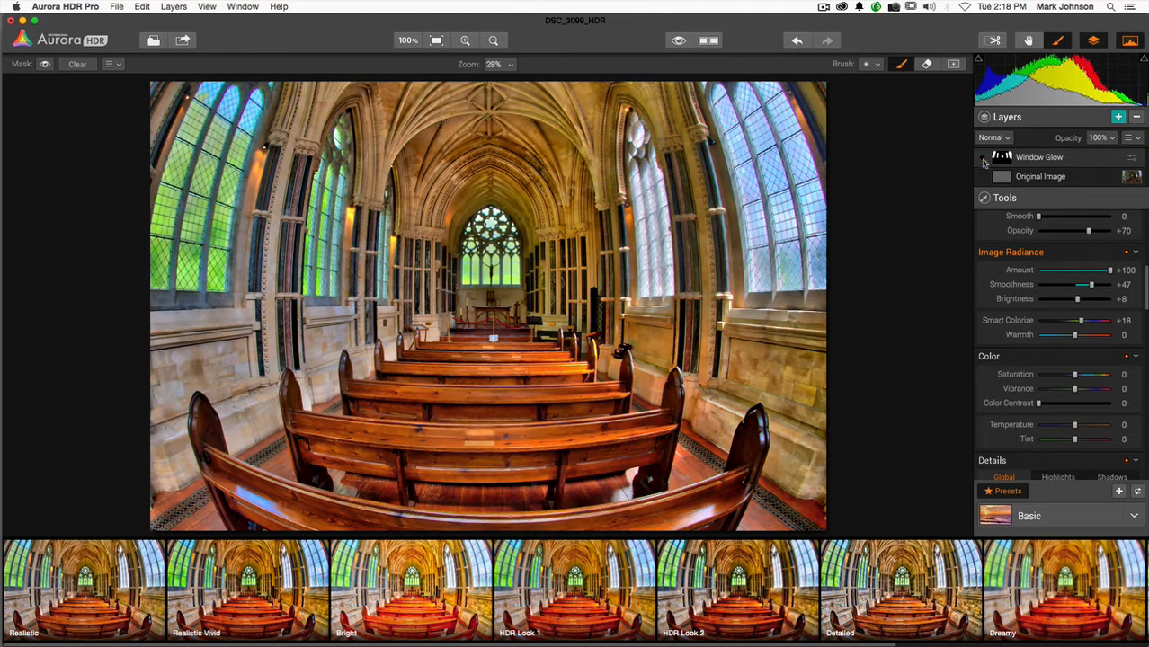
left_click(982, 156)
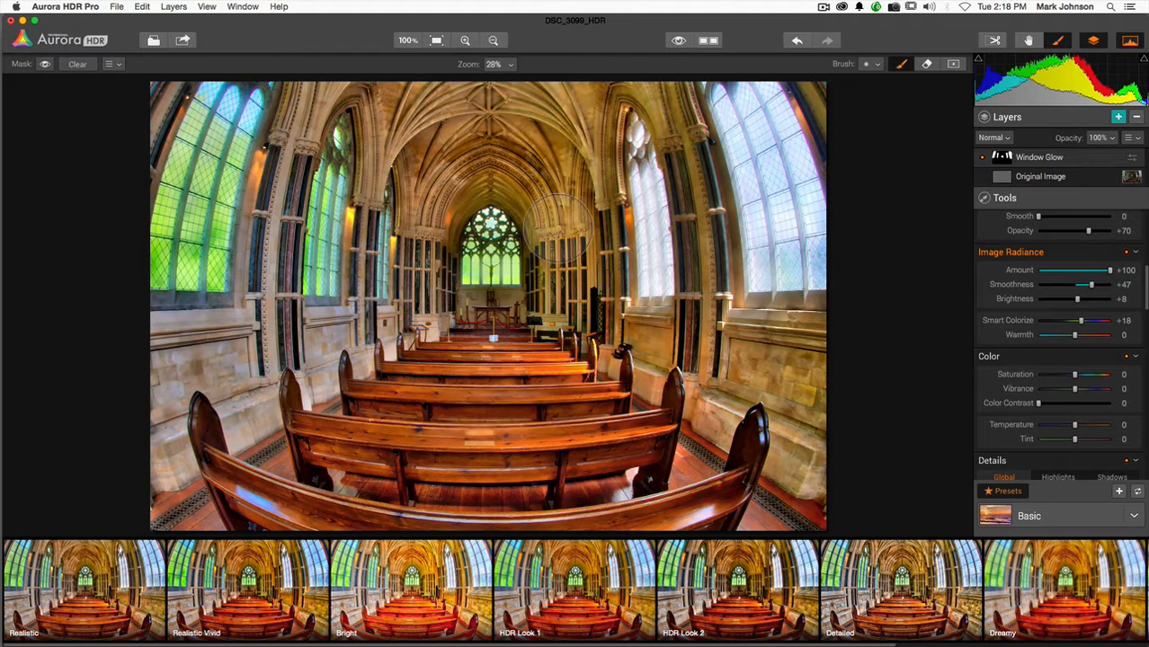
mouse_move(607, 396)
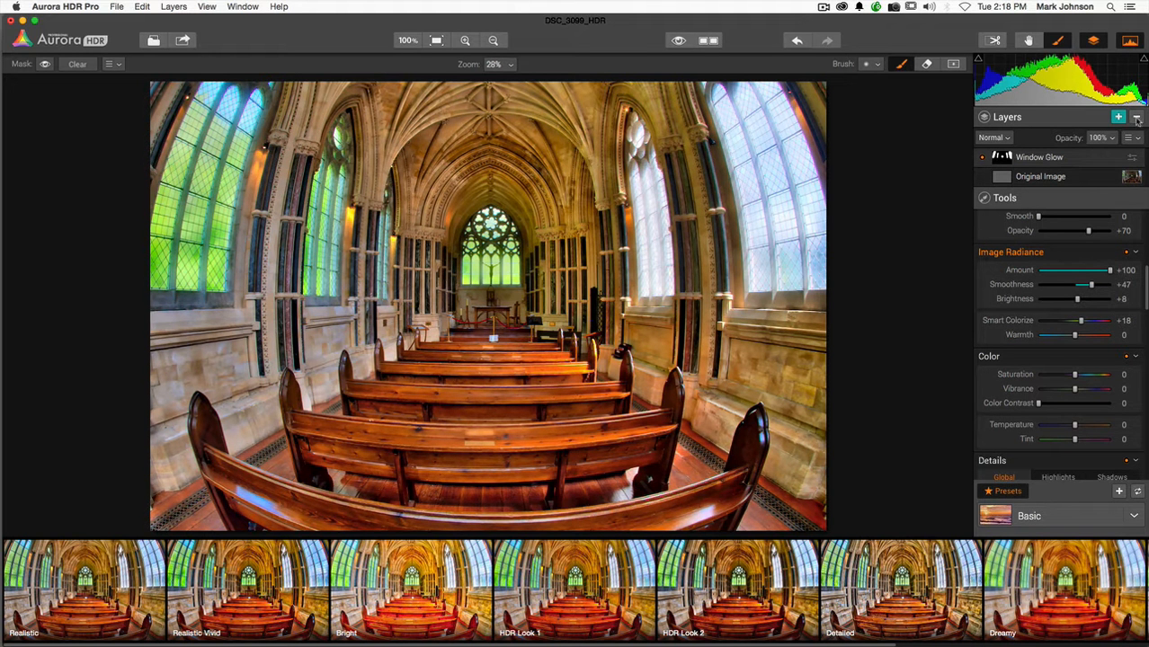
Step: Add a layer above Window Glow and name it 'Brighter End of Scene'
left_click(1119, 117)
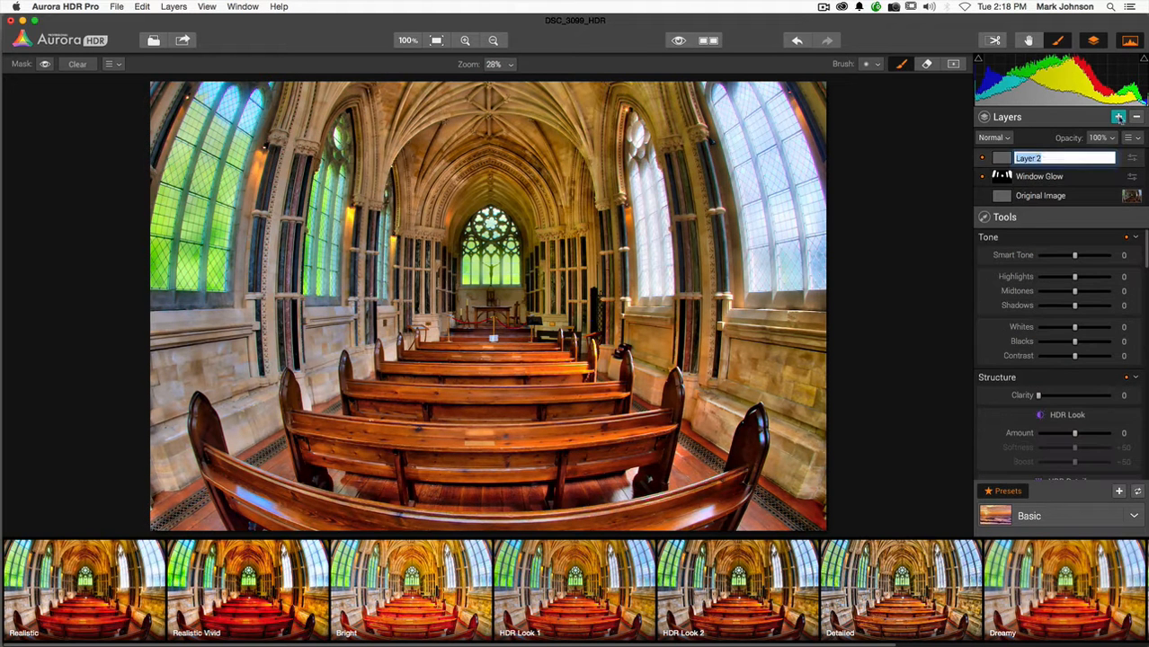
type("B")
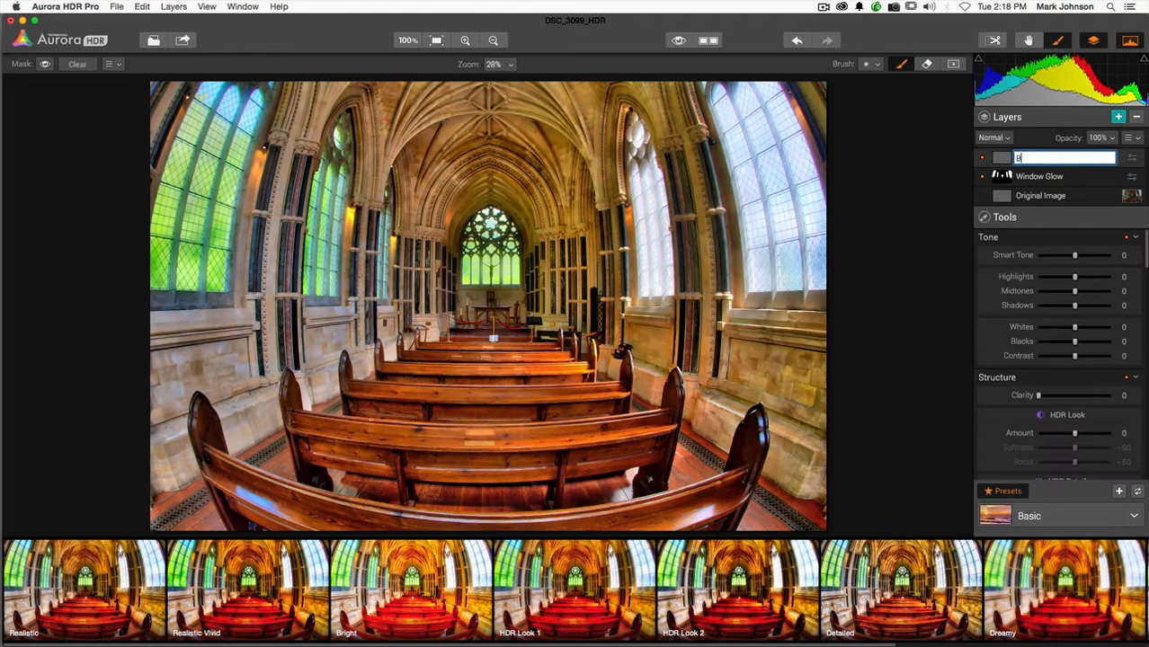
type("right")
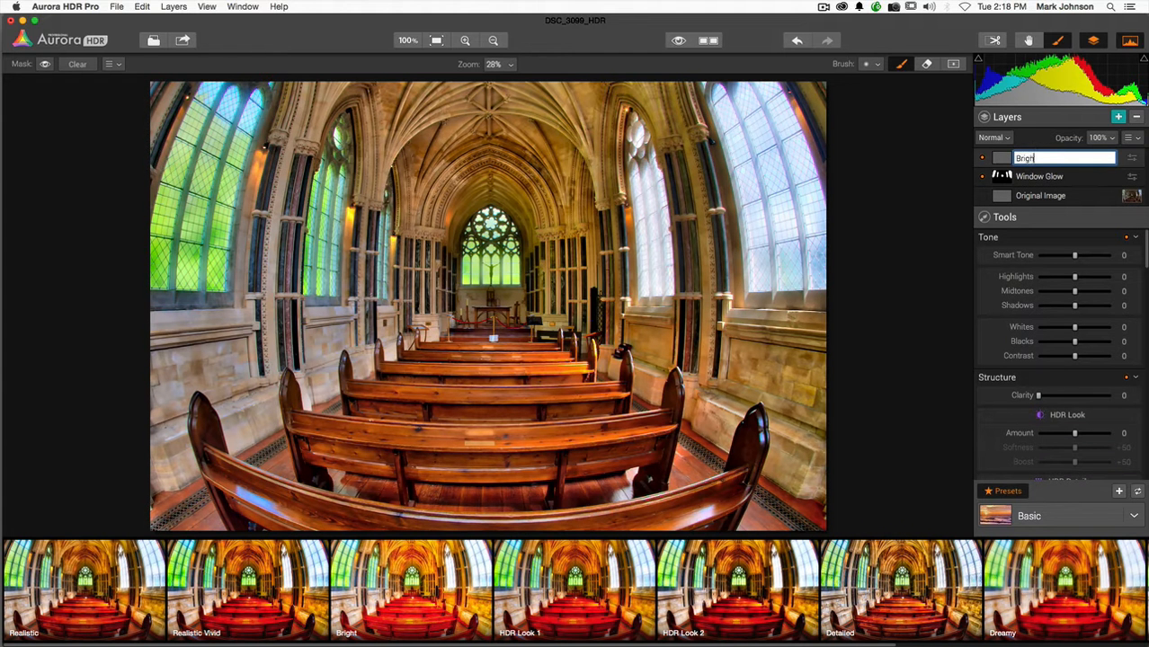
type("er")
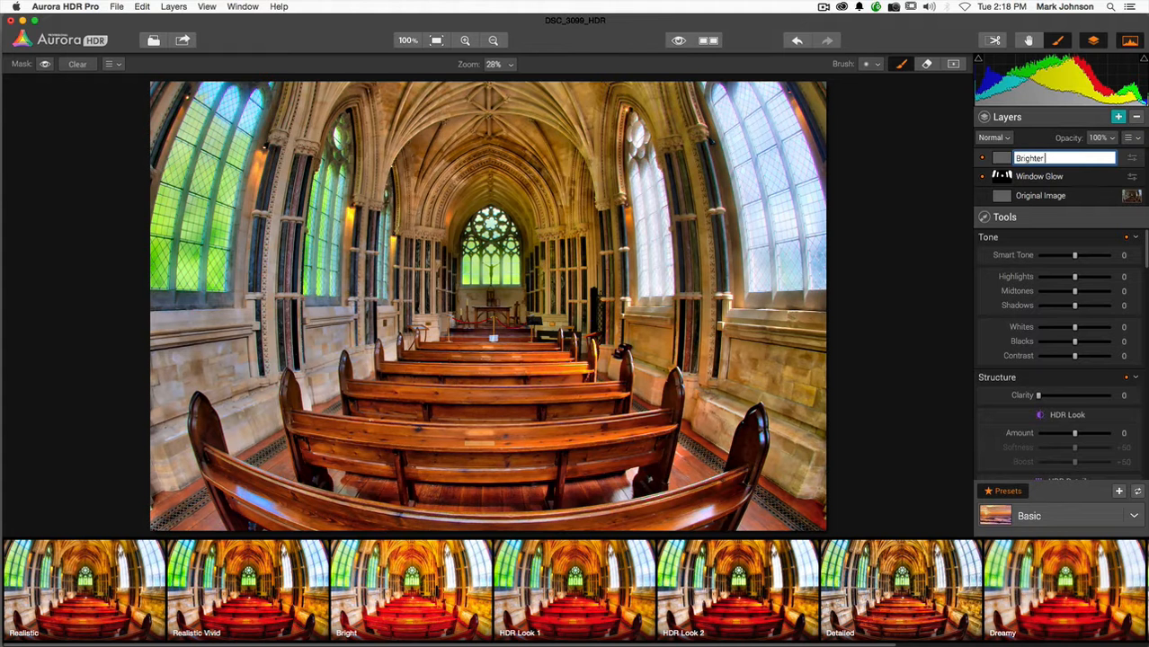
type("End of Scene")
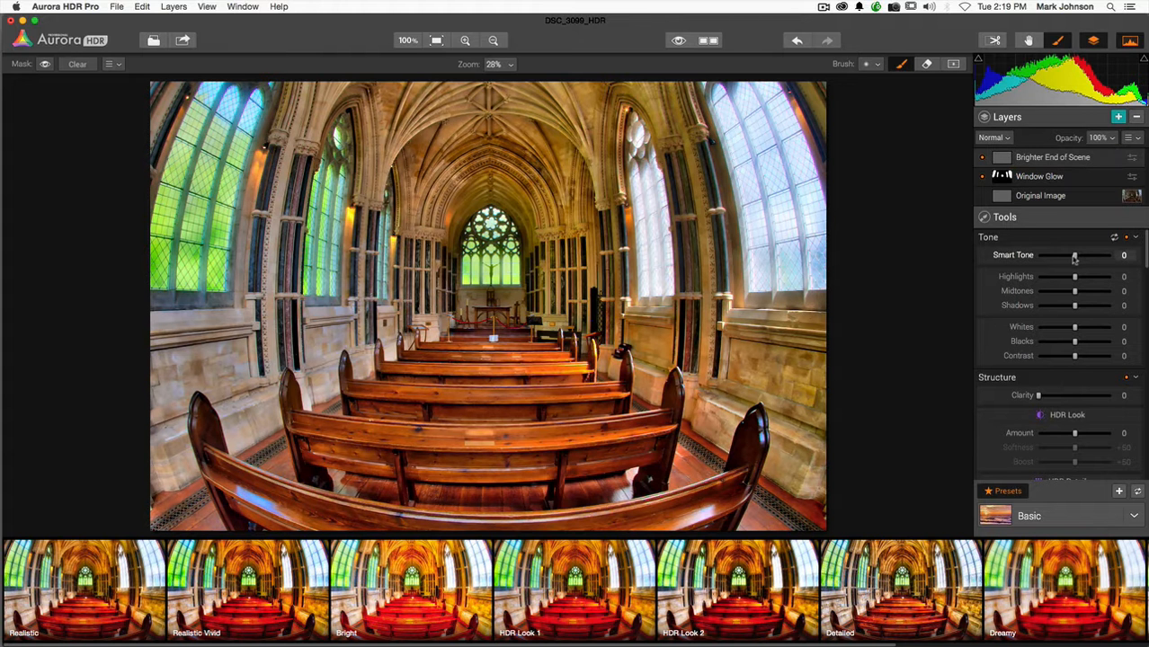
Step: Raise Smart Tone on the Brighter End of Scene layer to +74
left_click_drag(1075, 255, 1090, 255)
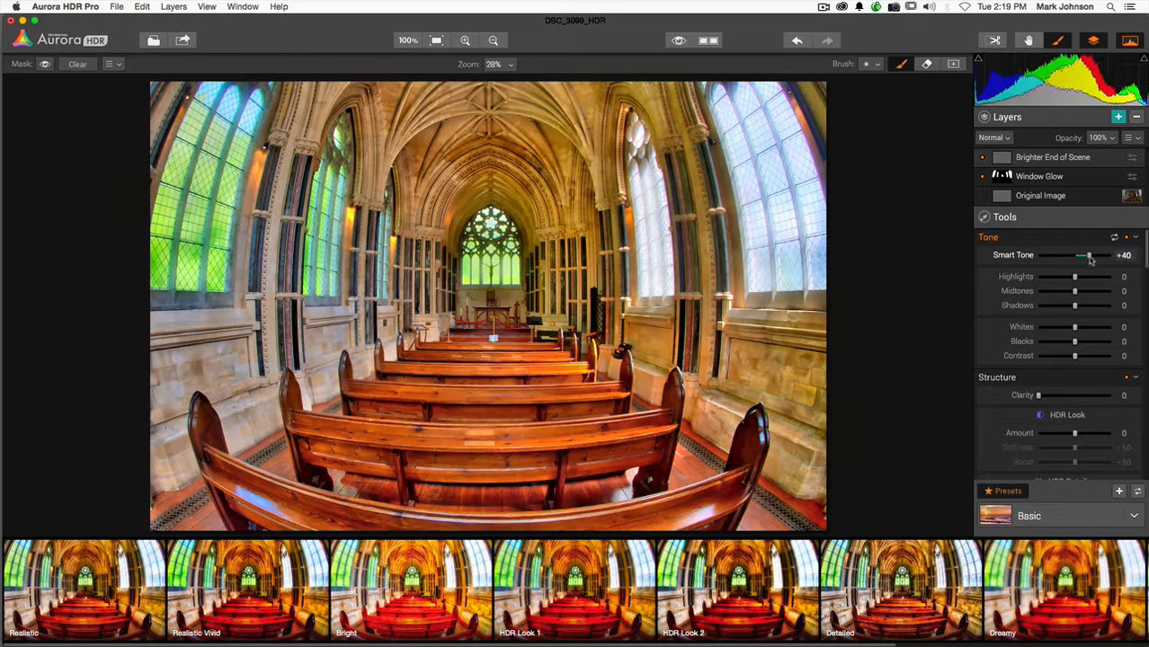
left_click_drag(1082, 255, 1092, 255)
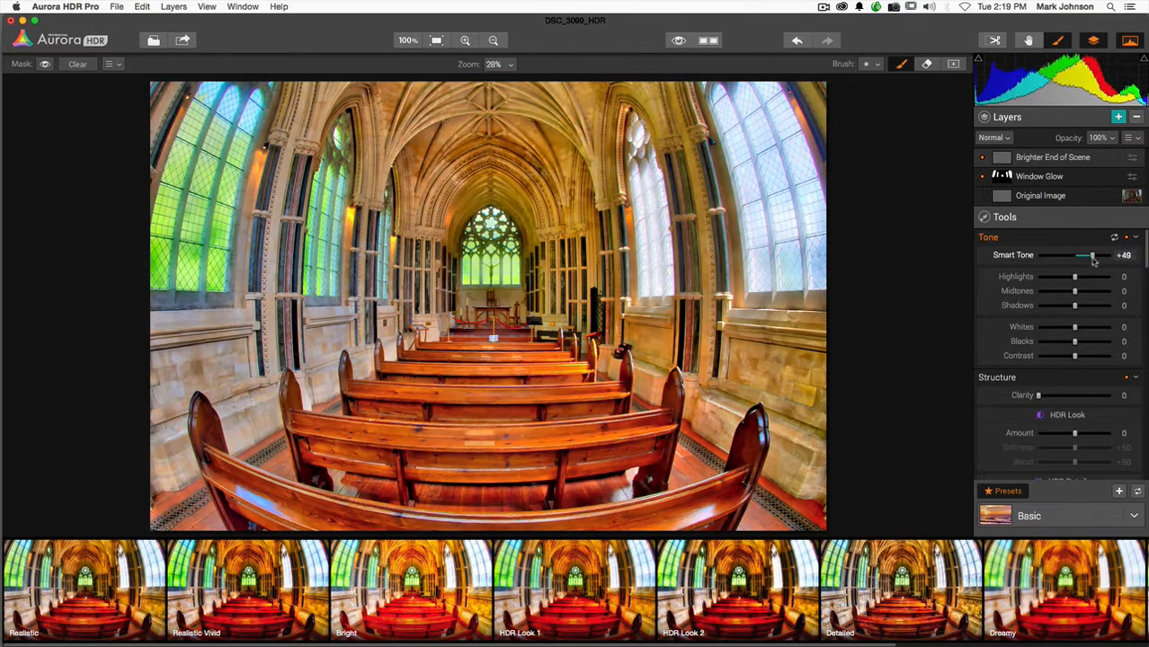
left_click_drag(1085, 255, 1101, 255)
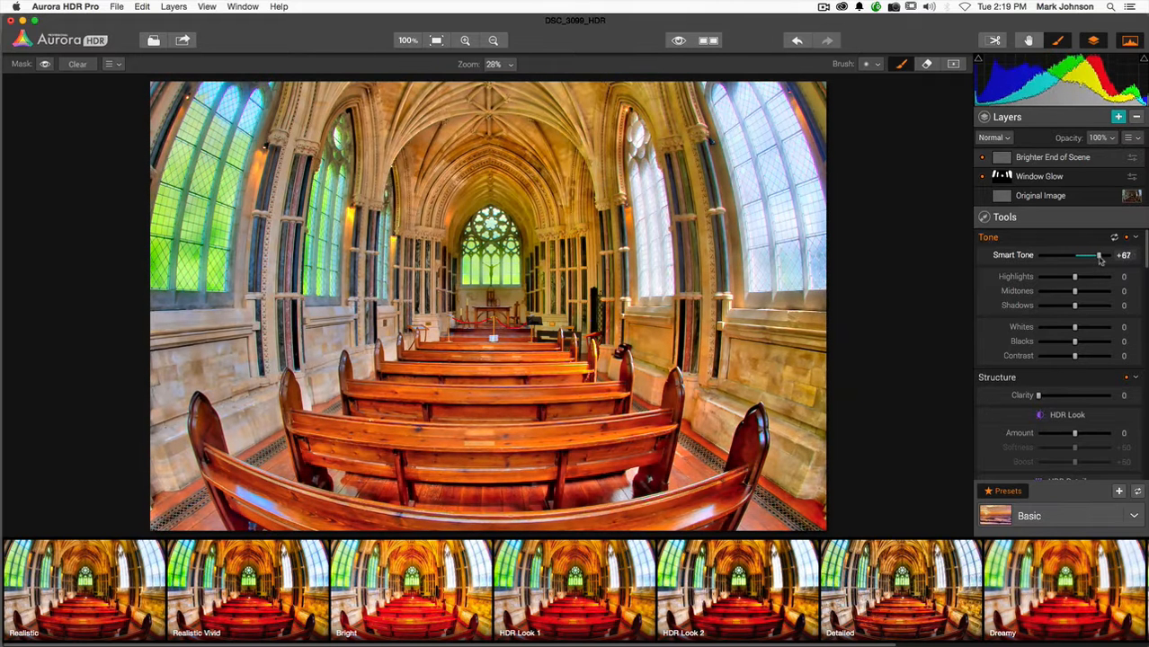
left_click_drag(1097, 255, 1100, 256)
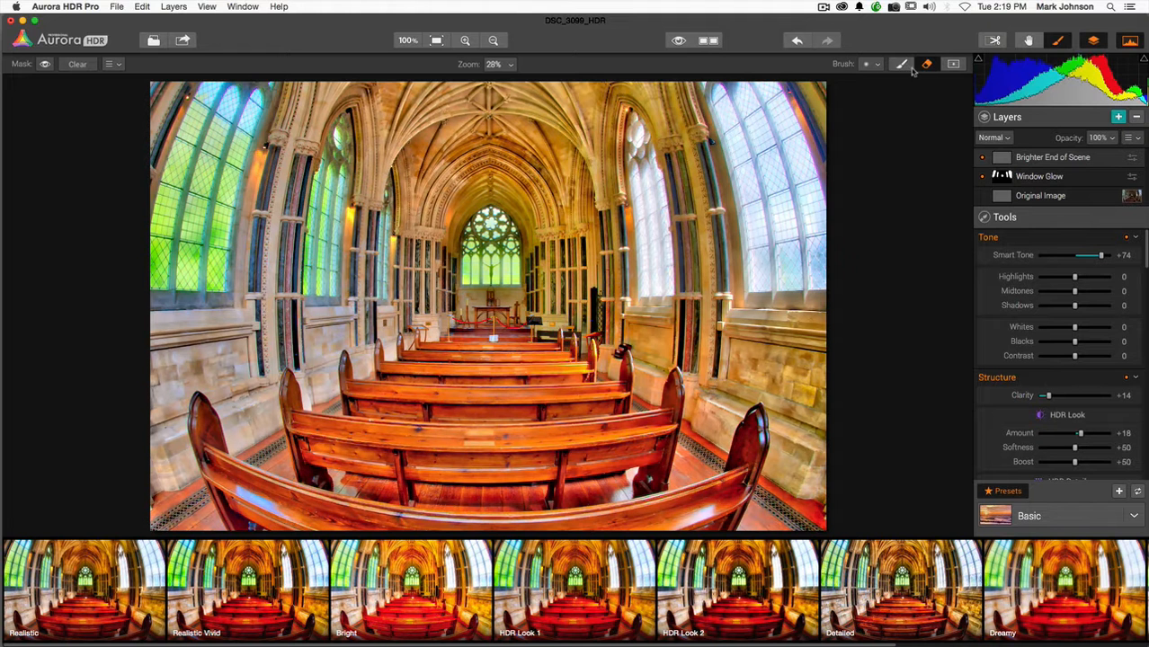
Step: Bring up the brush size and softness settings for painting the mask
left_click(866, 65)
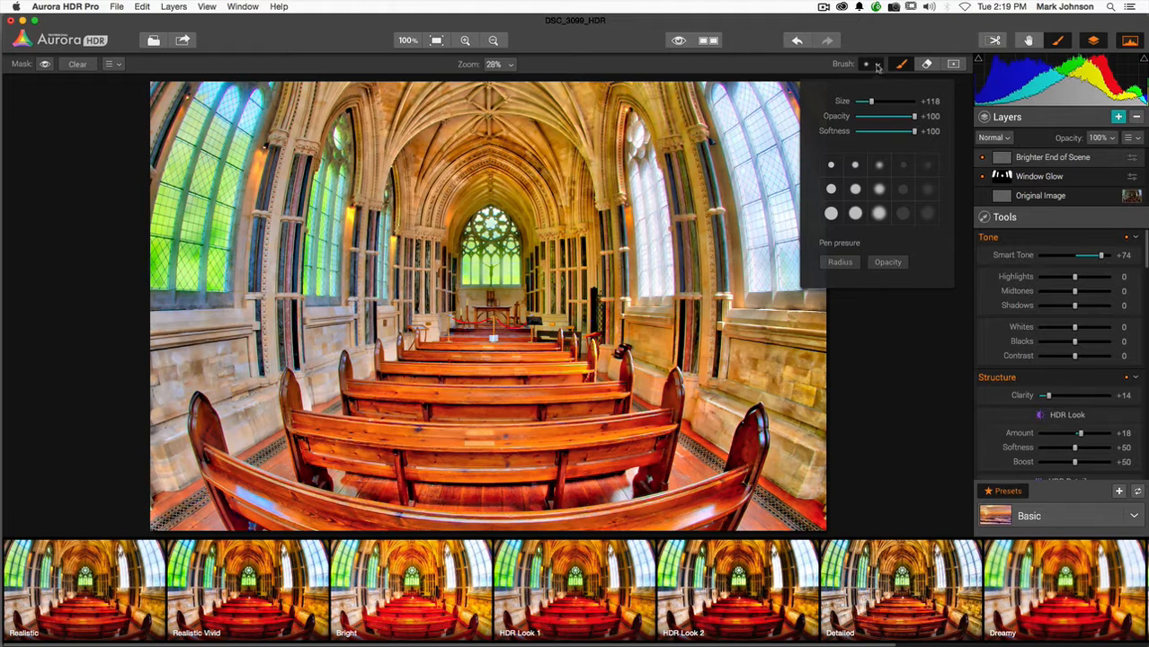
left_click(870, 65)
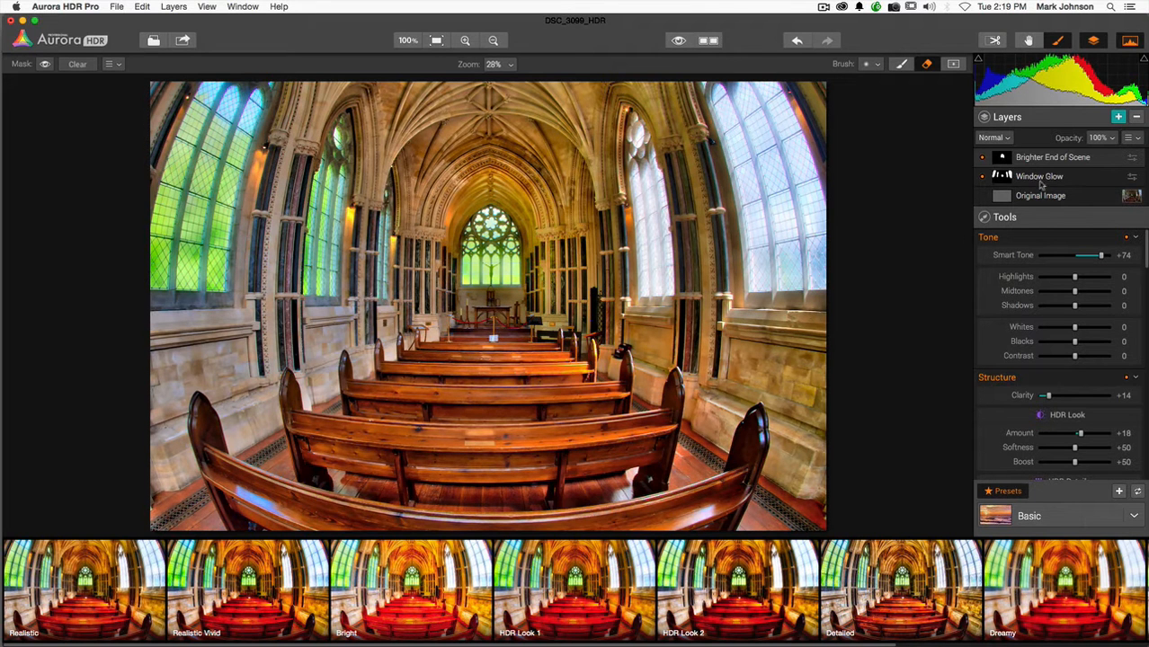
left_click(1132, 136)
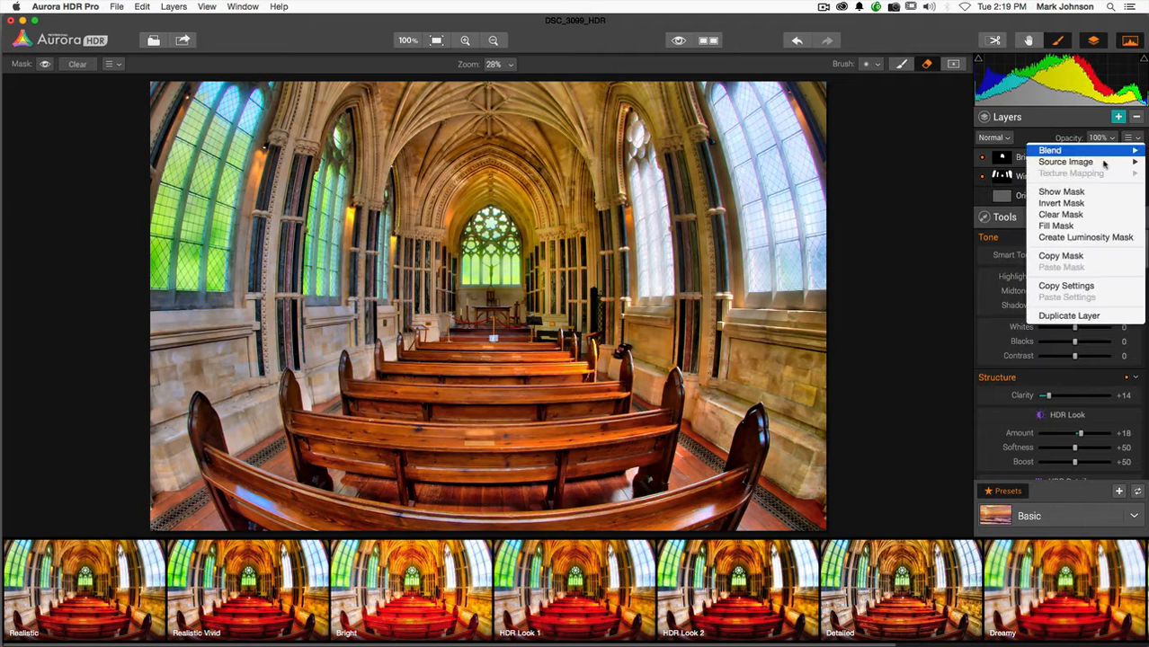
left_click(1061, 190)
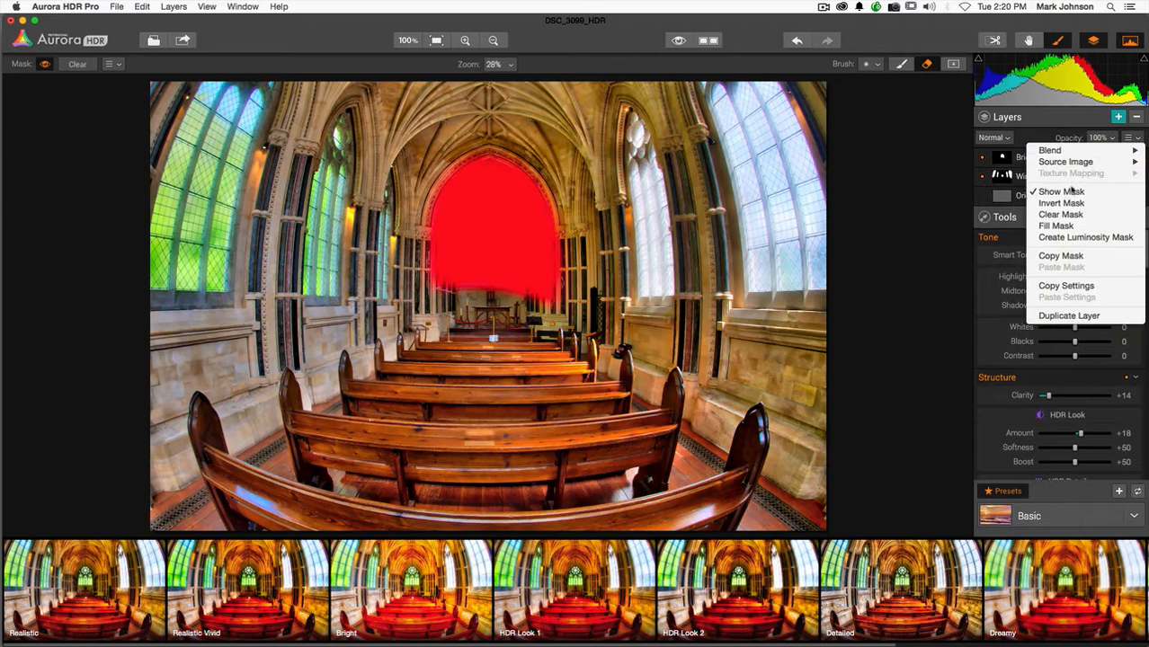
mouse_move(1061, 214)
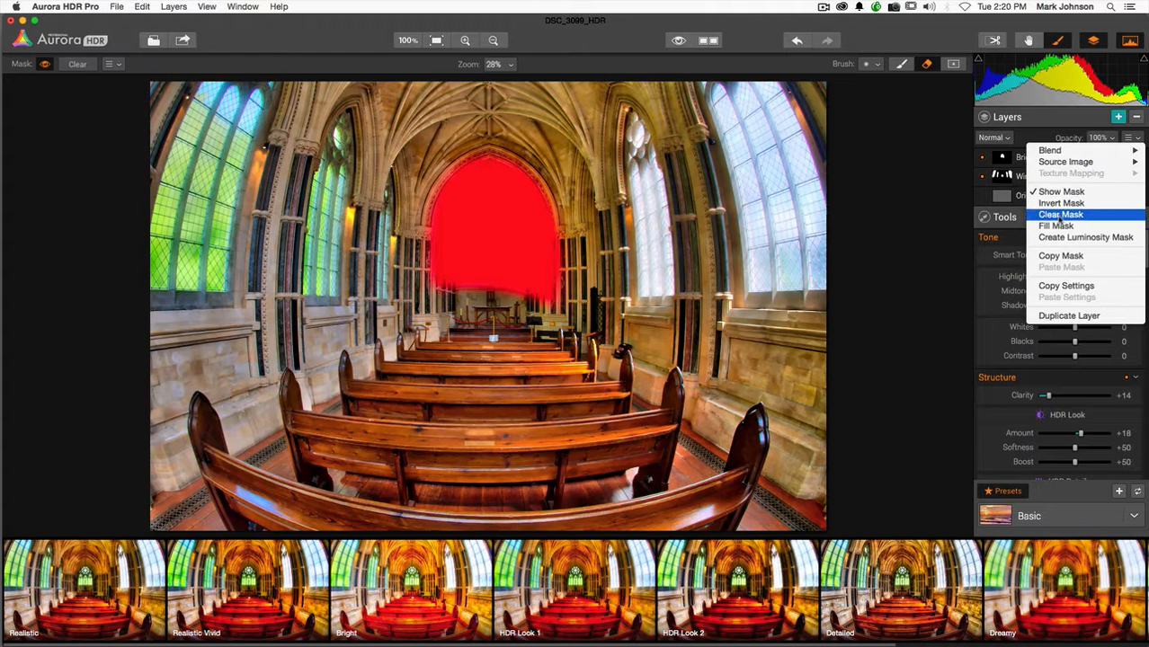
mouse_move(1061, 191)
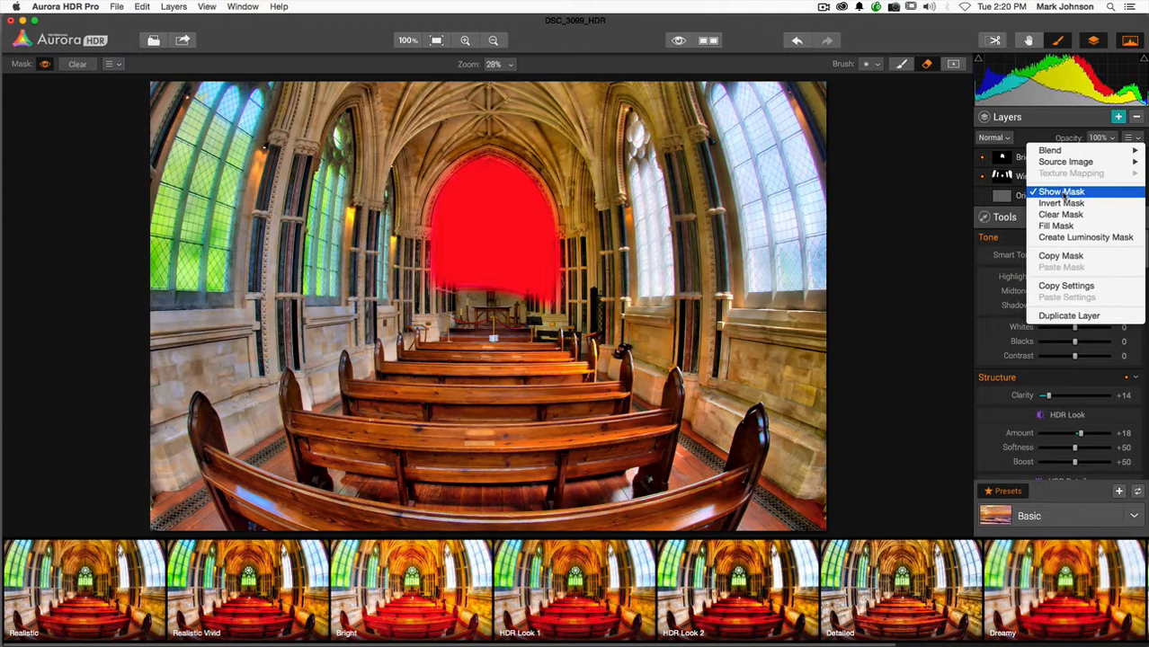
left_click(1061, 190)
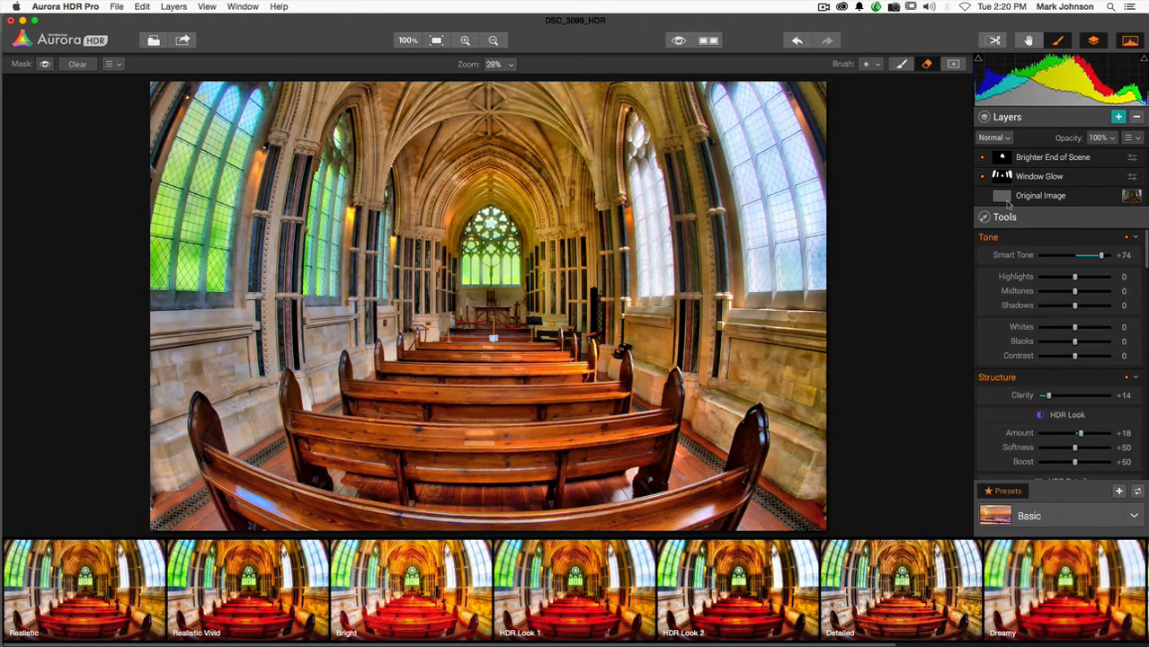
mouse_move(932, 212)
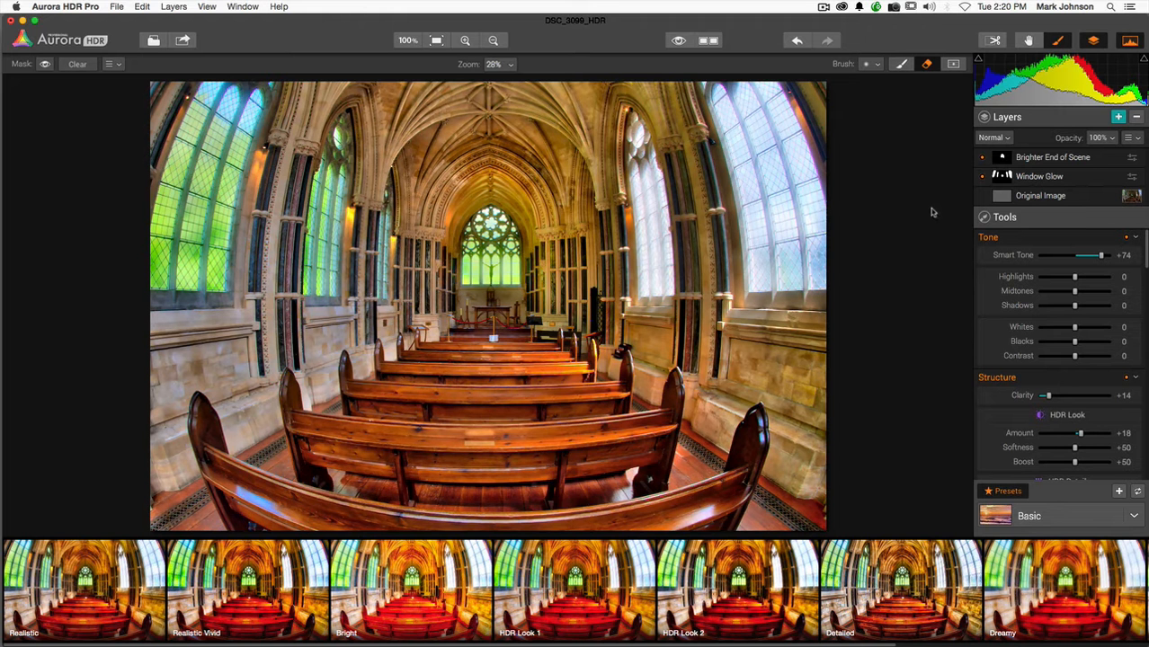
mouse_move(385, 44)
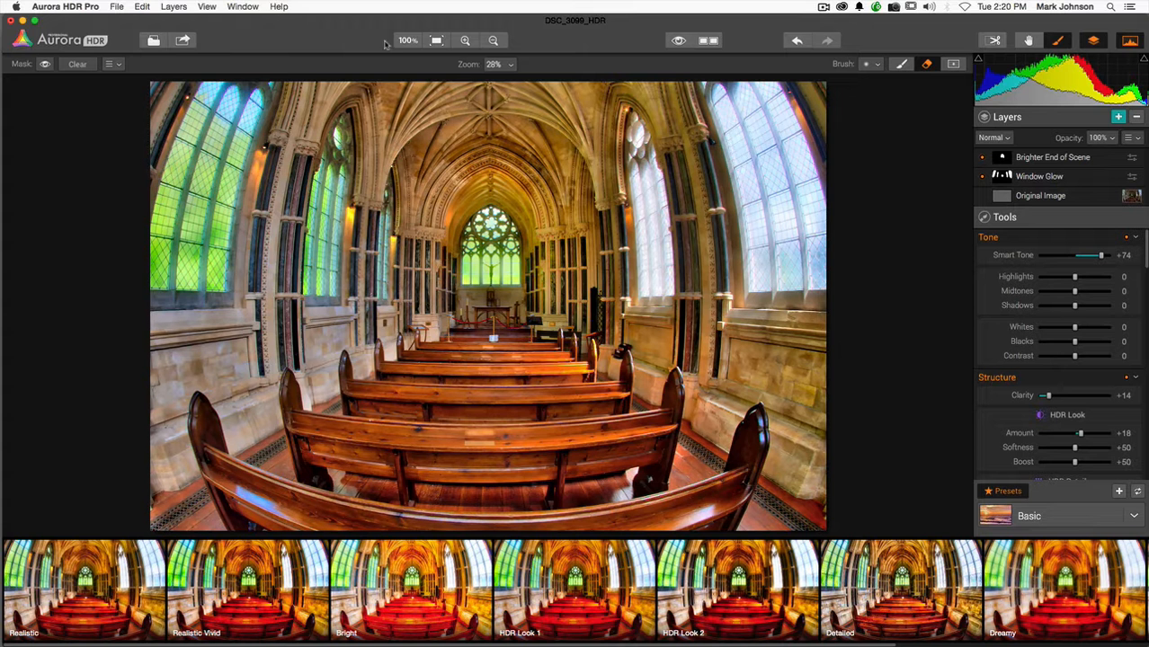
Step: Choose the save command from the File menu to bring up the save sheet
left_click(115, 7)
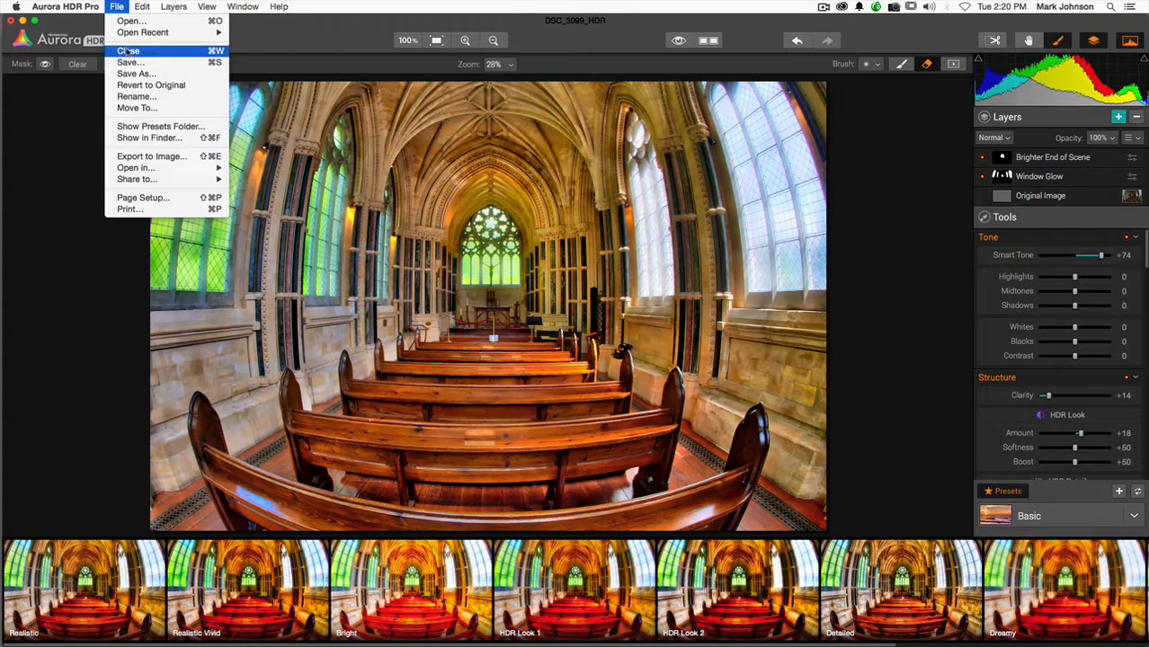
left_click(137, 73)
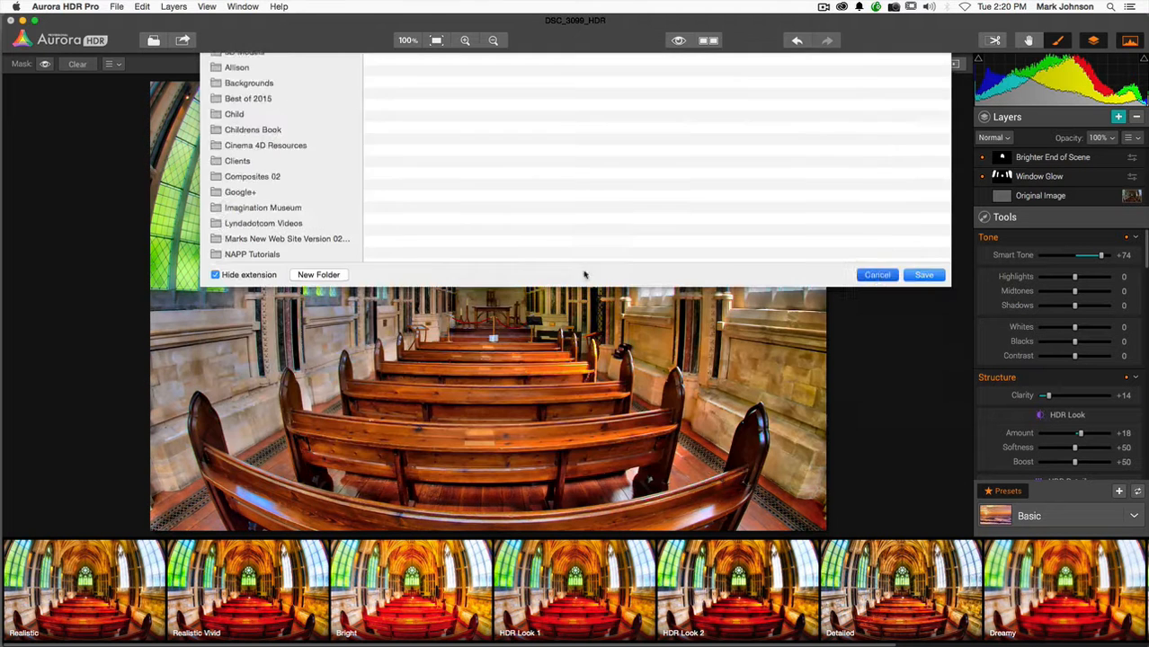
Step: Save DSC_3099_HDR to the Desktop as a Photoshop file in Adobe RGB colour space
left_click(117, 7)
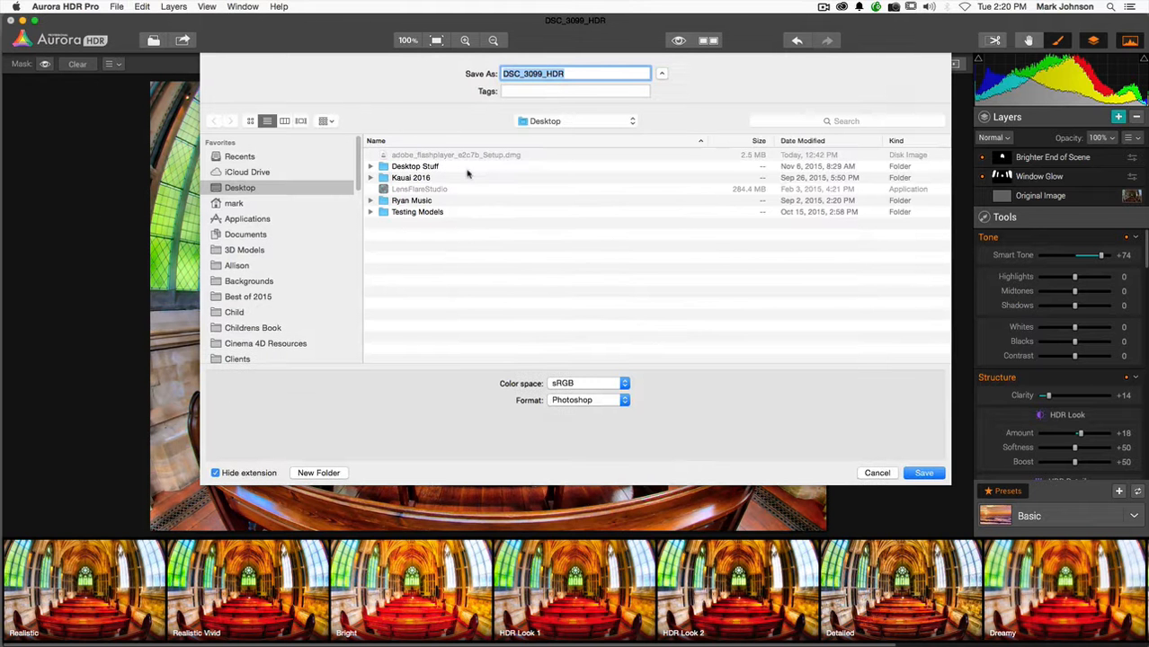
left_click(588, 399)
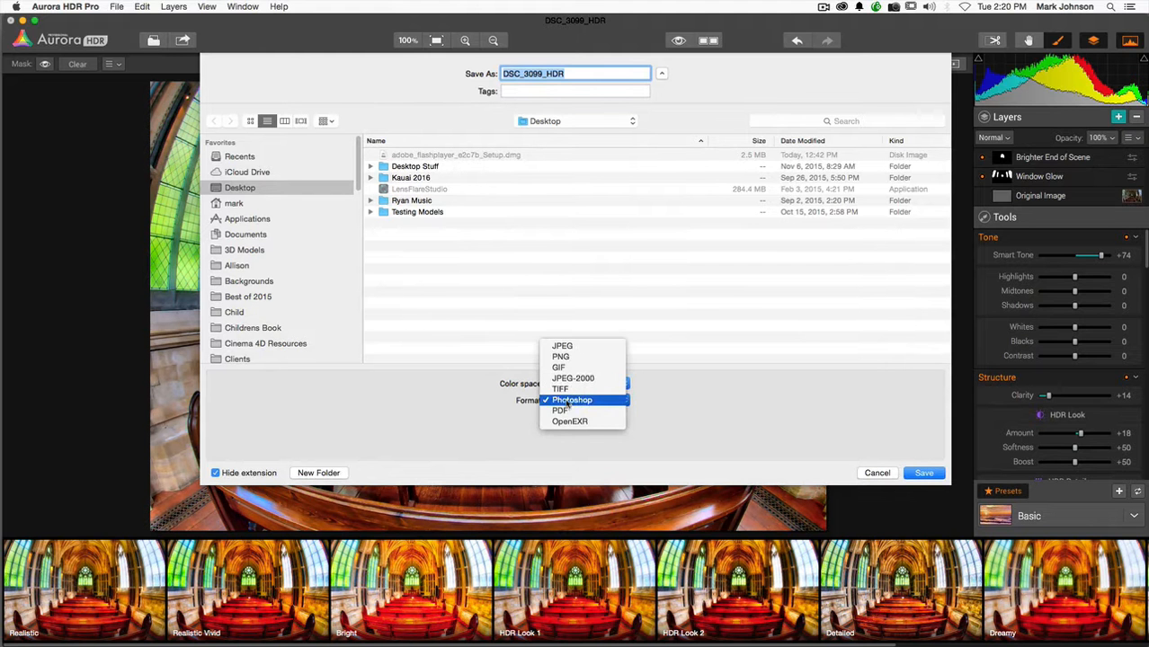
left_click(582, 383)
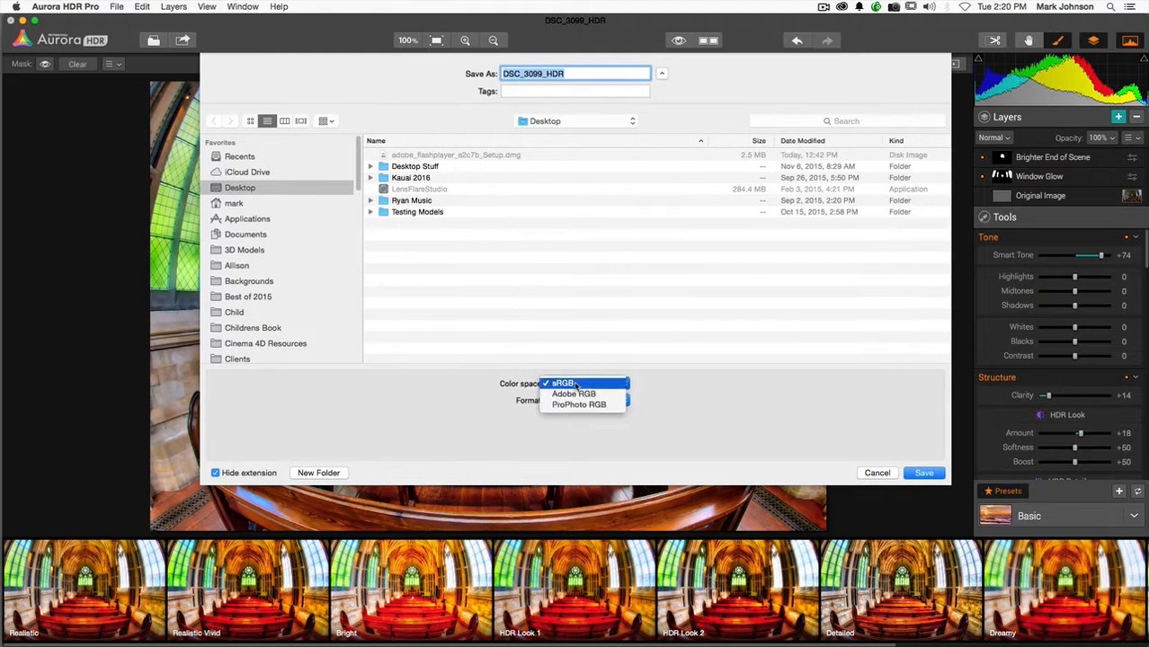
left_click(574, 394)
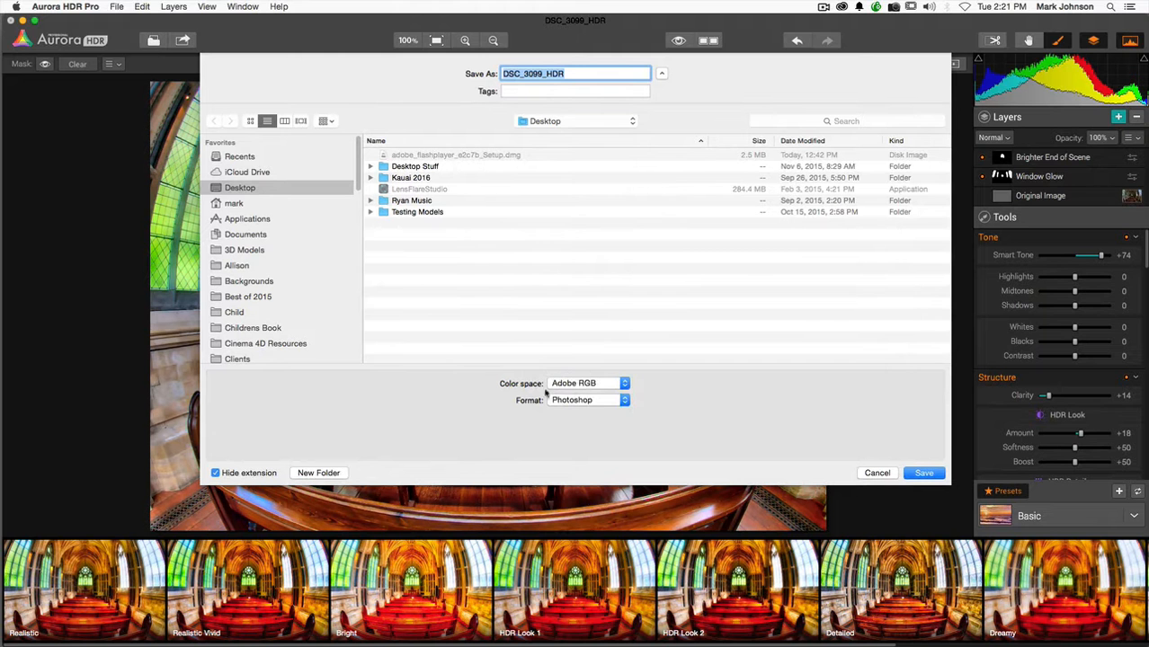
left_click(588, 399)
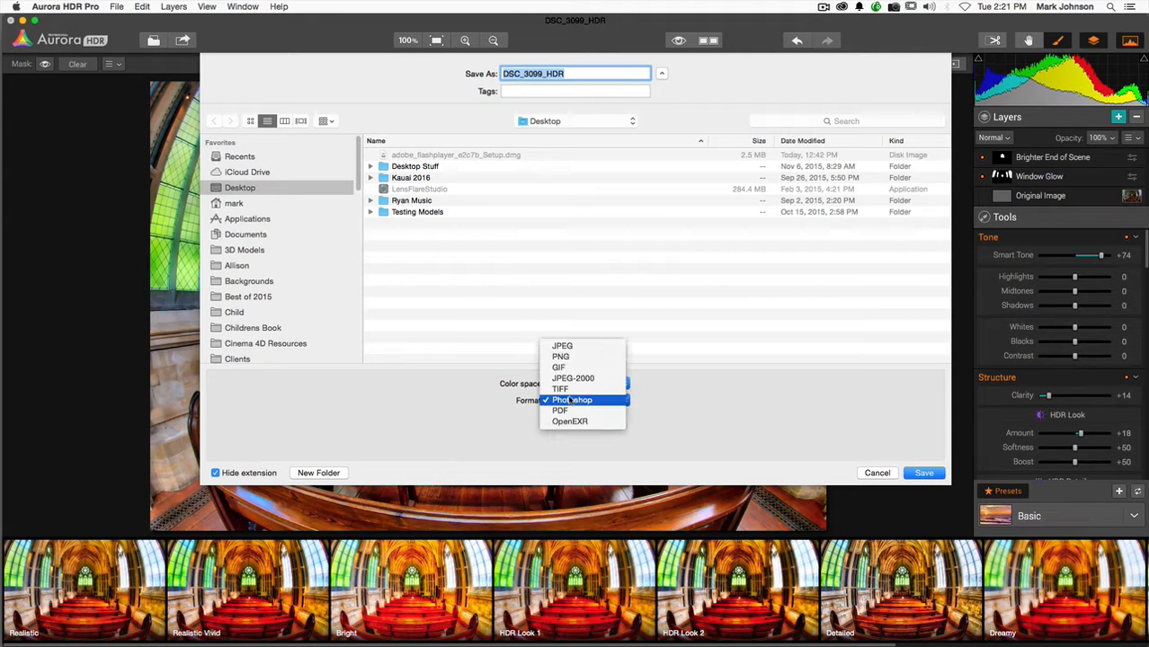
left_click(576, 400)
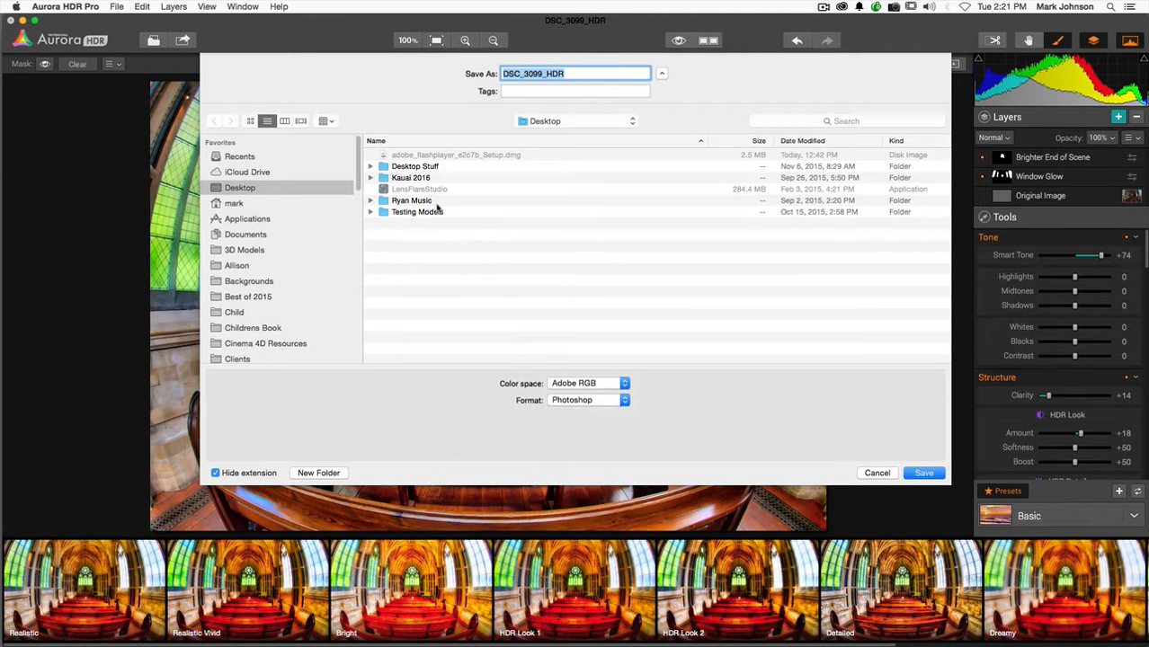
left_click(925, 473)
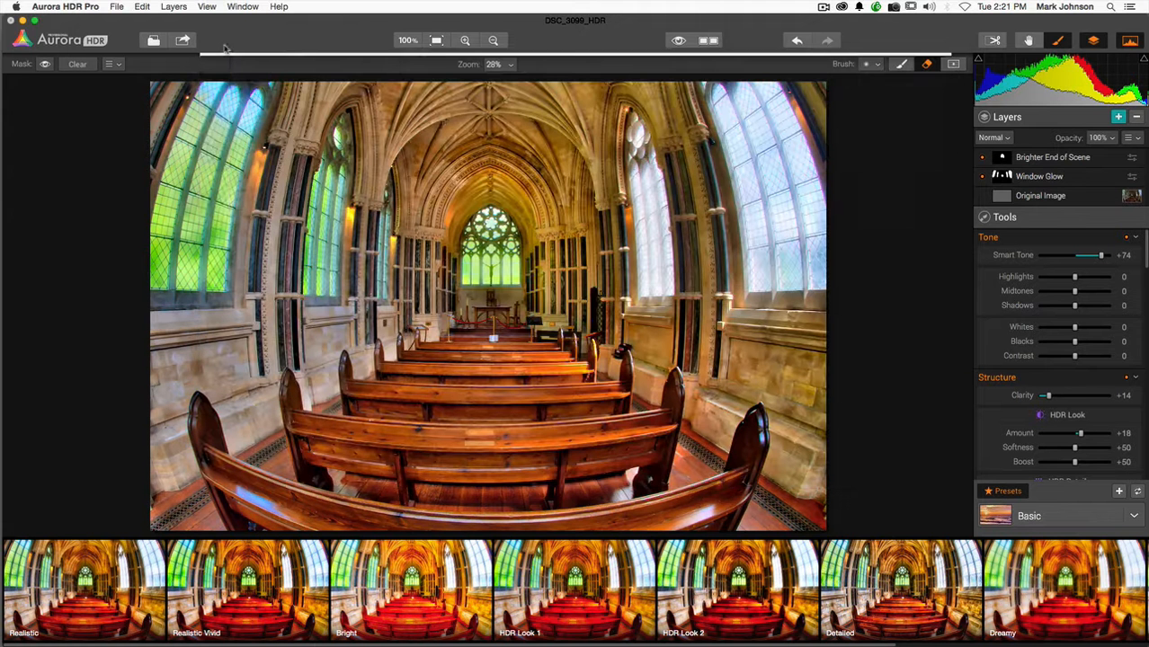
left_click(117, 7)
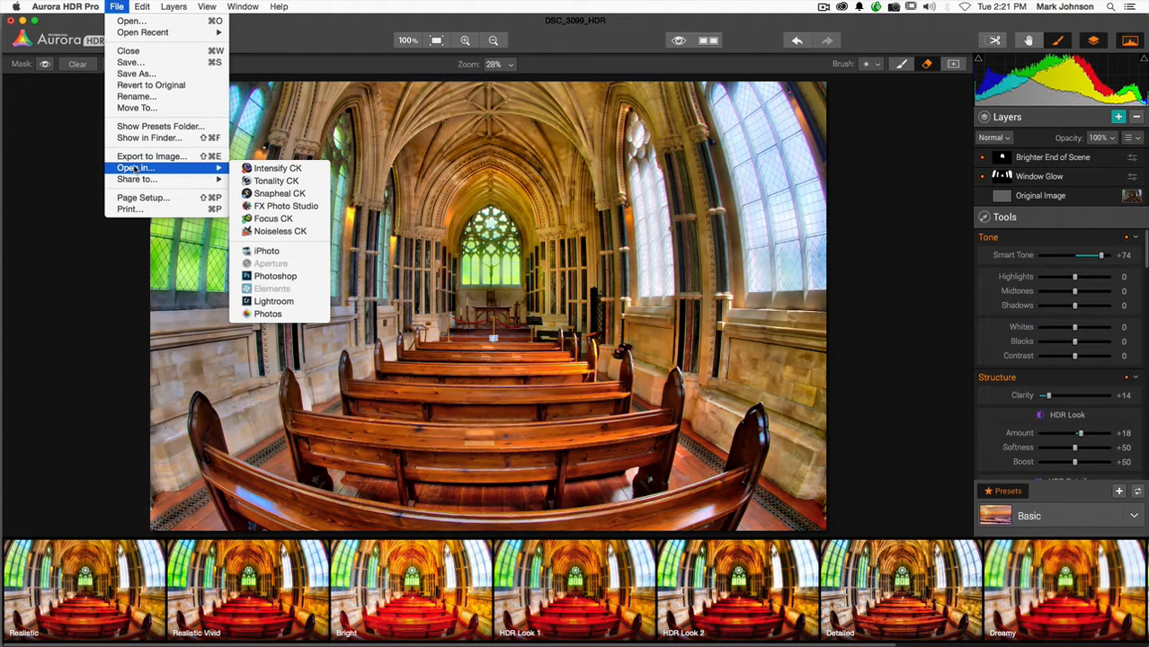
mouse_move(266, 252)
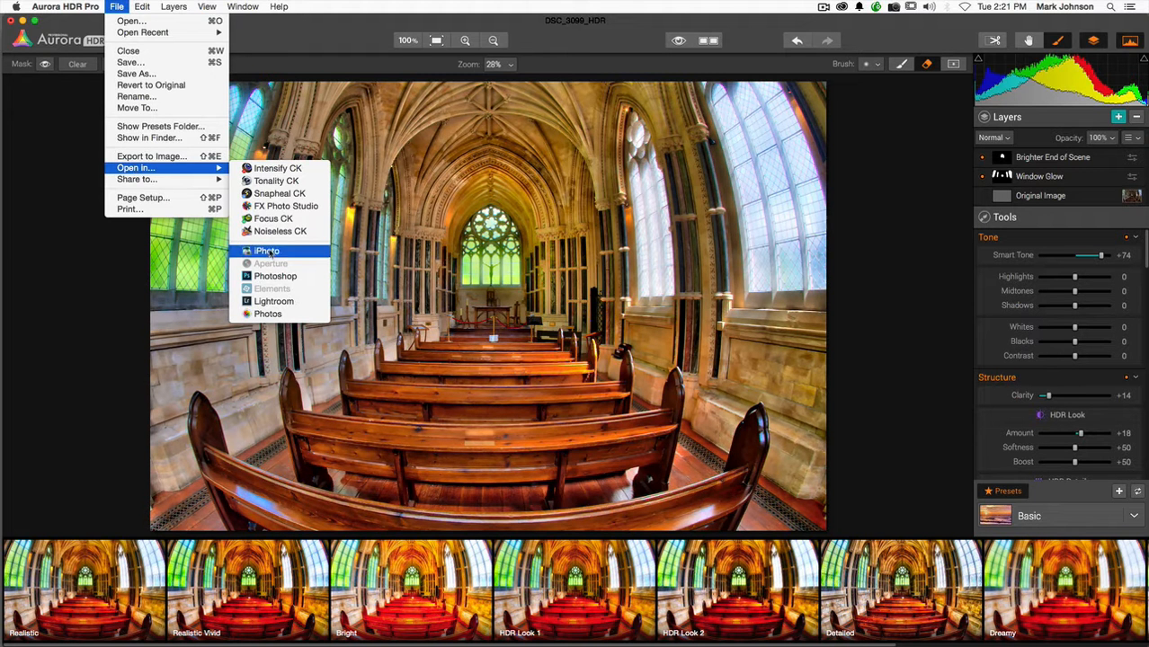
mouse_move(273, 302)
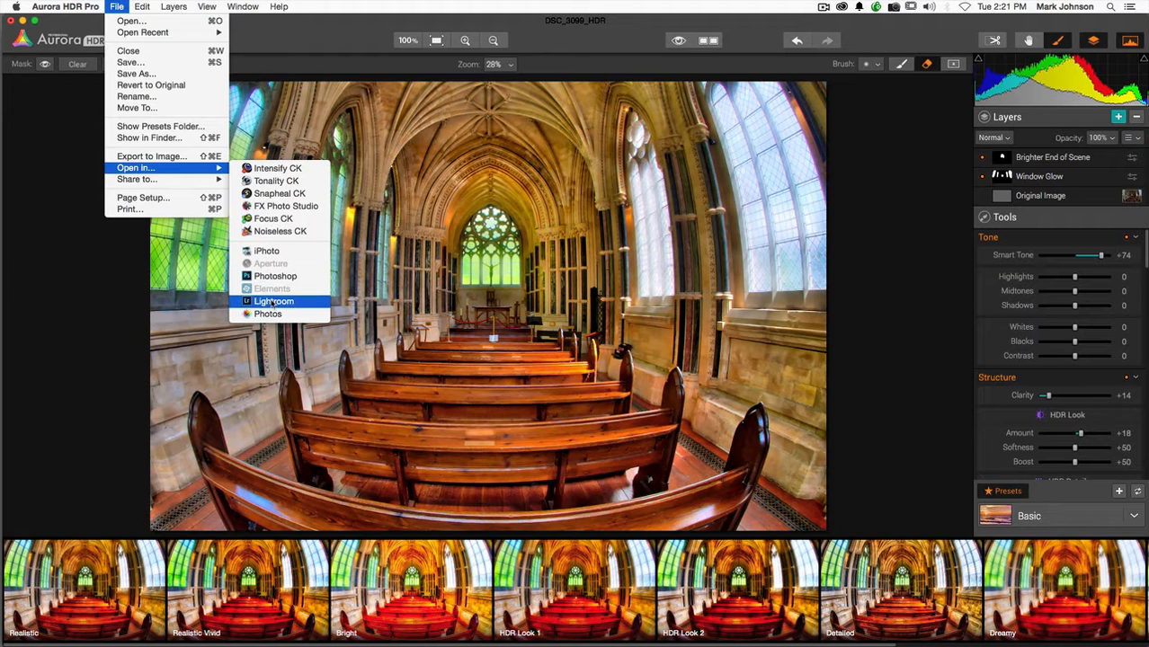
left_click(140, 8)
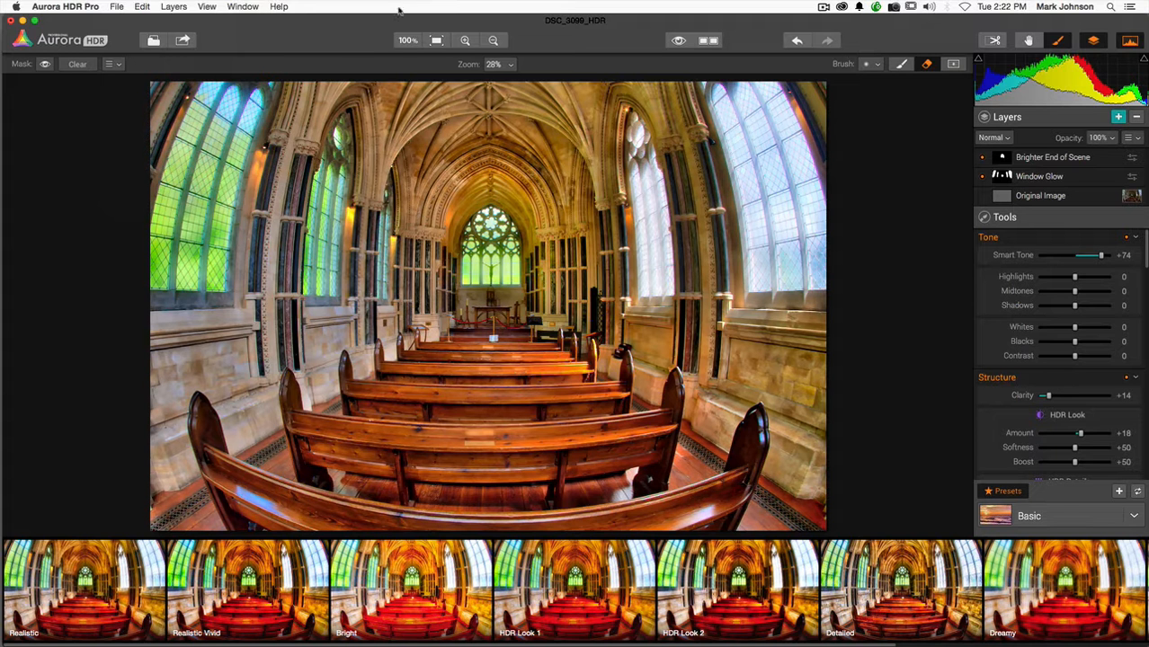
mouse_move(124, 69)
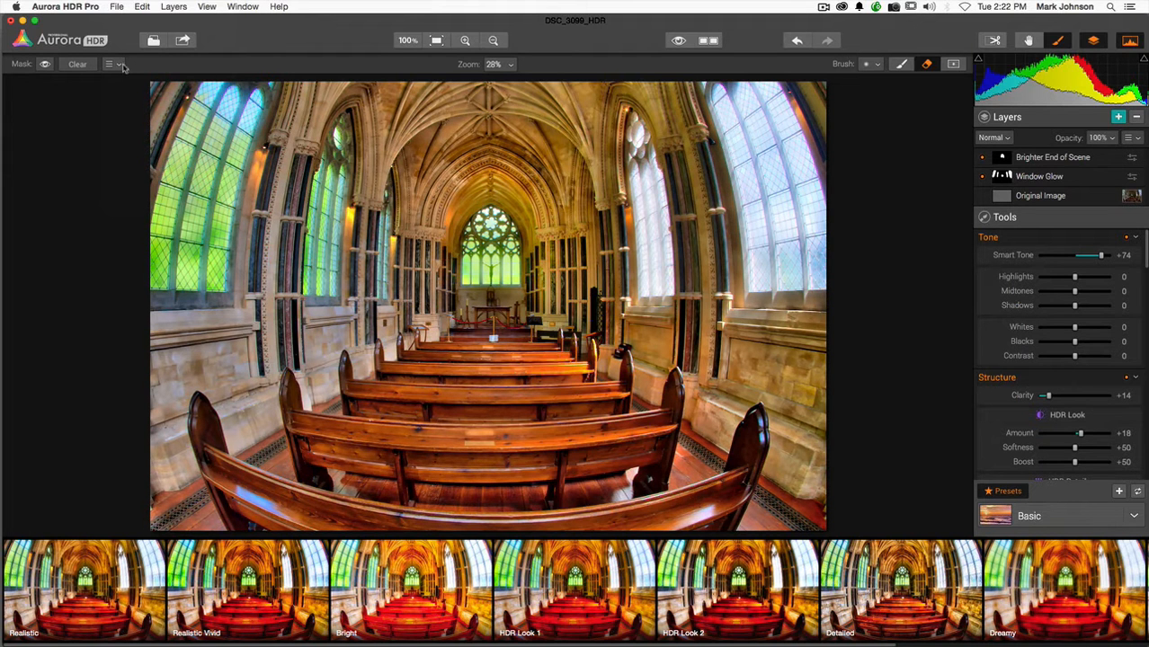
mouse_move(711, 32)
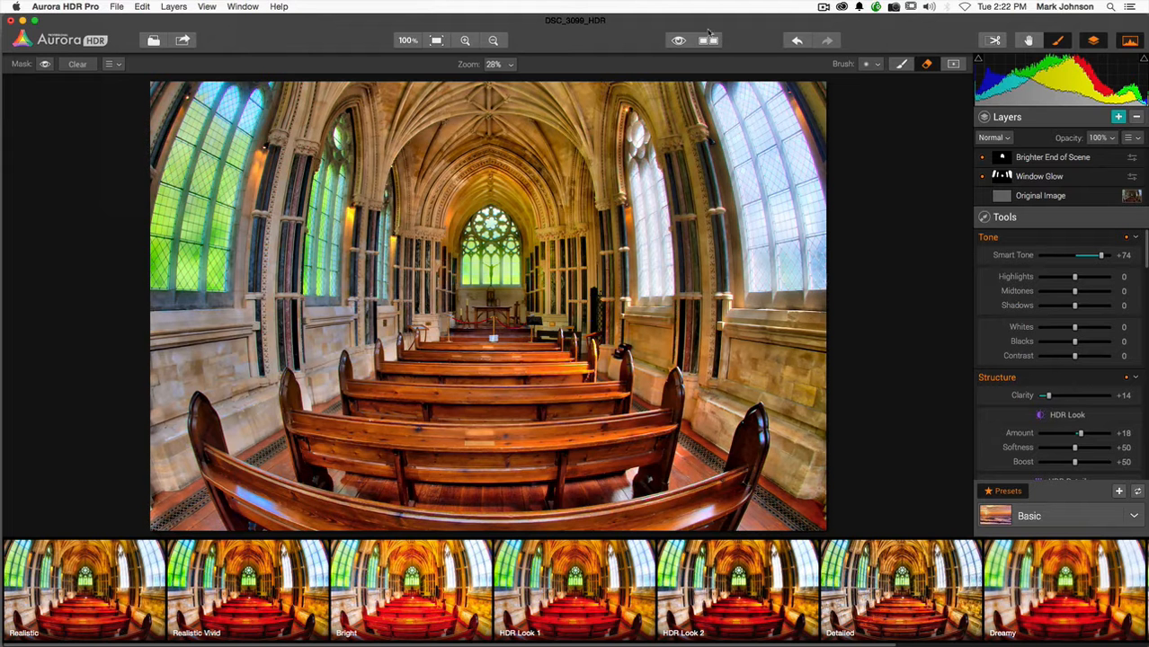
mouse_move(615, 6)
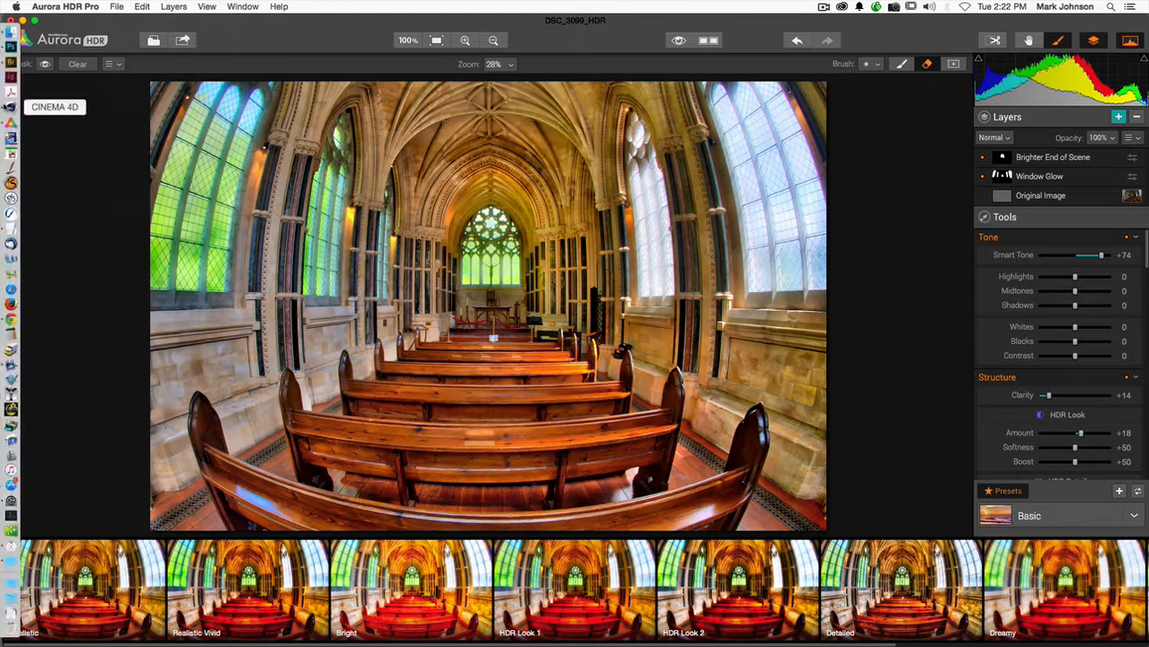
Step: Load DSC_4958.dng via File > Open and answer the prompt about saving the church edits
left_click(117, 7)
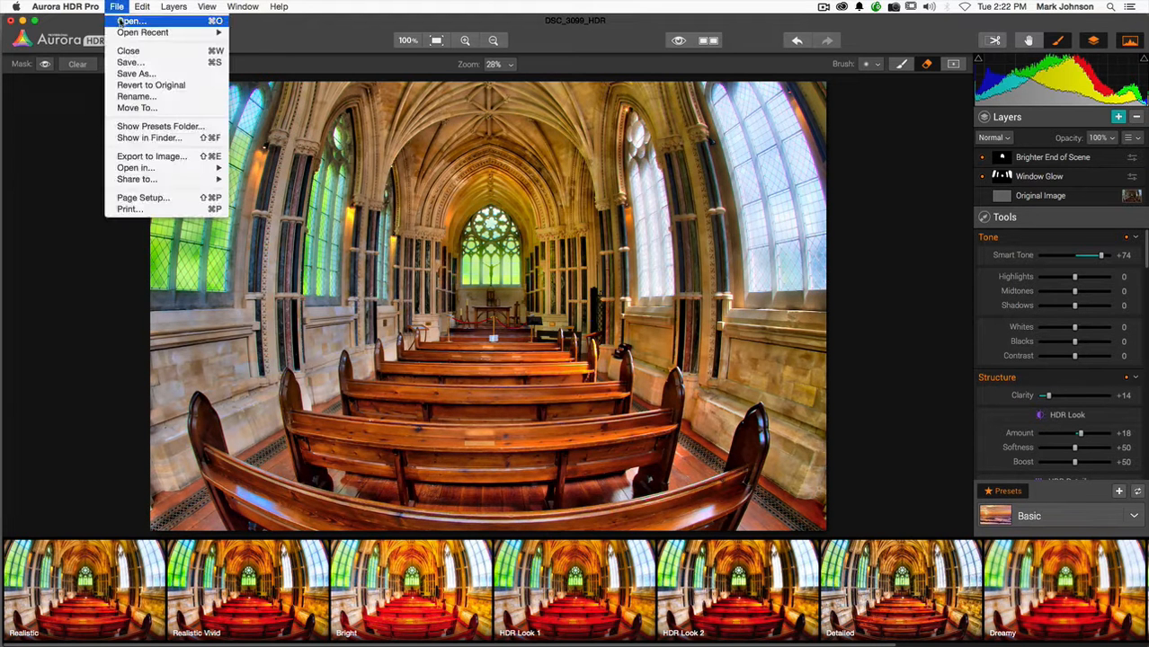
left_click(133, 21)
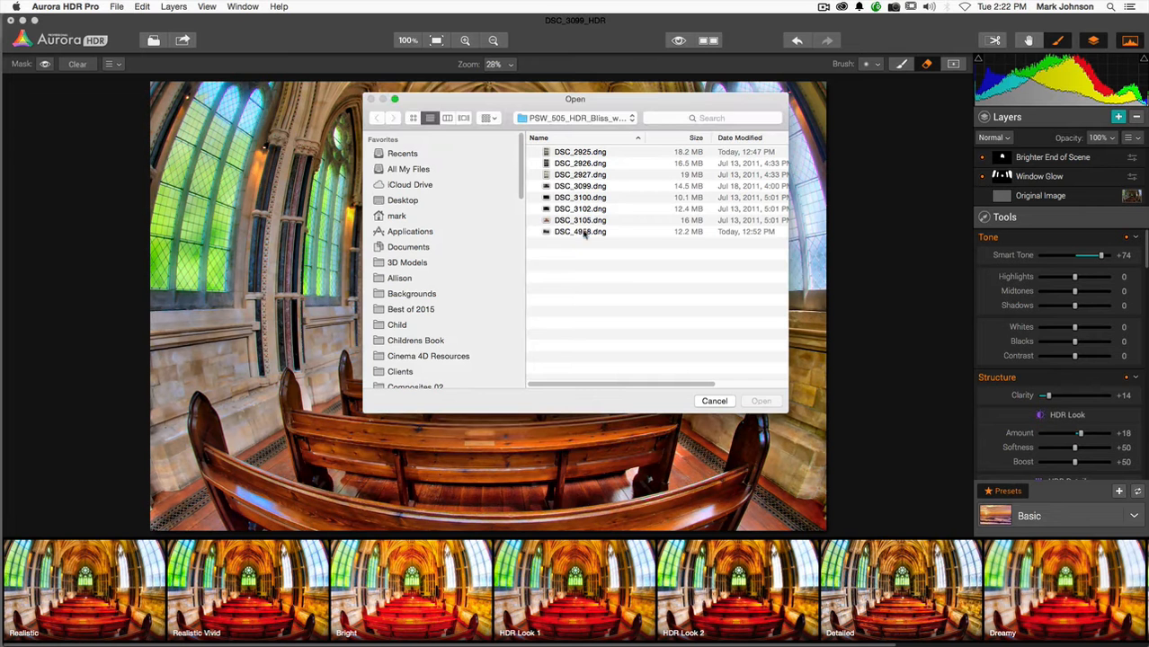
left_click(579, 231)
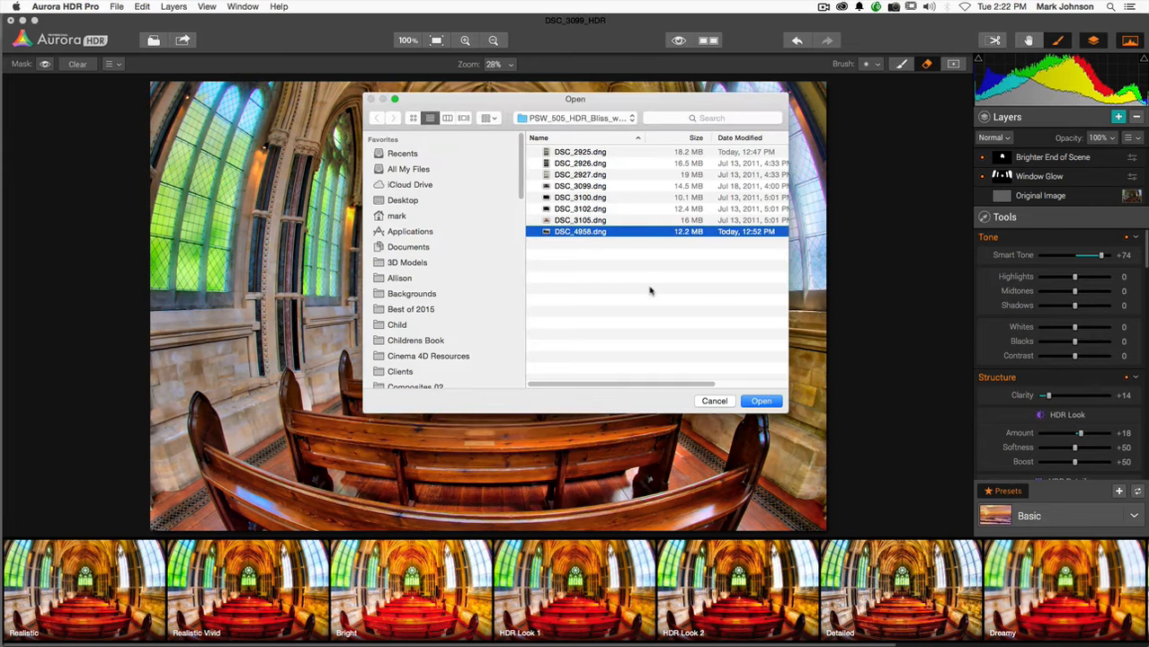
left_click(761, 401)
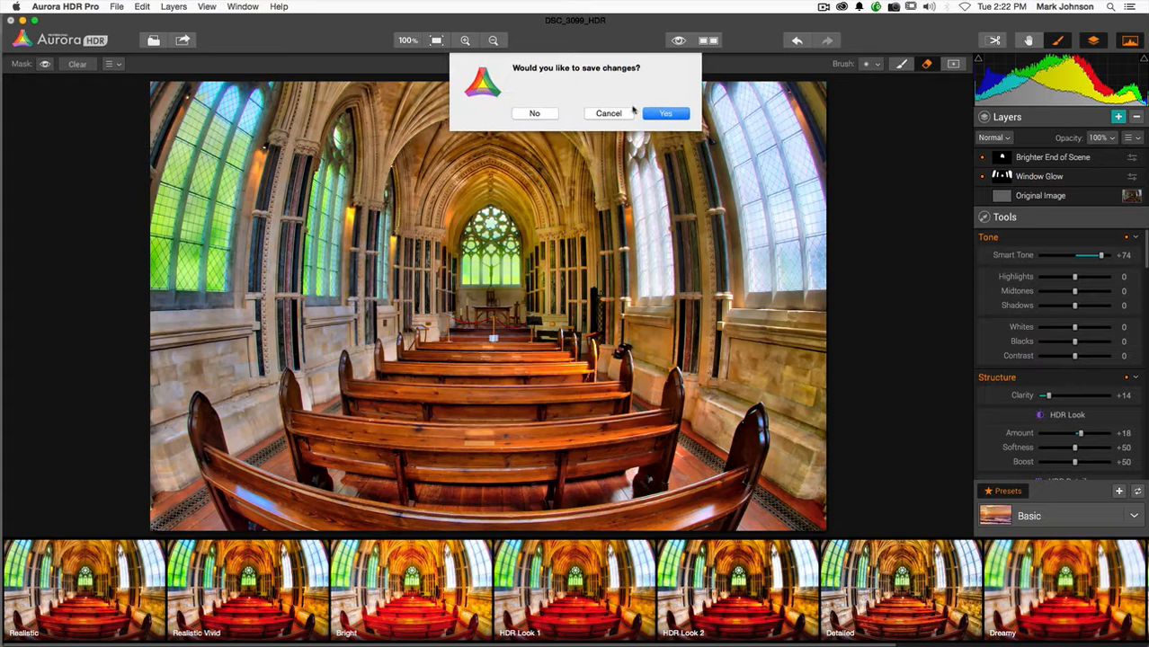
left_click(666, 111)
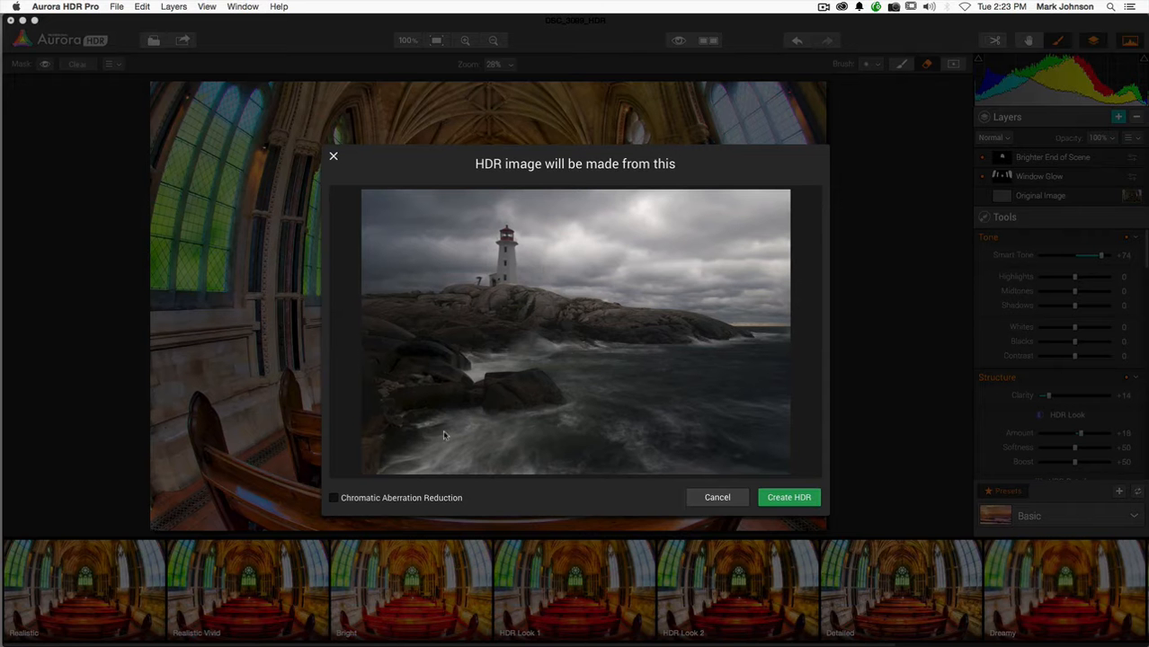
mouse_move(440, 437)
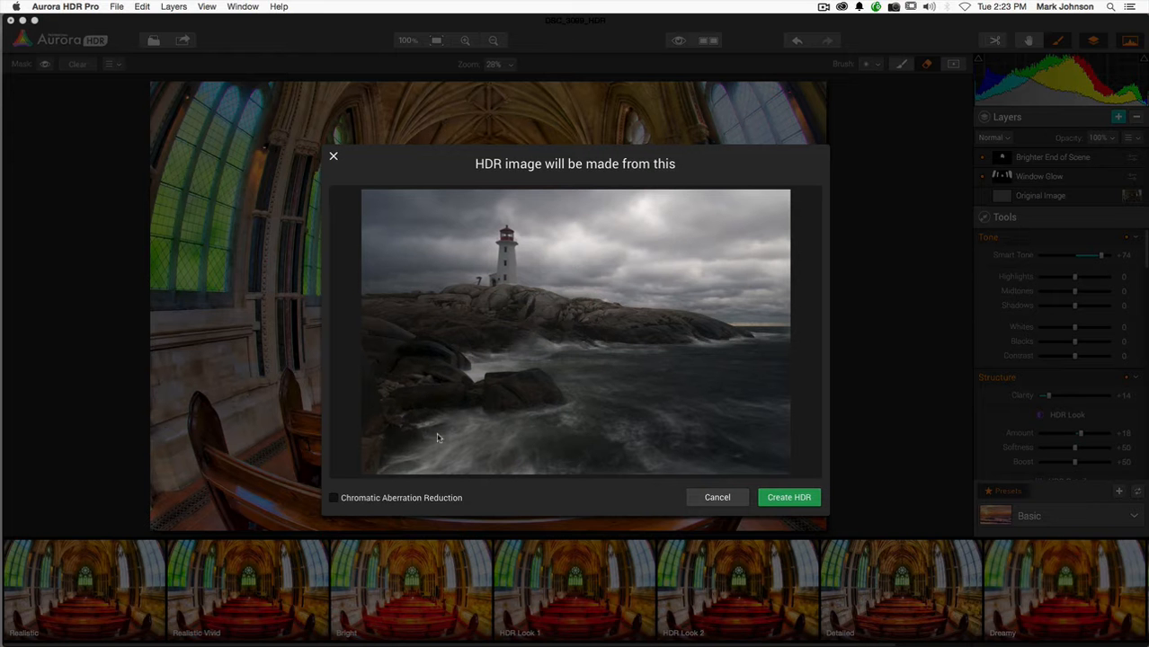
mouse_move(356, 498)
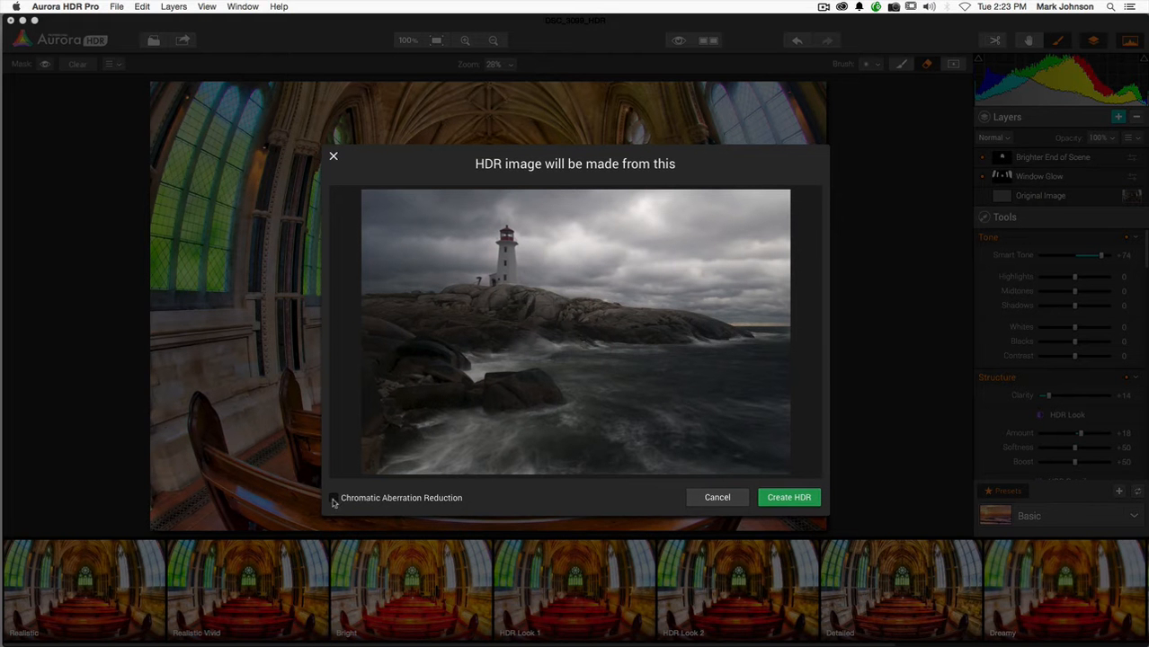
mouse_move(790, 497)
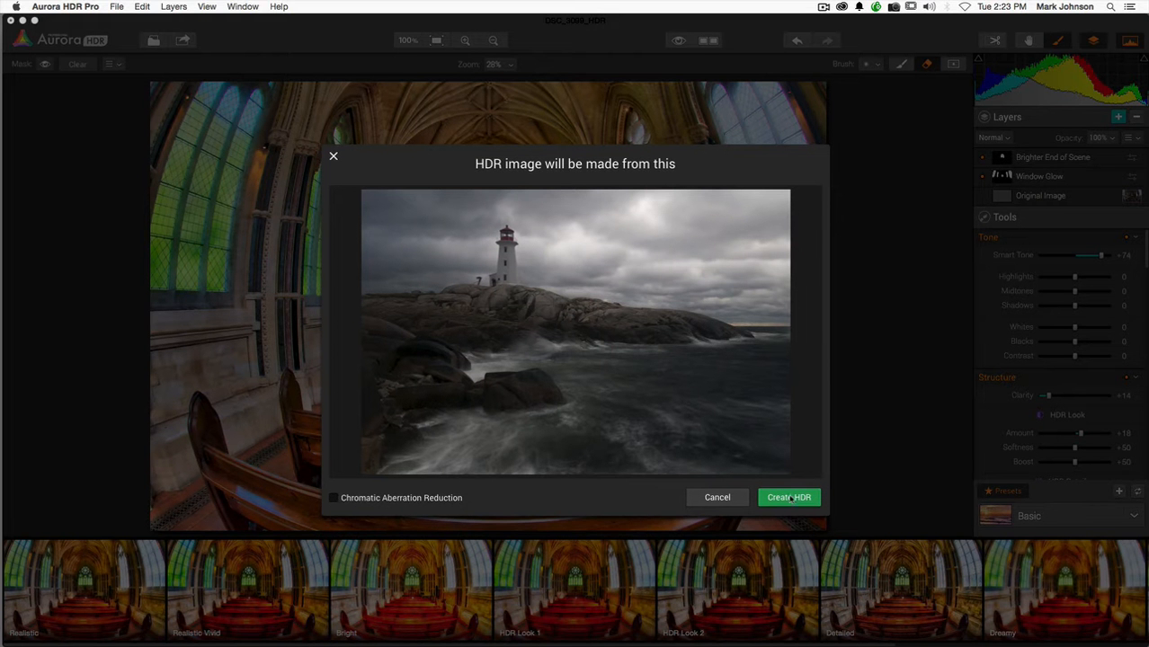
Step: Create the HDR image from the single lighthouse photo
left_click(787, 496)
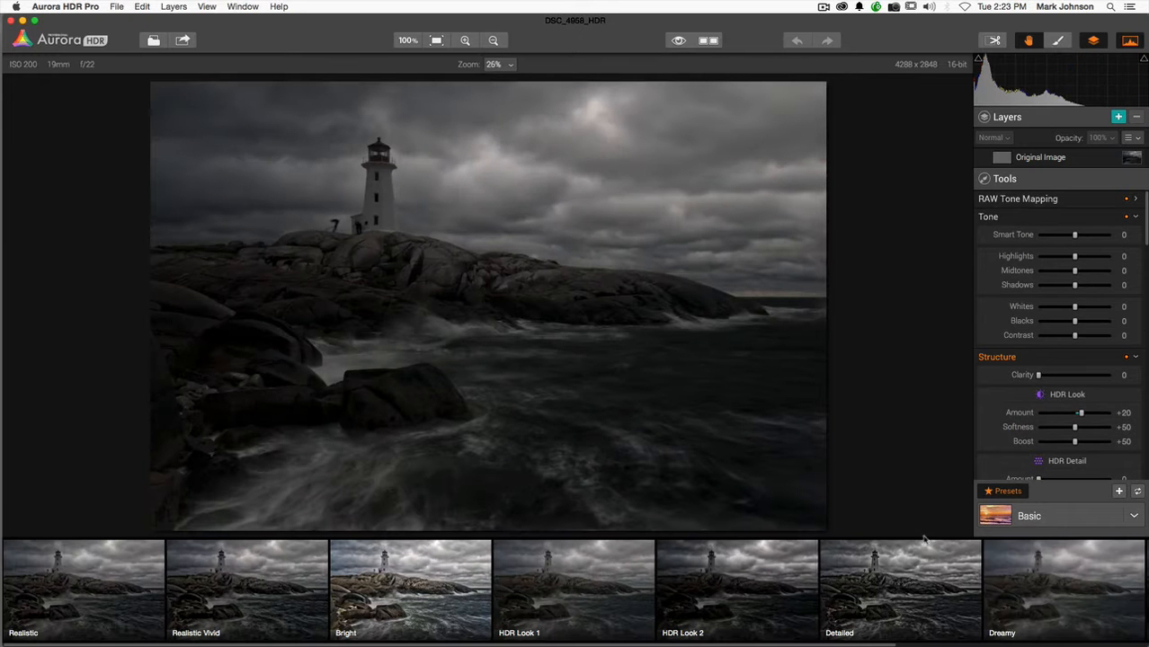
mouse_move(358, 410)
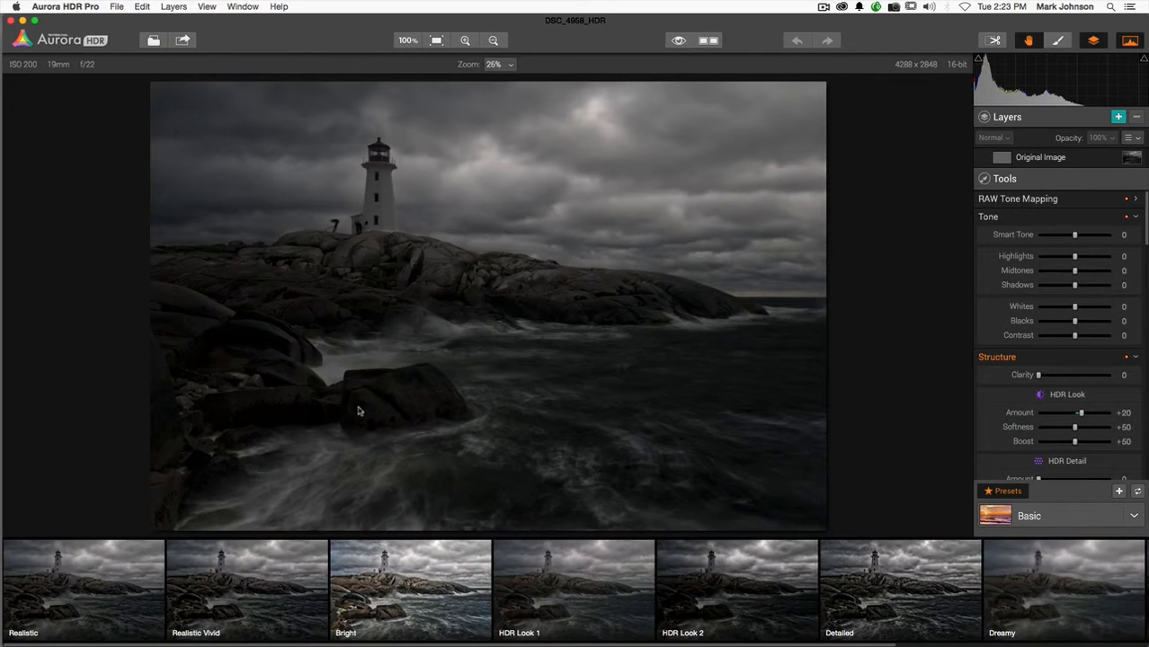
Step: Apply the Bright preset, set Smart Tone to +100 and pull Highlights down to recover the clouds
left_click(410, 590)
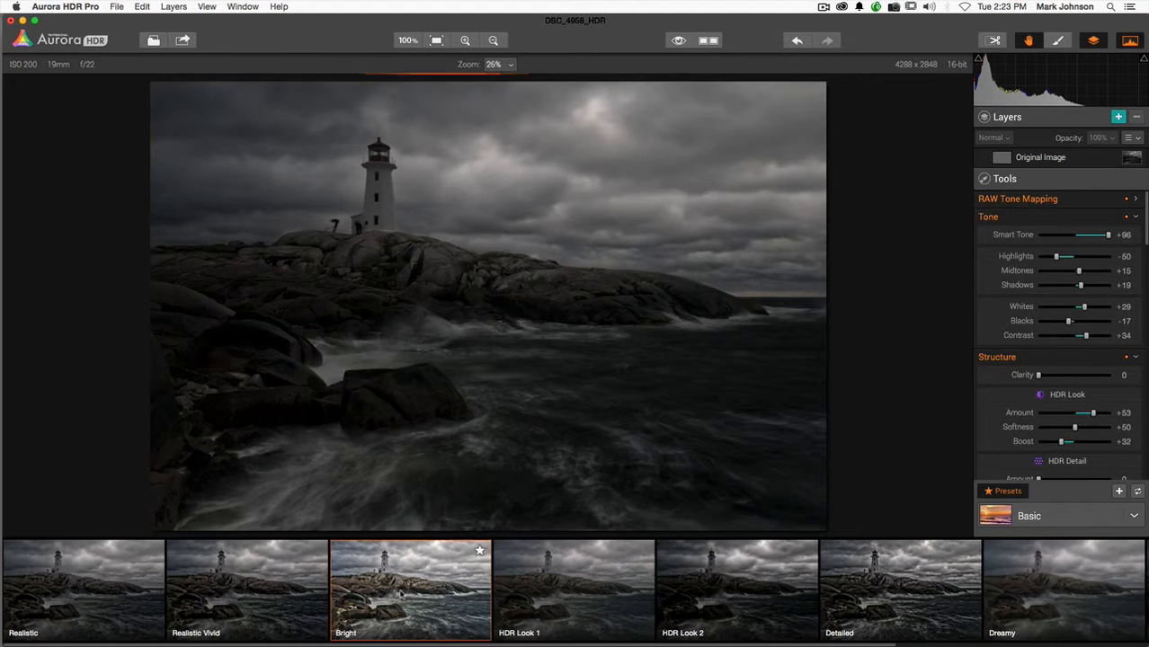
left_click(410, 590)
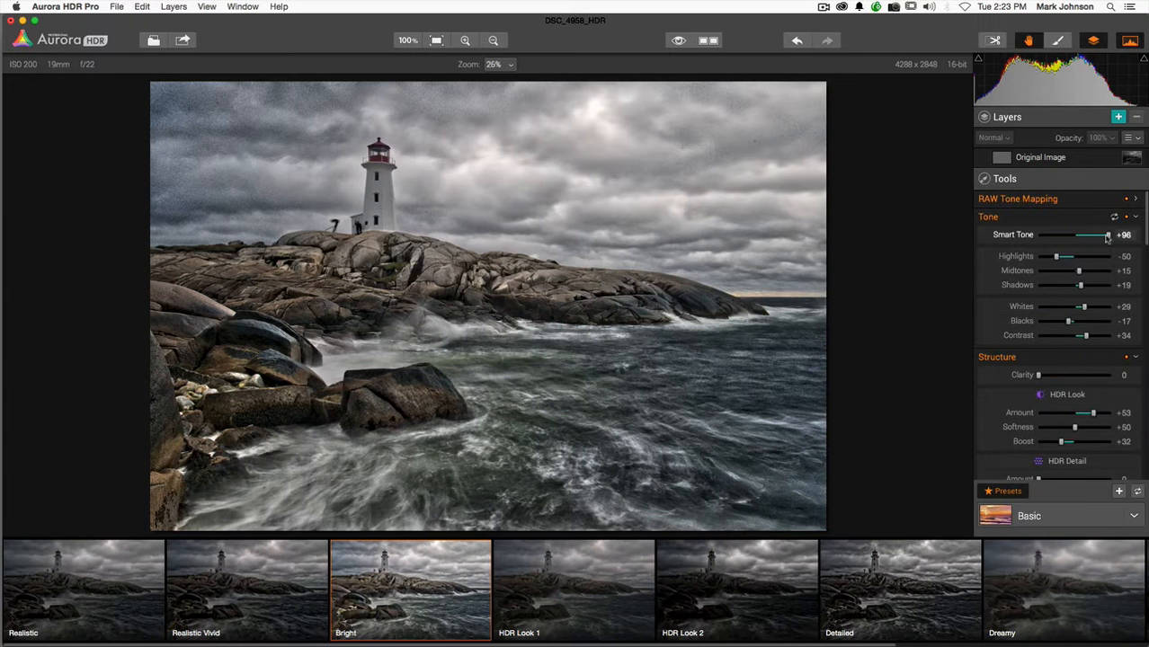
left_click_drag(1097, 233, 1109, 234)
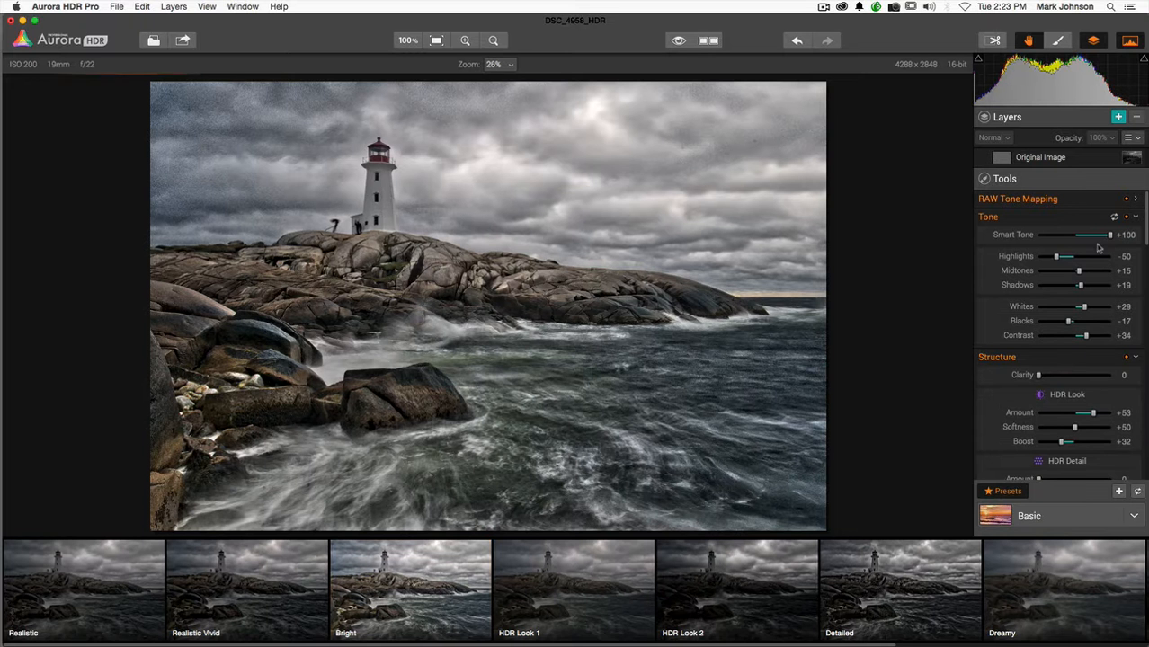
left_click_drag(1072, 255, 1083, 255)
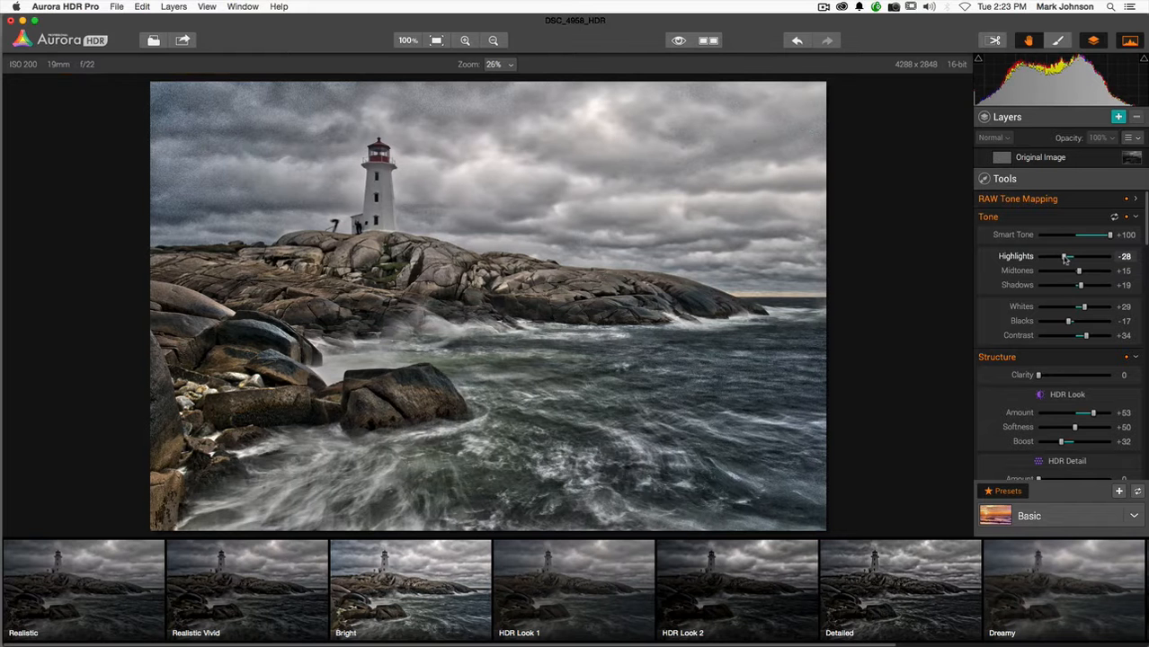
left_click_drag(1065, 256, 1048, 255)
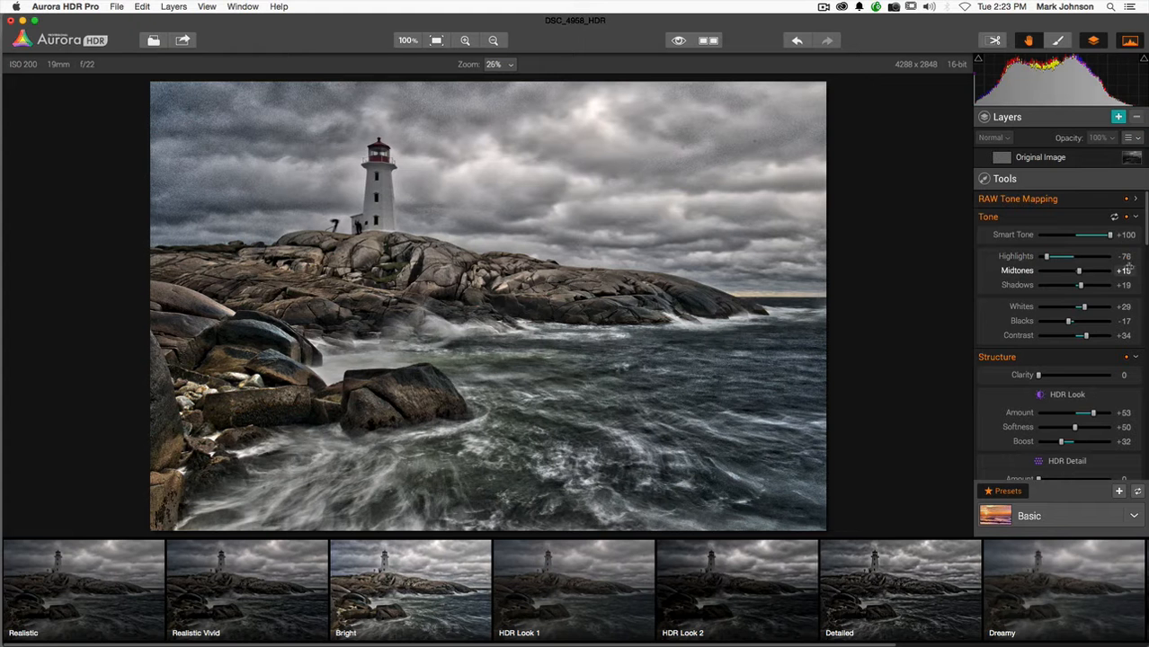
Step: Set HDR Look Amount to +75 and Softness to +58, then view at 100%
scroll("down", 3)
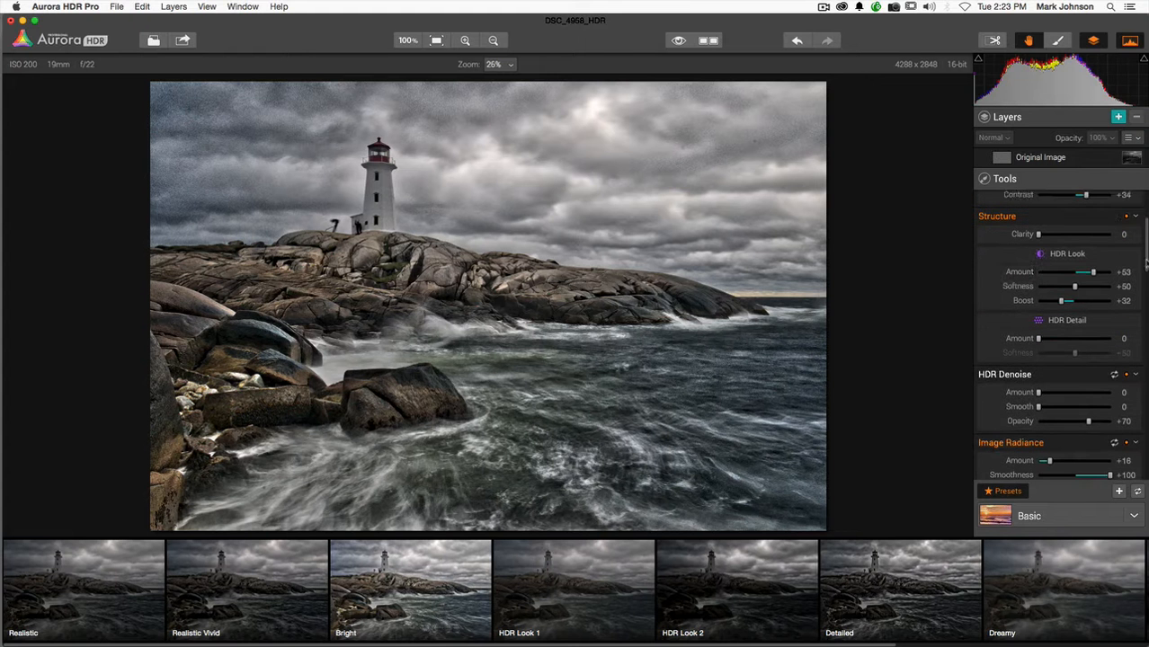
left_click_drag(1094, 270, 1100, 268)
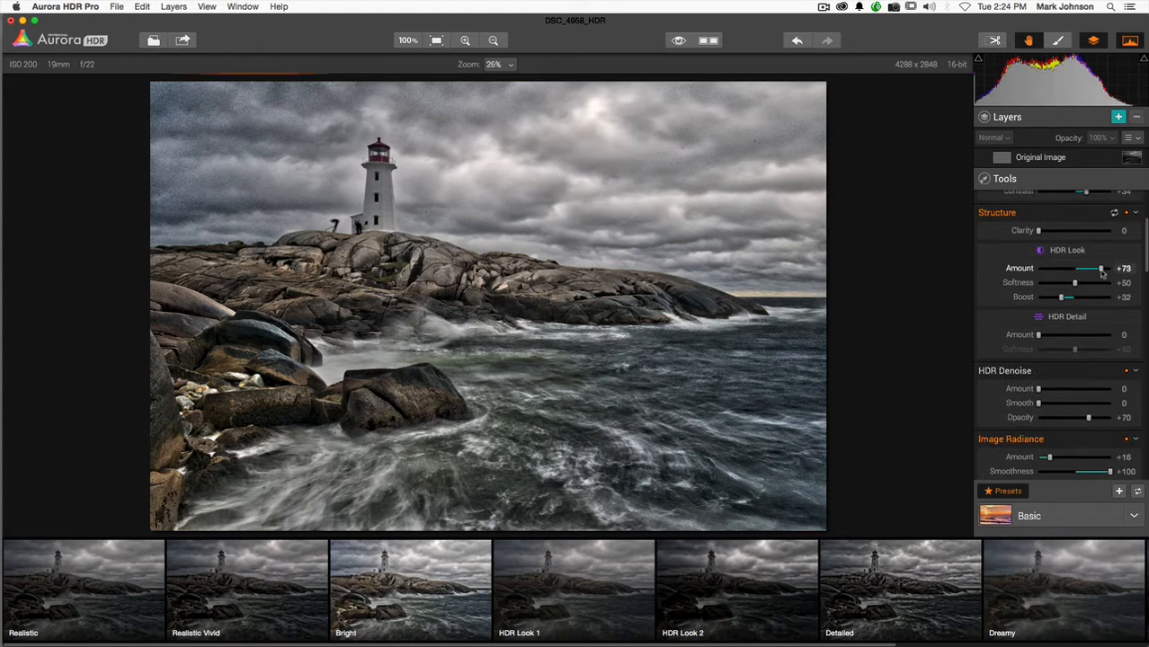
left_click_drag(1099, 268, 1105, 268)
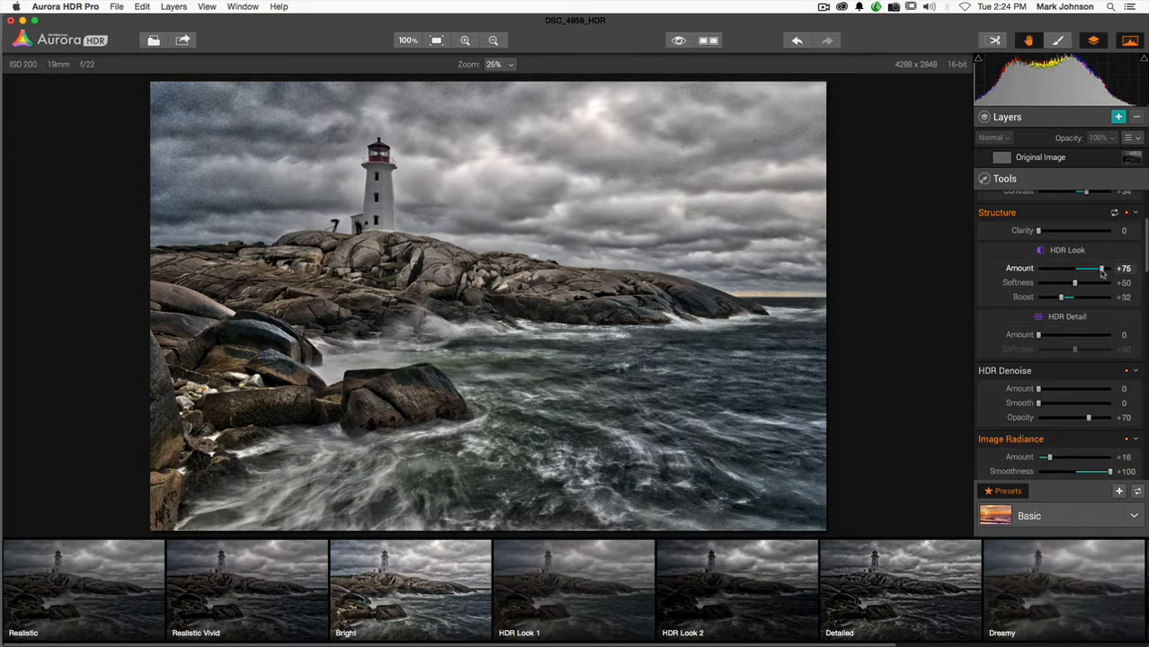
left_click_drag(1076, 282, 1081, 283)
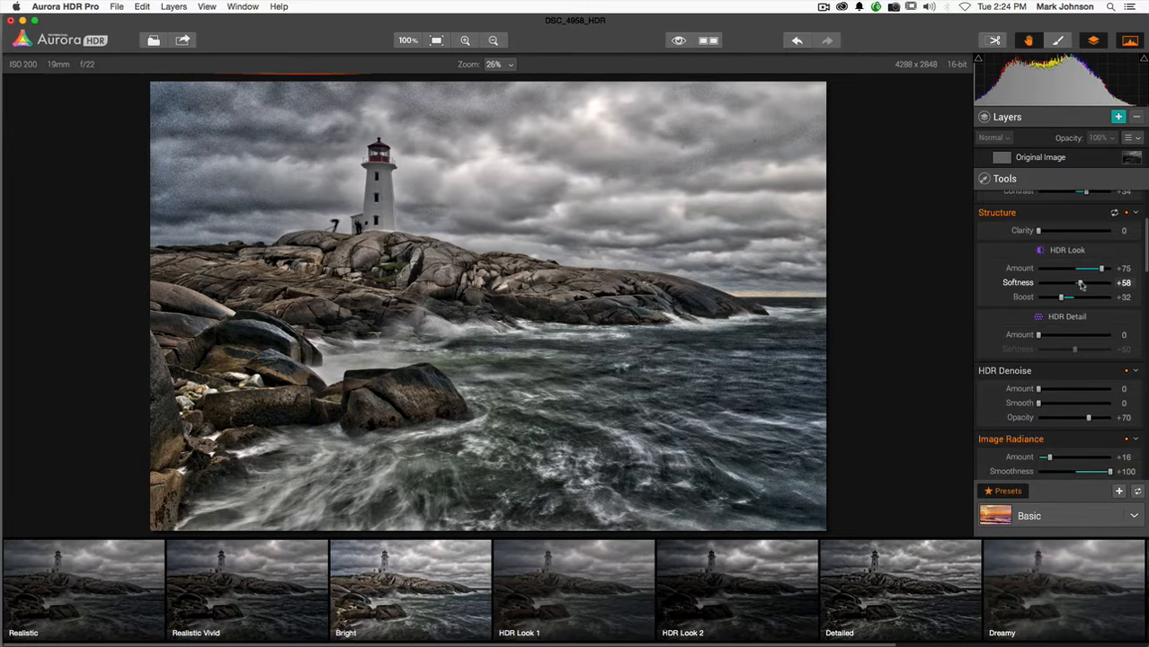
scroll("down", 3)
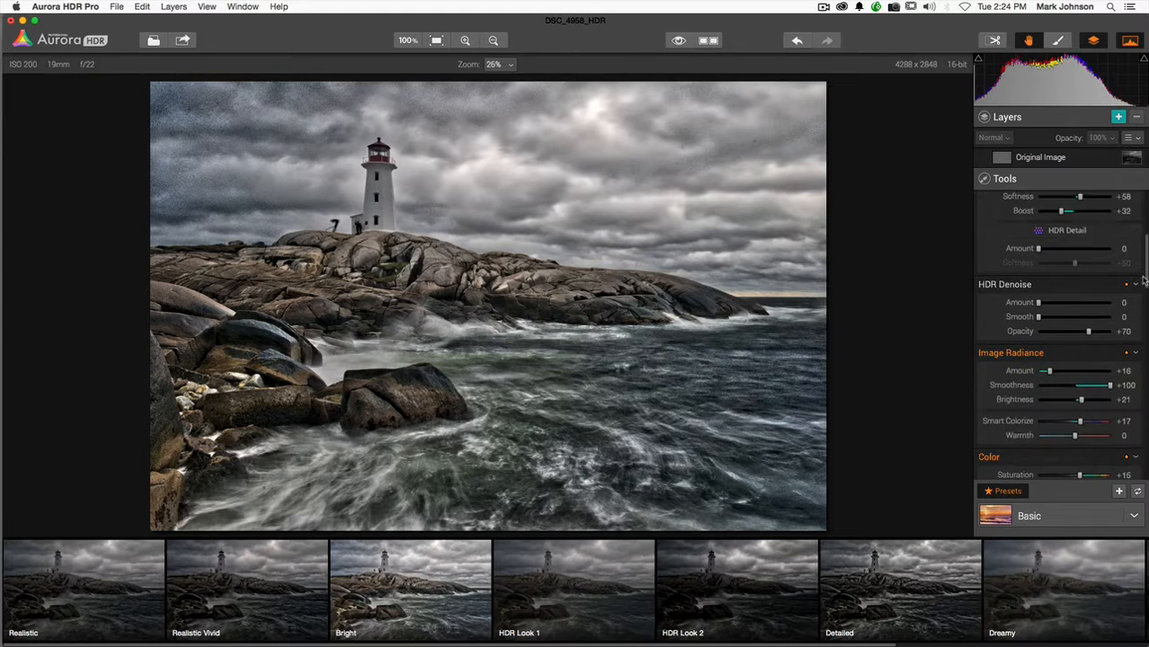
scroll("down", 3)
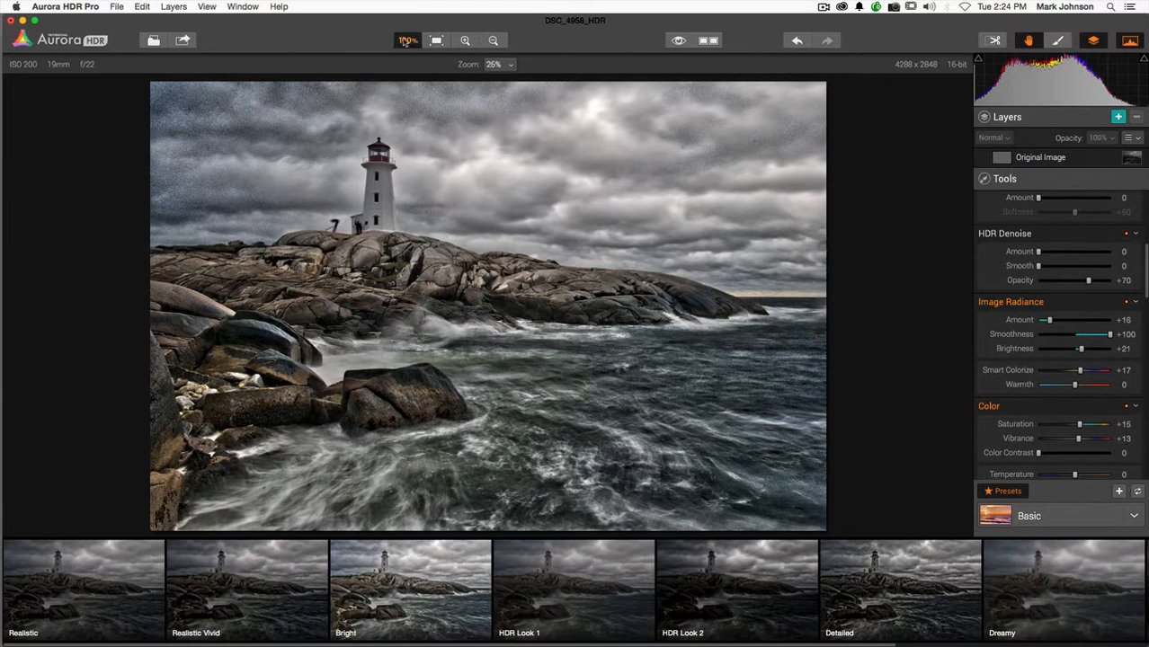
left_click(406, 40)
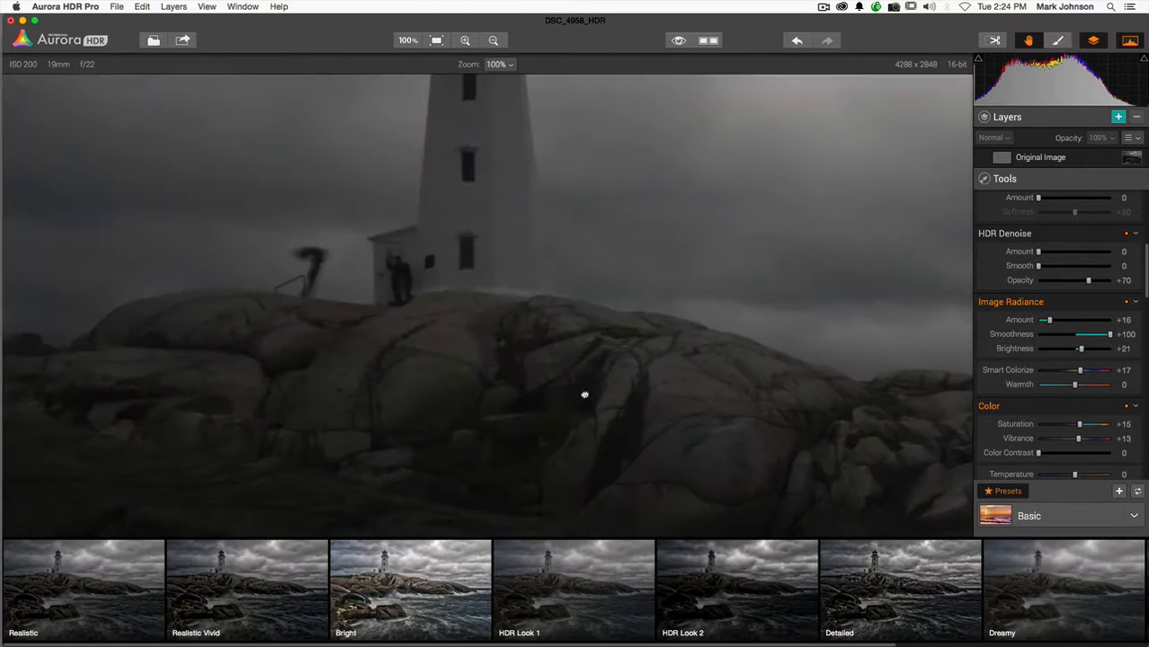
Step: Denoise the grainy sky with HDR Denoise Amount about +75 and Smooth +49, checking against the original
left_click_drag(584, 394, 471, 408)
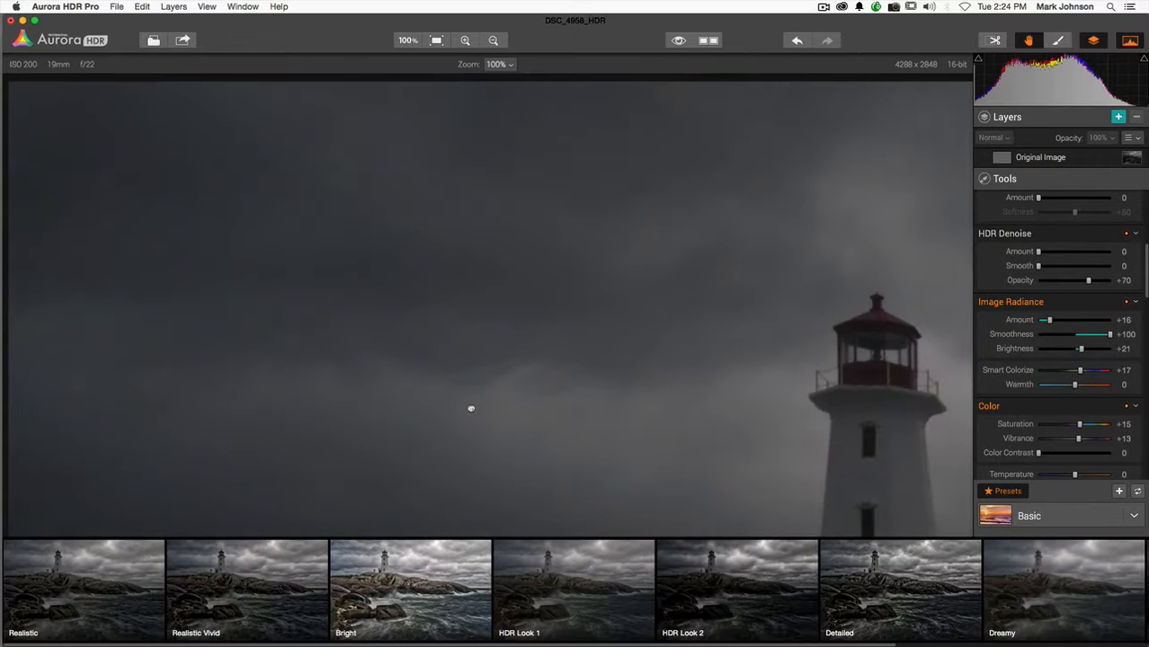
mouse_move(351, 294)
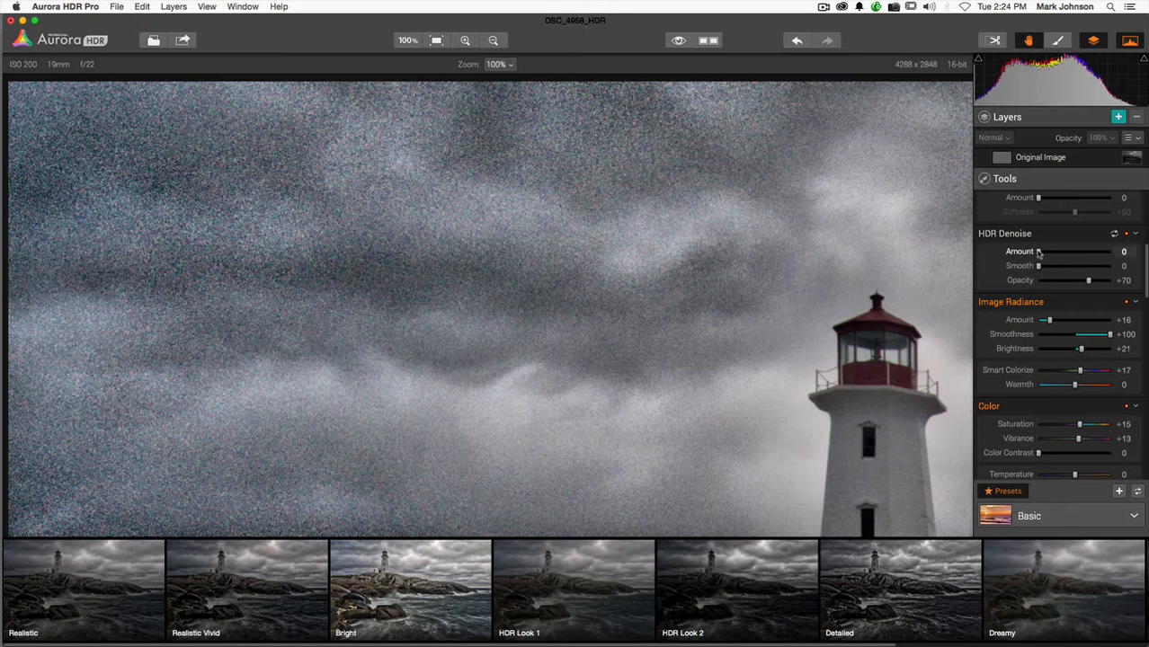
left_click_drag(1039, 252, 1086, 252)
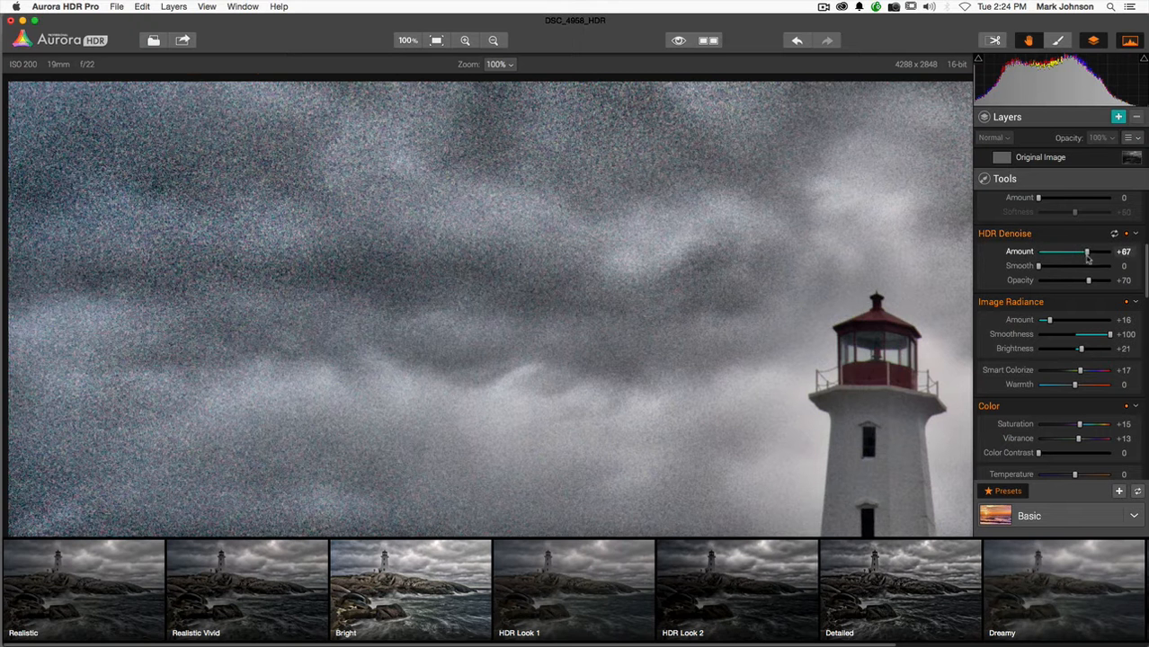
left_click_drag(1088, 252, 1096, 252)
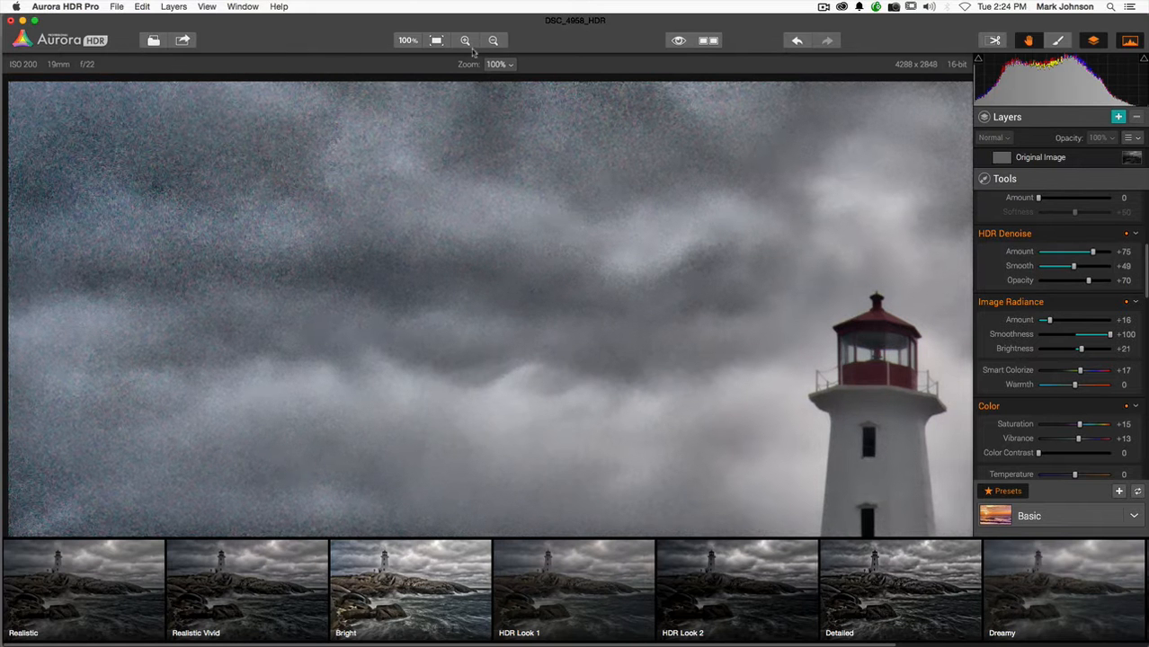
left_click(680, 39)
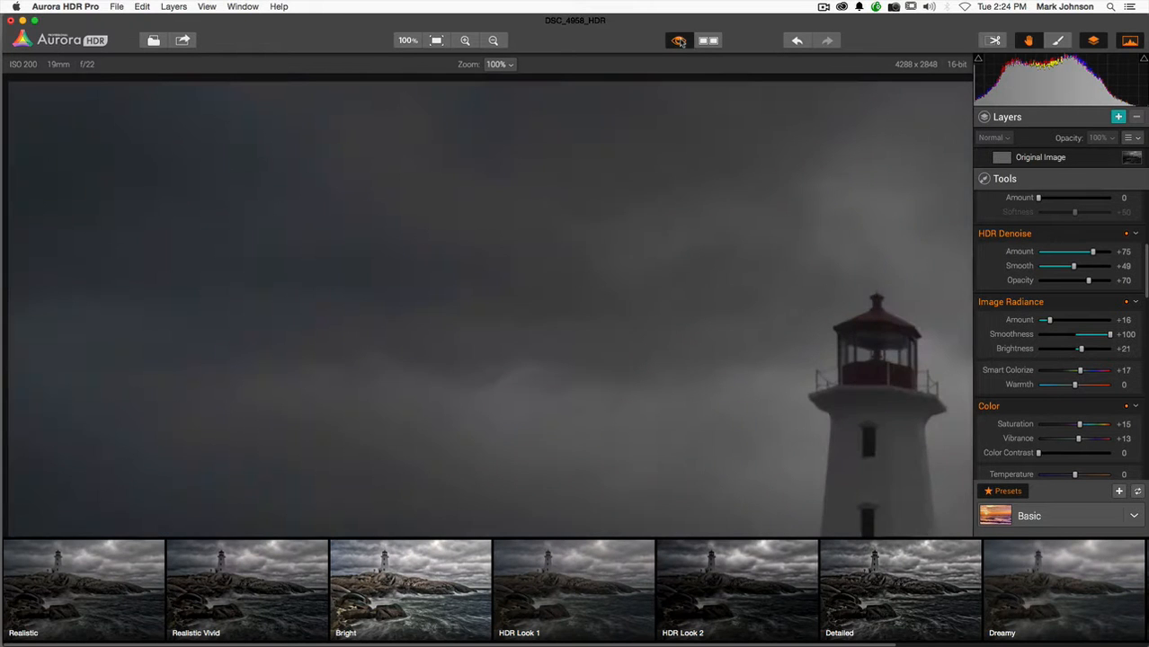
left_click(680, 40)
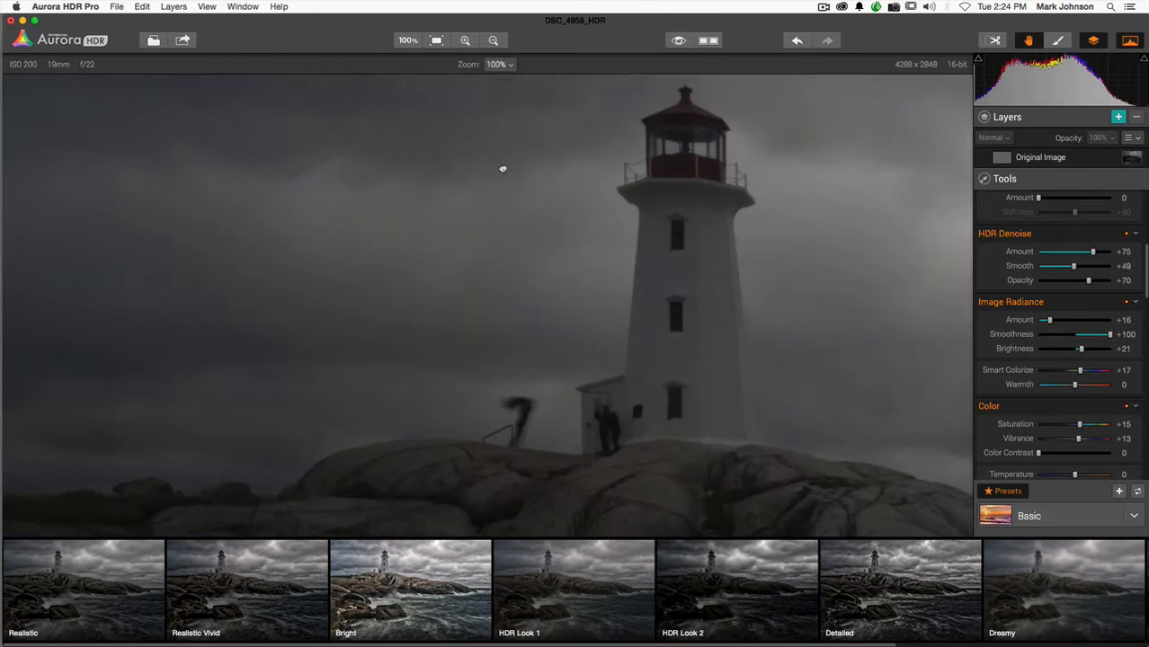
mouse_move(510, 347)
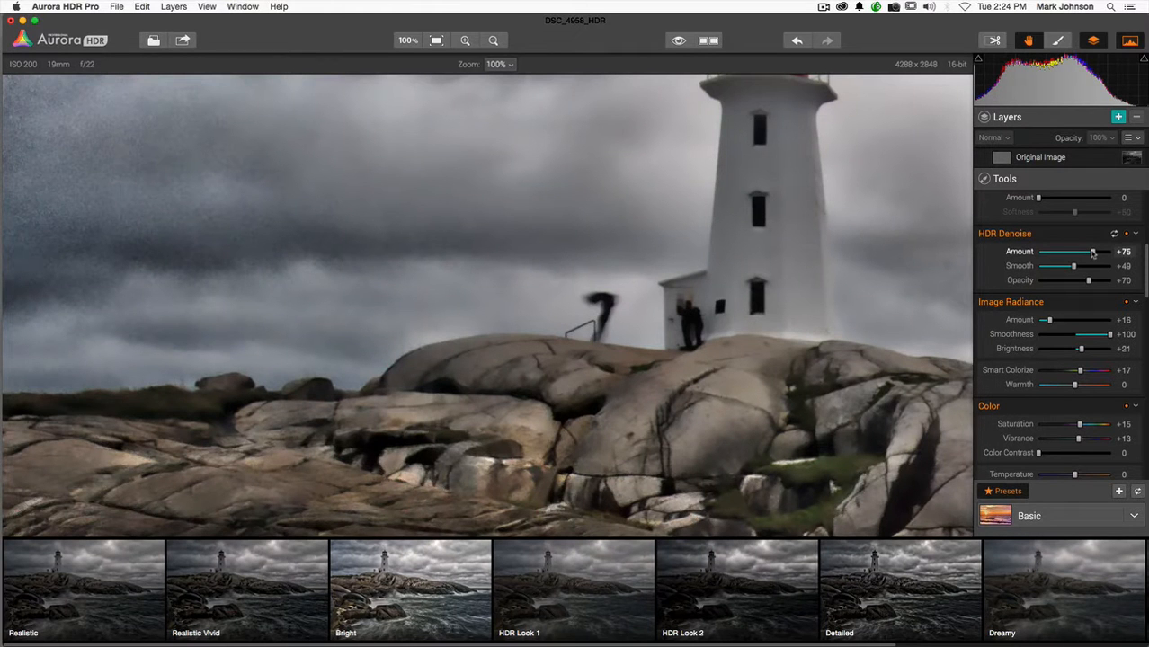
Step: Settle denoise Amount near +86, try a strong Image Radiance glow, then ease it back down
left_click_drag(1074, 266, 1063, 266)
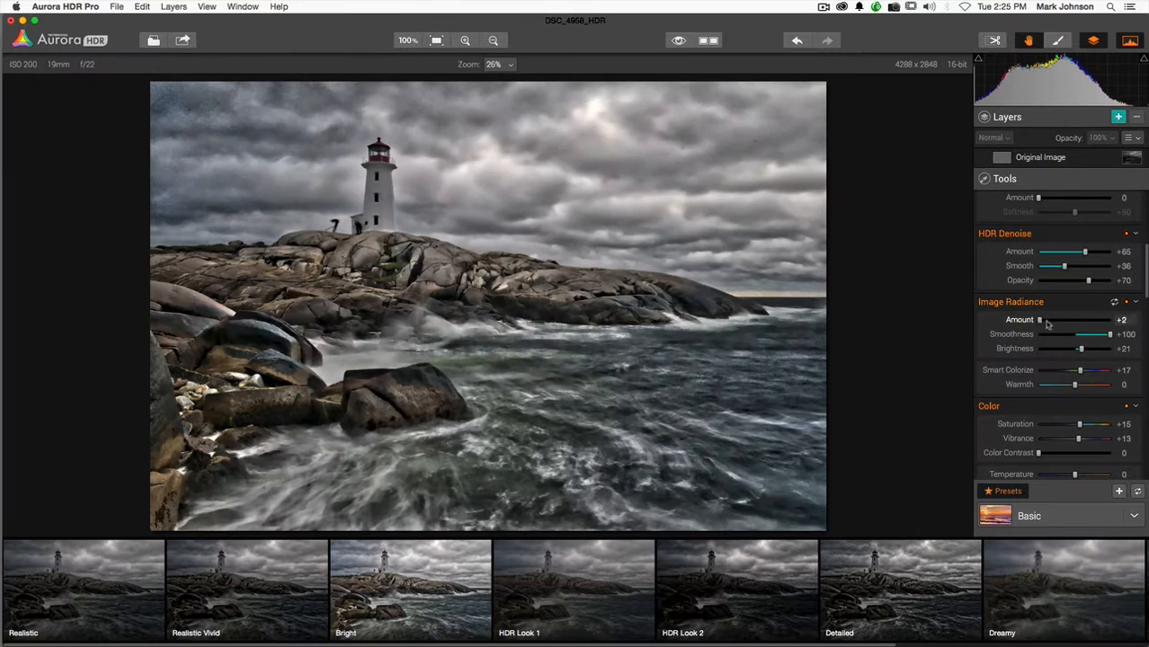
left_click_drag(1040, 320, 1087, 320)
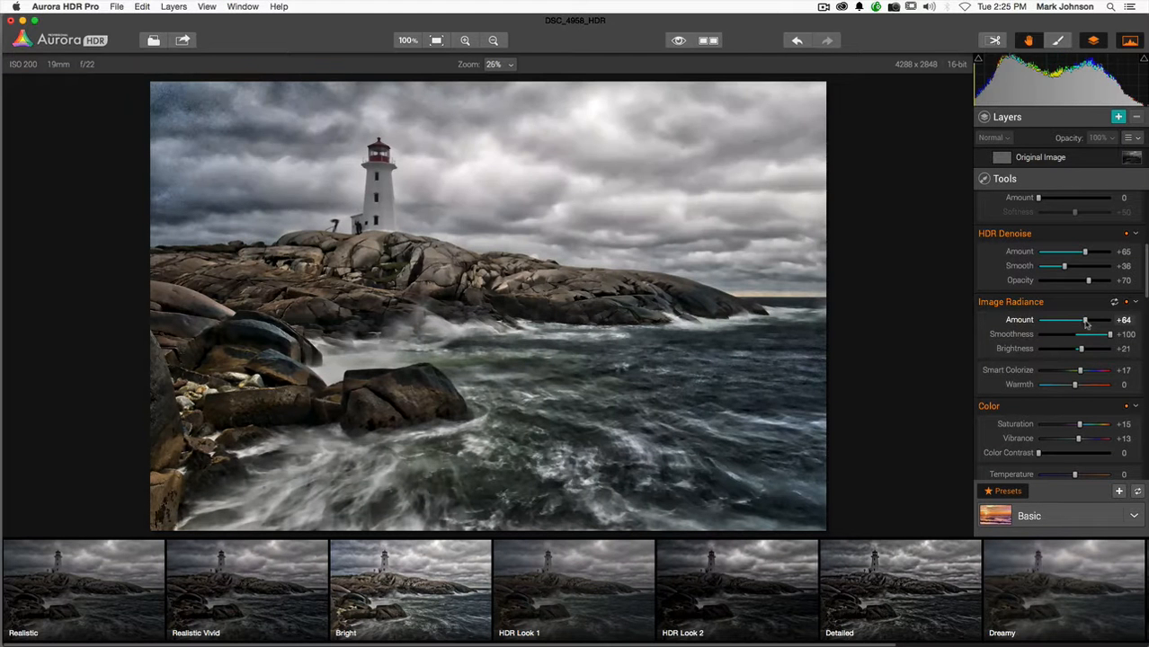
left_click_drag(1086, 320, 1047, 320)
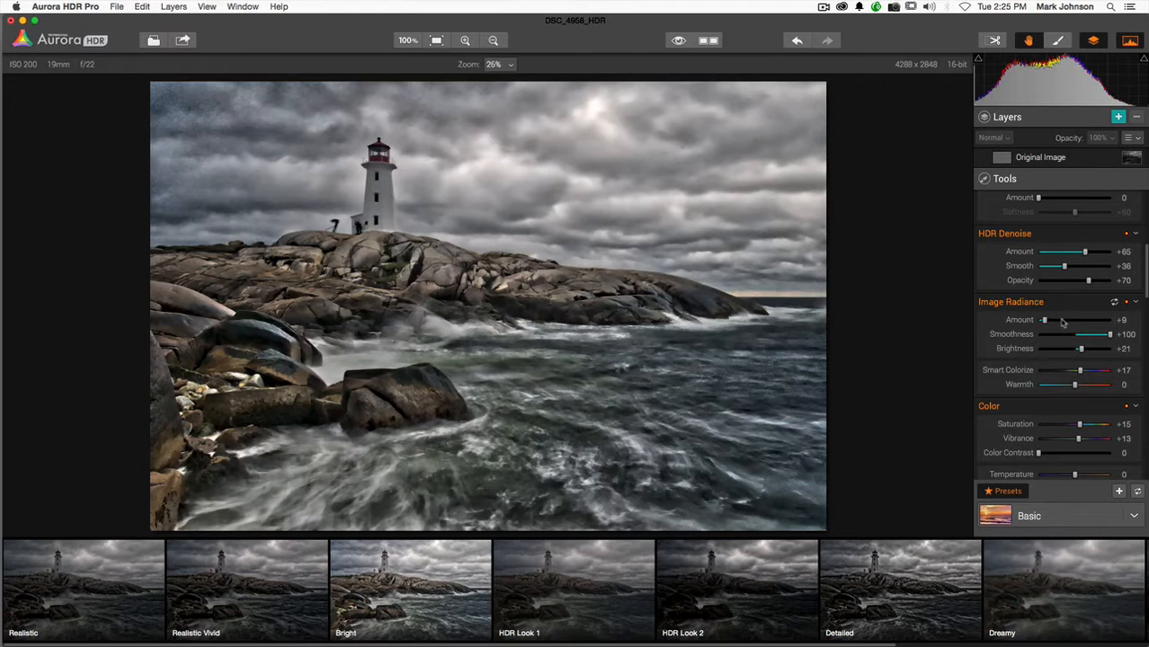
mouse_move(1085, 133)
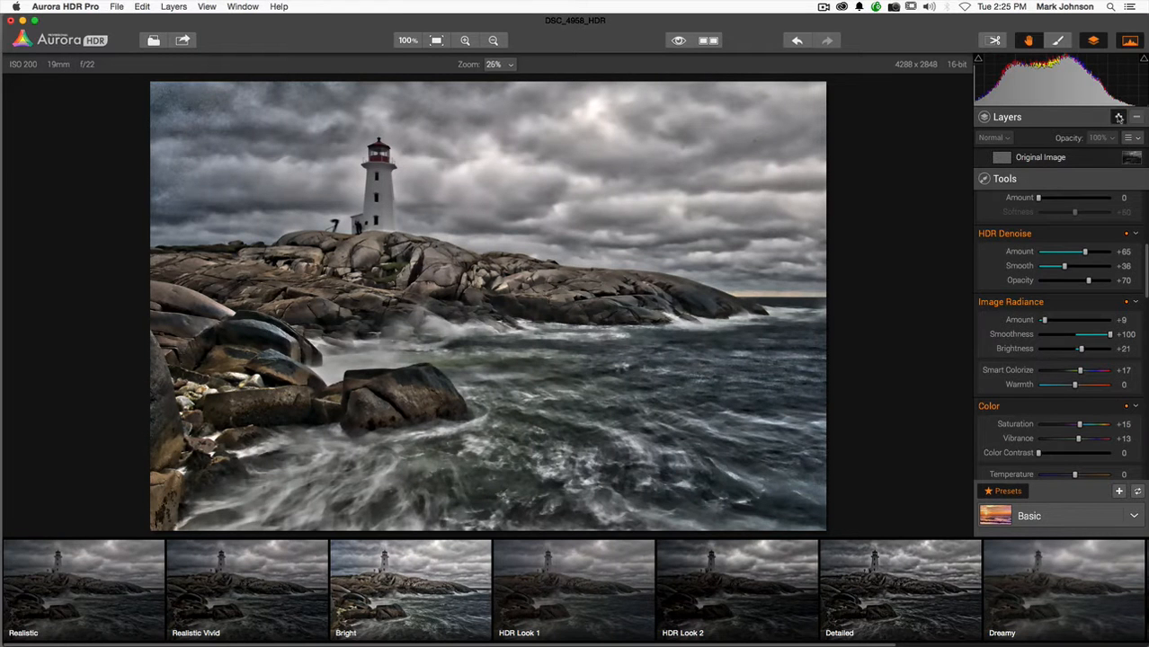
Step: Add Layer 1 and give it the Dreamy preset (Midtones near +79, Clarity +26)
left_click(1119, 117)
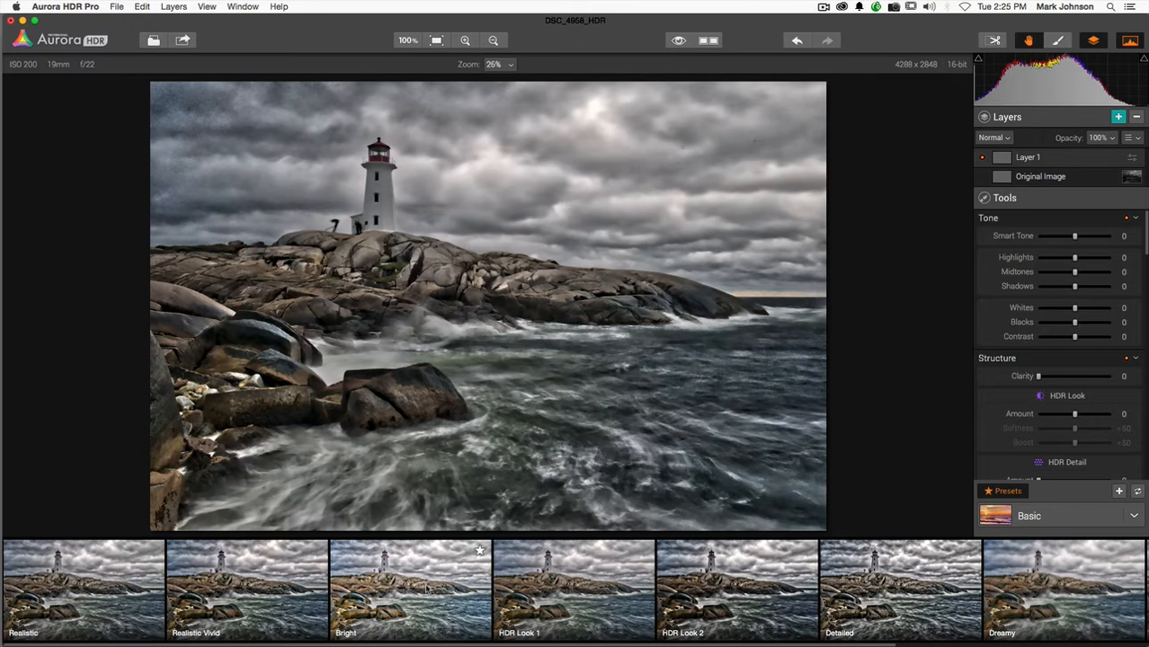
left_click(410, 590)
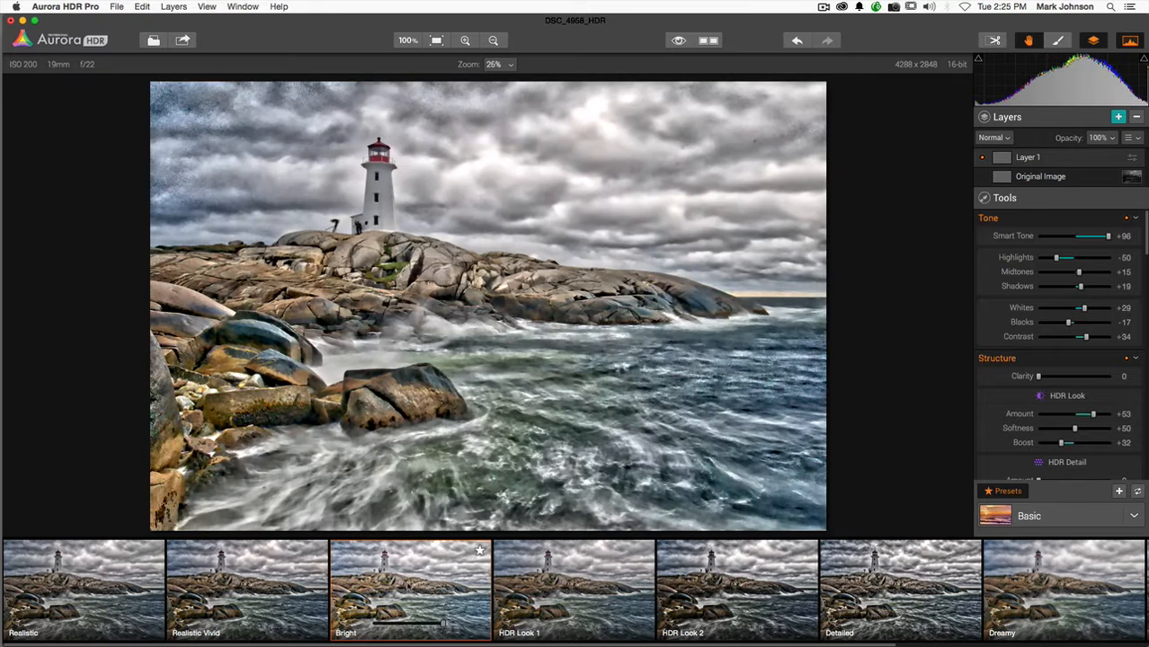
left_click(573, 590)
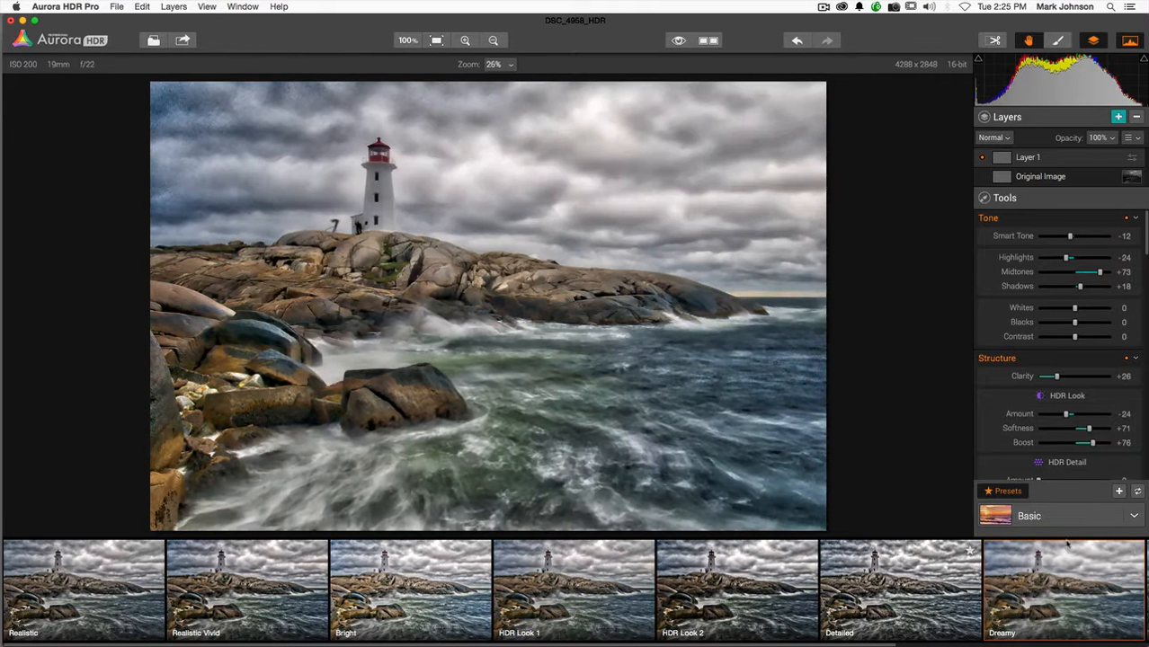
scroll("right", 3)
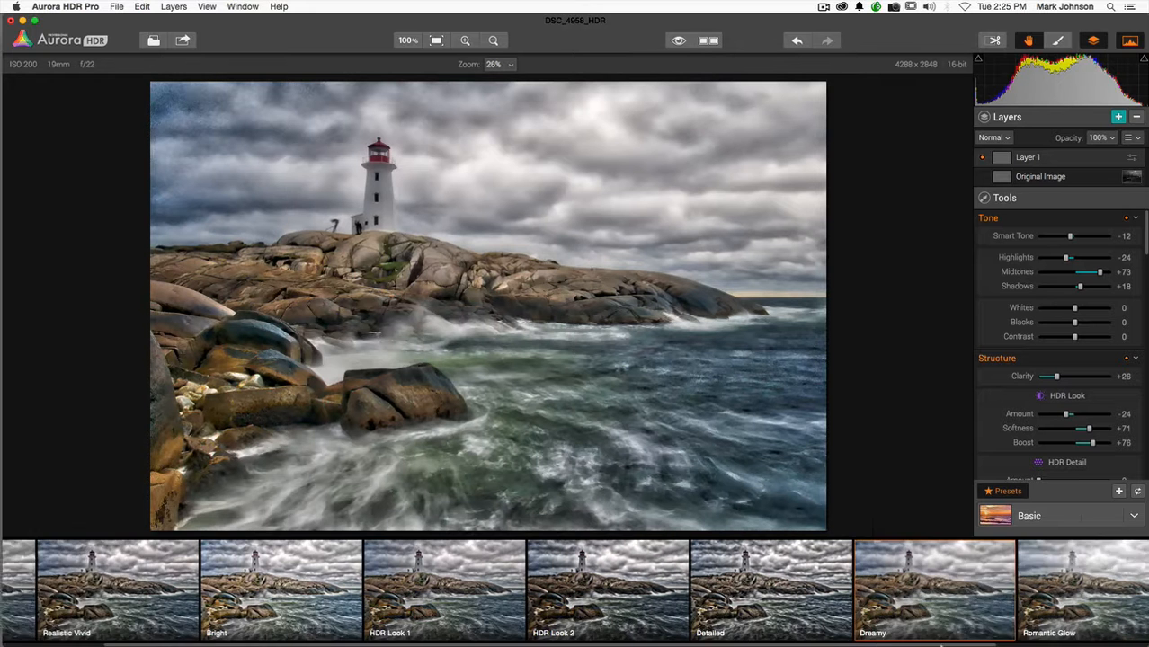
scroll("right", 3)
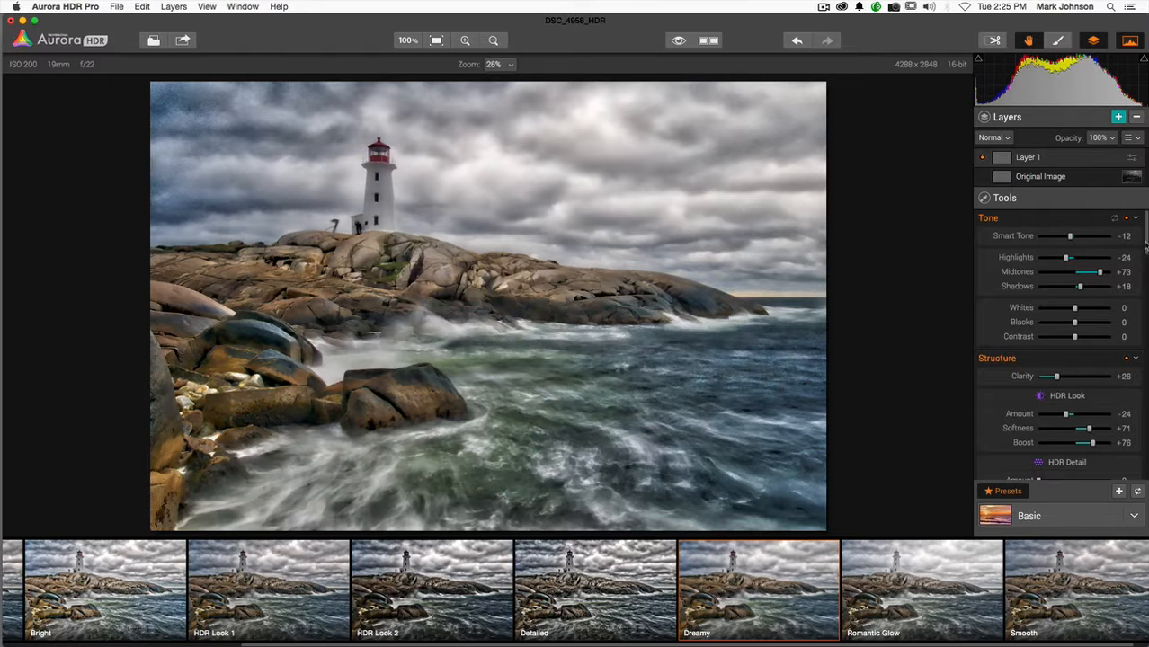
Step: In Color Filter, set Saturation to green +69, cyan +59, blue +49 and red +42
scroll("down", 3)
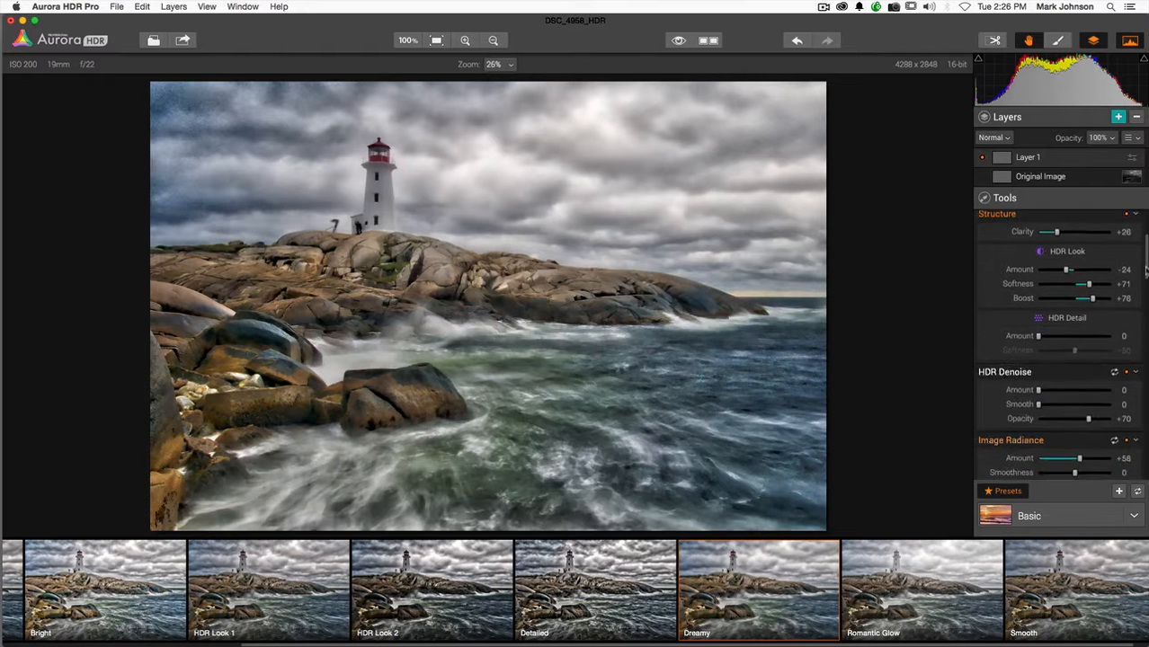
scroll("down", 3)
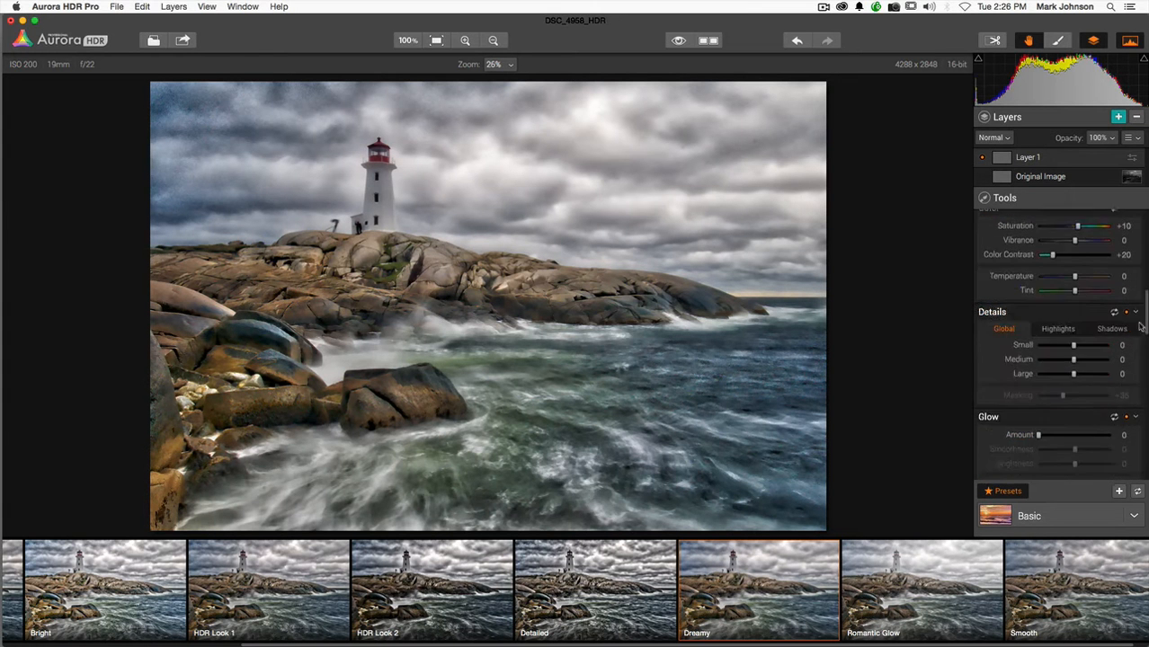
scroll("down", 3)
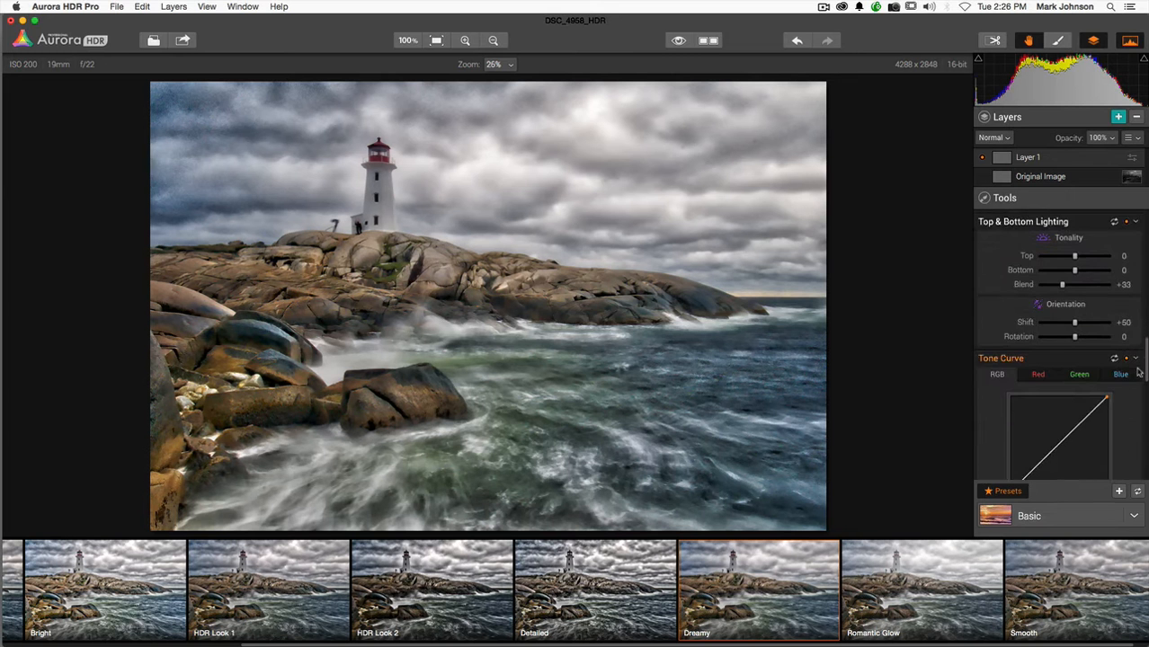
scroll("down", 3)
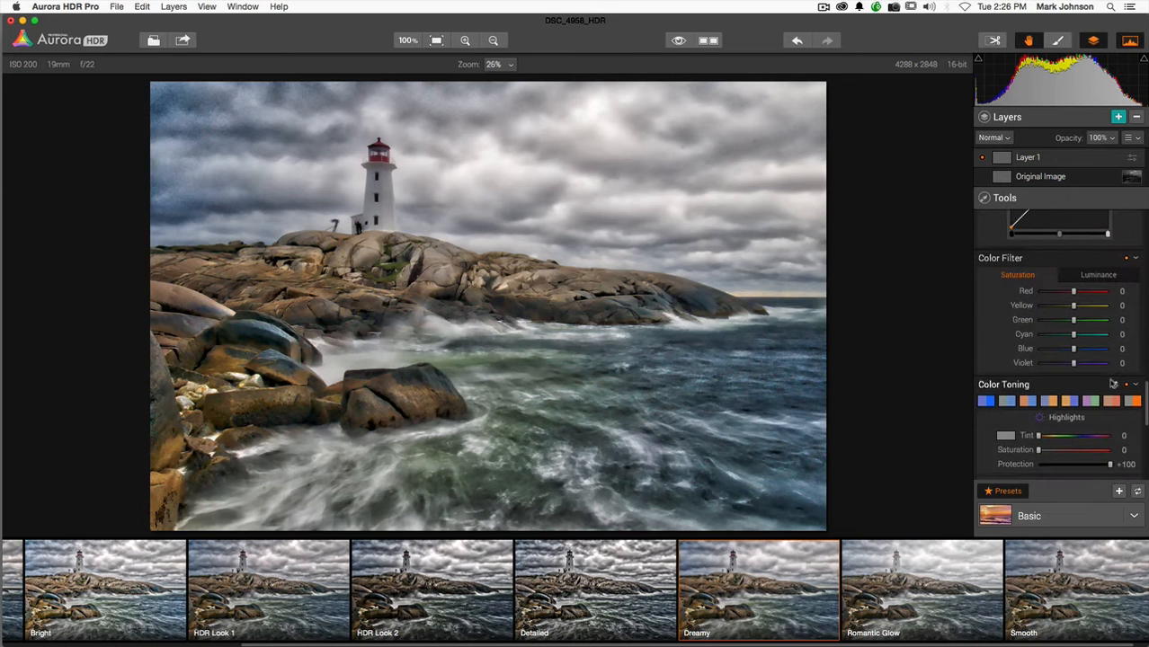
left_click_drag(1072, 320, 1096, 320)
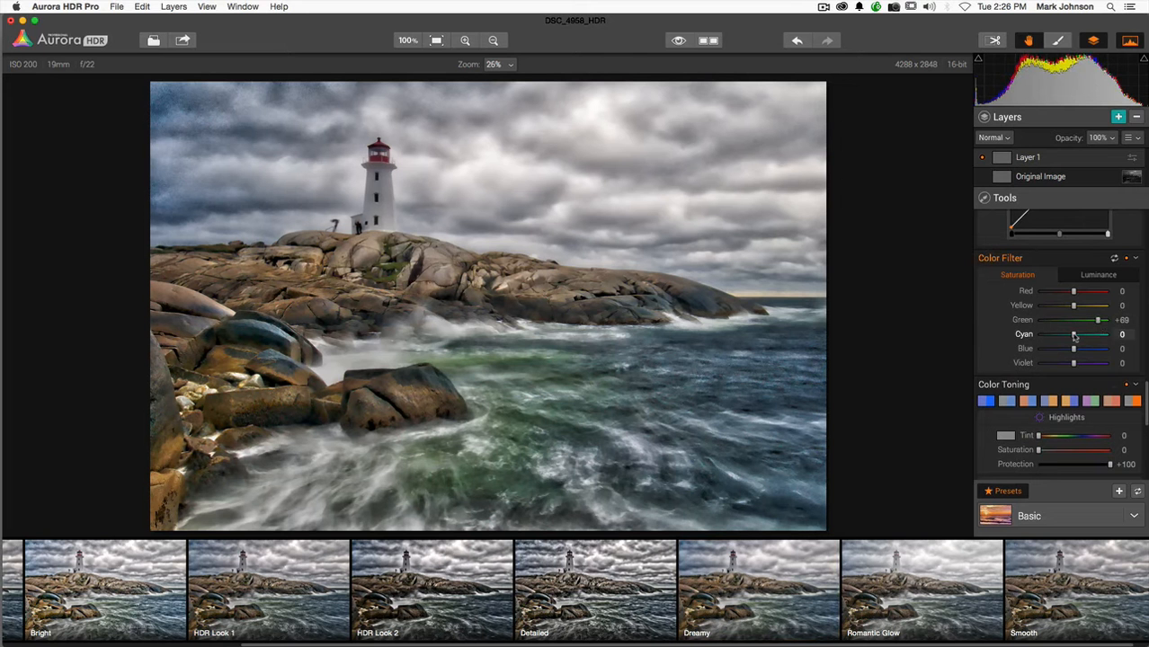
left_click_drag(1072, 333, 1105, 333)
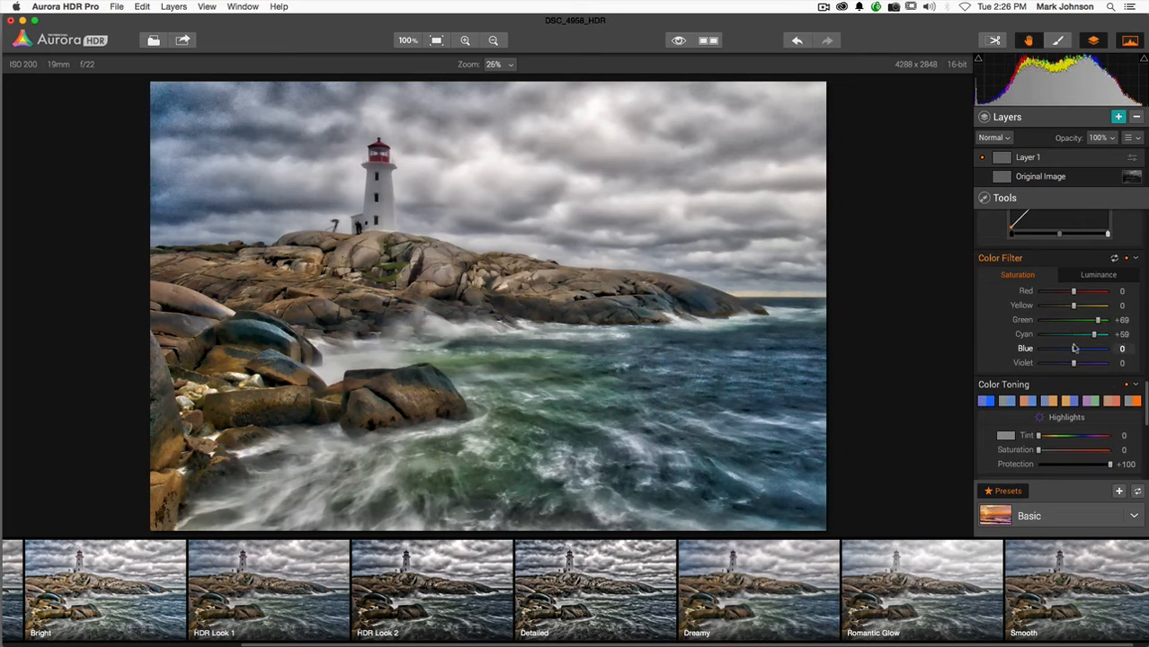
left_click_drag(1072, 349, 1093, 349)
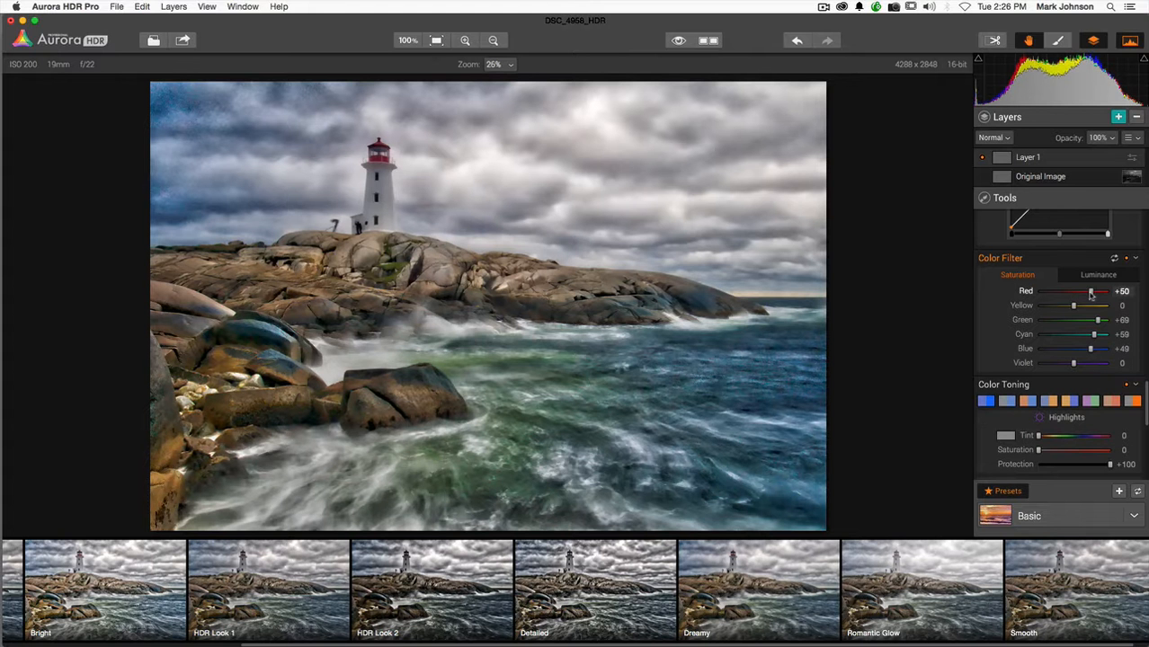
left_click_drag(1093, 291, 1088, 291)
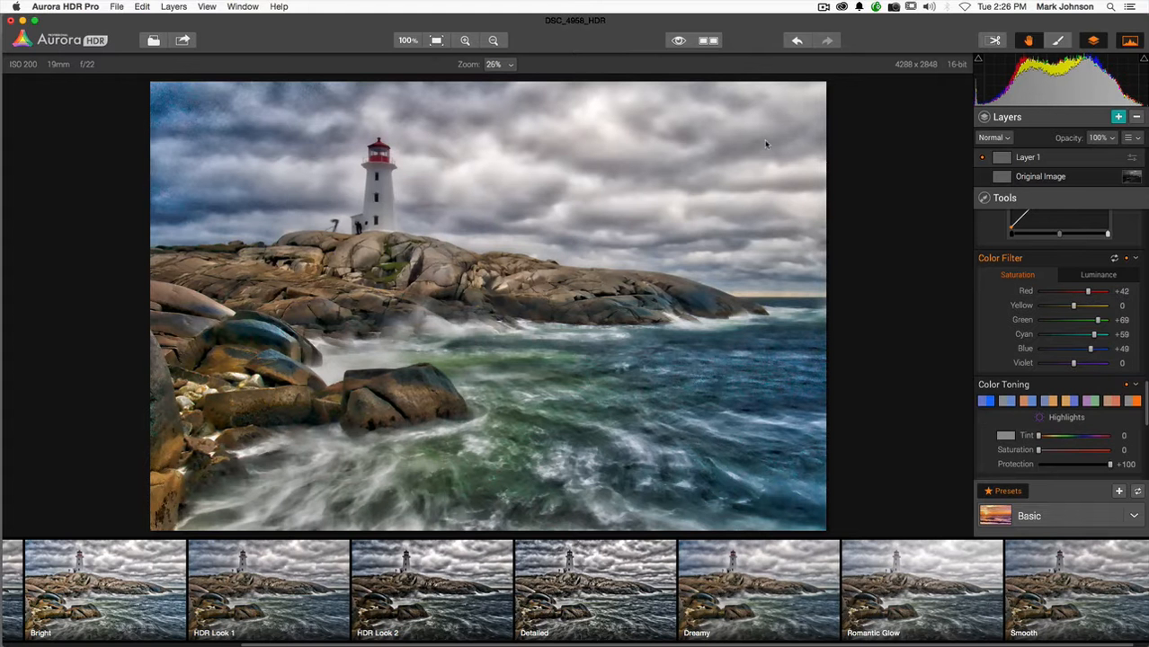
Step: Compare the boosted layer against the unedited lighthouse image
left_click(680, 39)
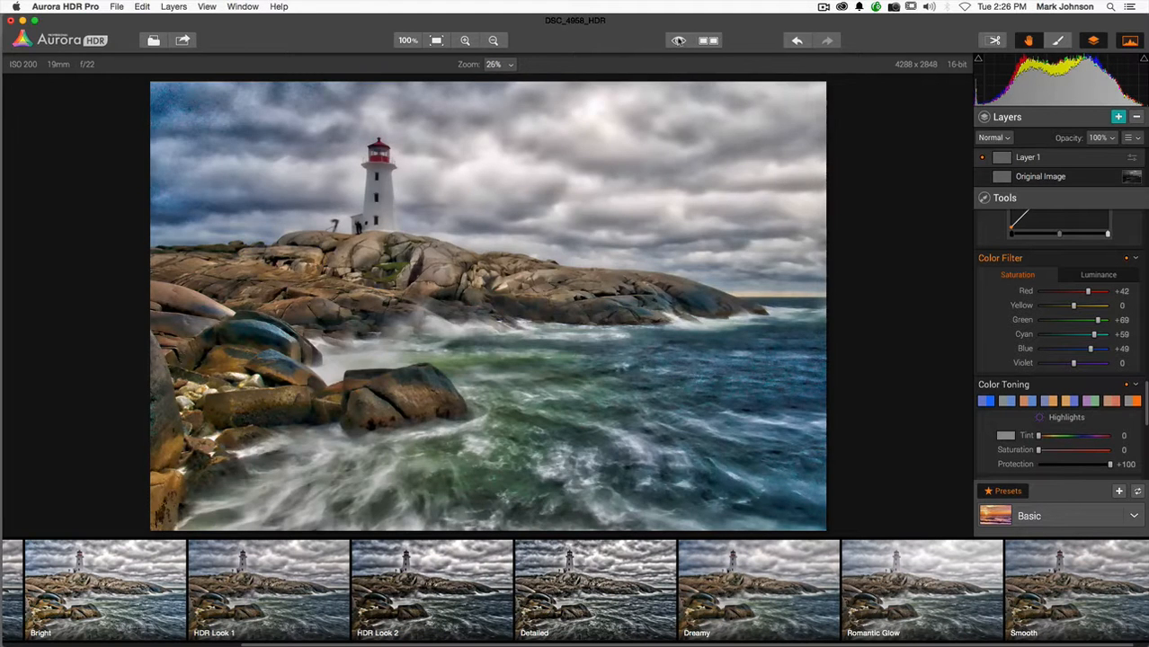
left_click(680, 40)
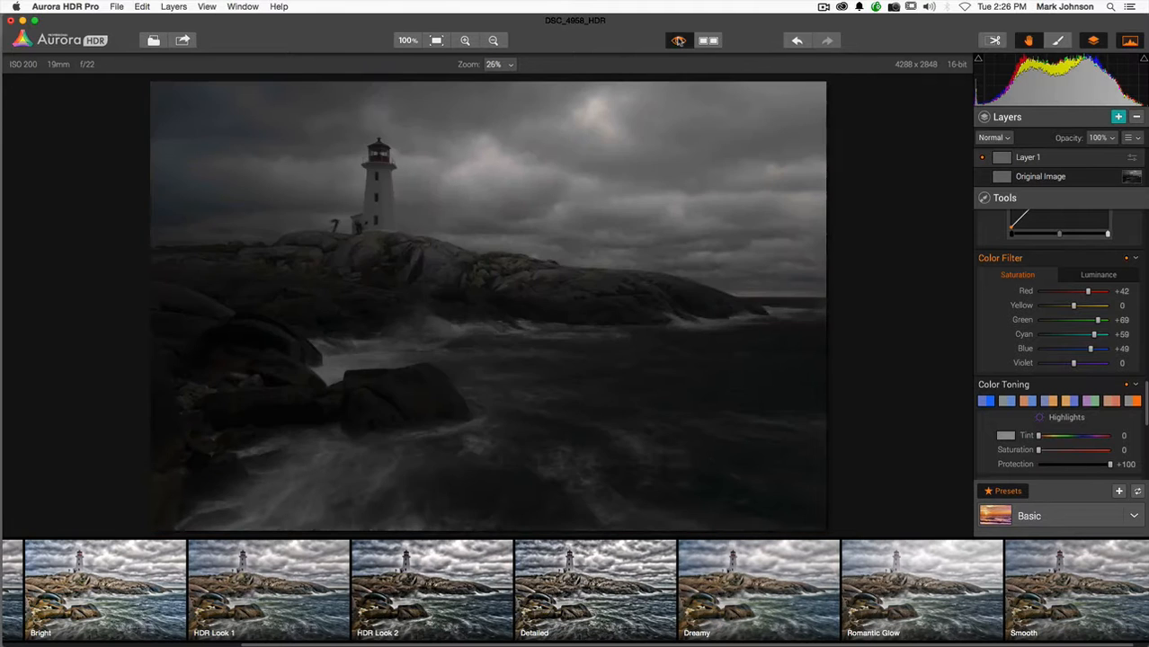
Step: Back in the edited view, brighten Top lighting to about +20–30 and lift Bottom to +3
left_click(678, 40)
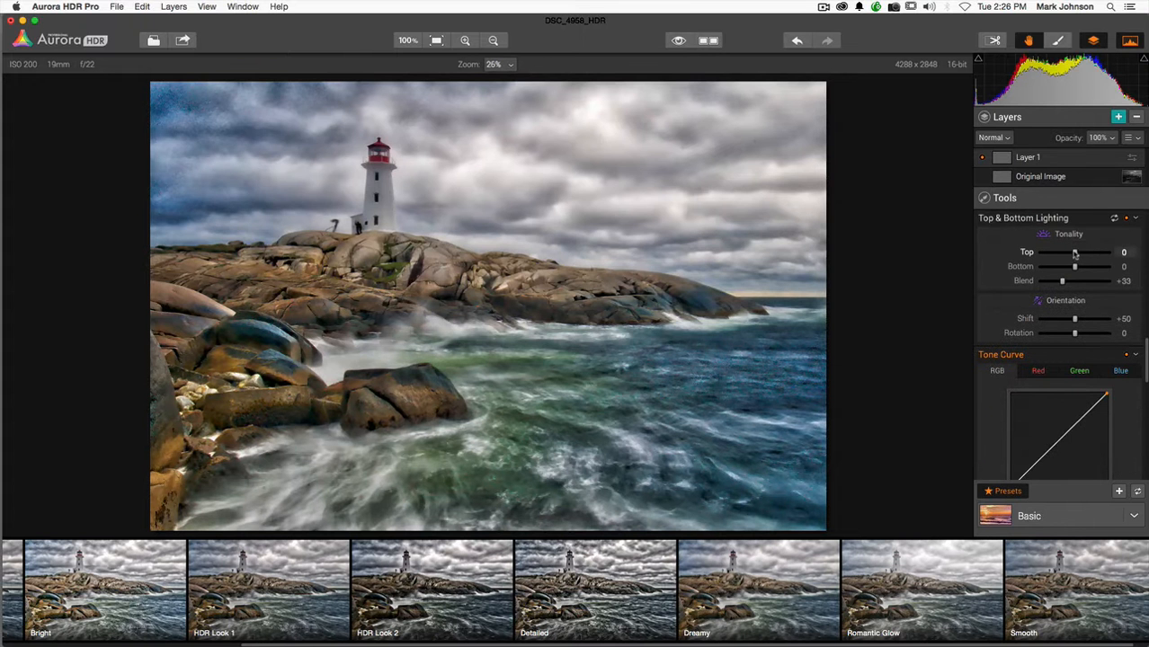
left_click_drag(1075, 252, 1062, 251)
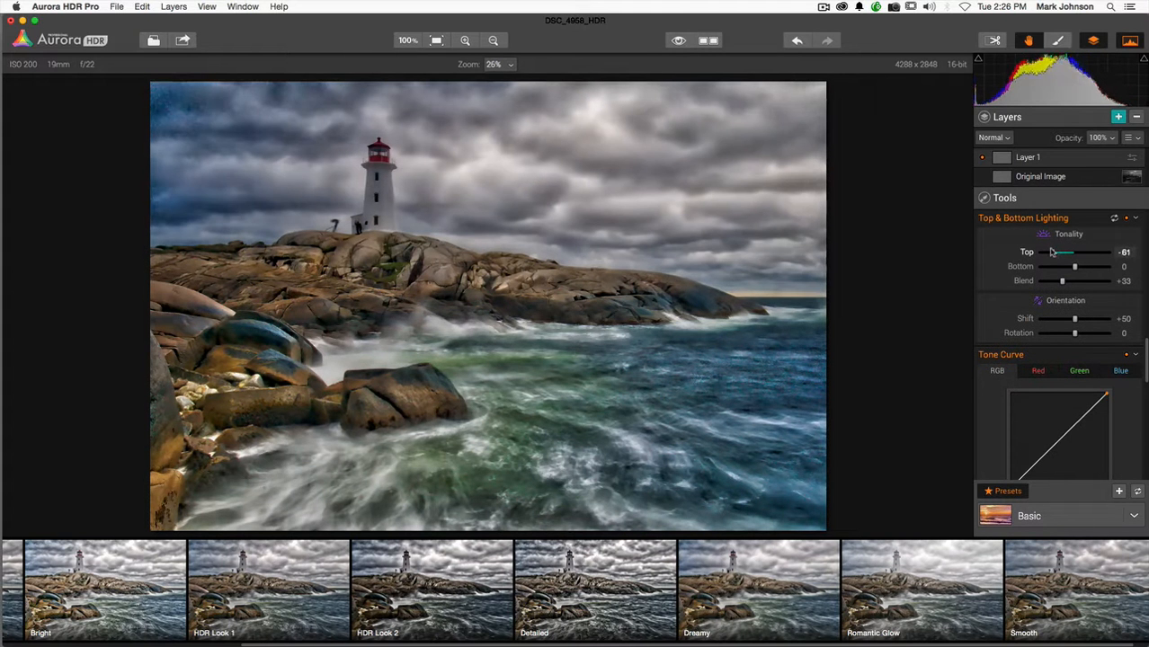
left_click_drag(1063, 252, 1086, 252)
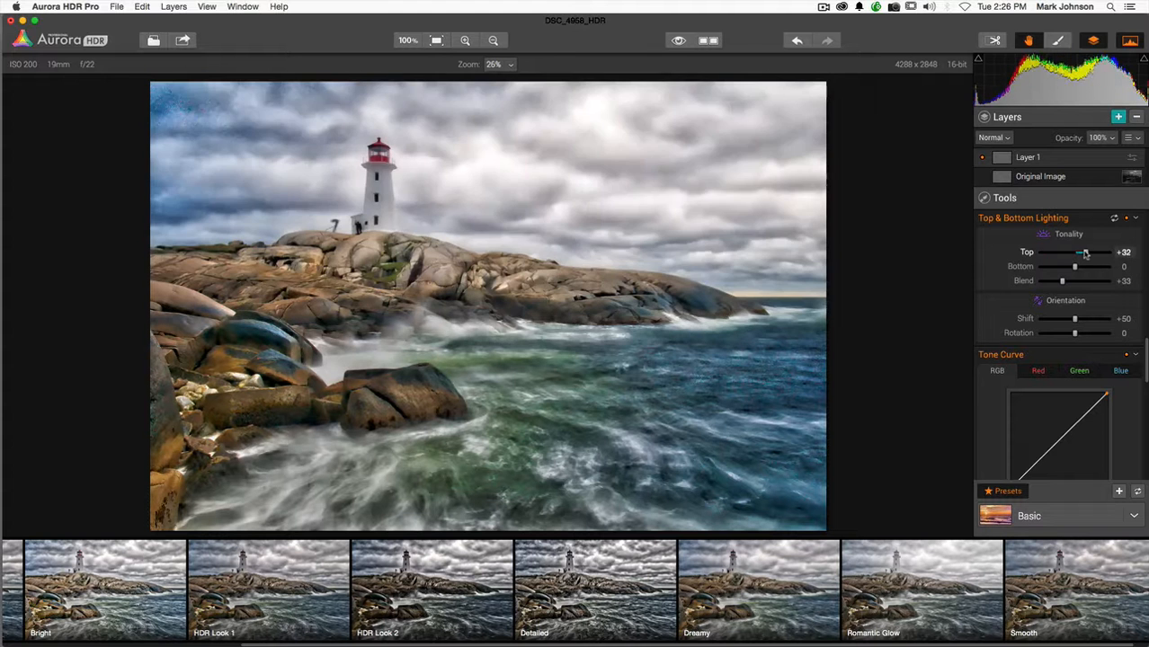
left_click_drag(1087, 252, 1080, 252)
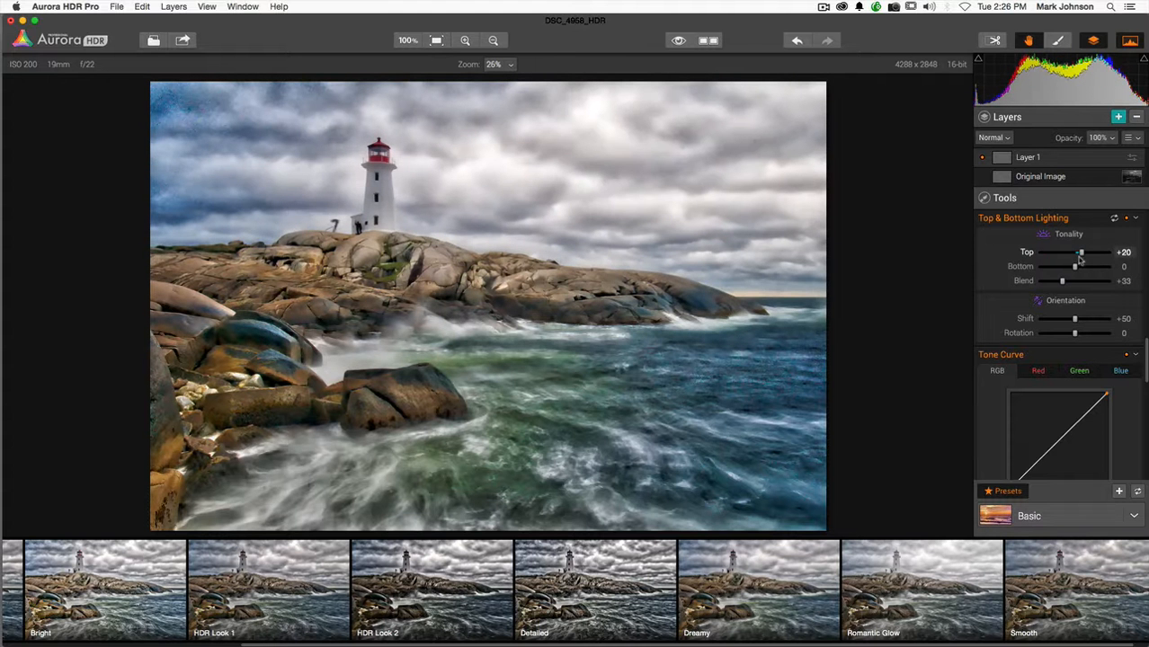
left_click_drag(1076, 266, 1073, 266)
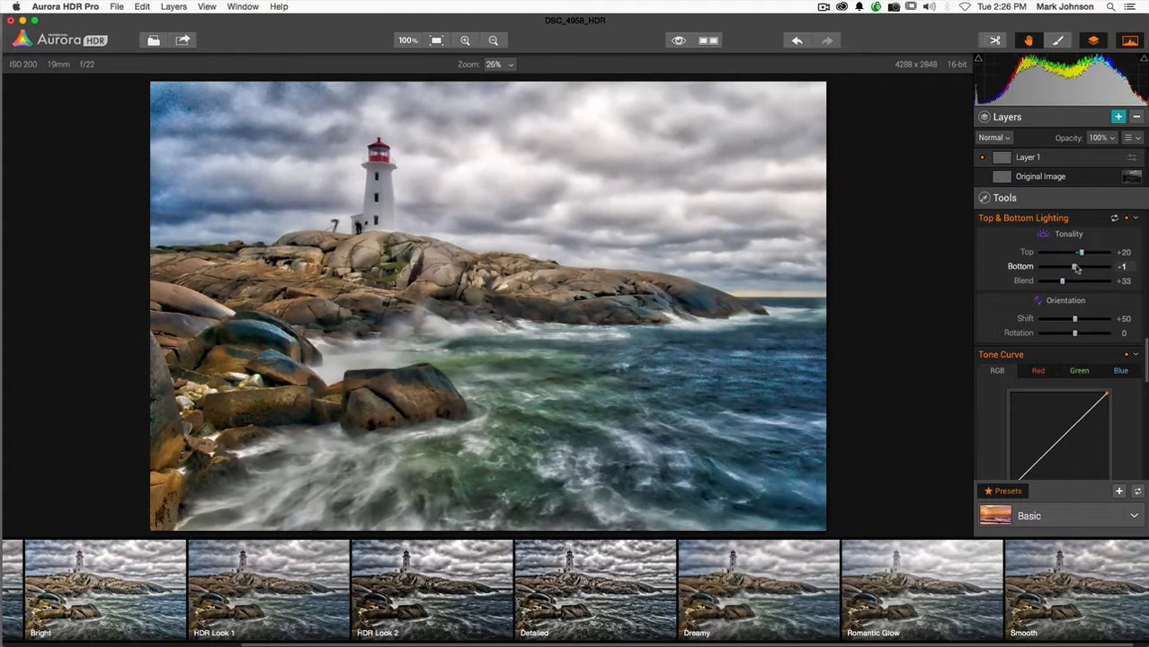
Step: Adjust the top-to-bottom Blend transition, settling it at +30
left_click_drag(1062, 280, 1072, 281)
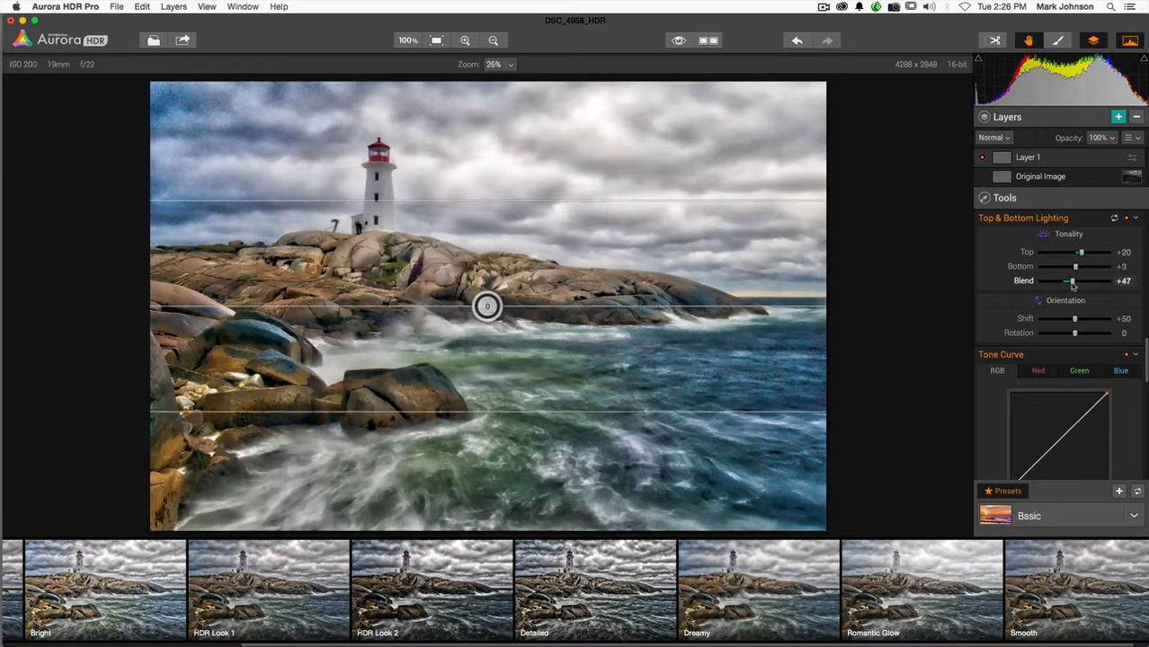
left_click_drag(1072, 281, 1065, 280)
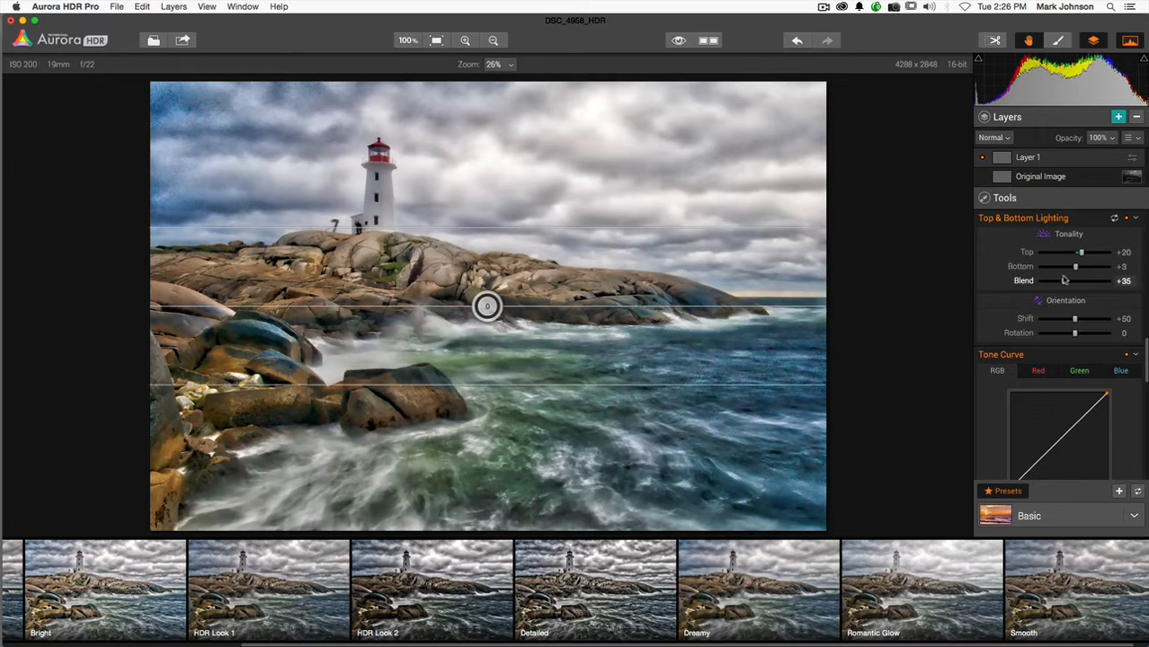
left_click_drag(1075, 280, 1069, 280)
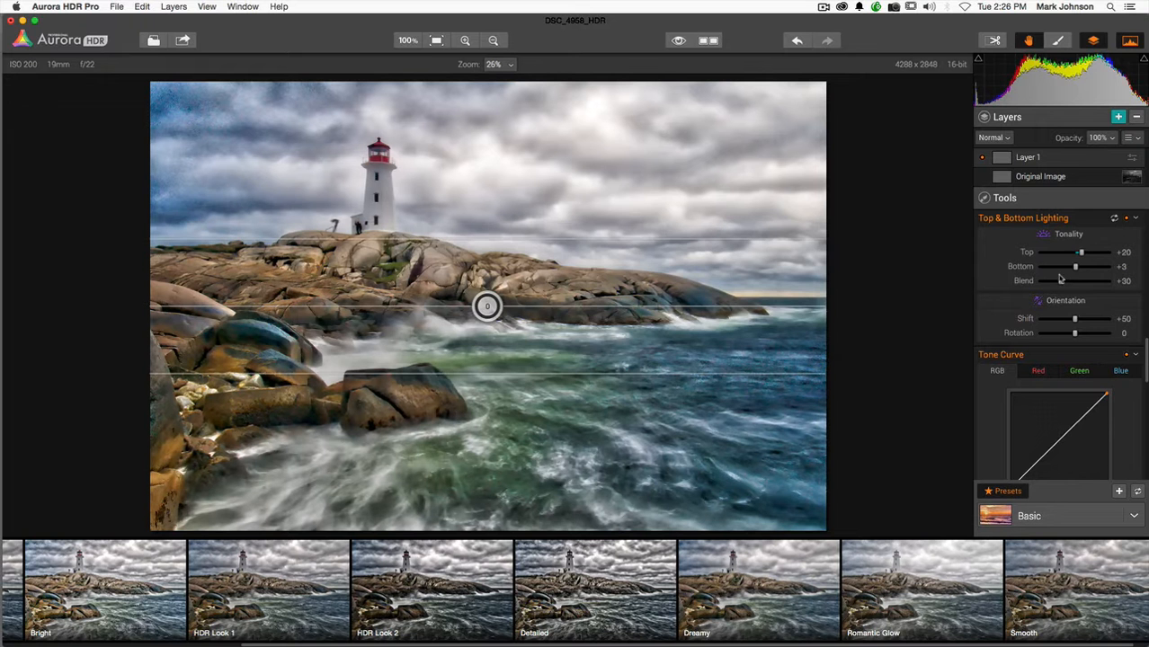
left_click_drag(1075, 318, 1079, 318)
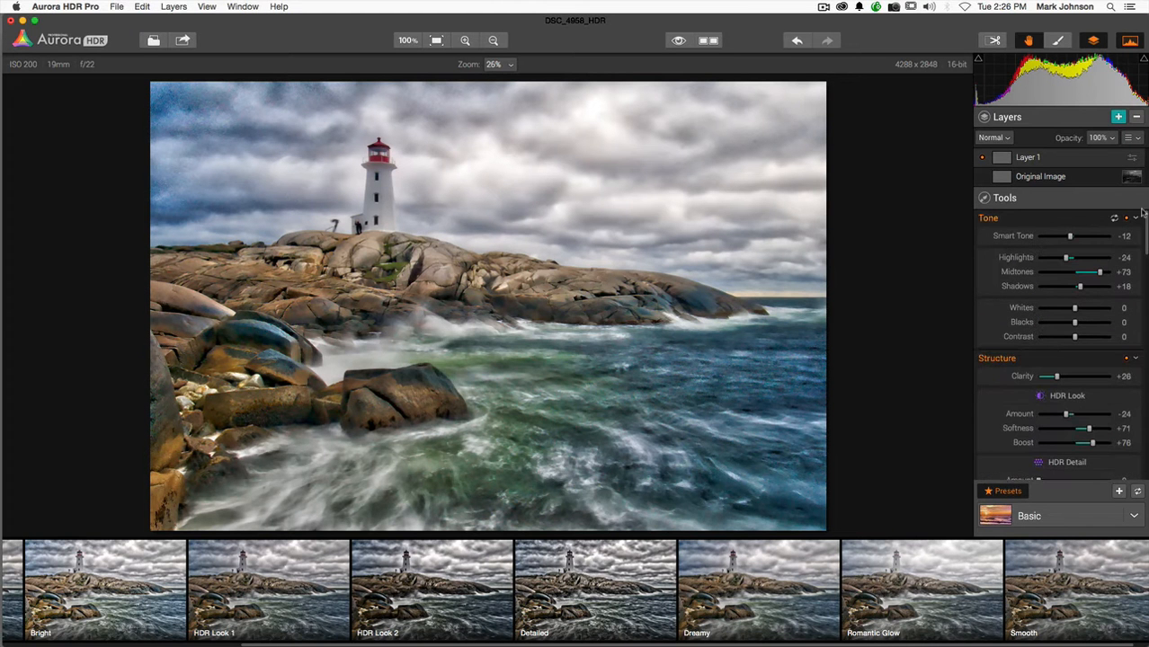
mouse_move(1079, 194)
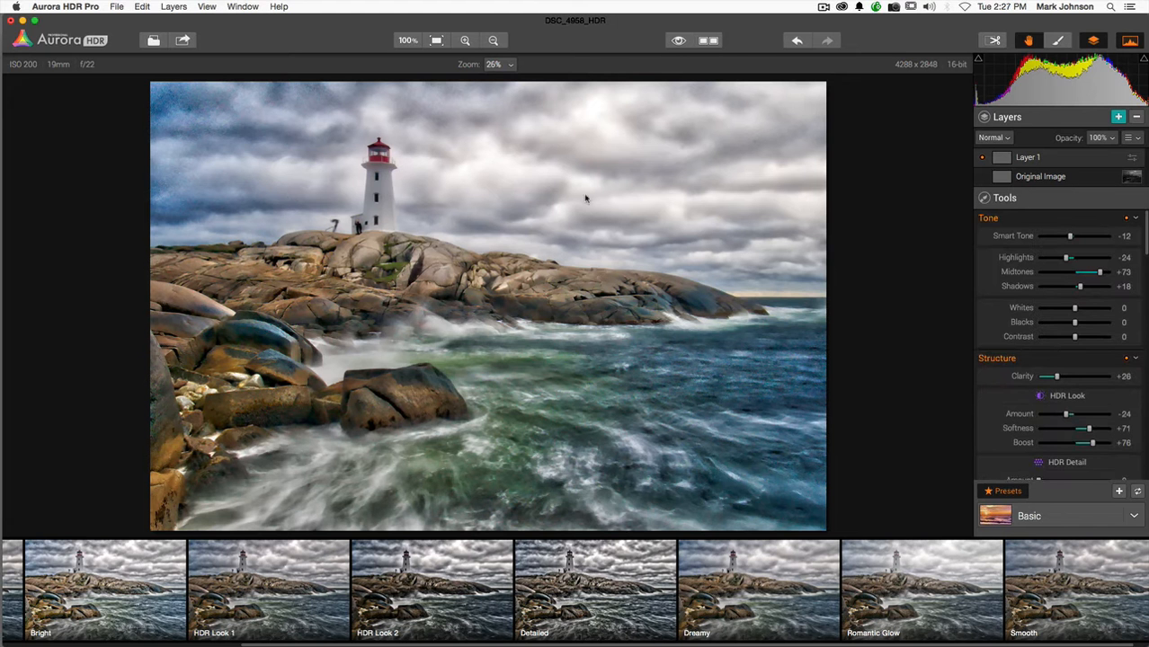
mouse_move(407, 302)
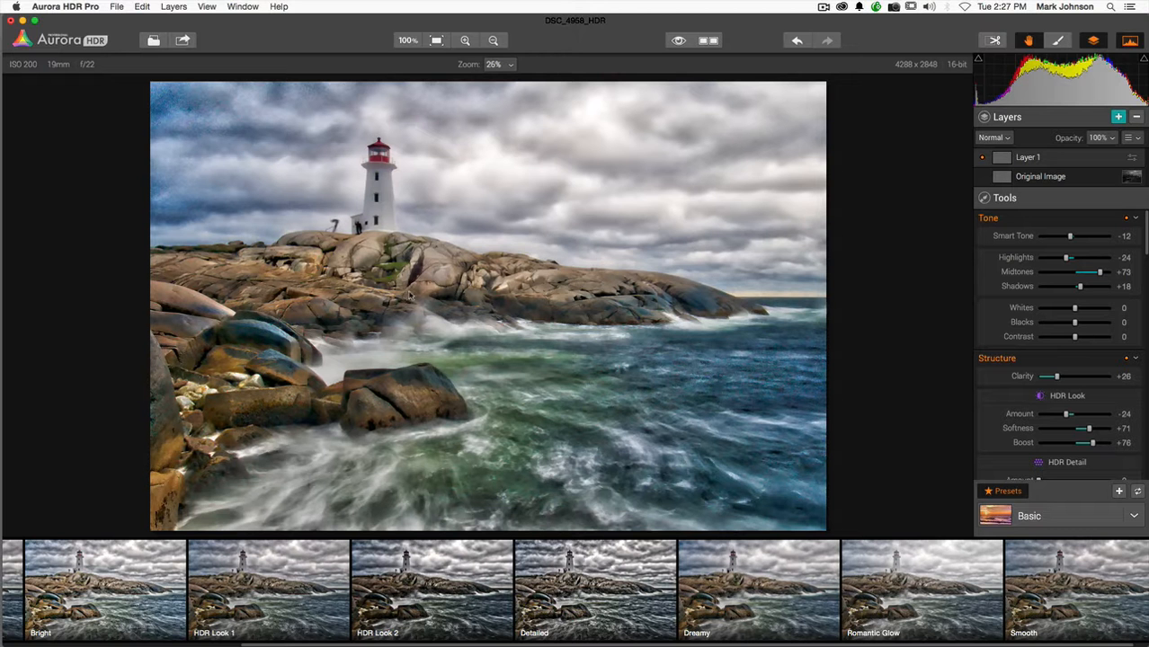
mouse_move(687, 167)
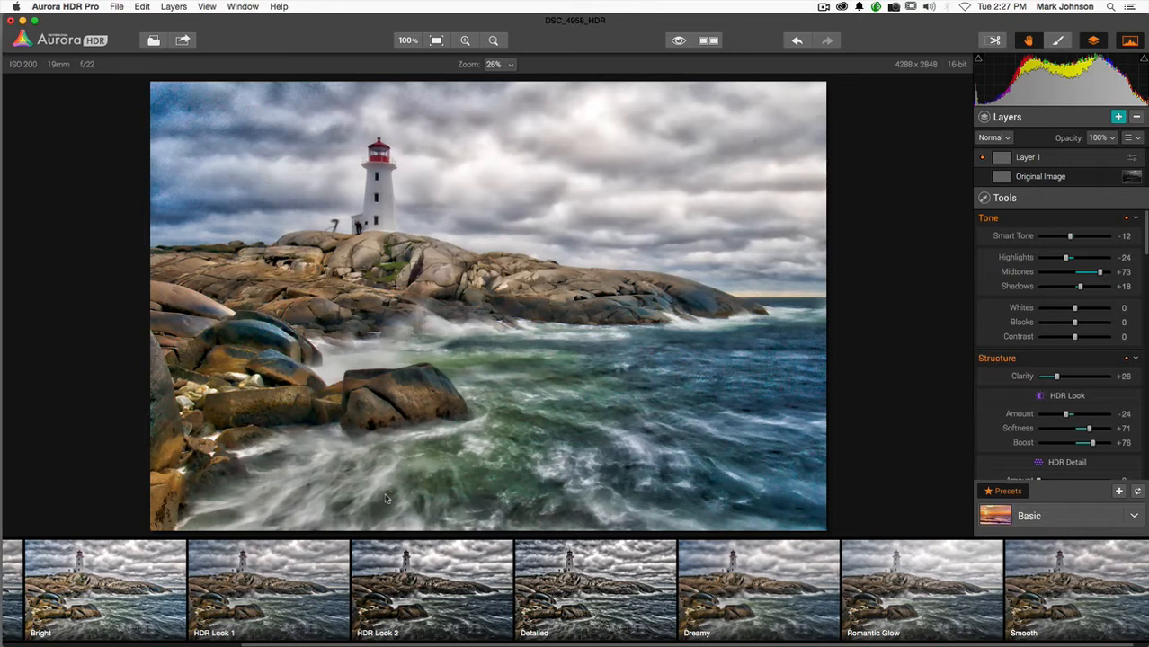
mouse_move(960, 71)
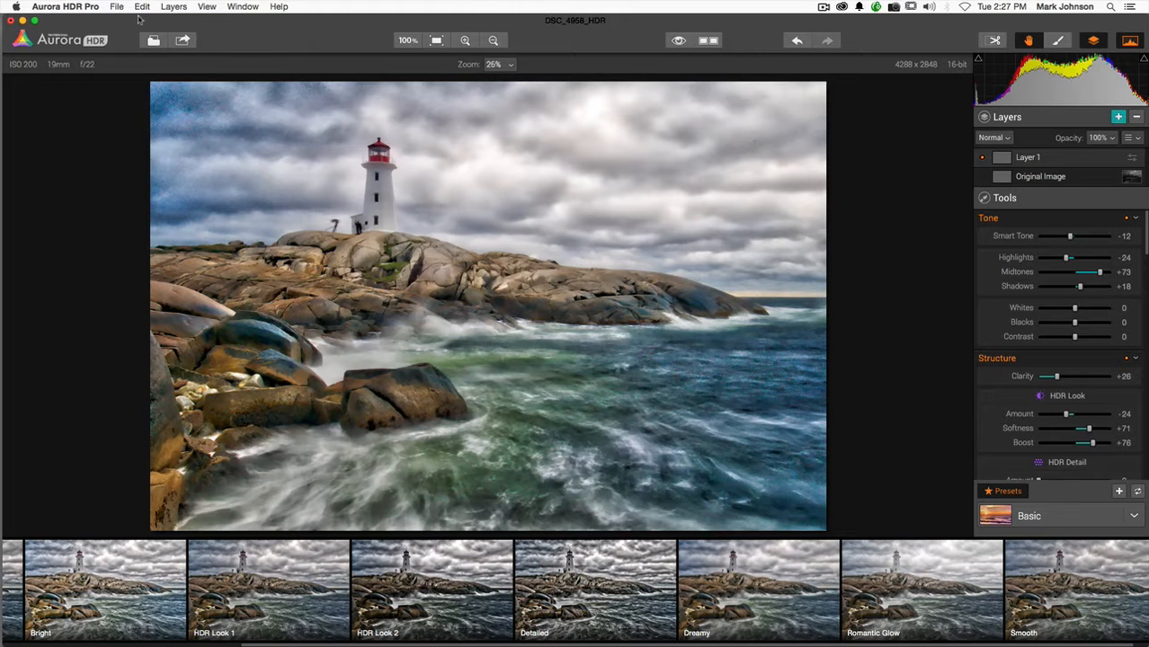
Step: Bring up the File menu over the finished layered lighthouse image
left_click(115, 7)
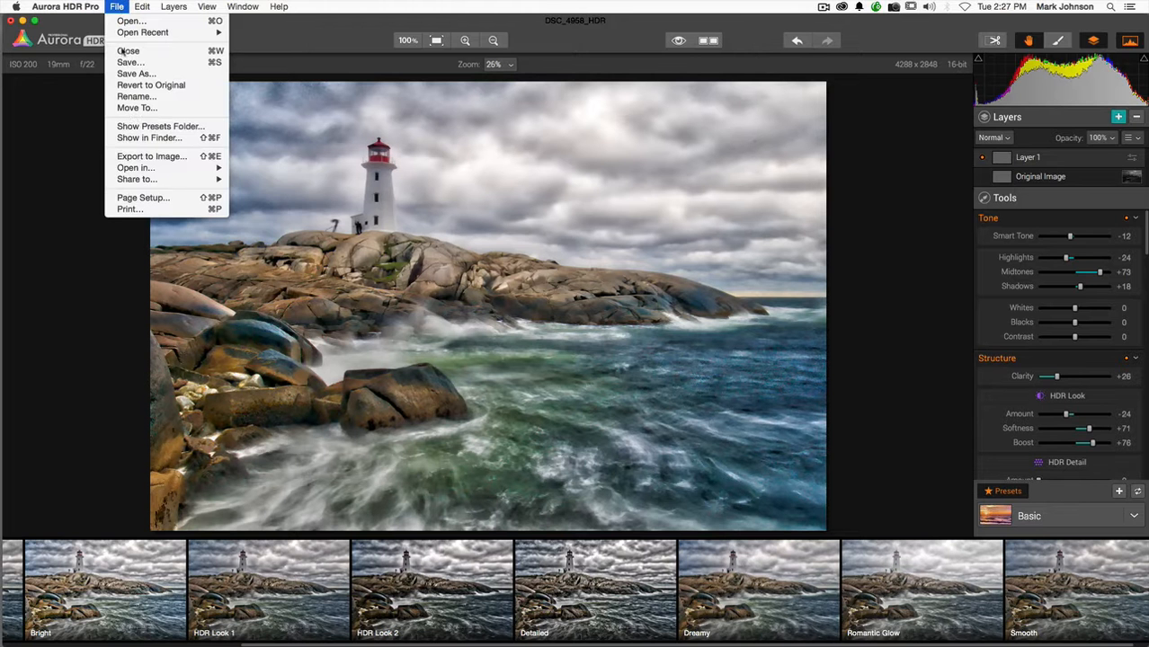